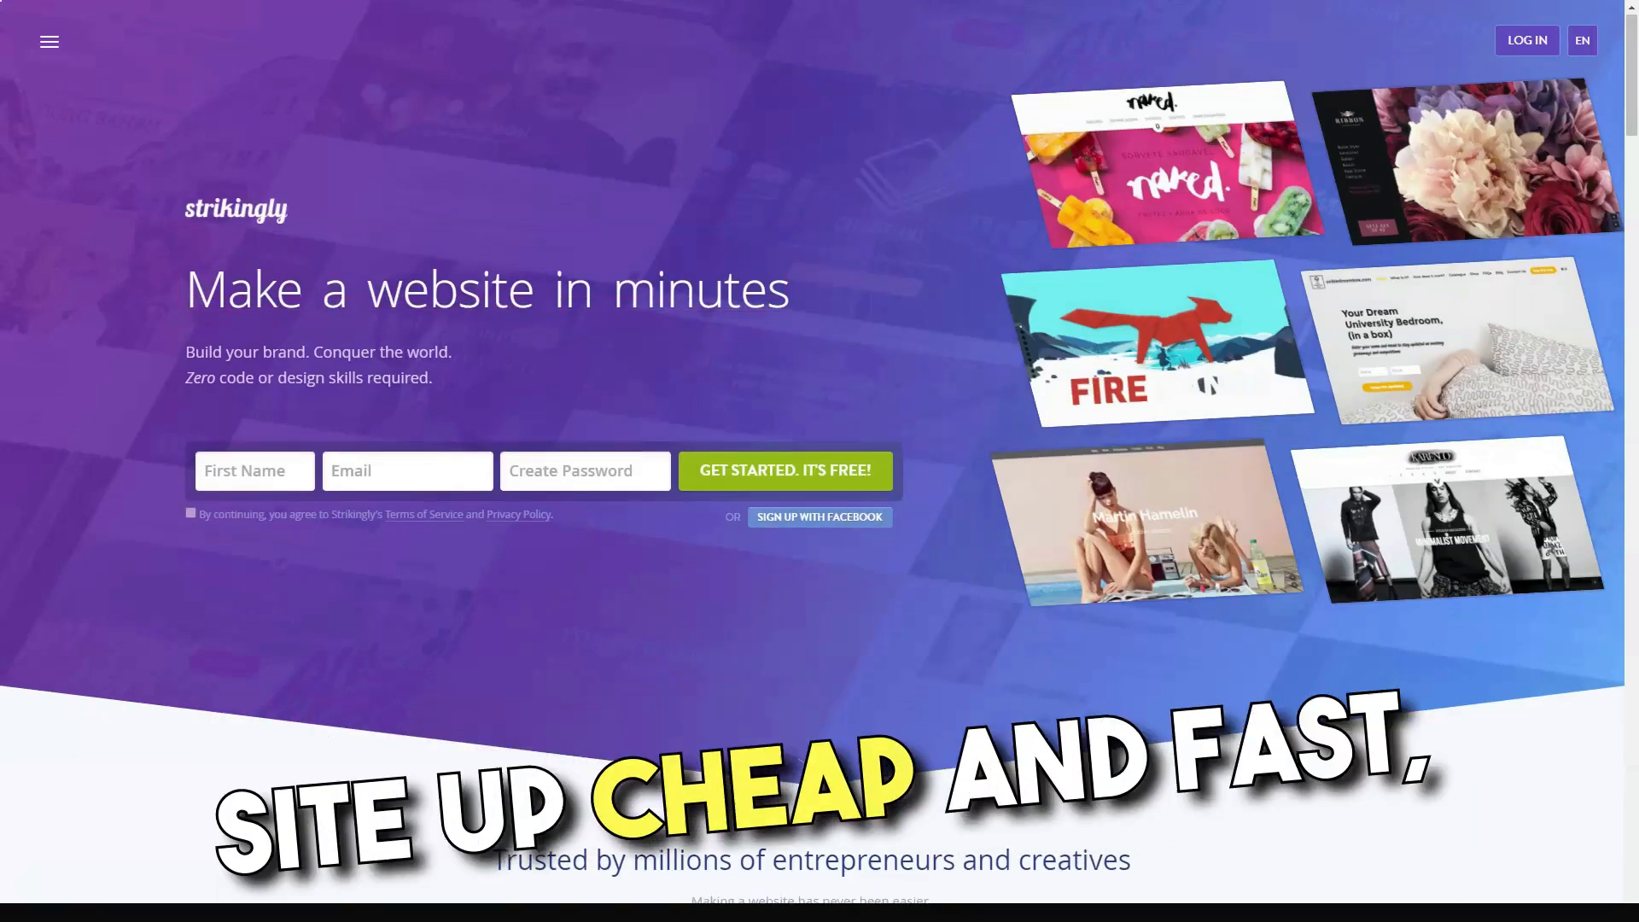
Scroll the Strikingly homepage past the customer showcases and editor demo.
scroll(down, 3)
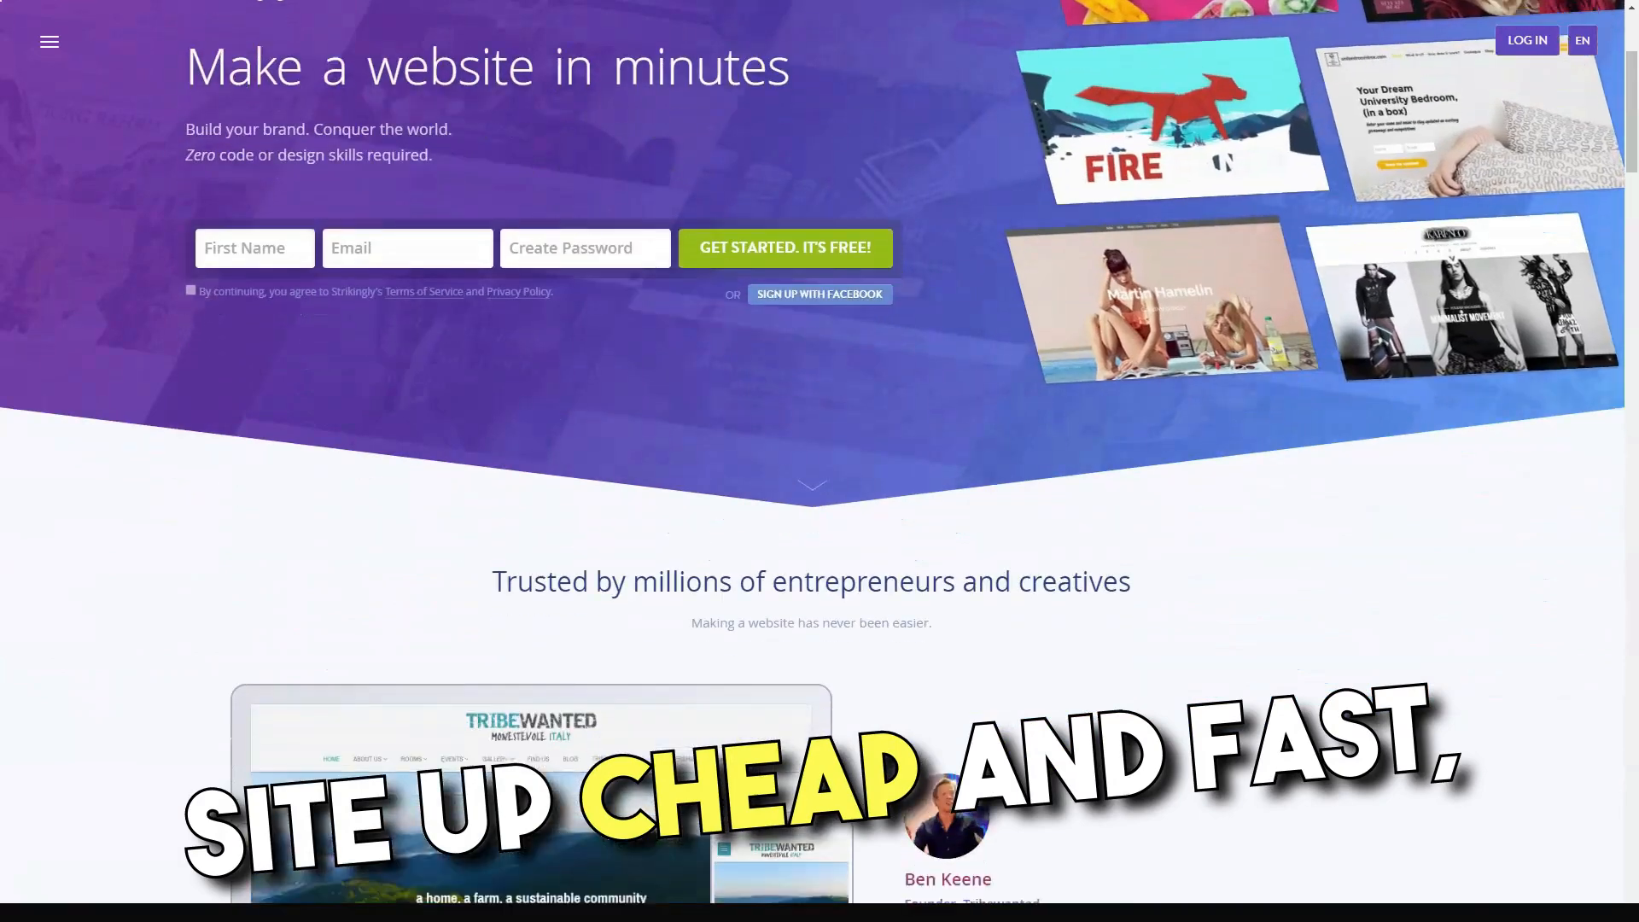
scroll(down, 3)
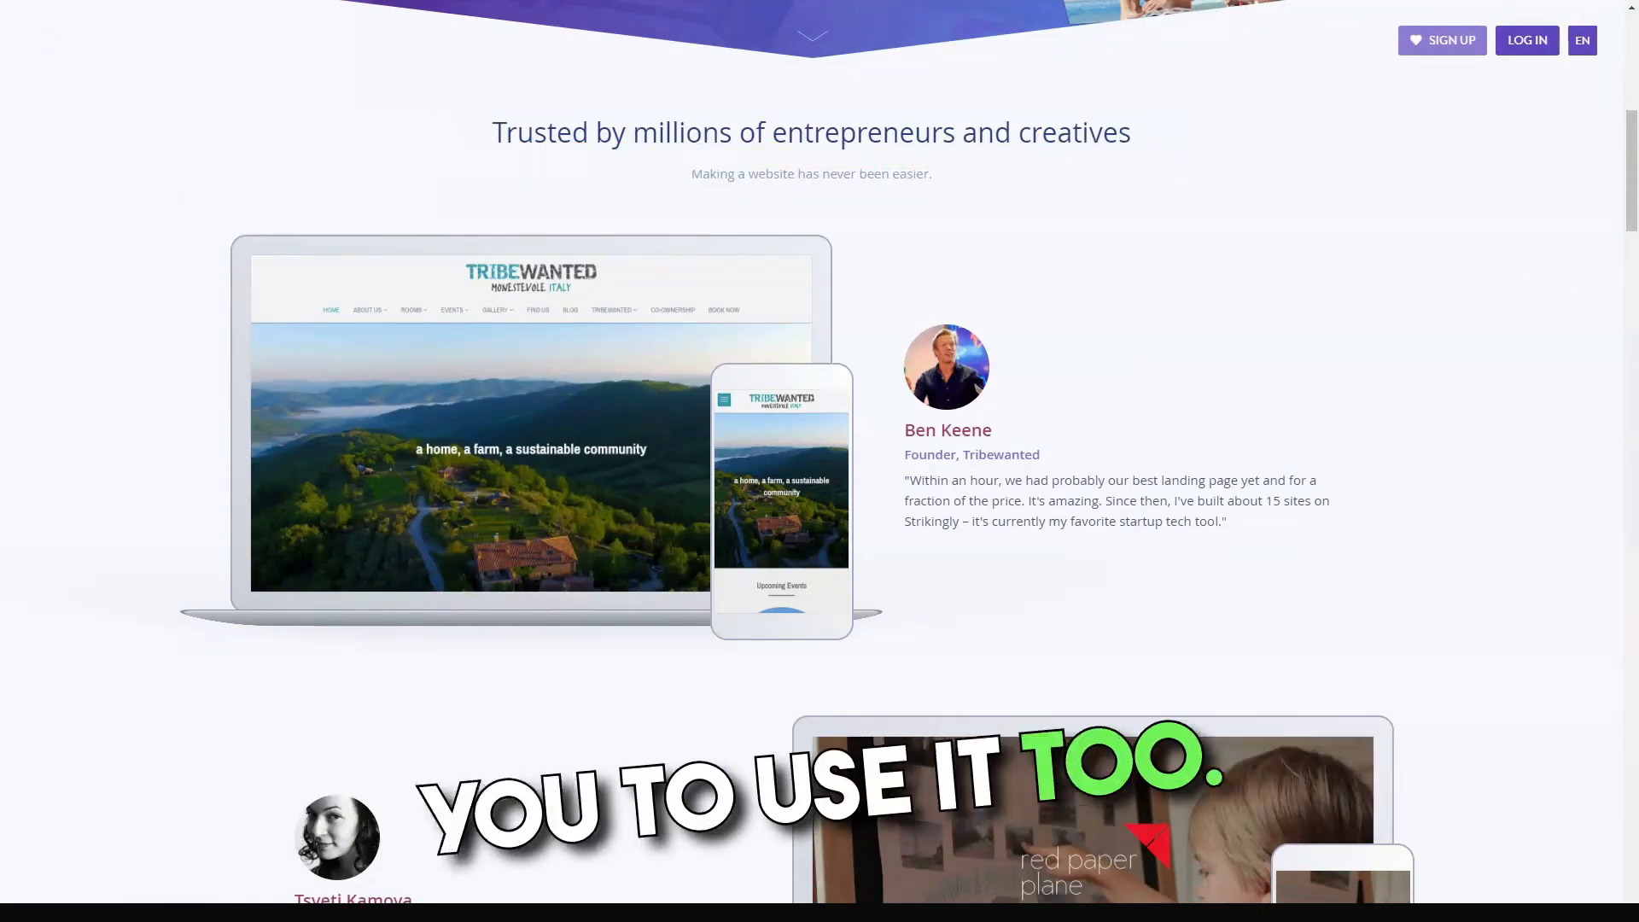
scroll(down, 3)
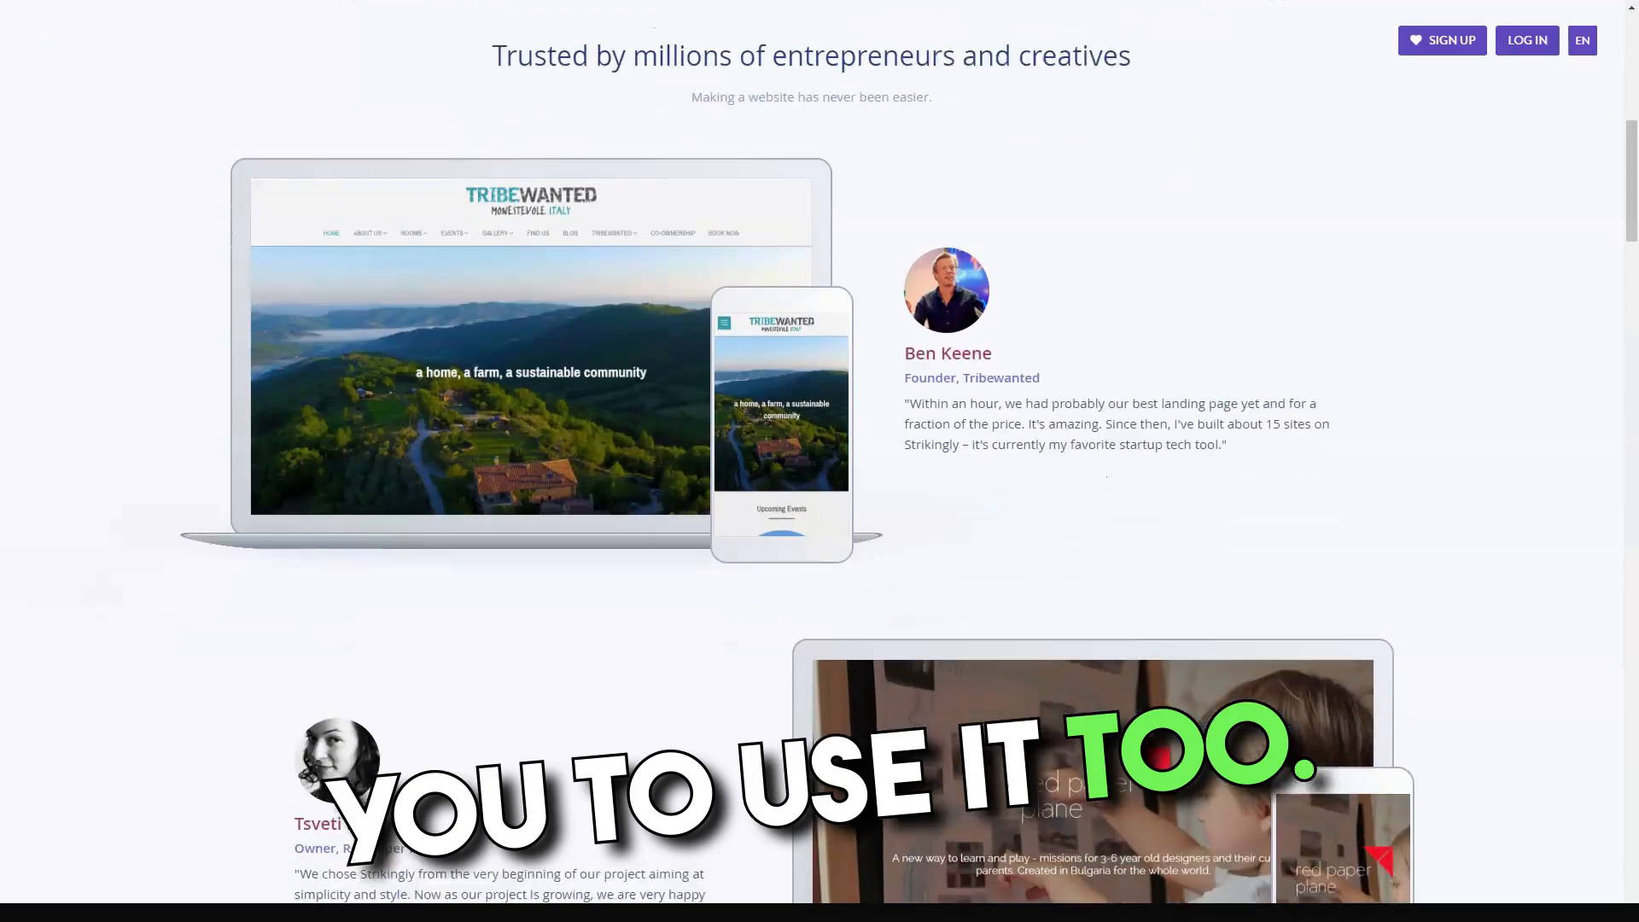
scroll(down, 3)
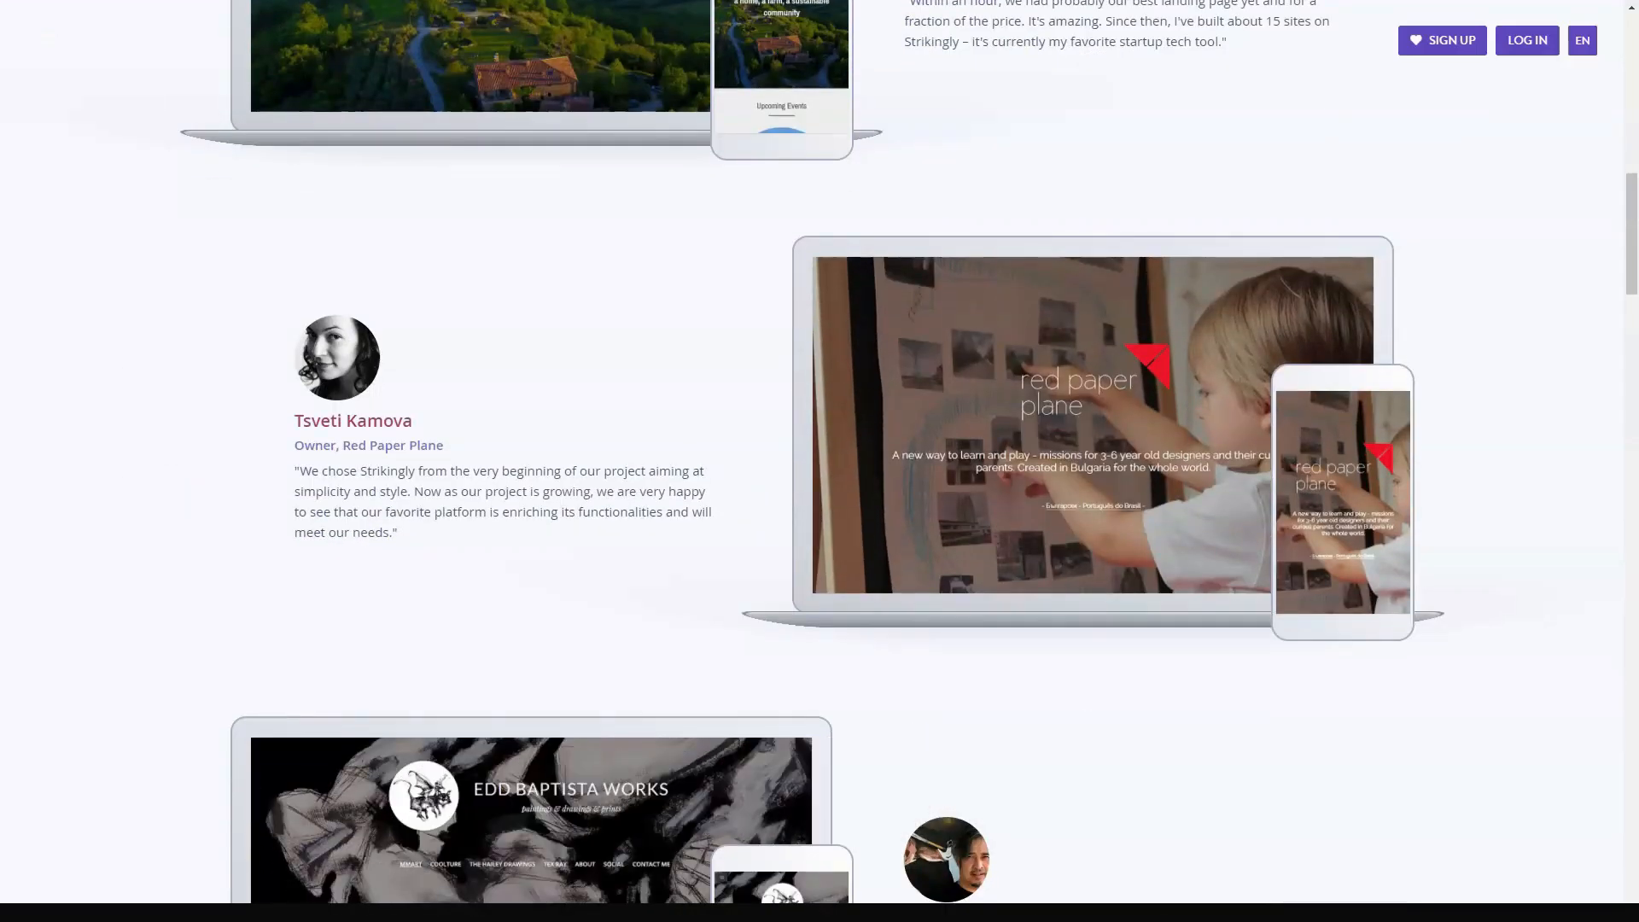
scroll(down, 3)
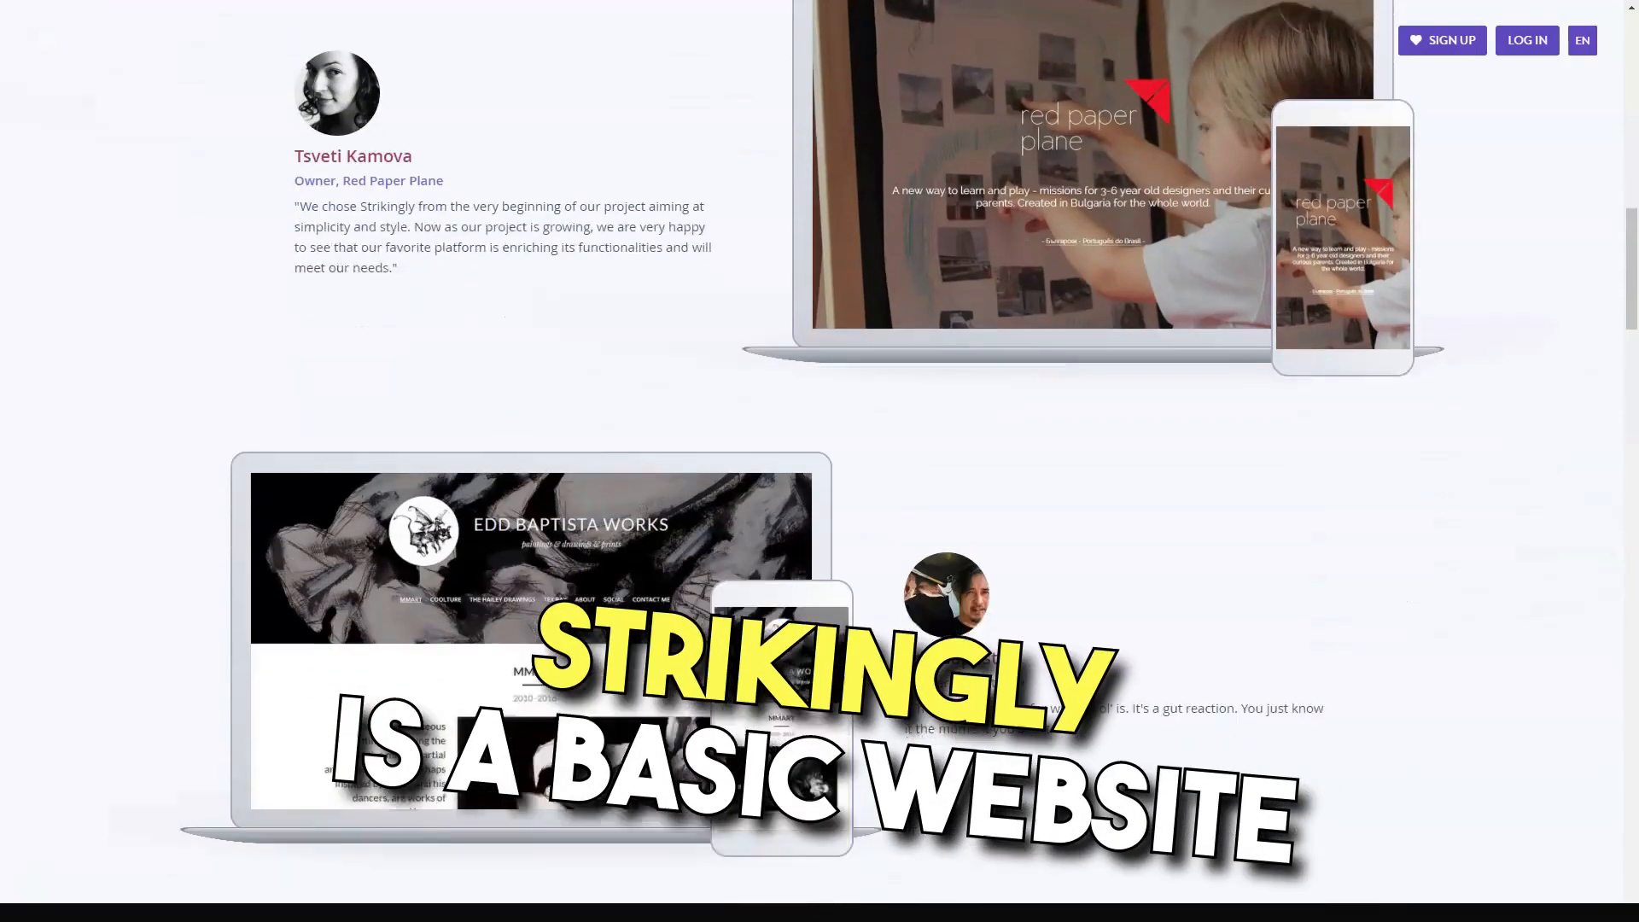
scroll(down, 3)
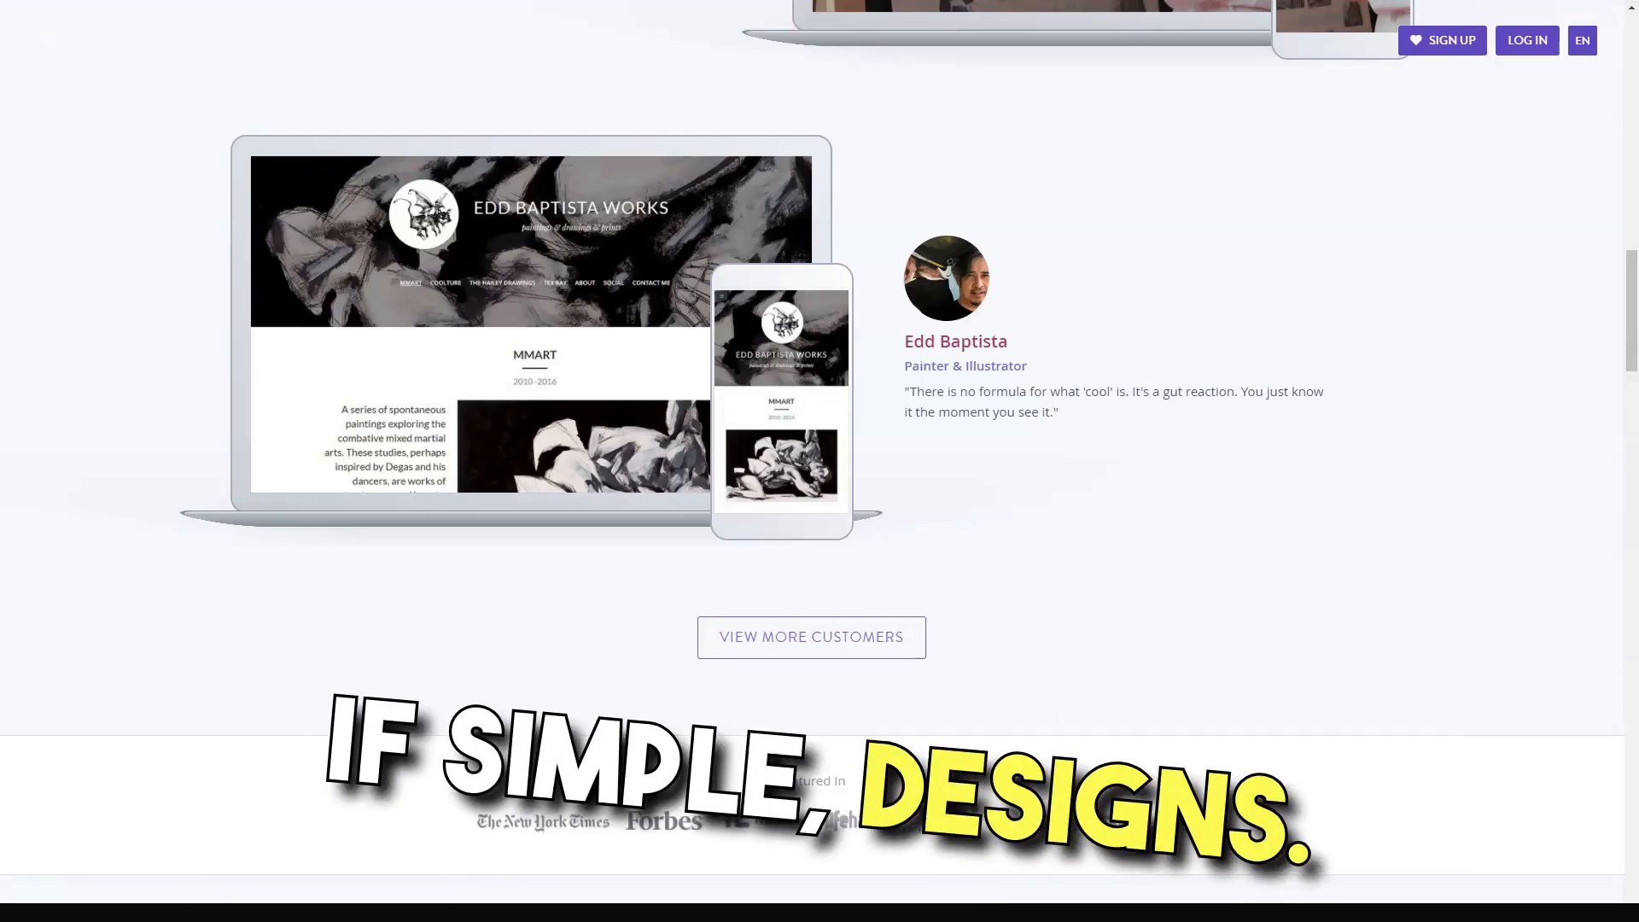
scroll(down, 3)
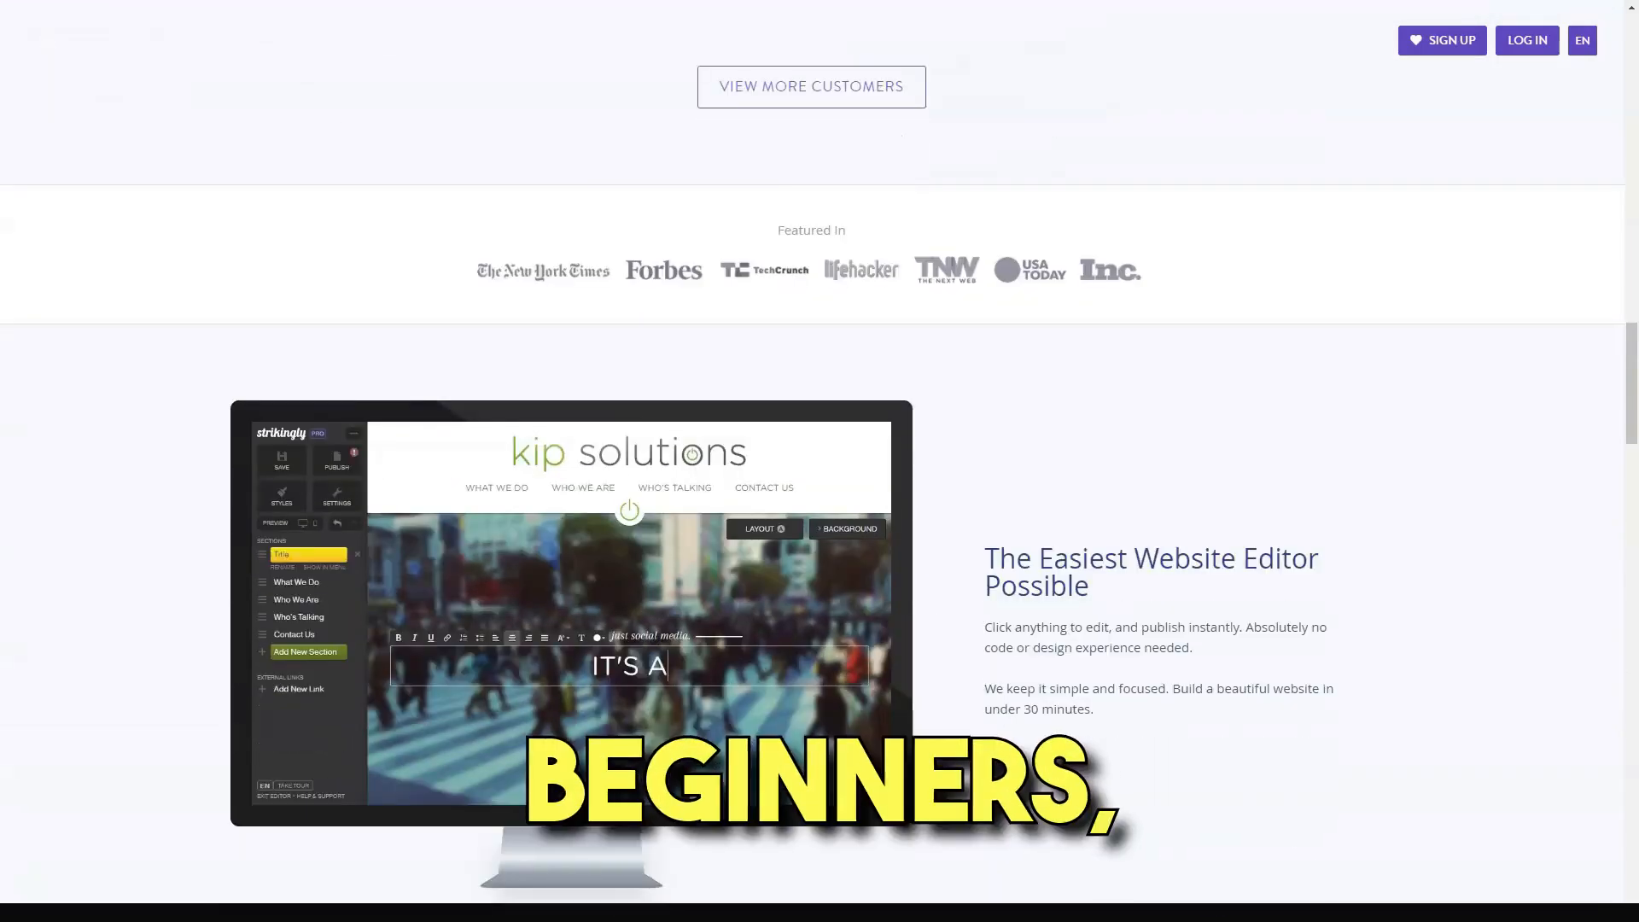
scroll(down, 3)
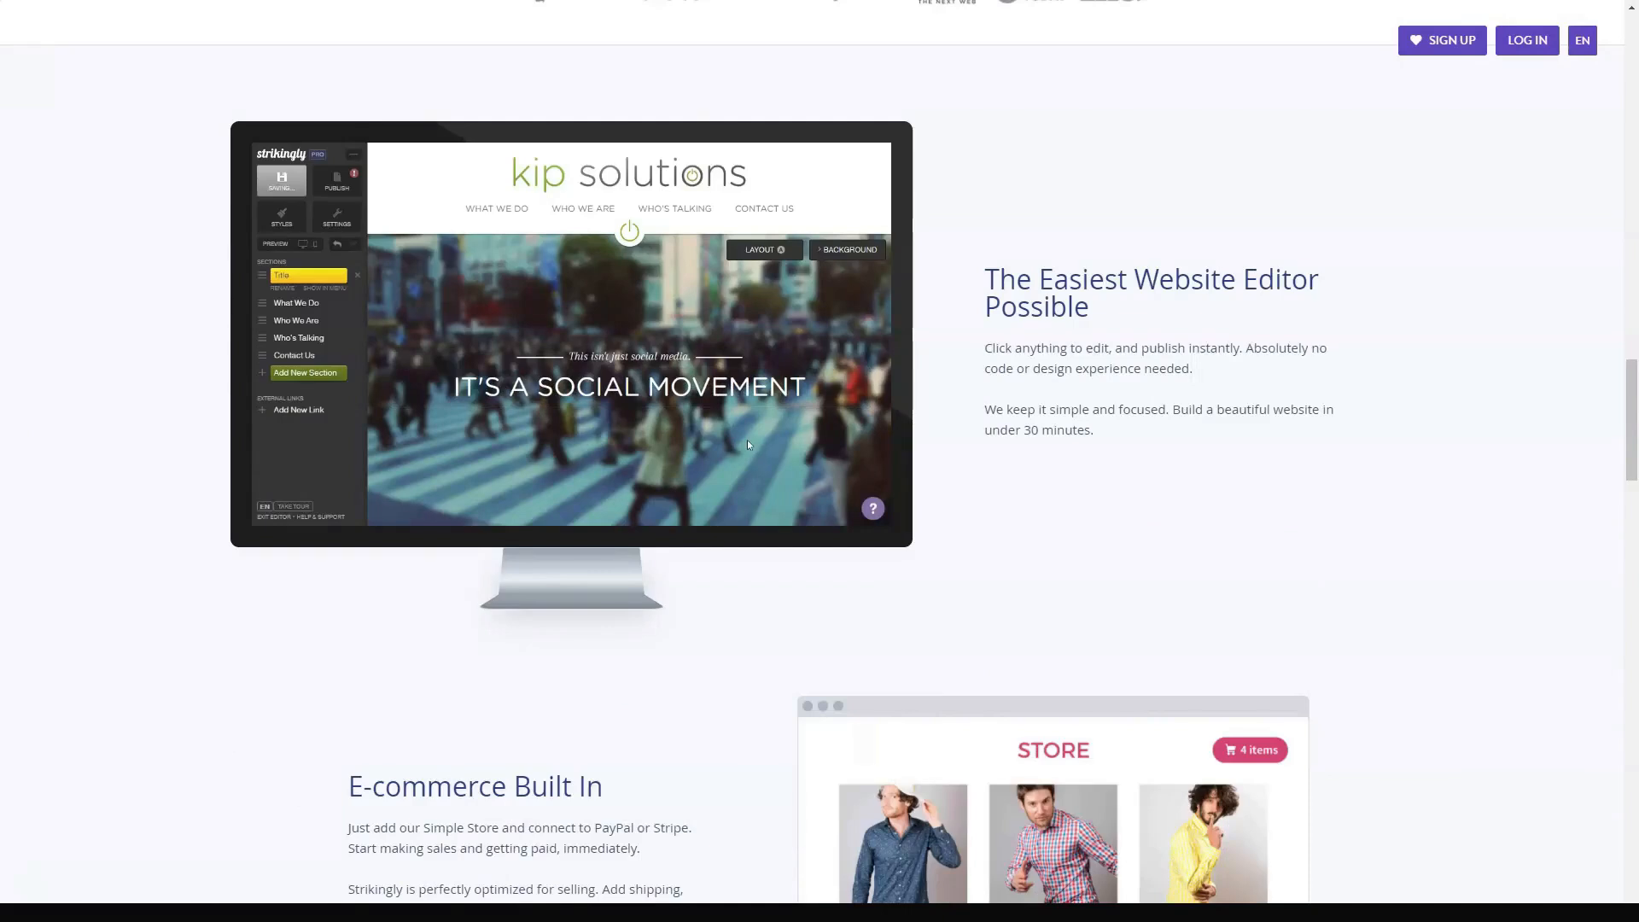
Continue through the e-commerce and audience-tool sections to the 'All the Features You Need' grid.
click(296, 303)
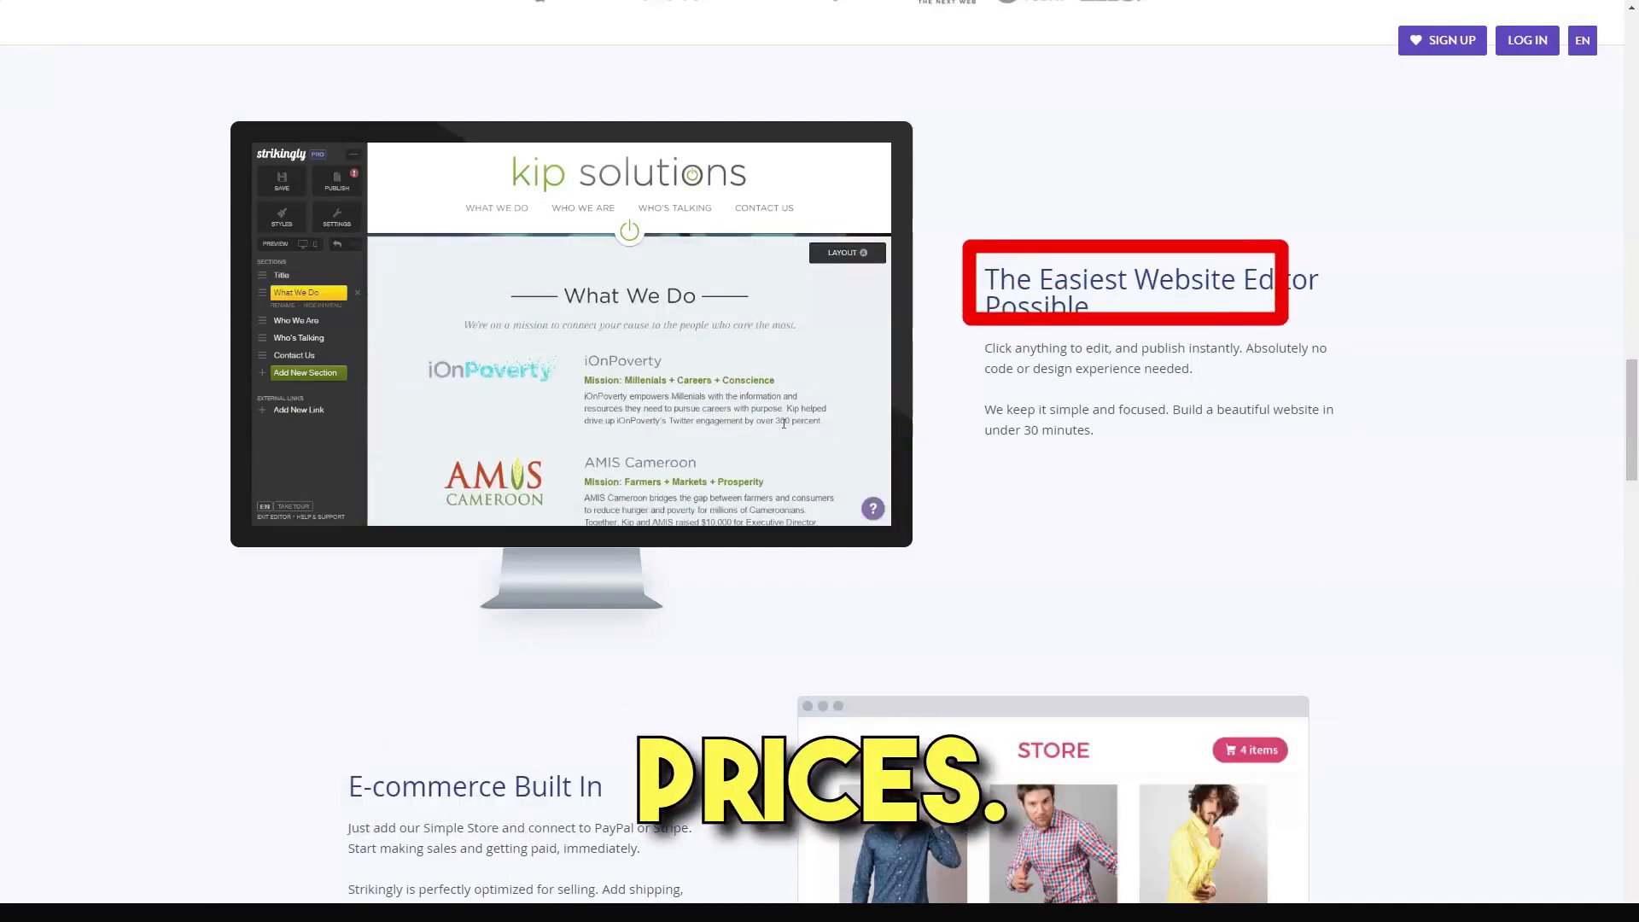
click(296, 309)
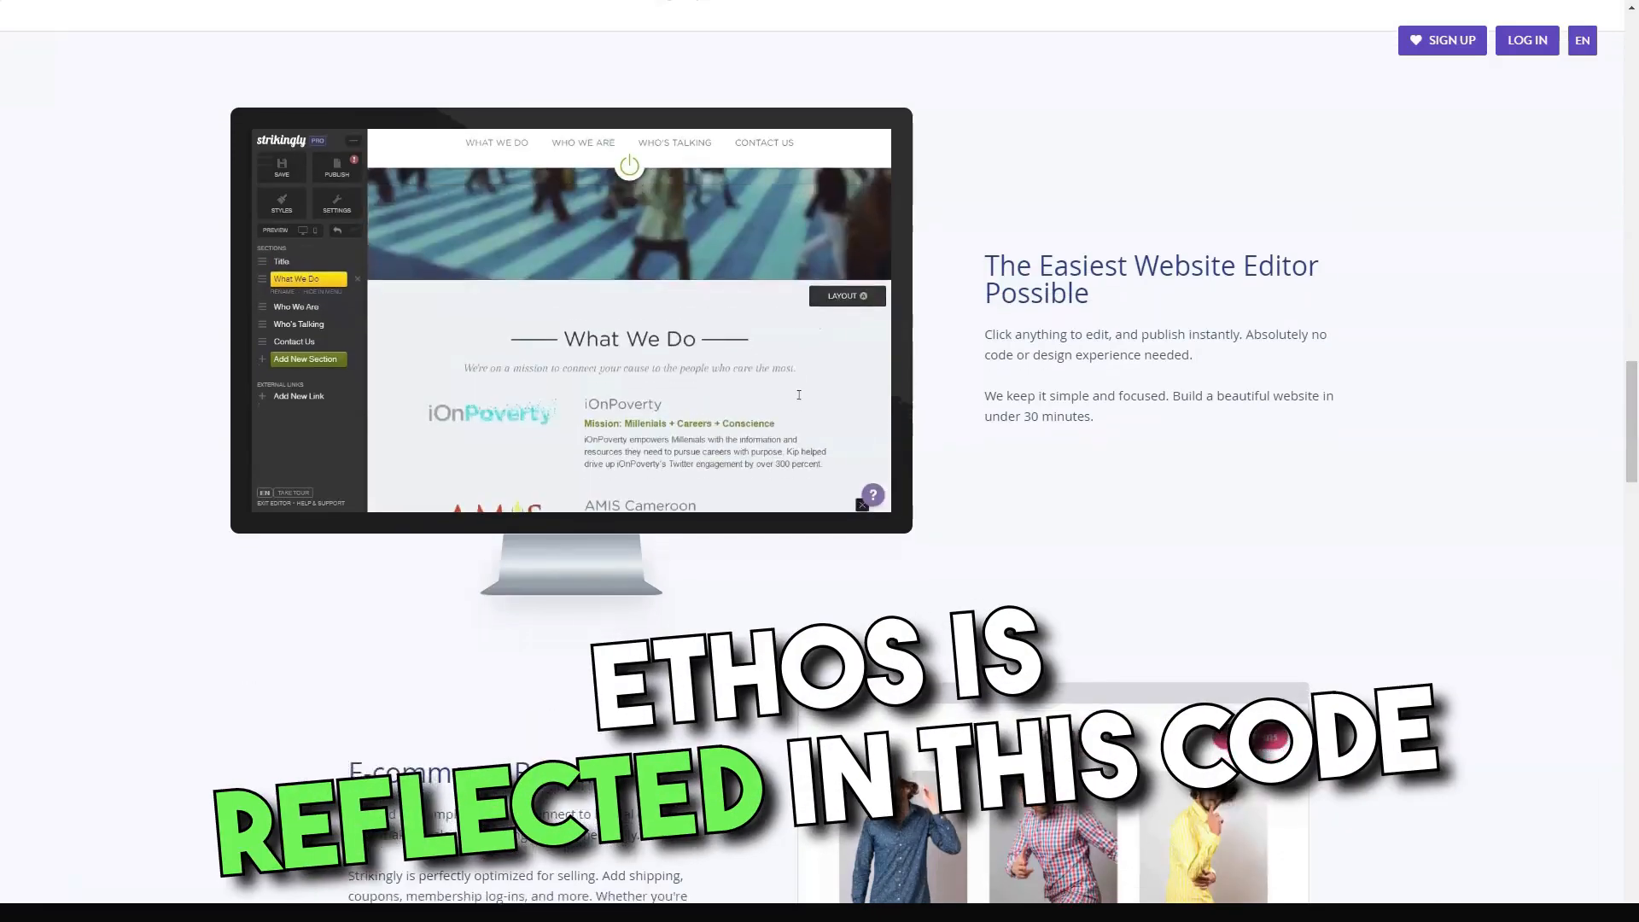
scroll(down, 3)
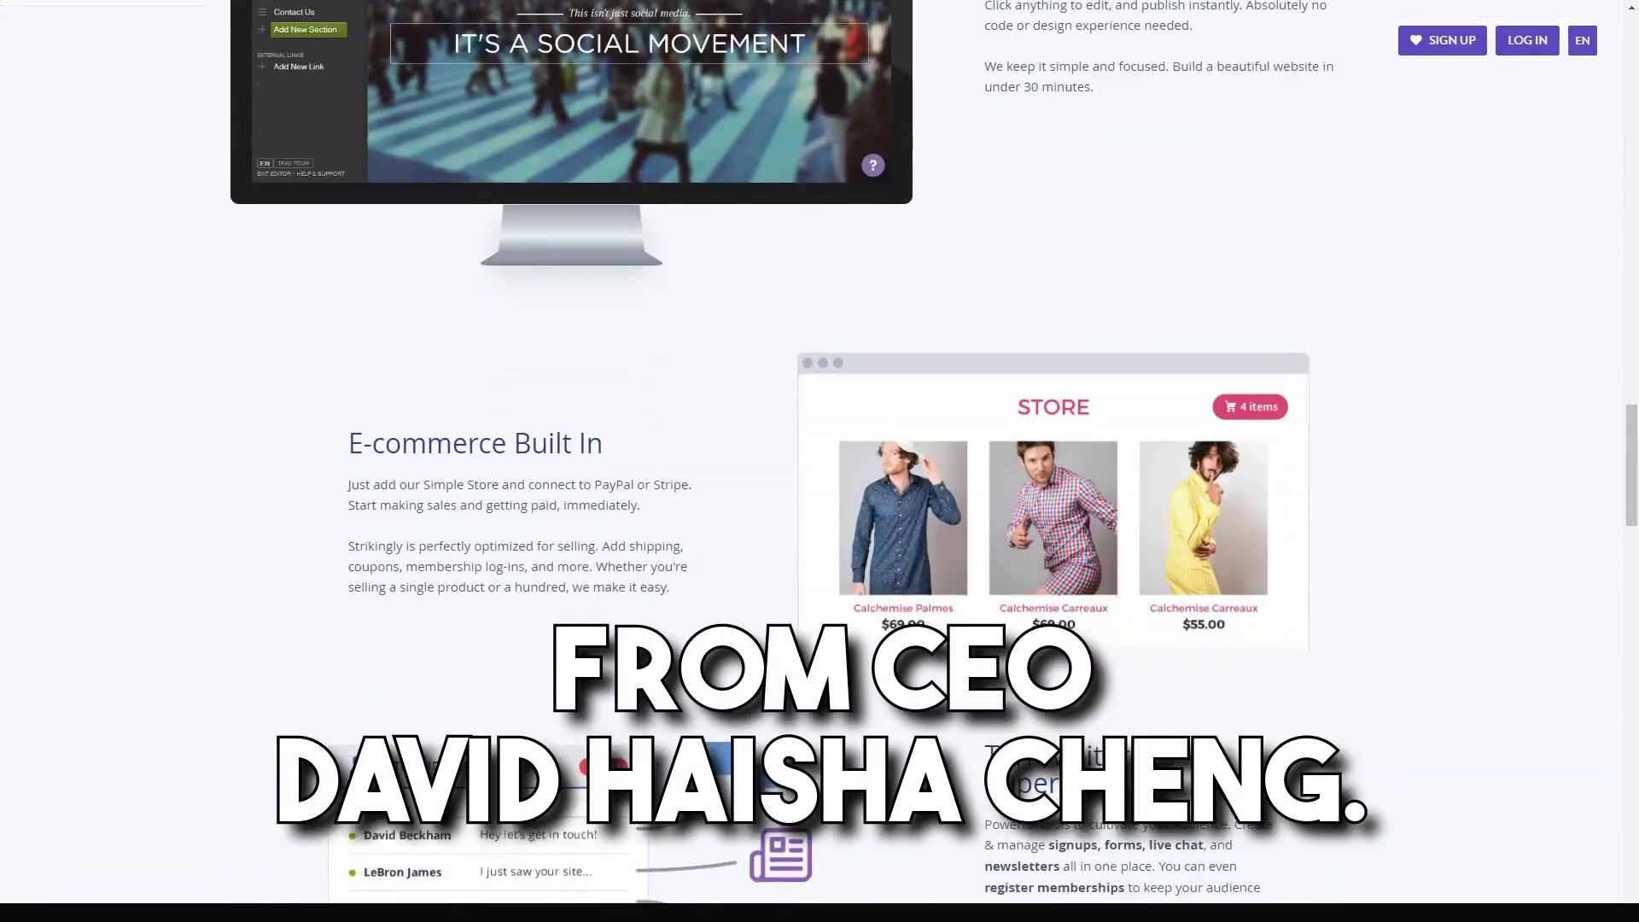
scroll(down, 3)
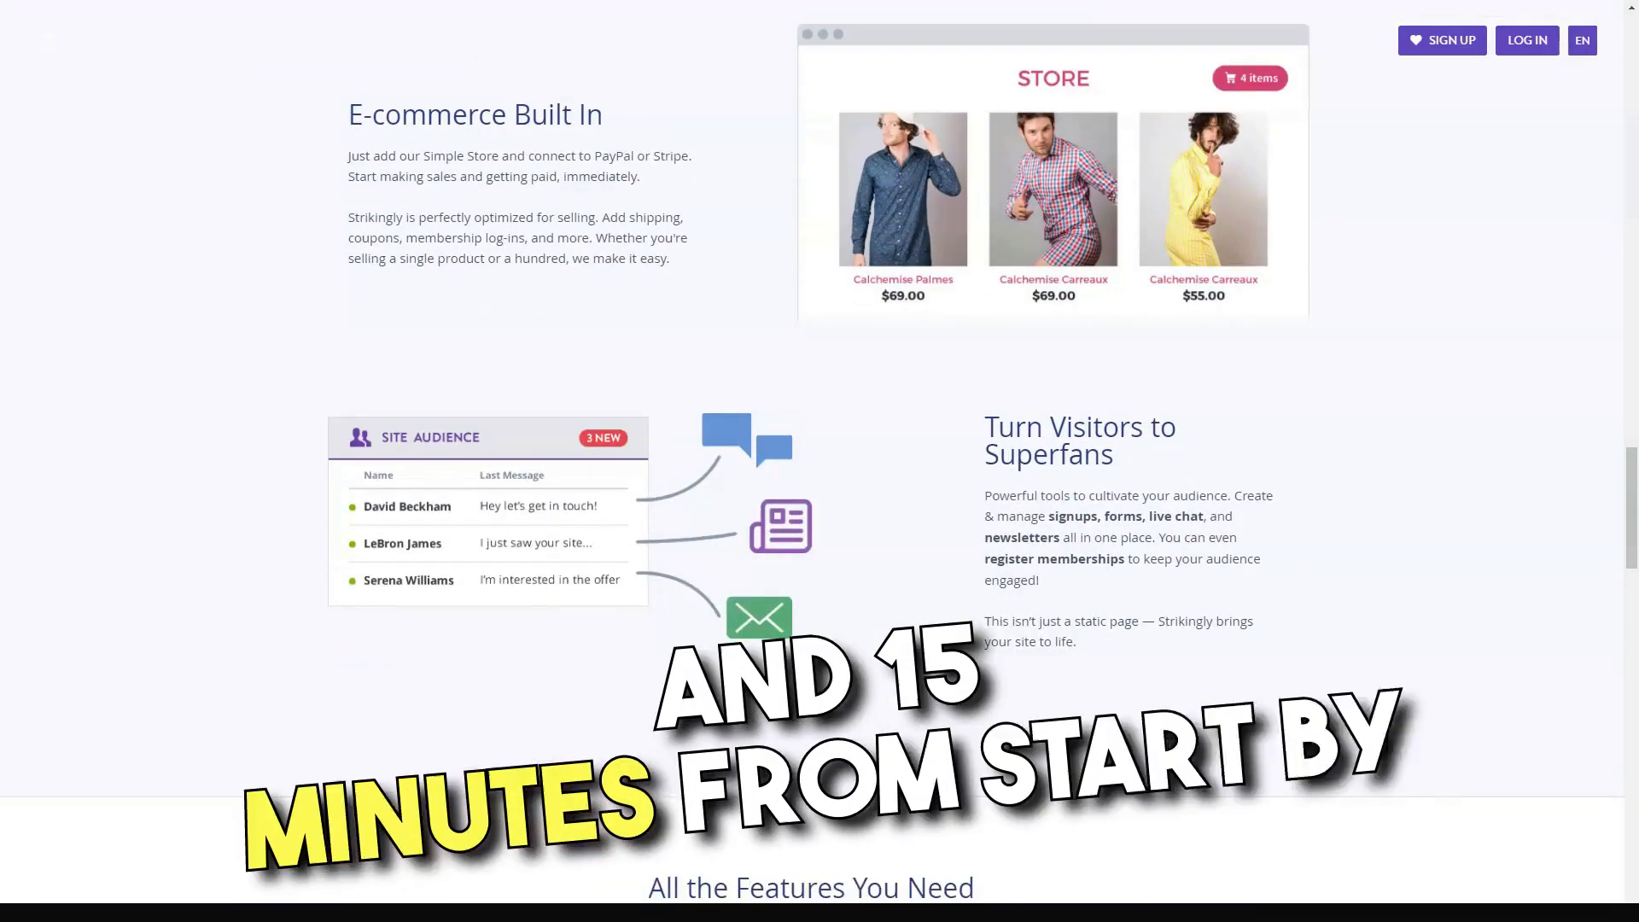
click(474, 113)
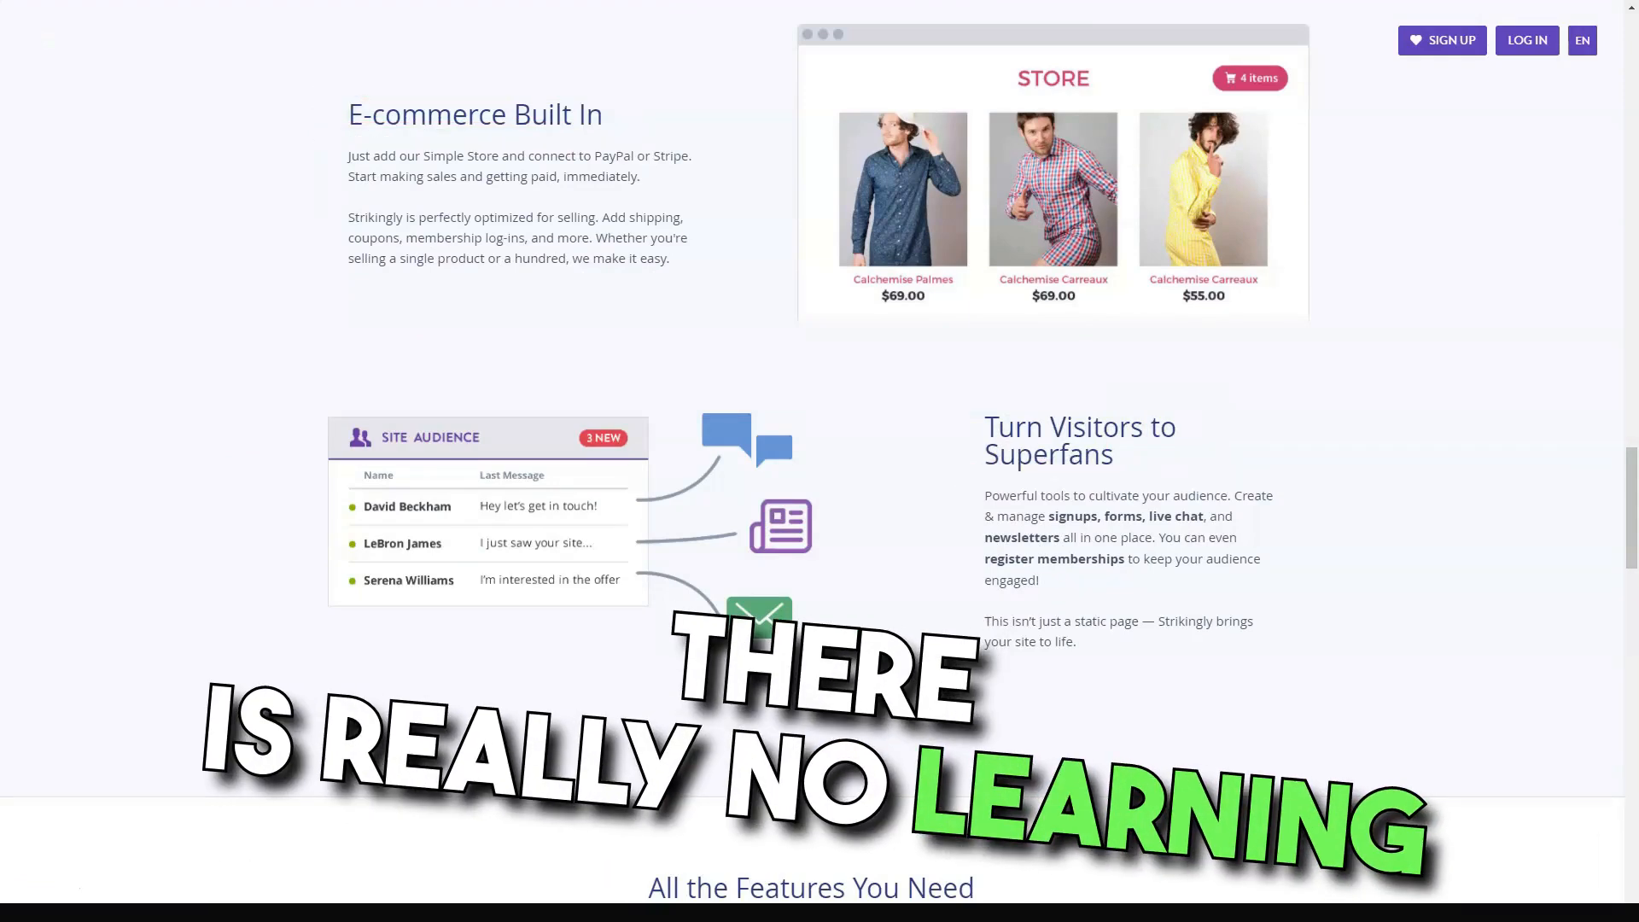
scroll(down, 3)
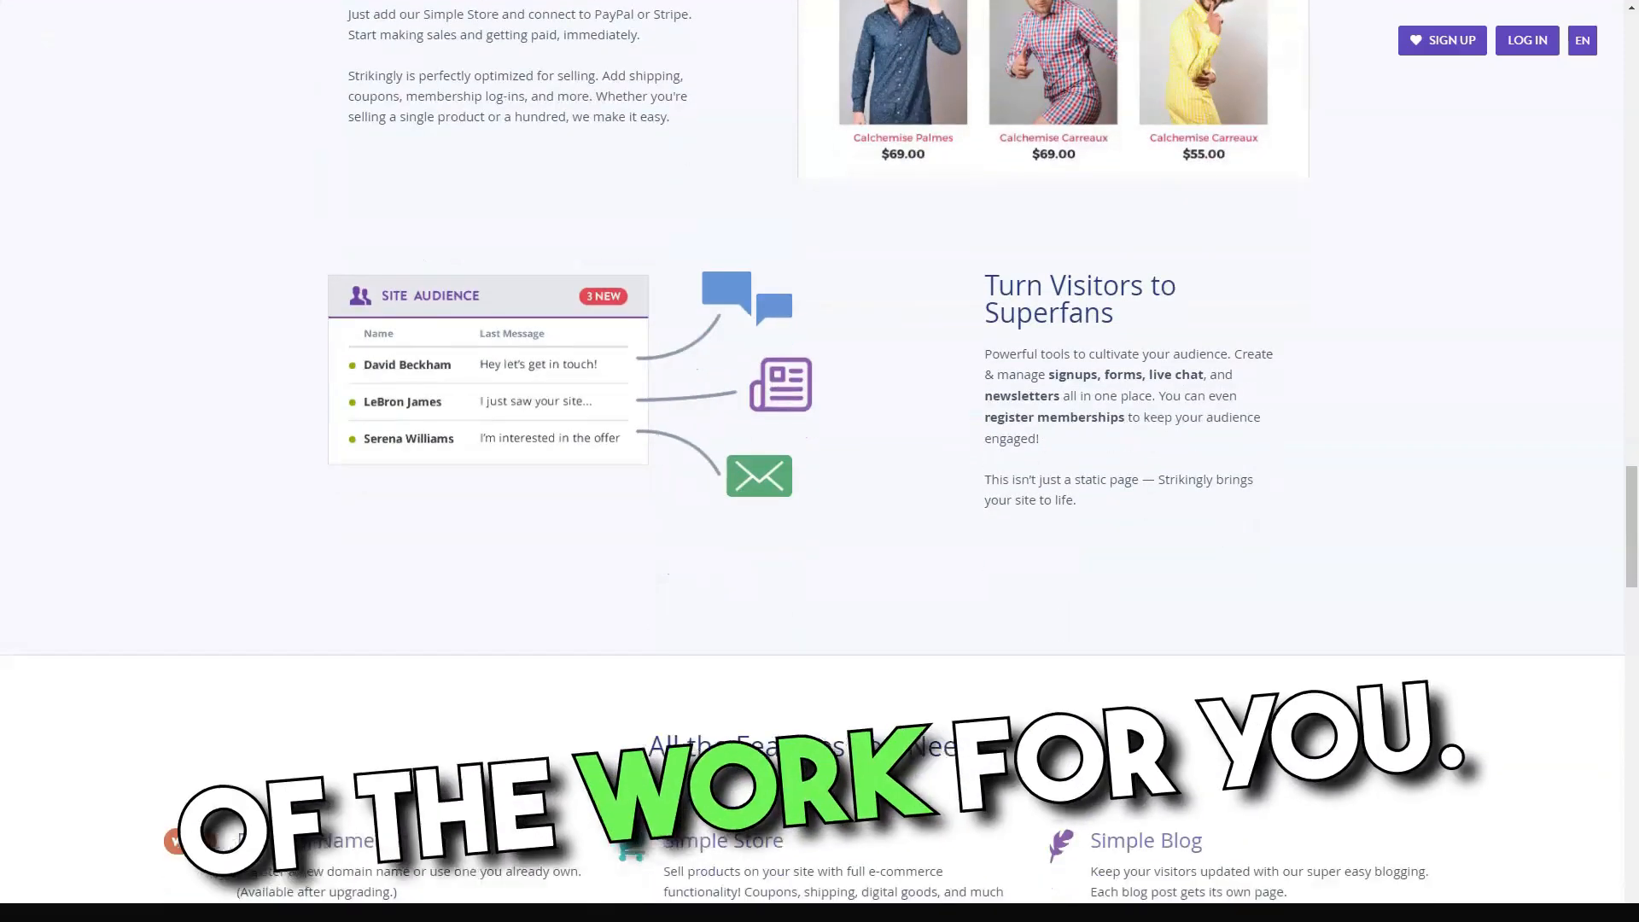
scroll(down, 3)
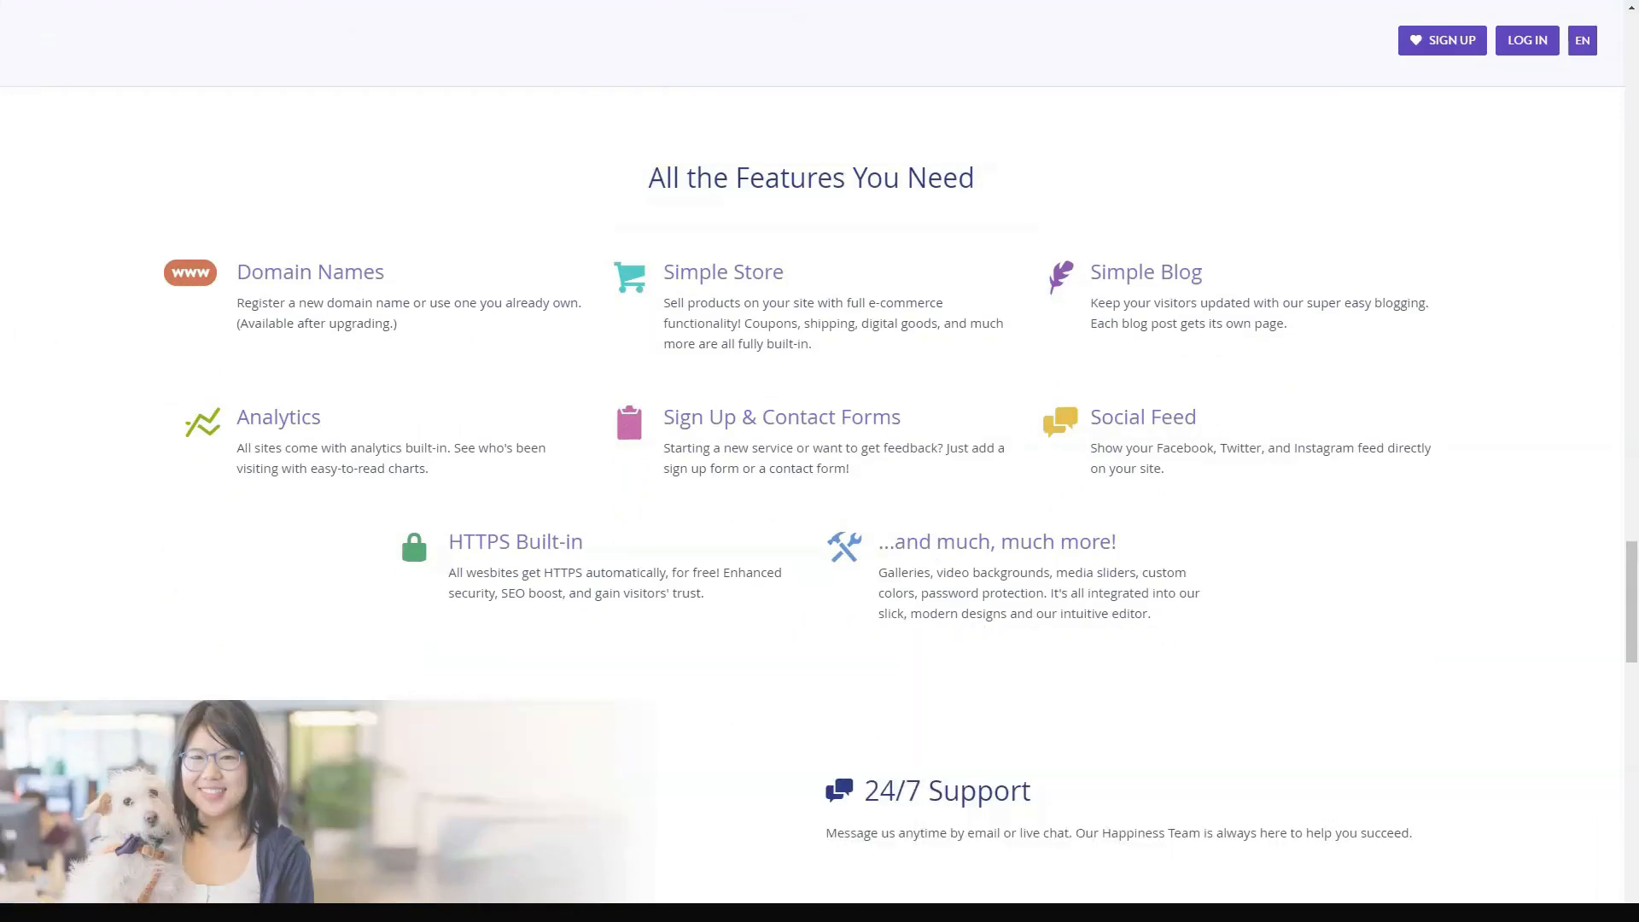
Scroll through 'Our Customers Love Us' to the footer sign-up, then back to the top hero.
scroll(down, 3)
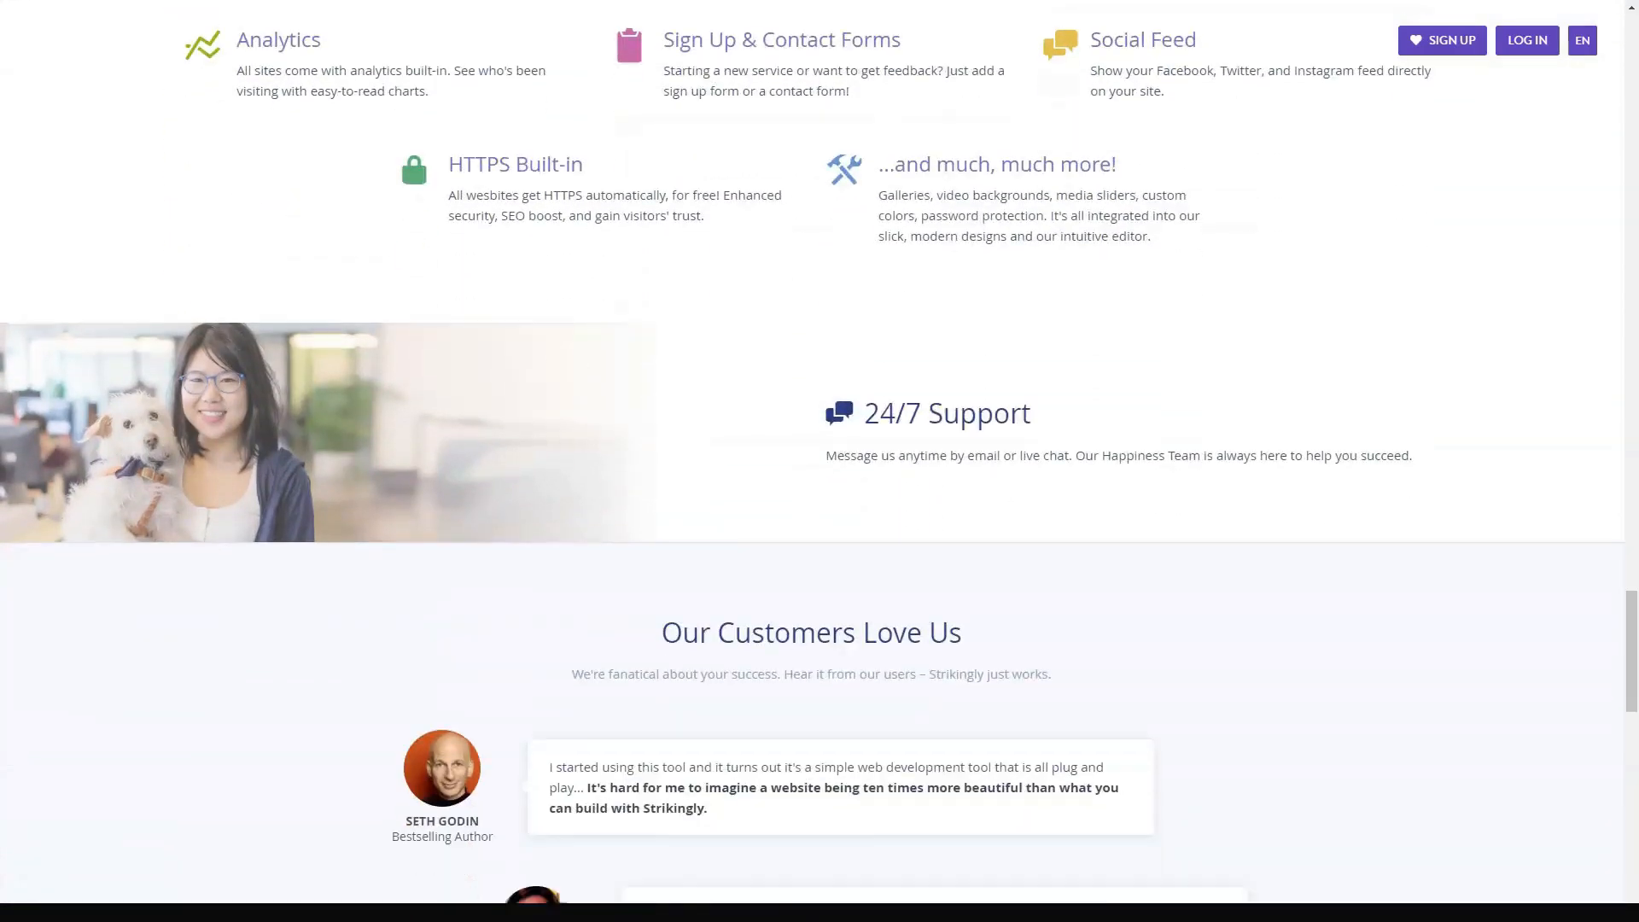
scroll(down, 3)
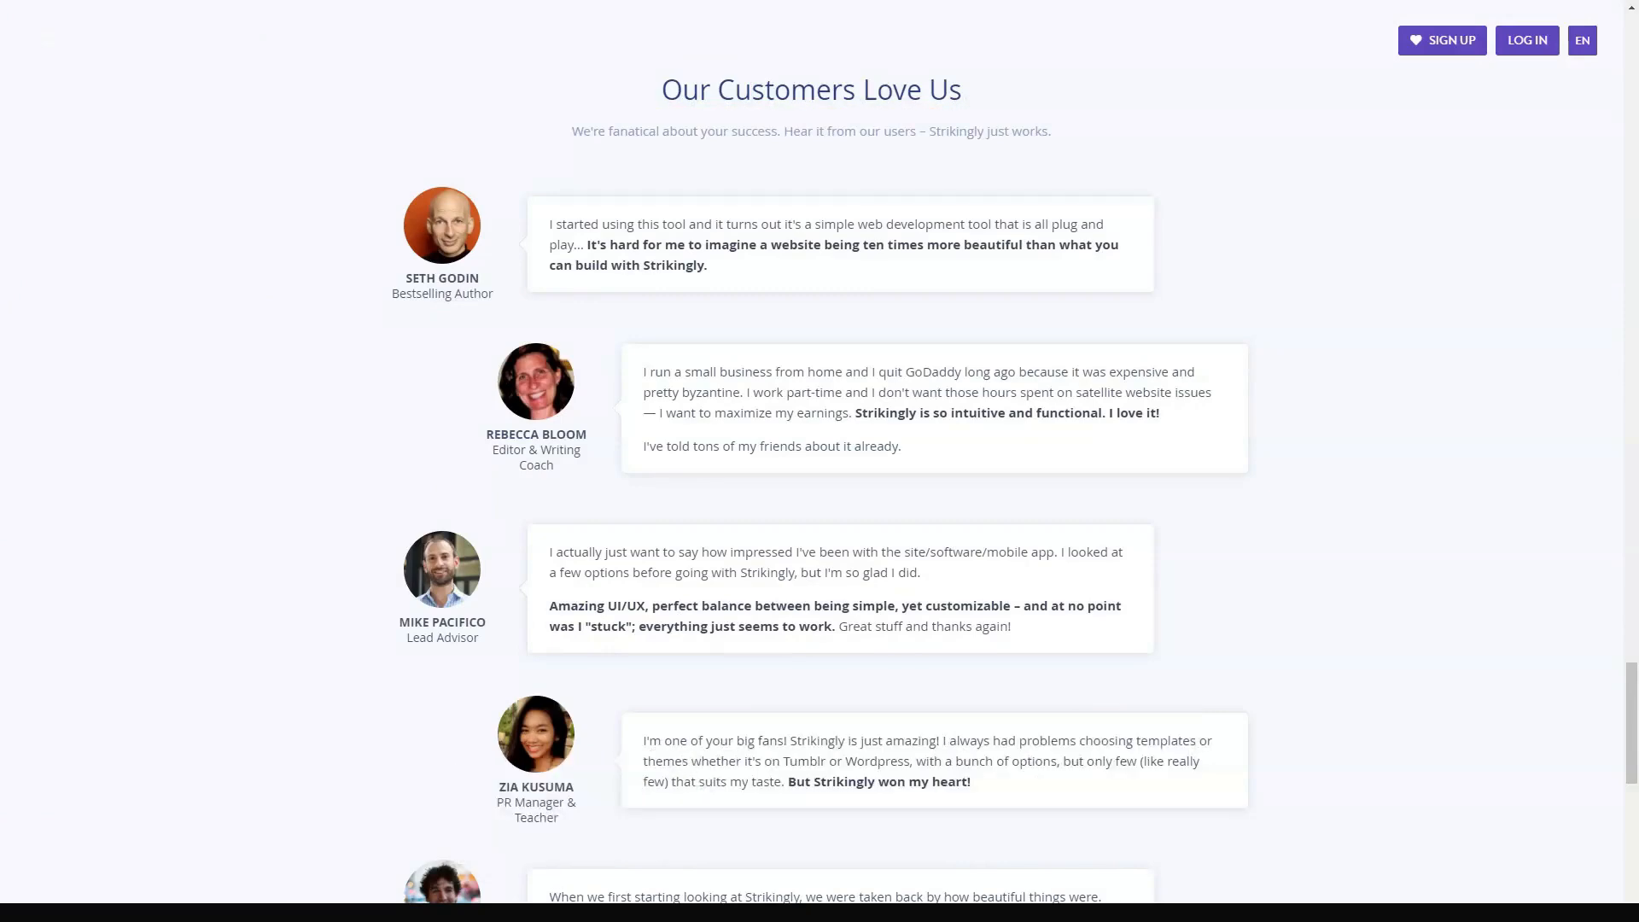
scroll(down, 3)
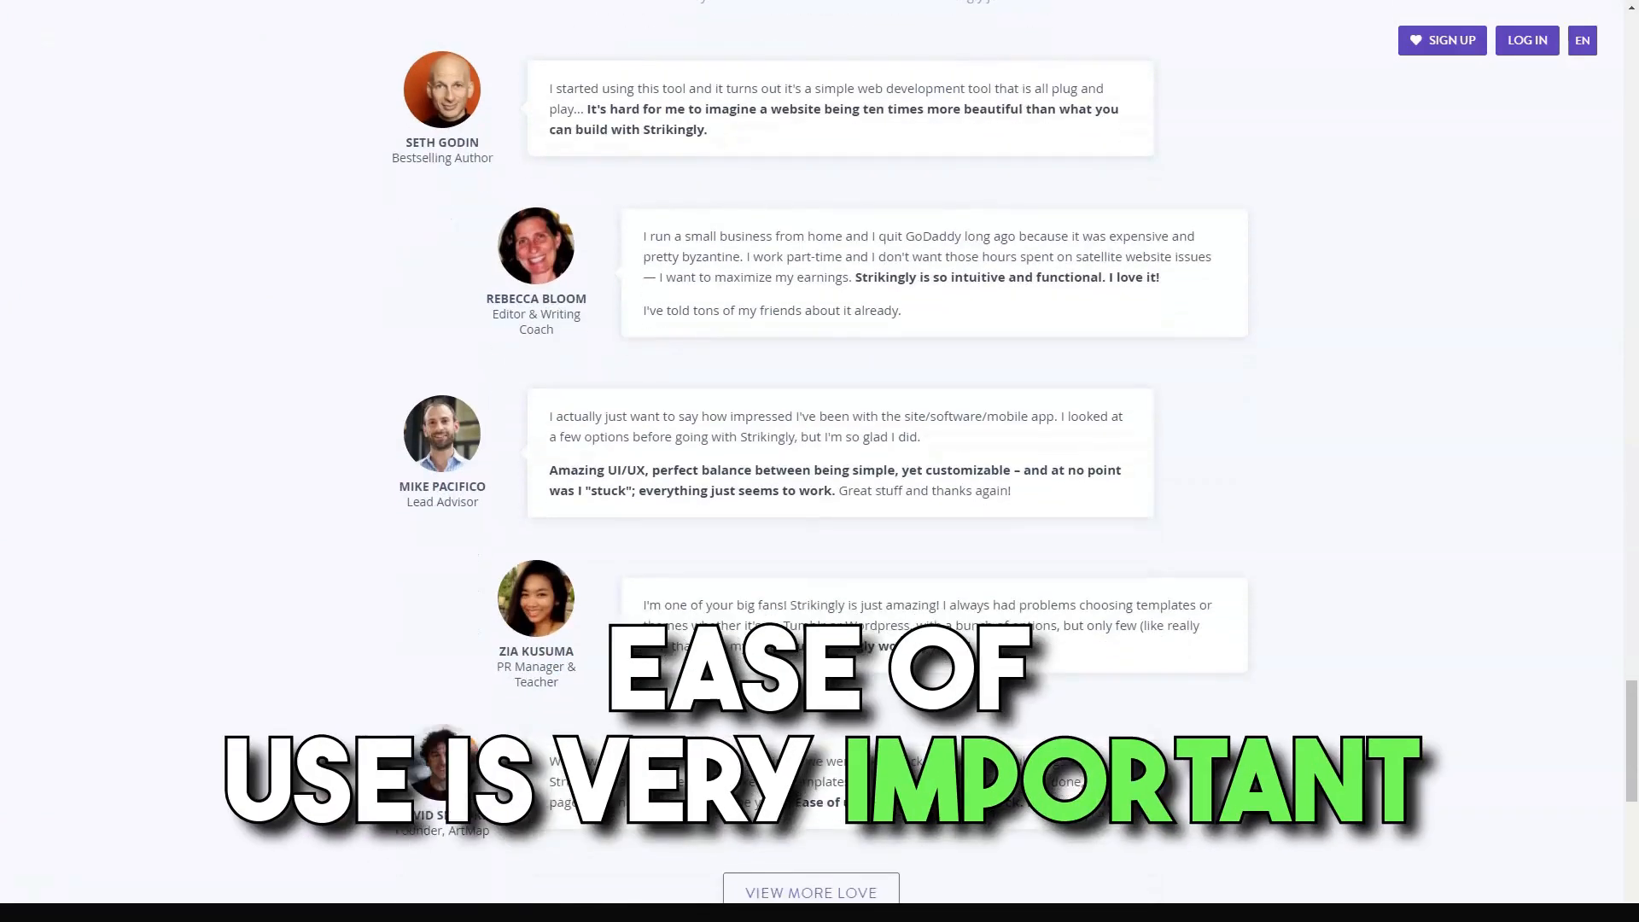
scroll(down, 3)
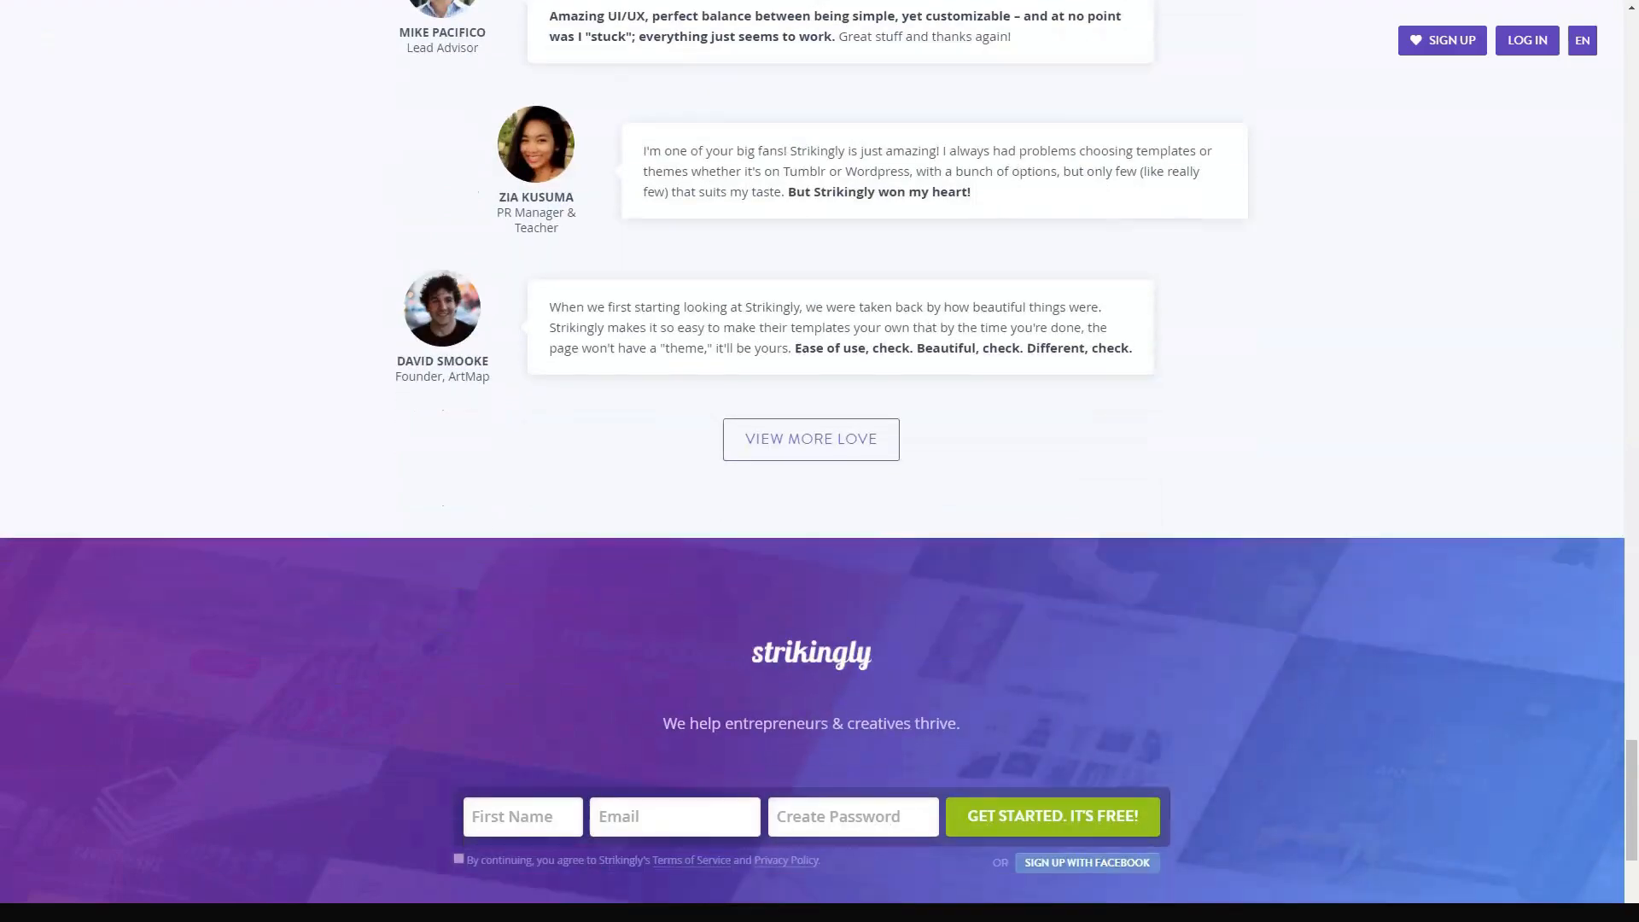
scroll(down, 3)
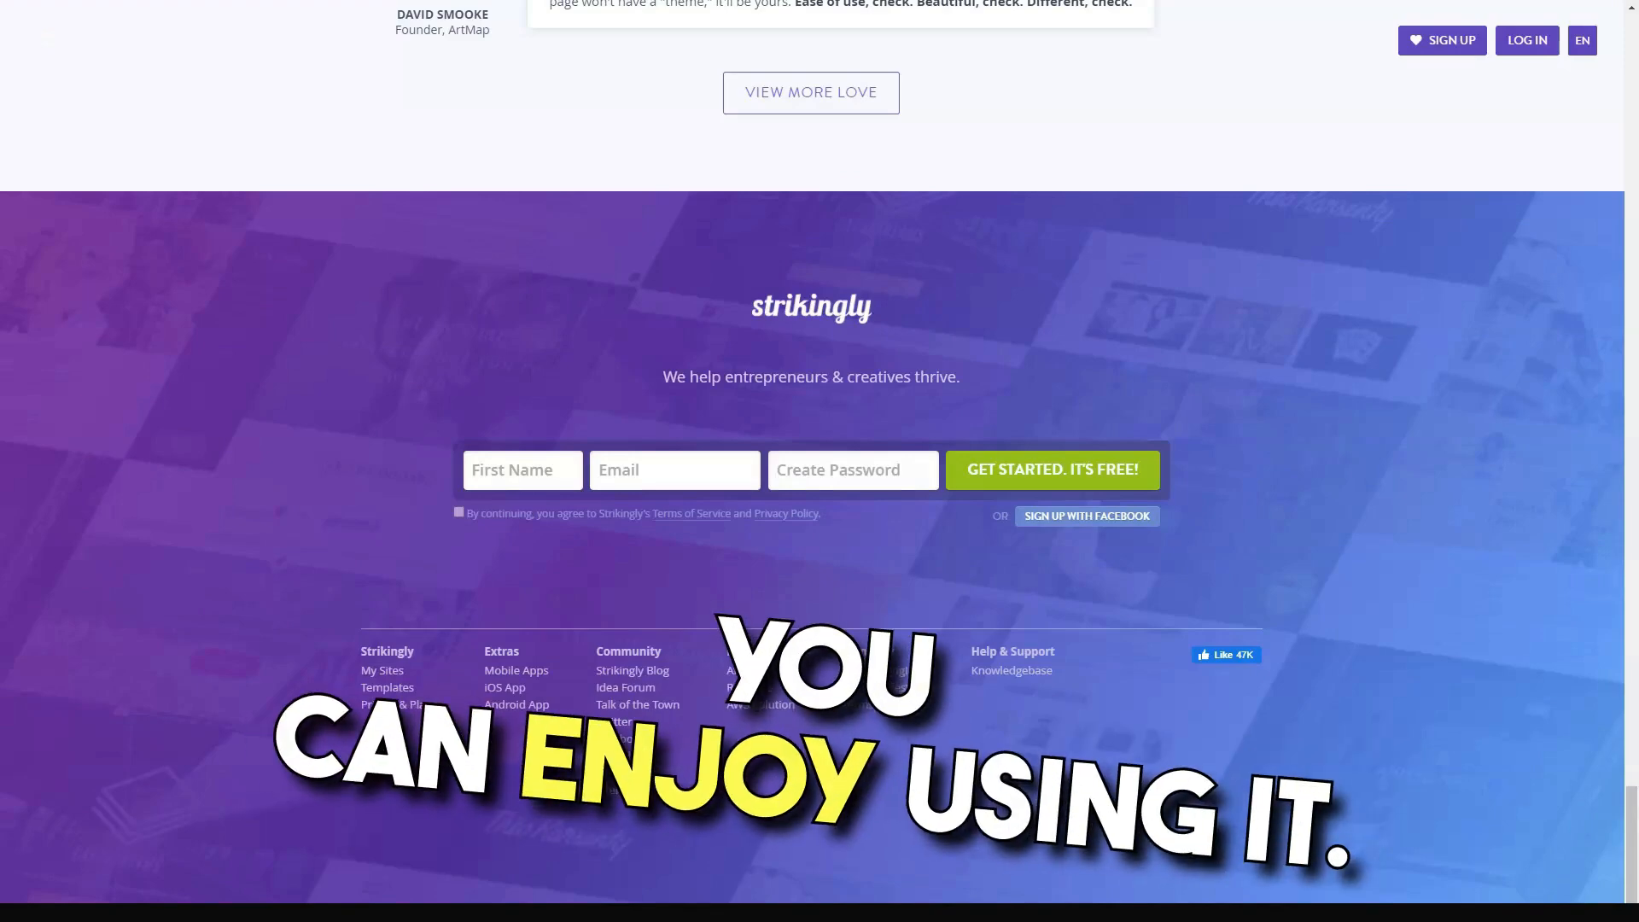
scroll(up, 3)
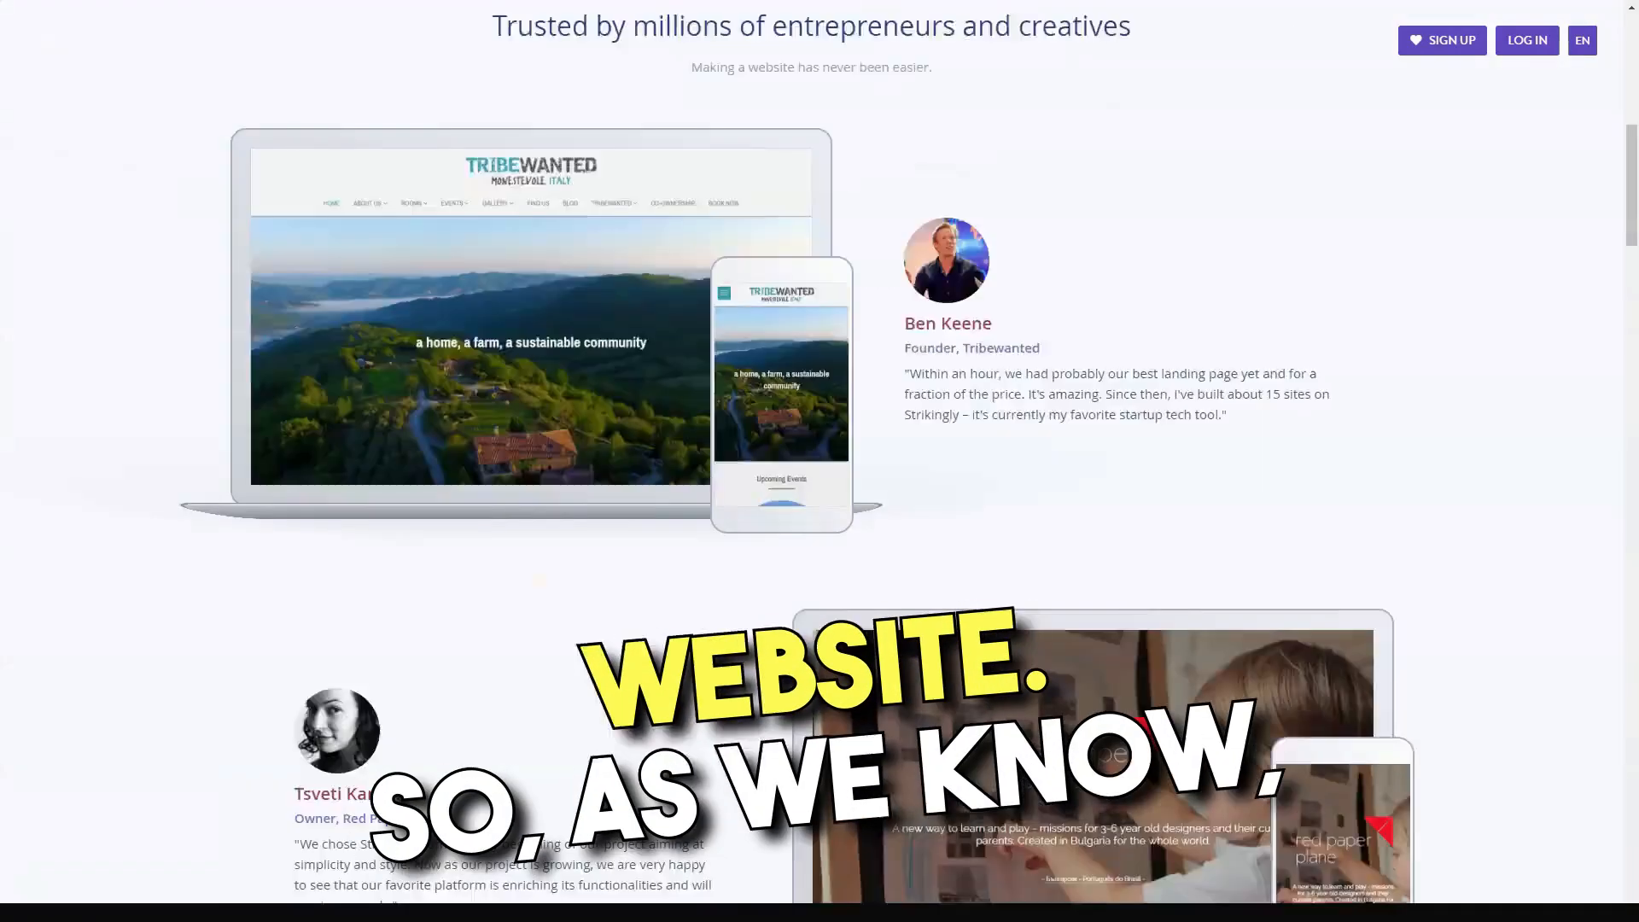
scroll(up, 3)
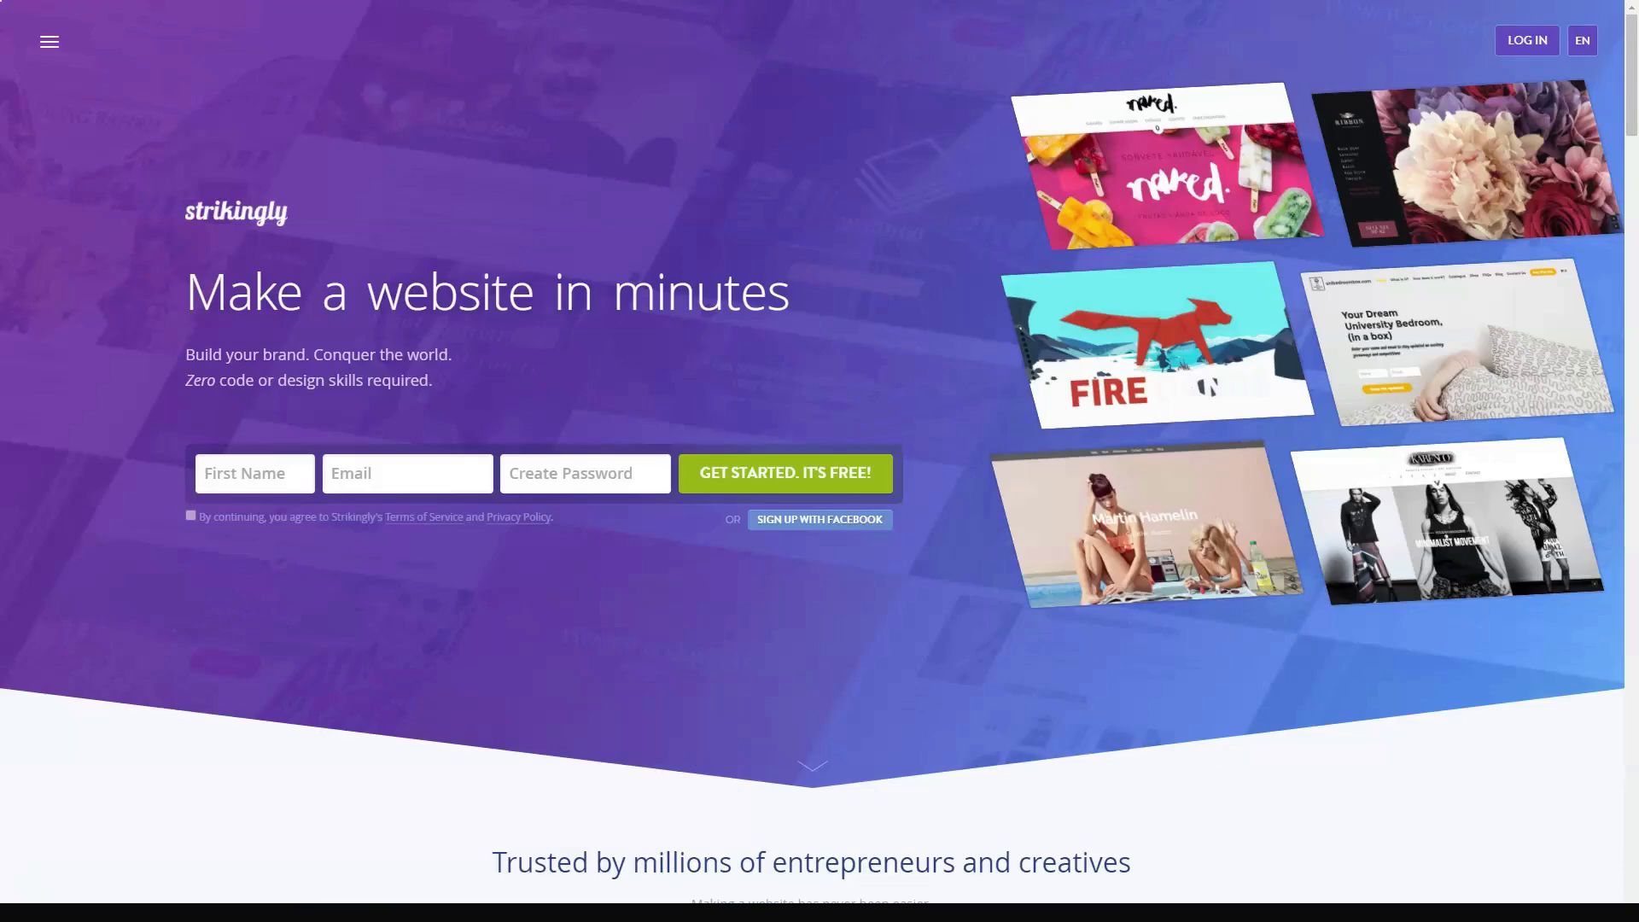
Open the Templates gallery from Strikingly's hamburger menu.
click(48, 42)
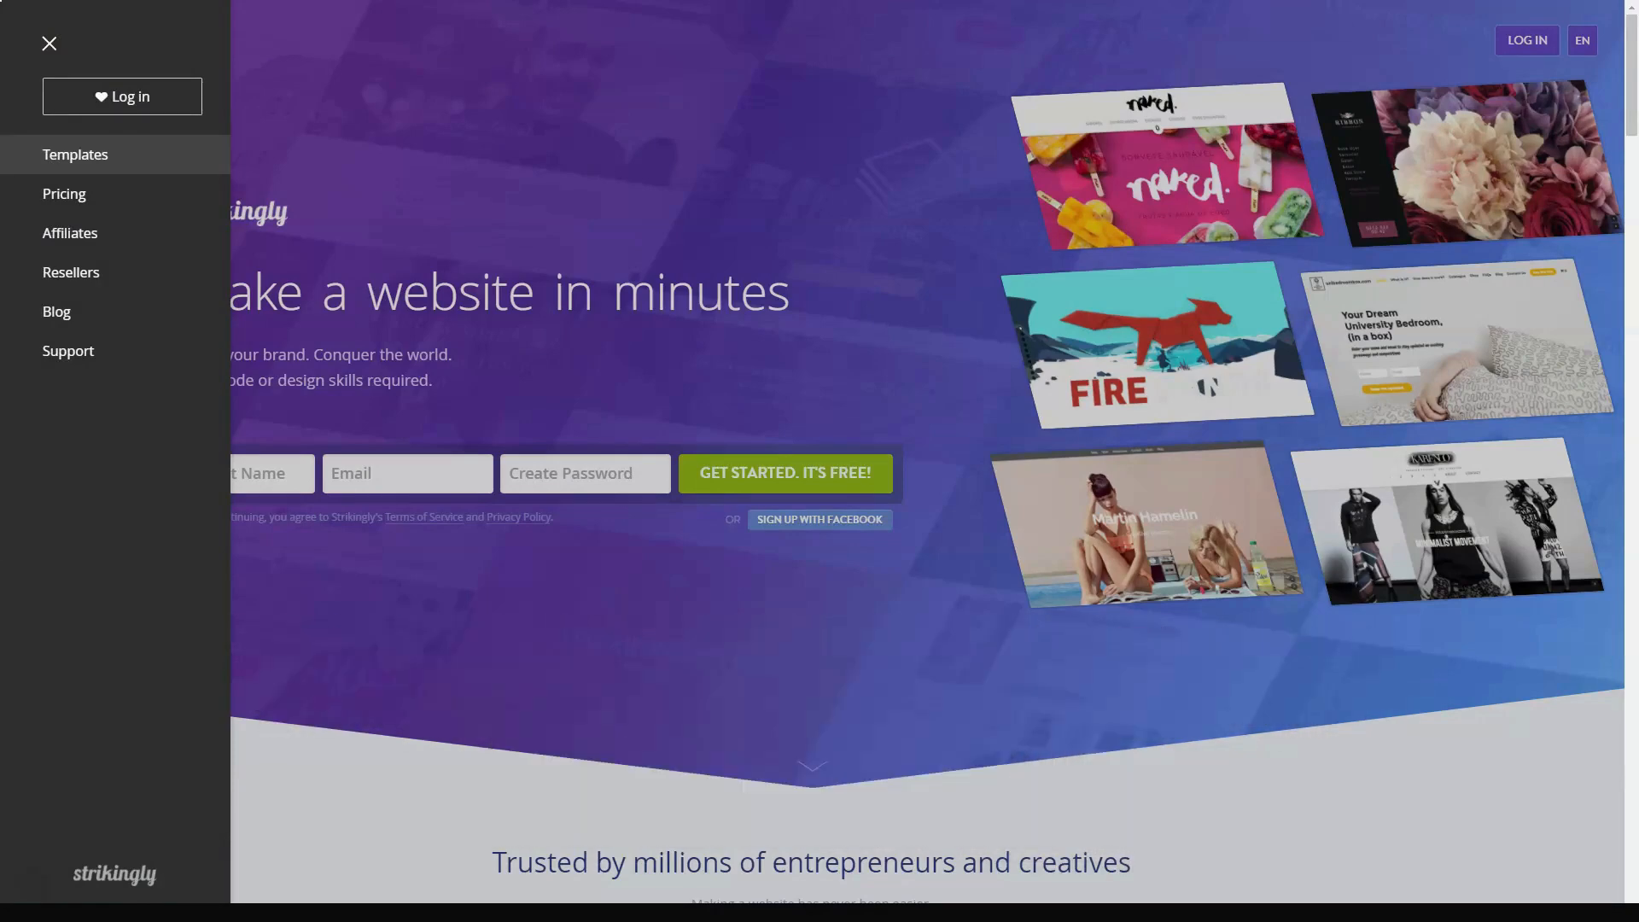
click(74, 154)
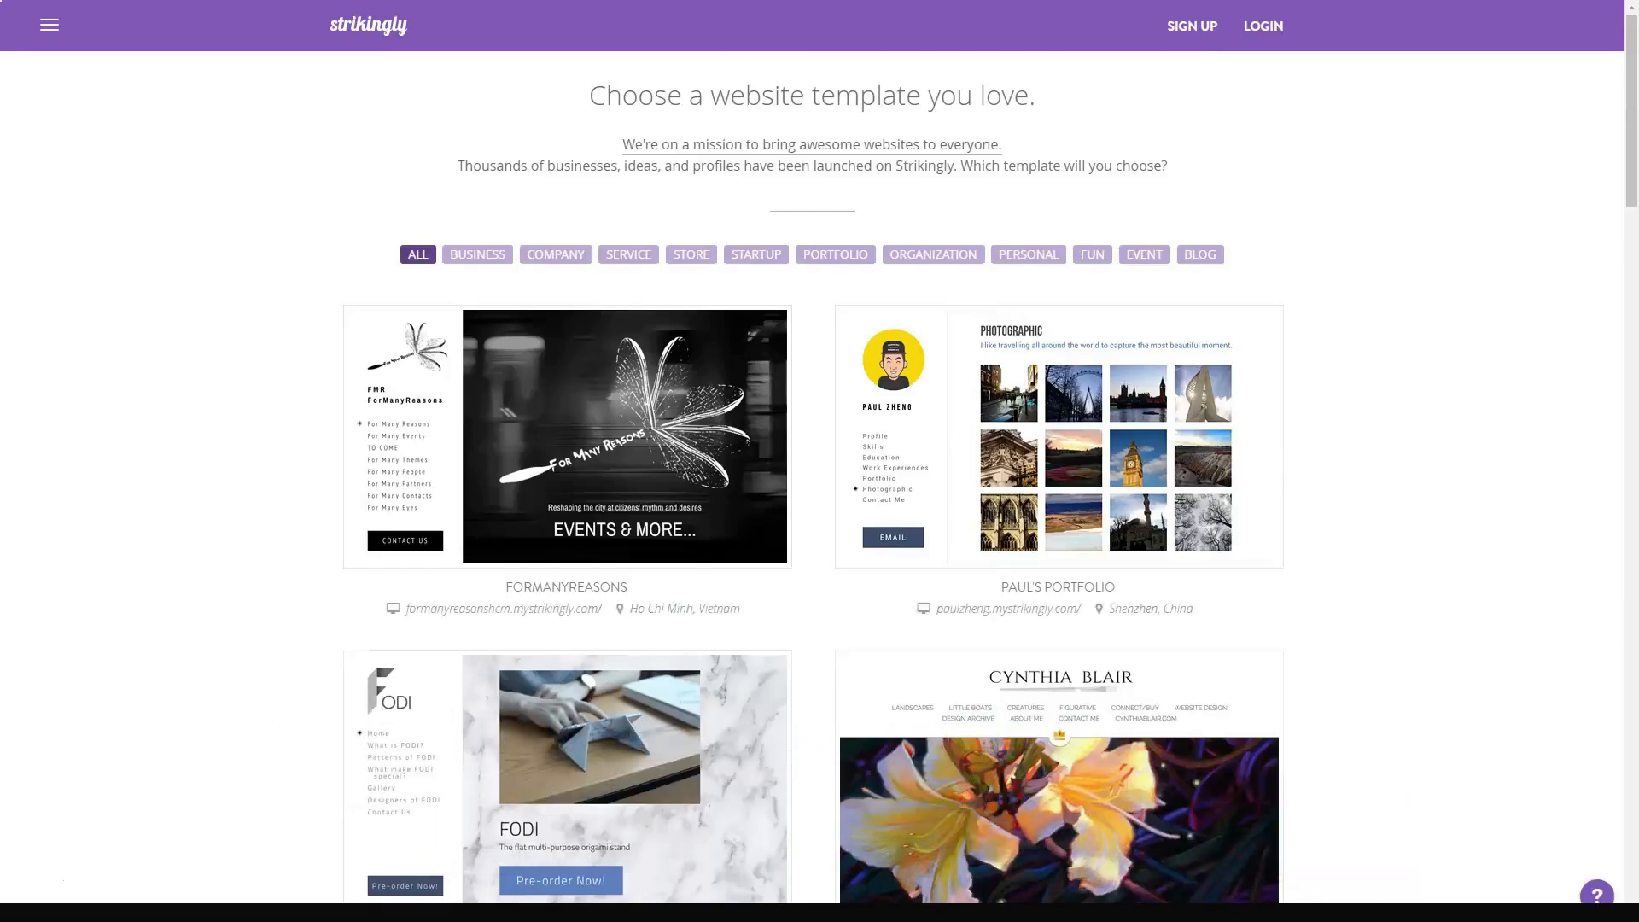
mouse_move(565, 436)
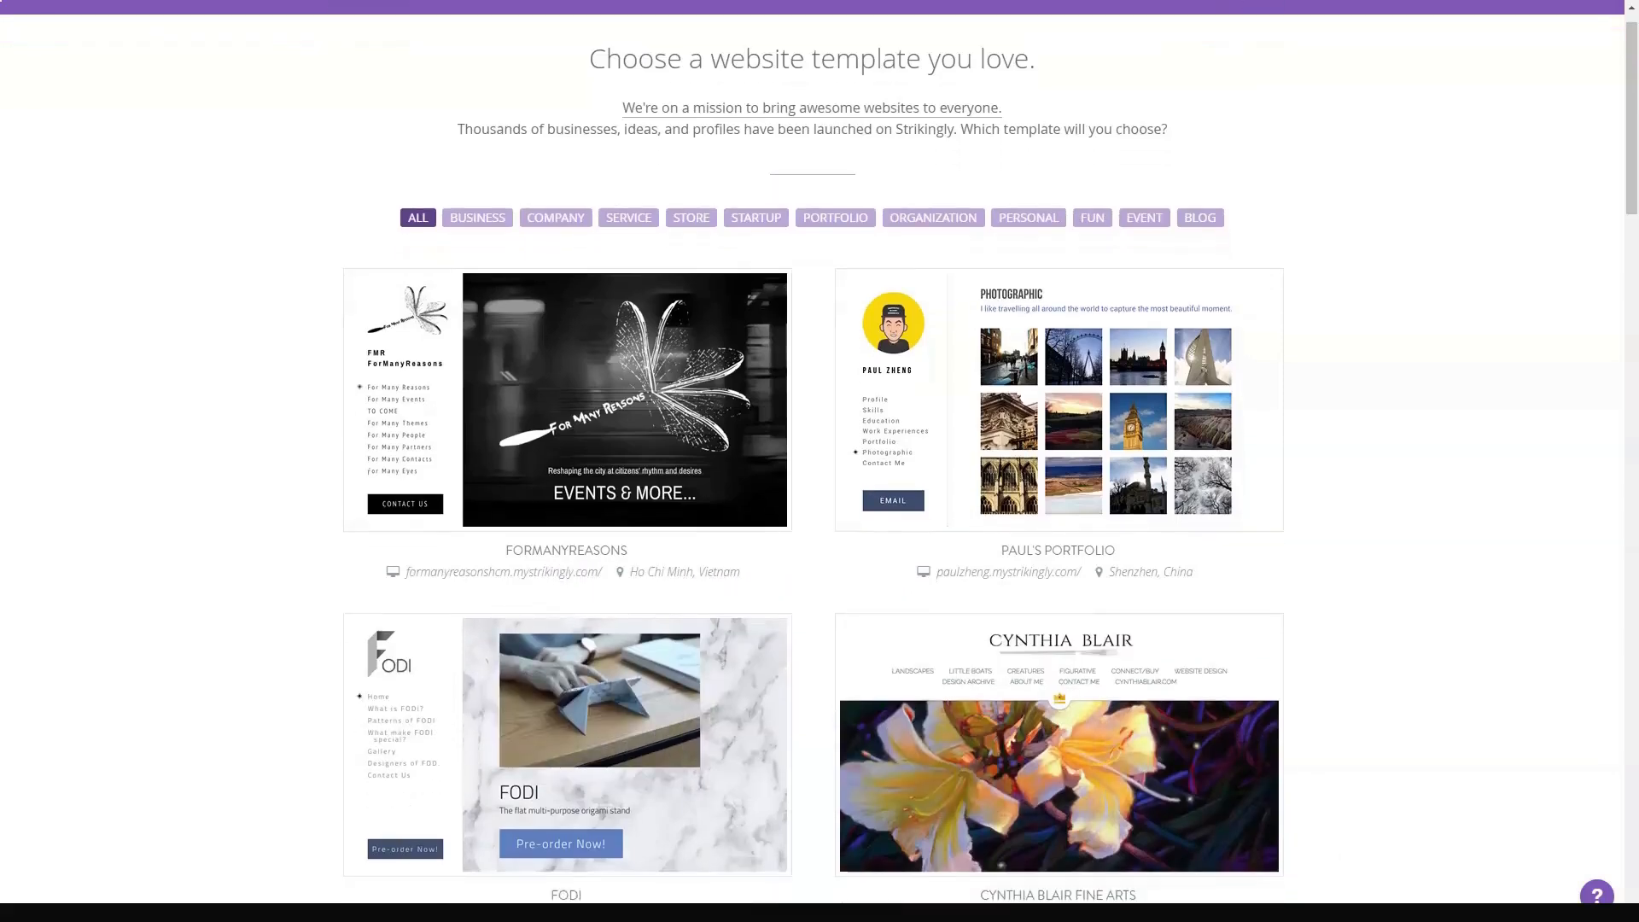
scroll(down, 3)
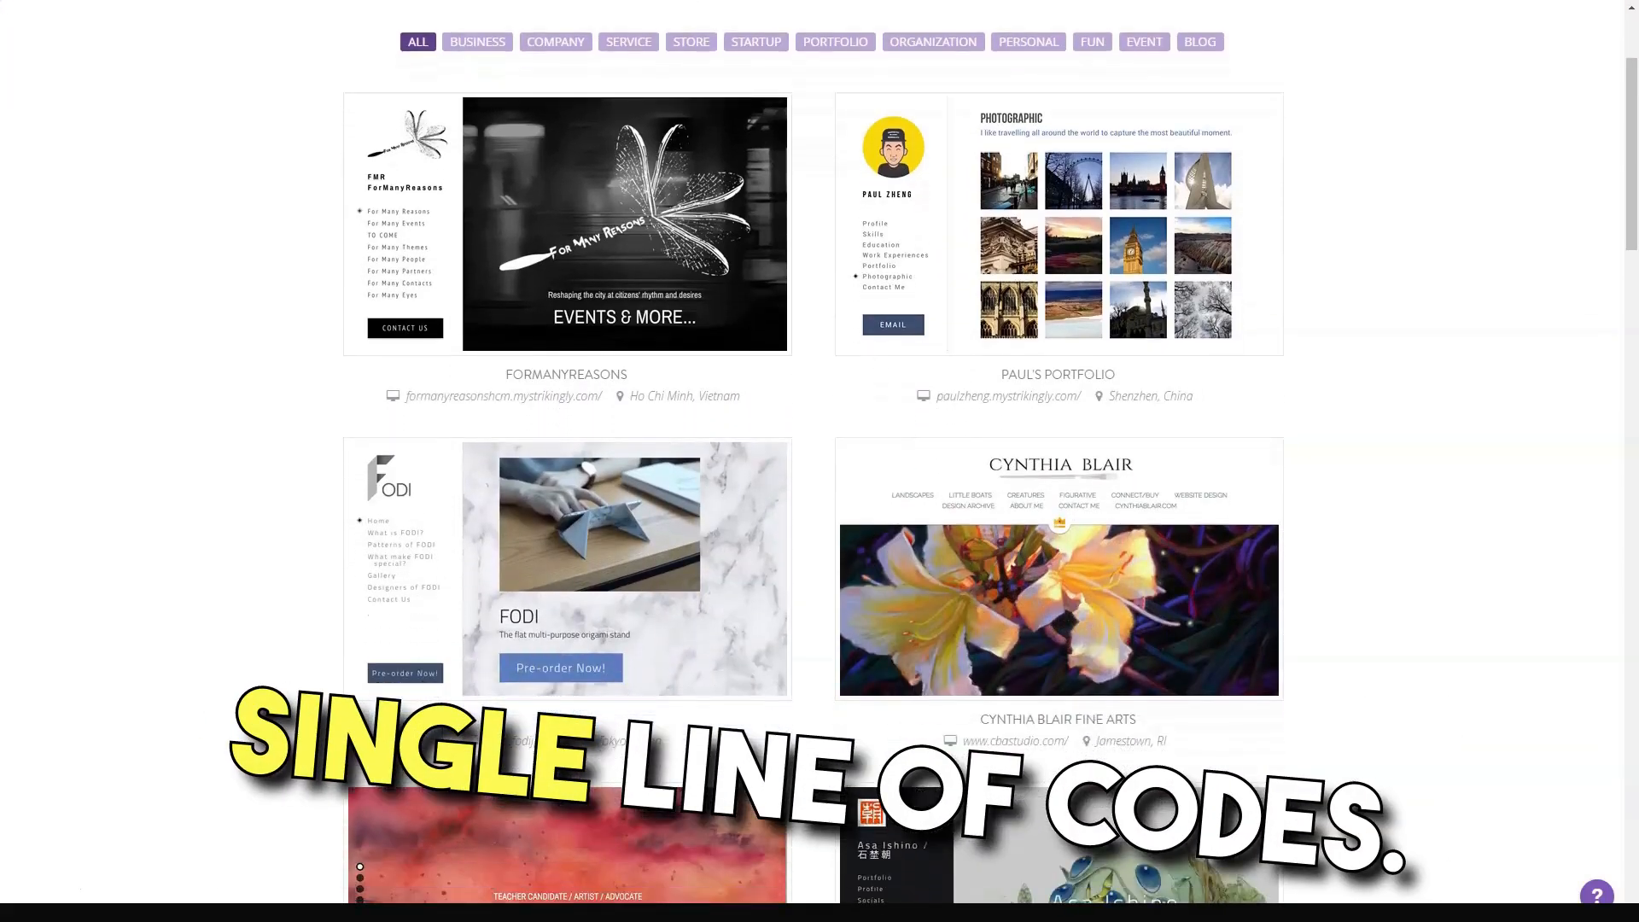
scroll(down, 3)
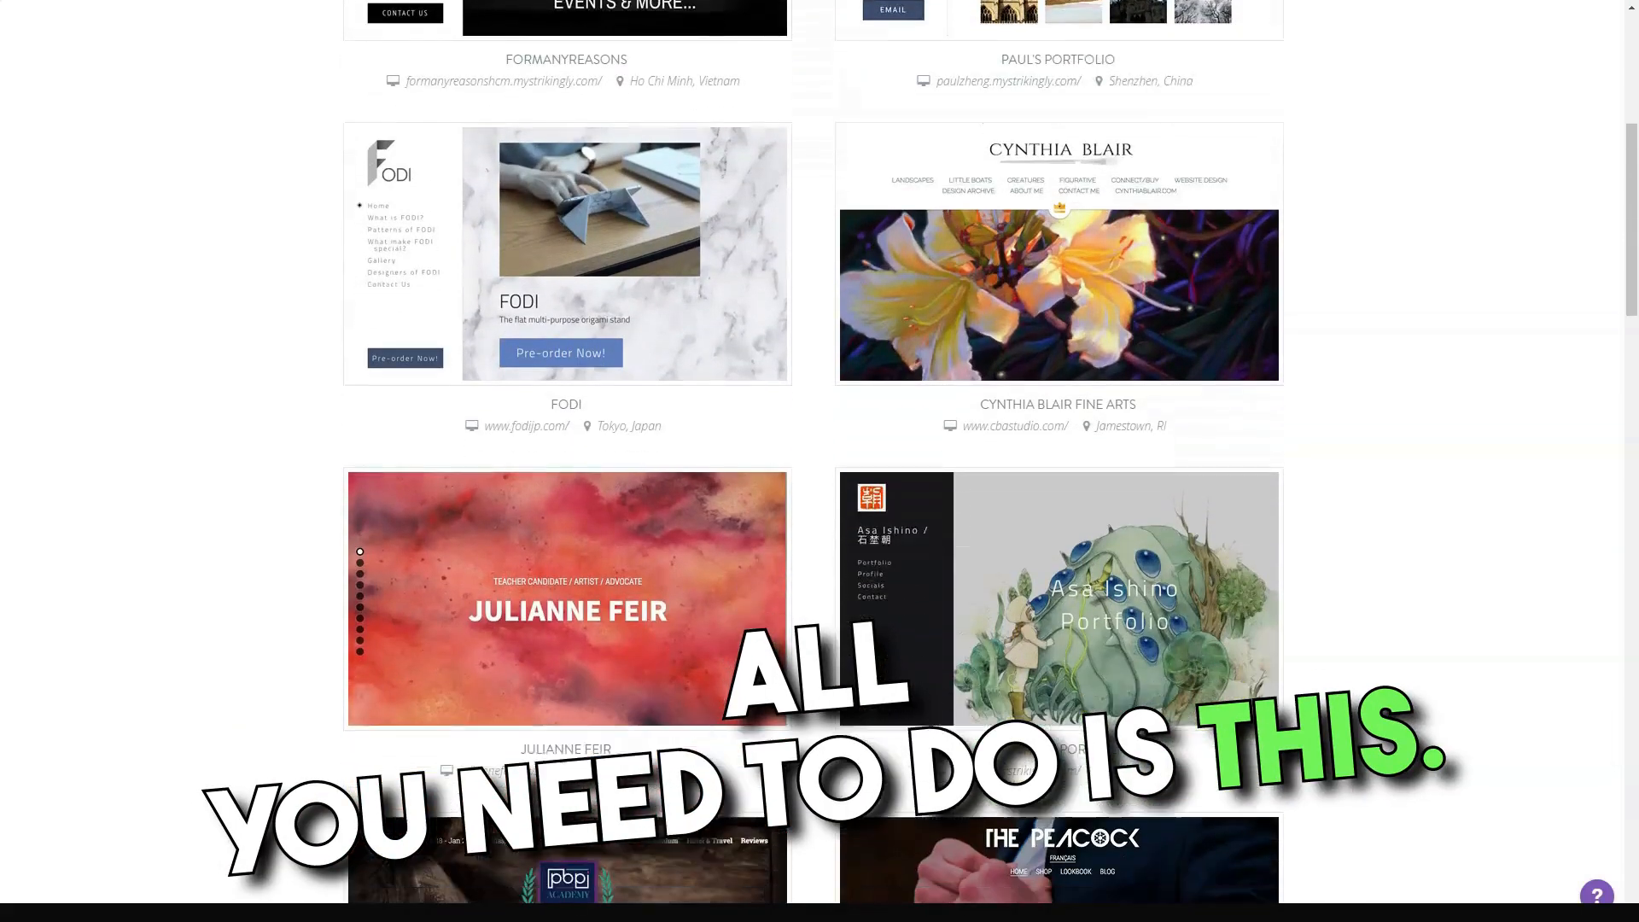
scroll(down, 3)
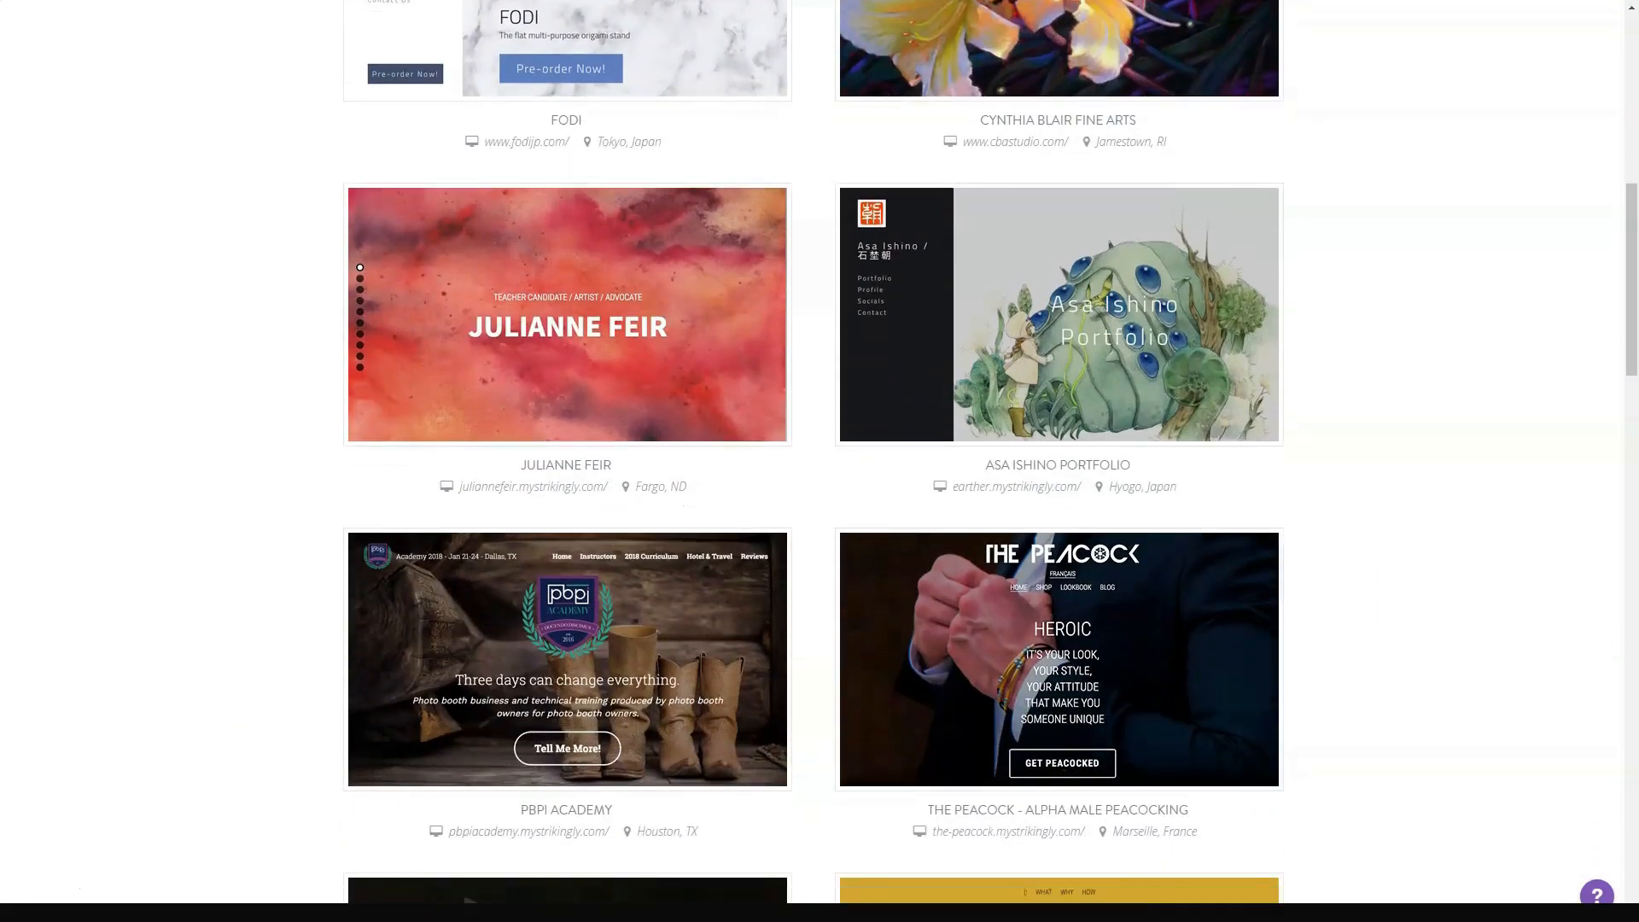
scroll(down, 3)
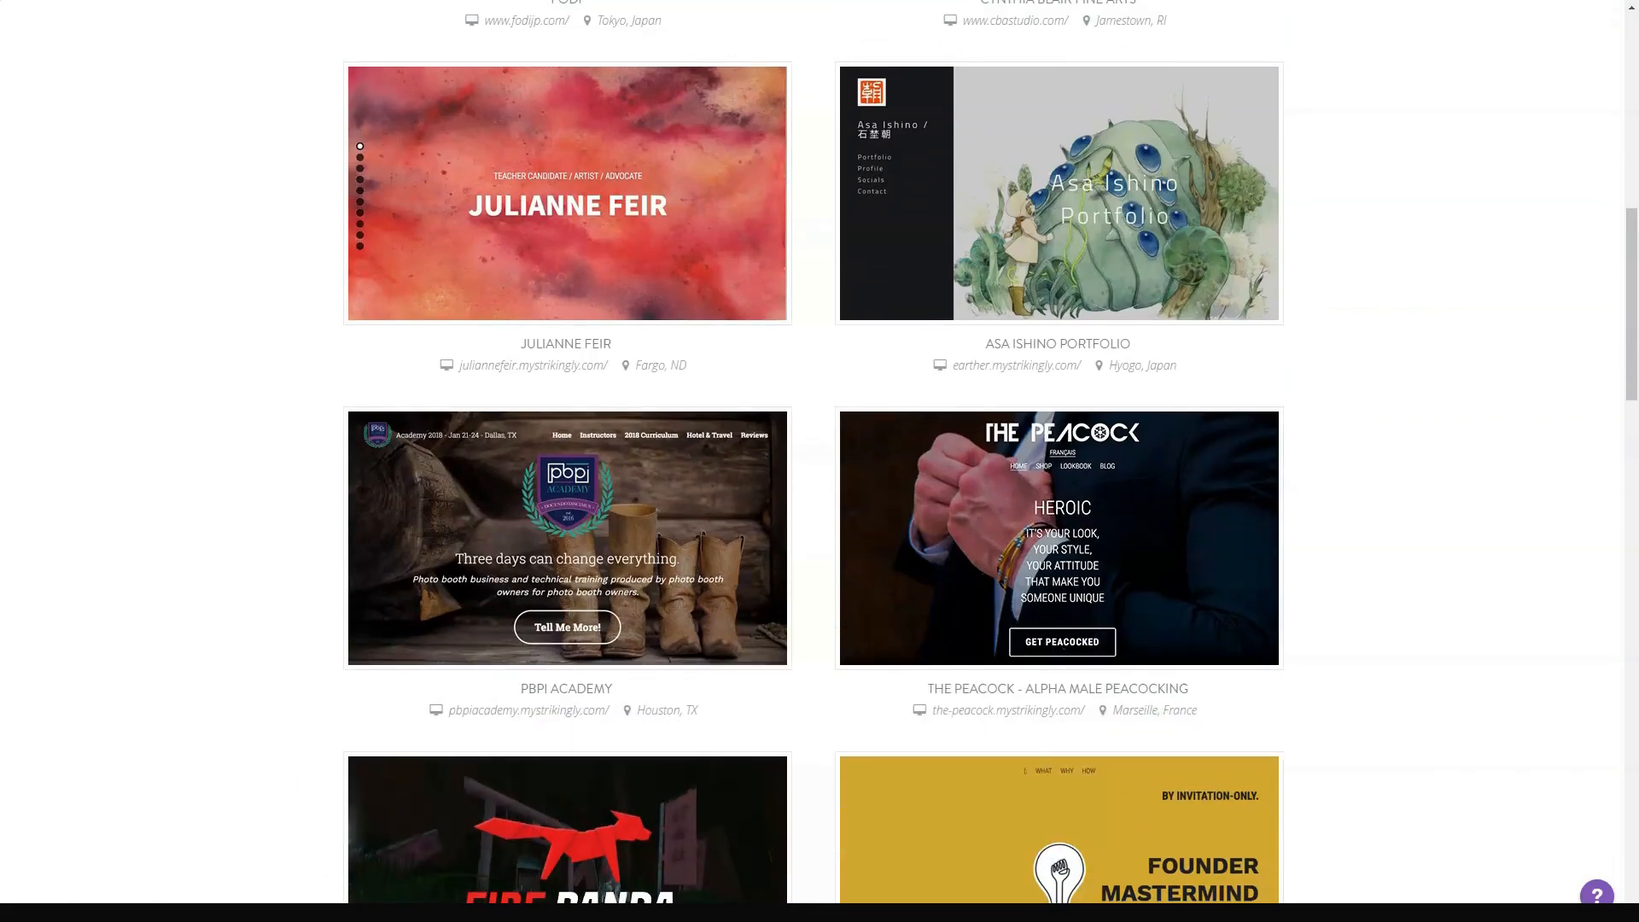
scroll(down, 3)
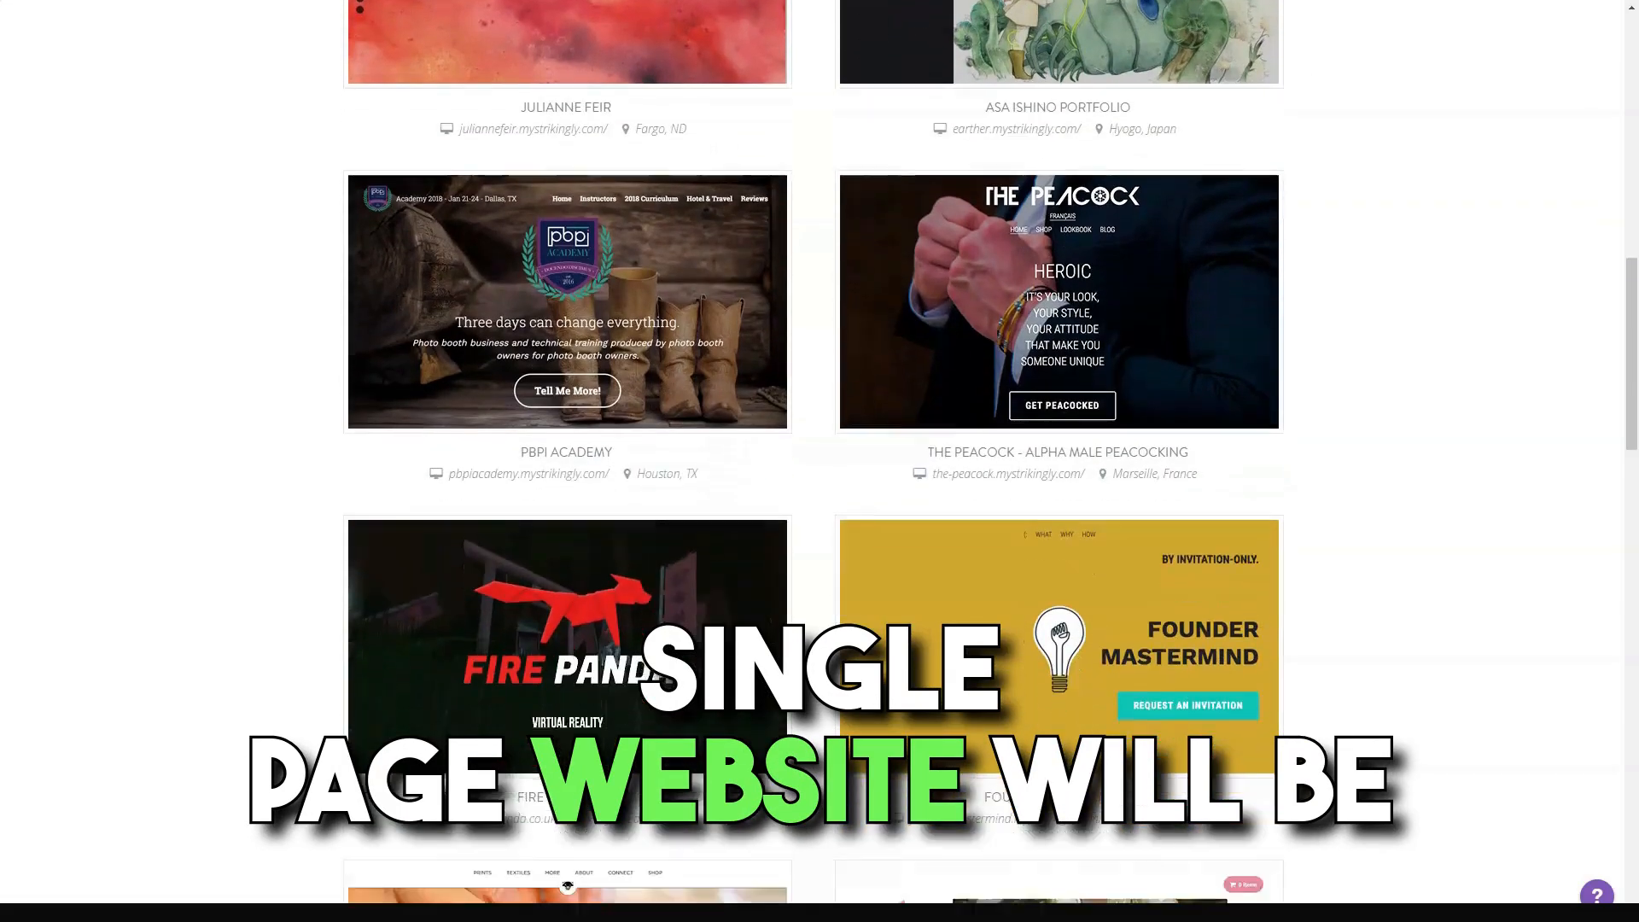
scroll(down, 3)
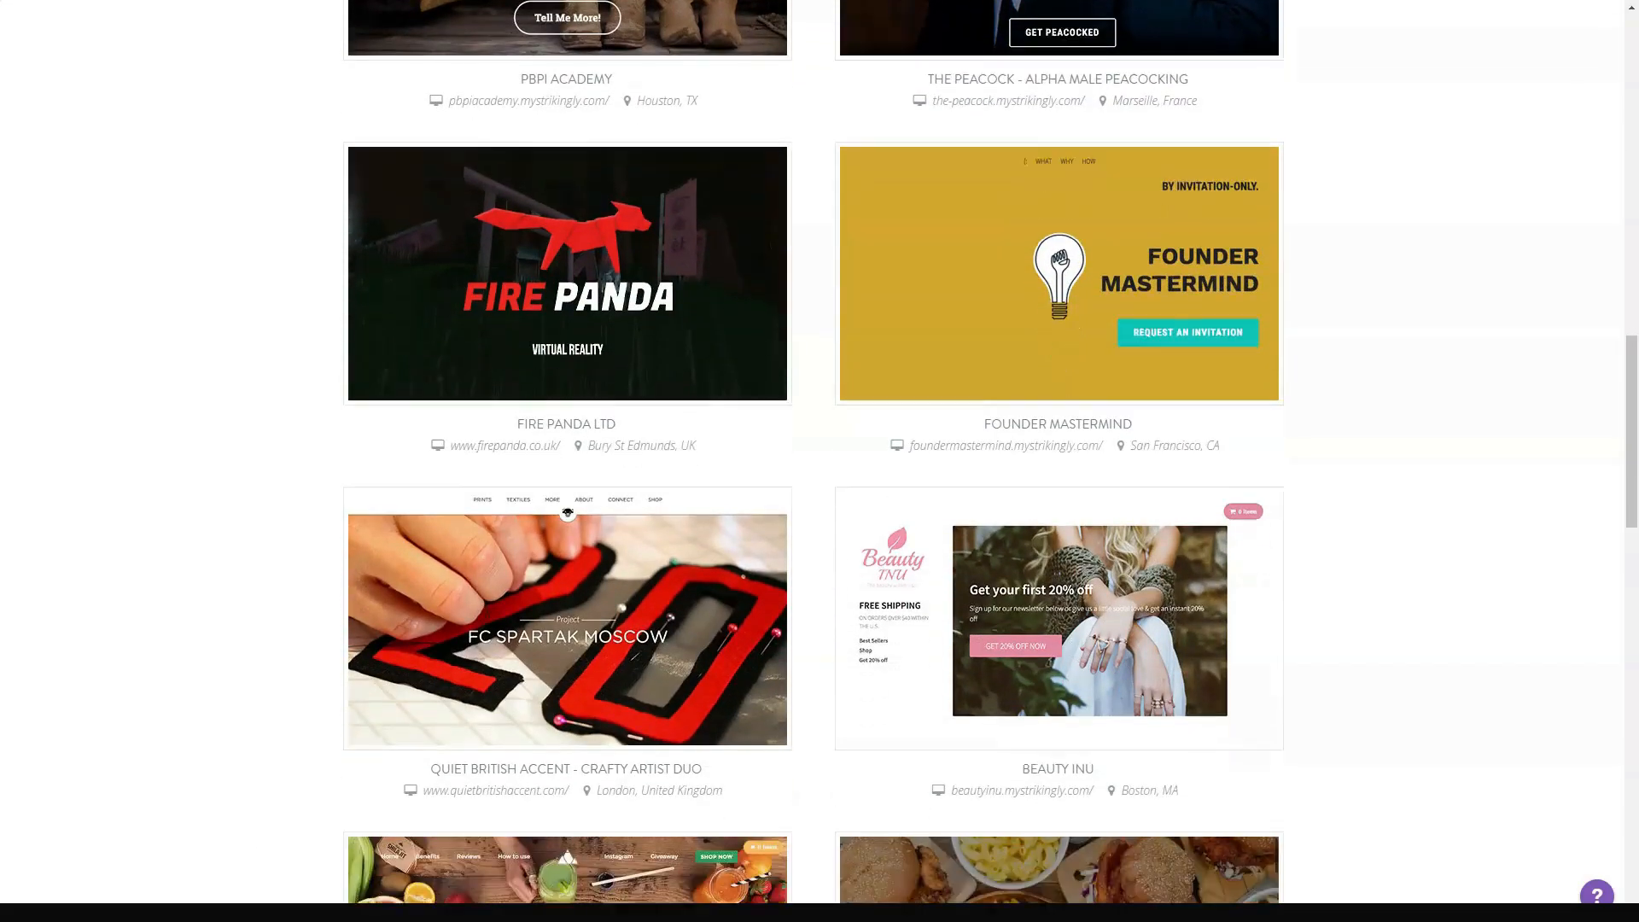
scroll(down, 3)
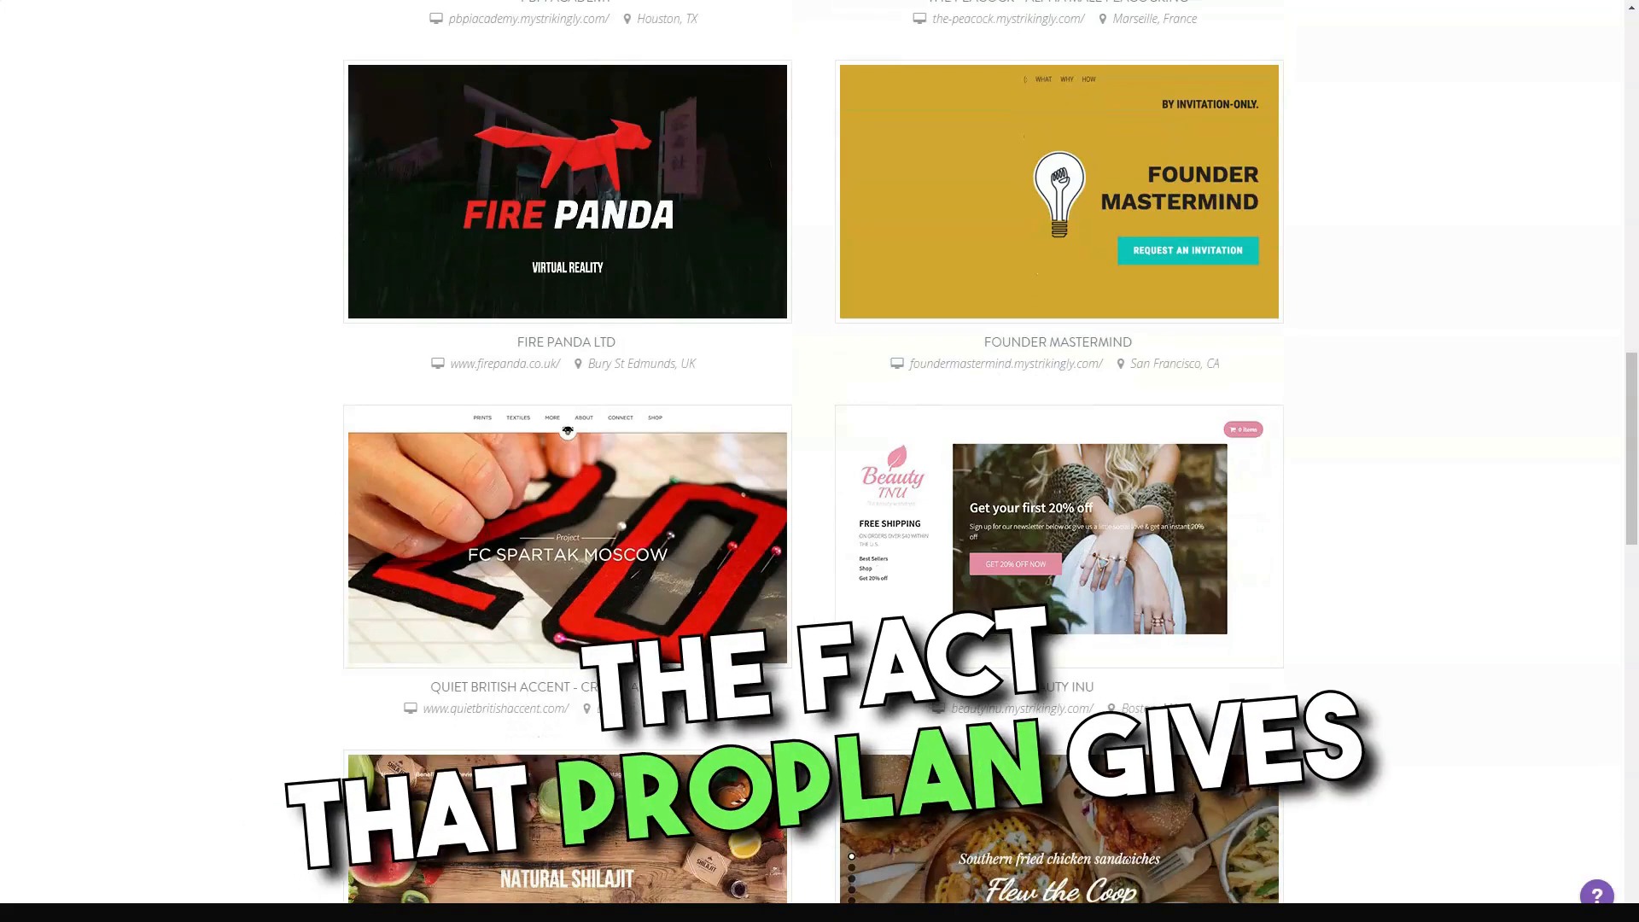
scroll(down, 3)
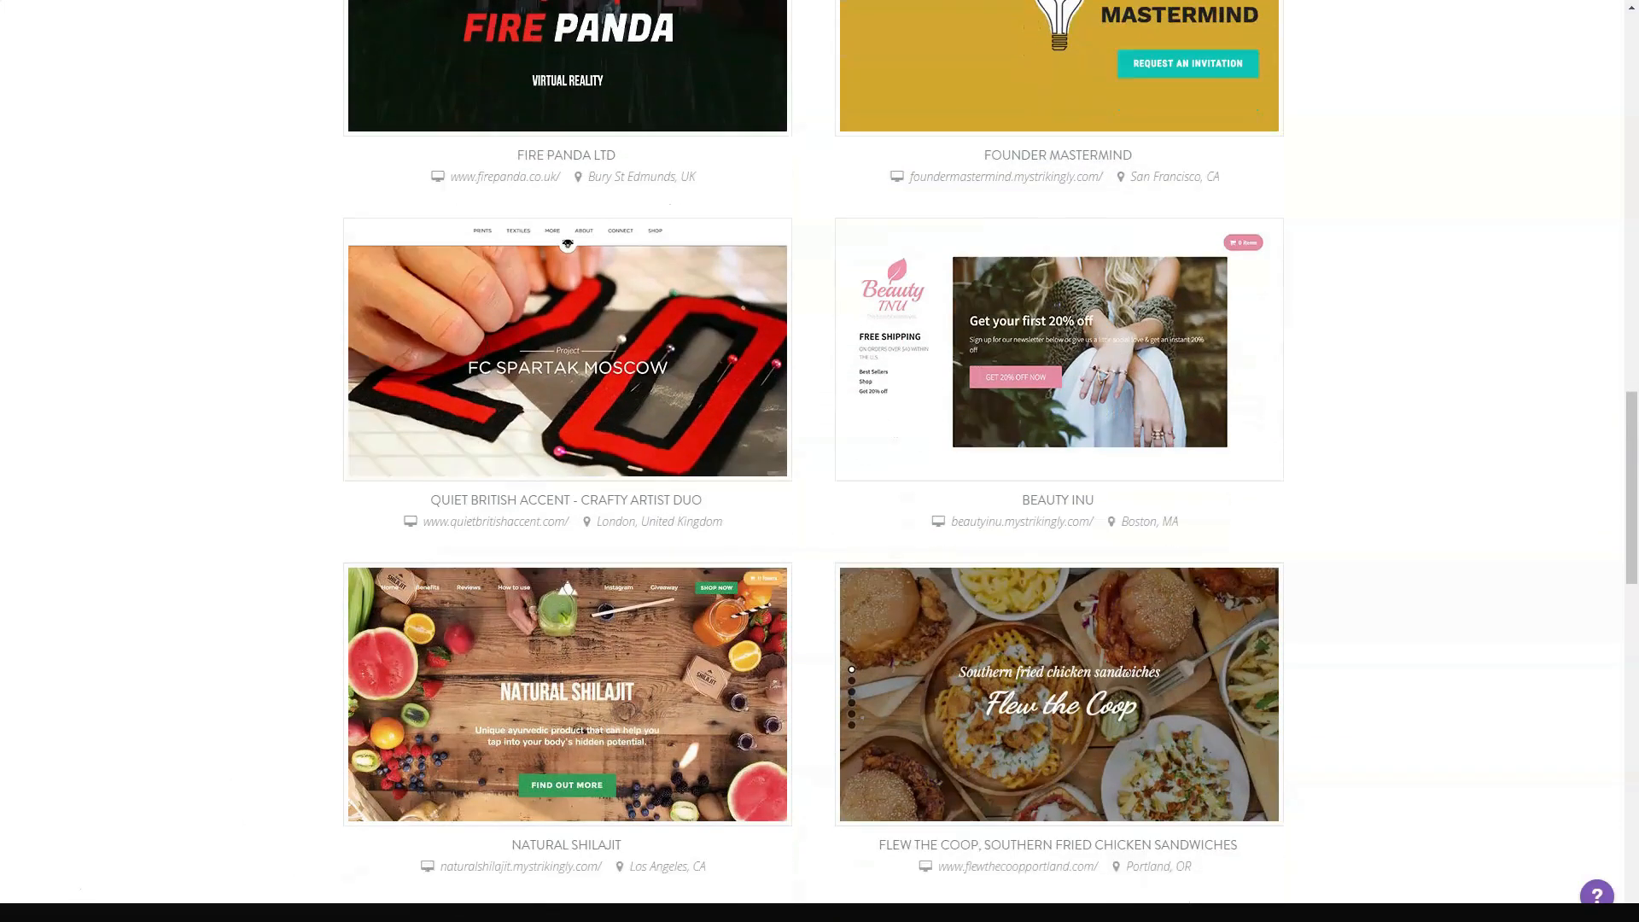
scroll(down, 3)
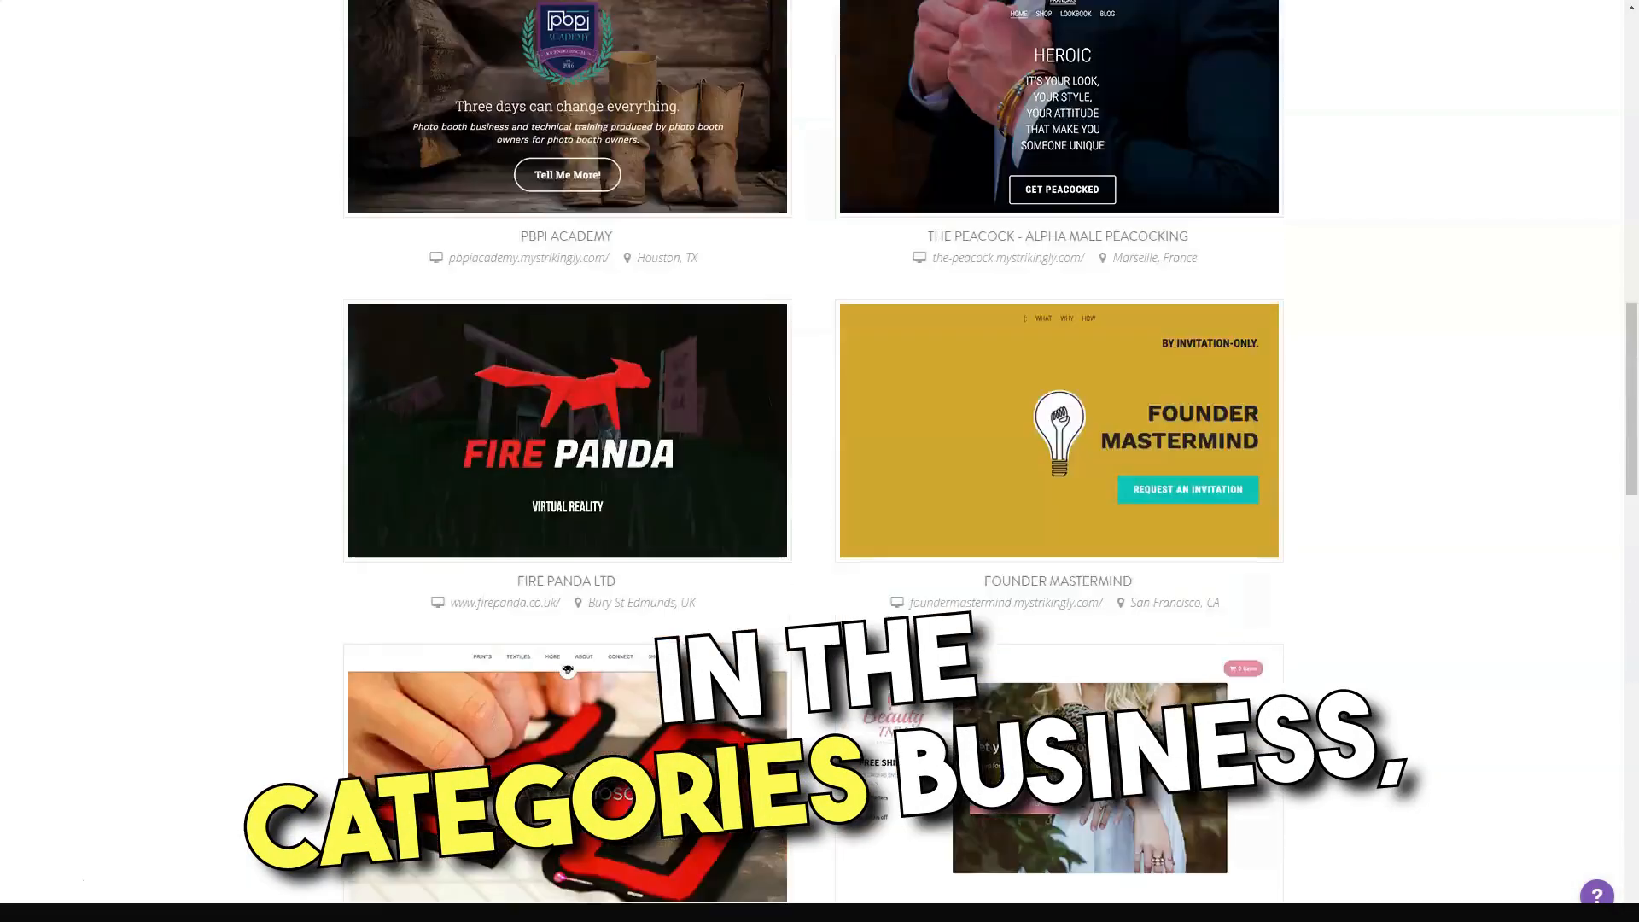
scroll(up, 3)
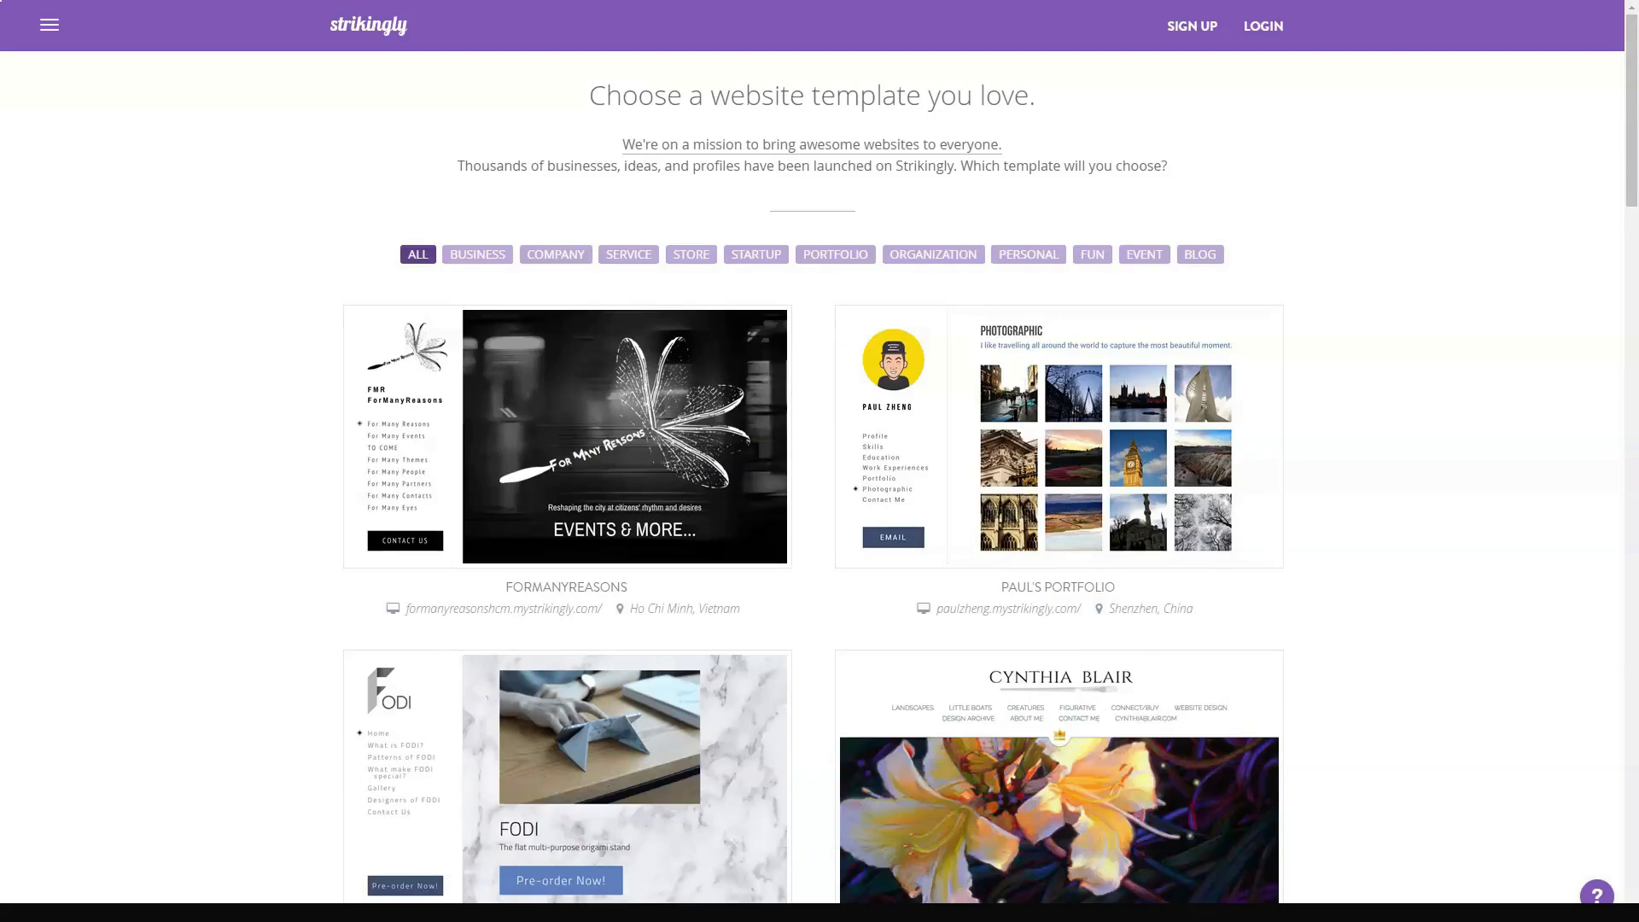
Open Strikingly's Pricing page and review the Limited, Pro, VIP and free plan tiers.
click(48, 25)
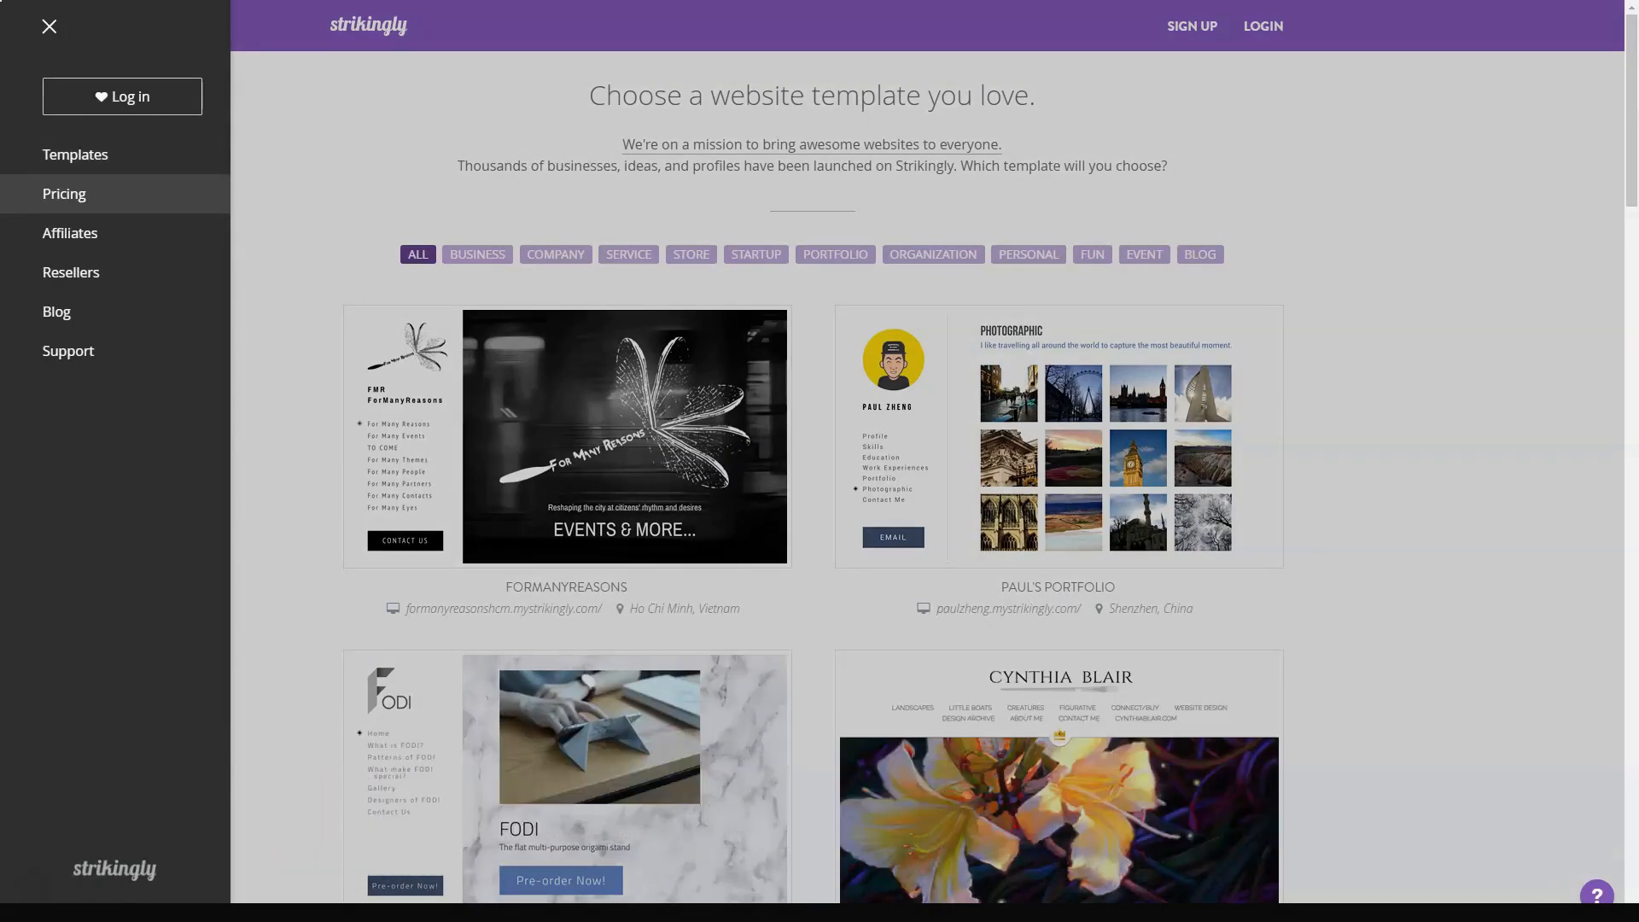
click(64, 195)
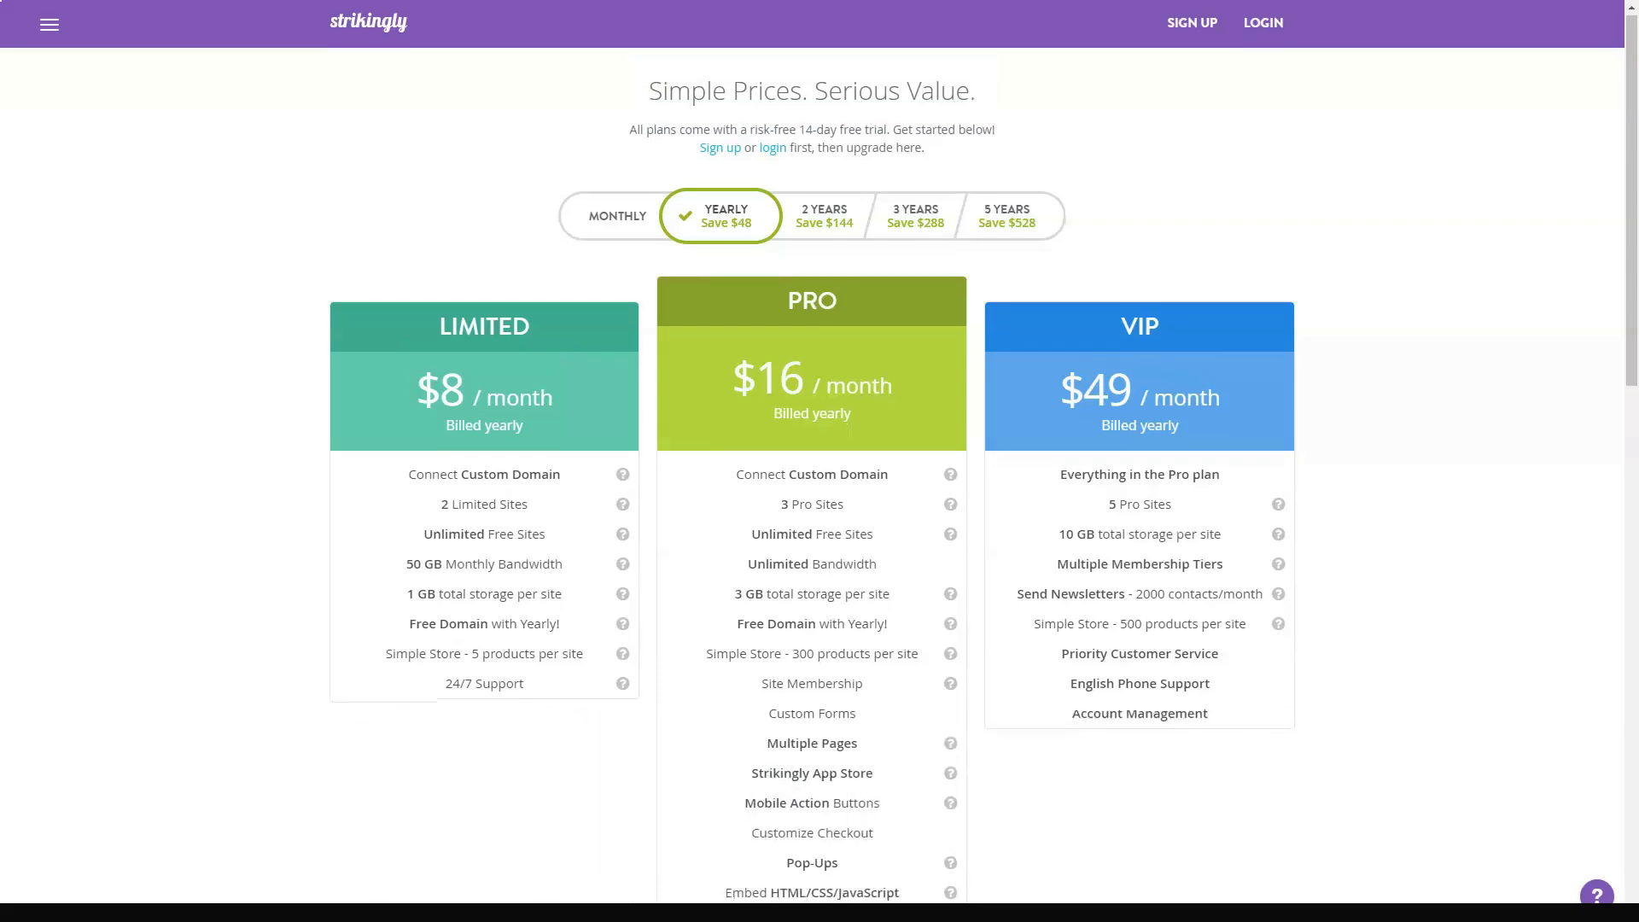
scroll(down, 3)
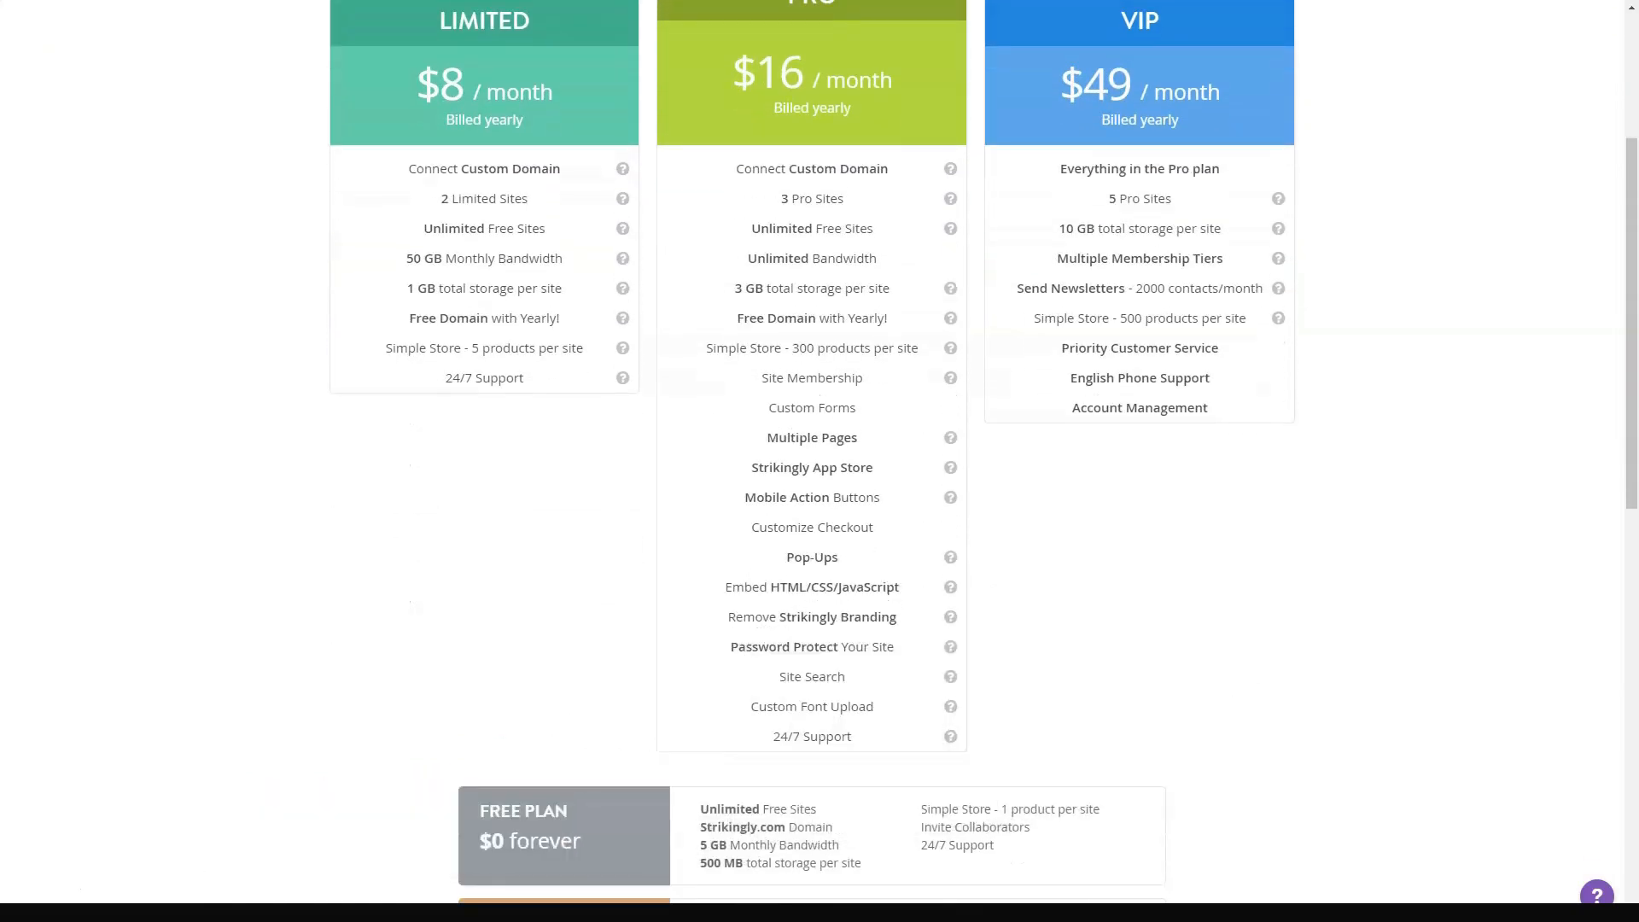
scroll(down, 3)
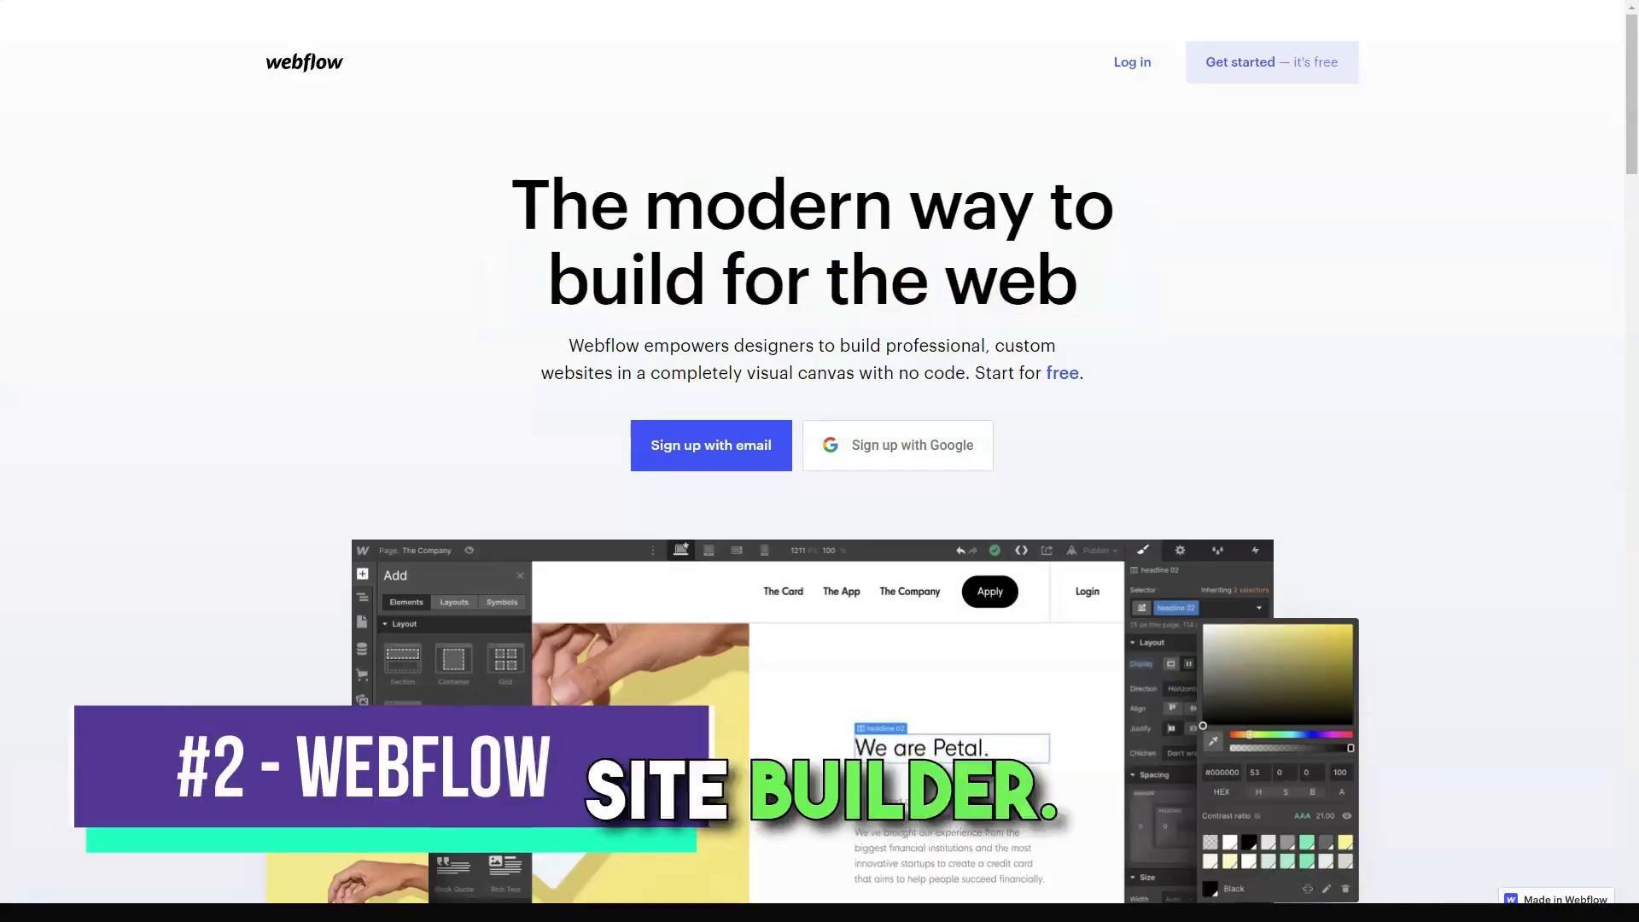
Scroll the Webflow homepage through the Grow and resources sections.
scroll(down, 3)
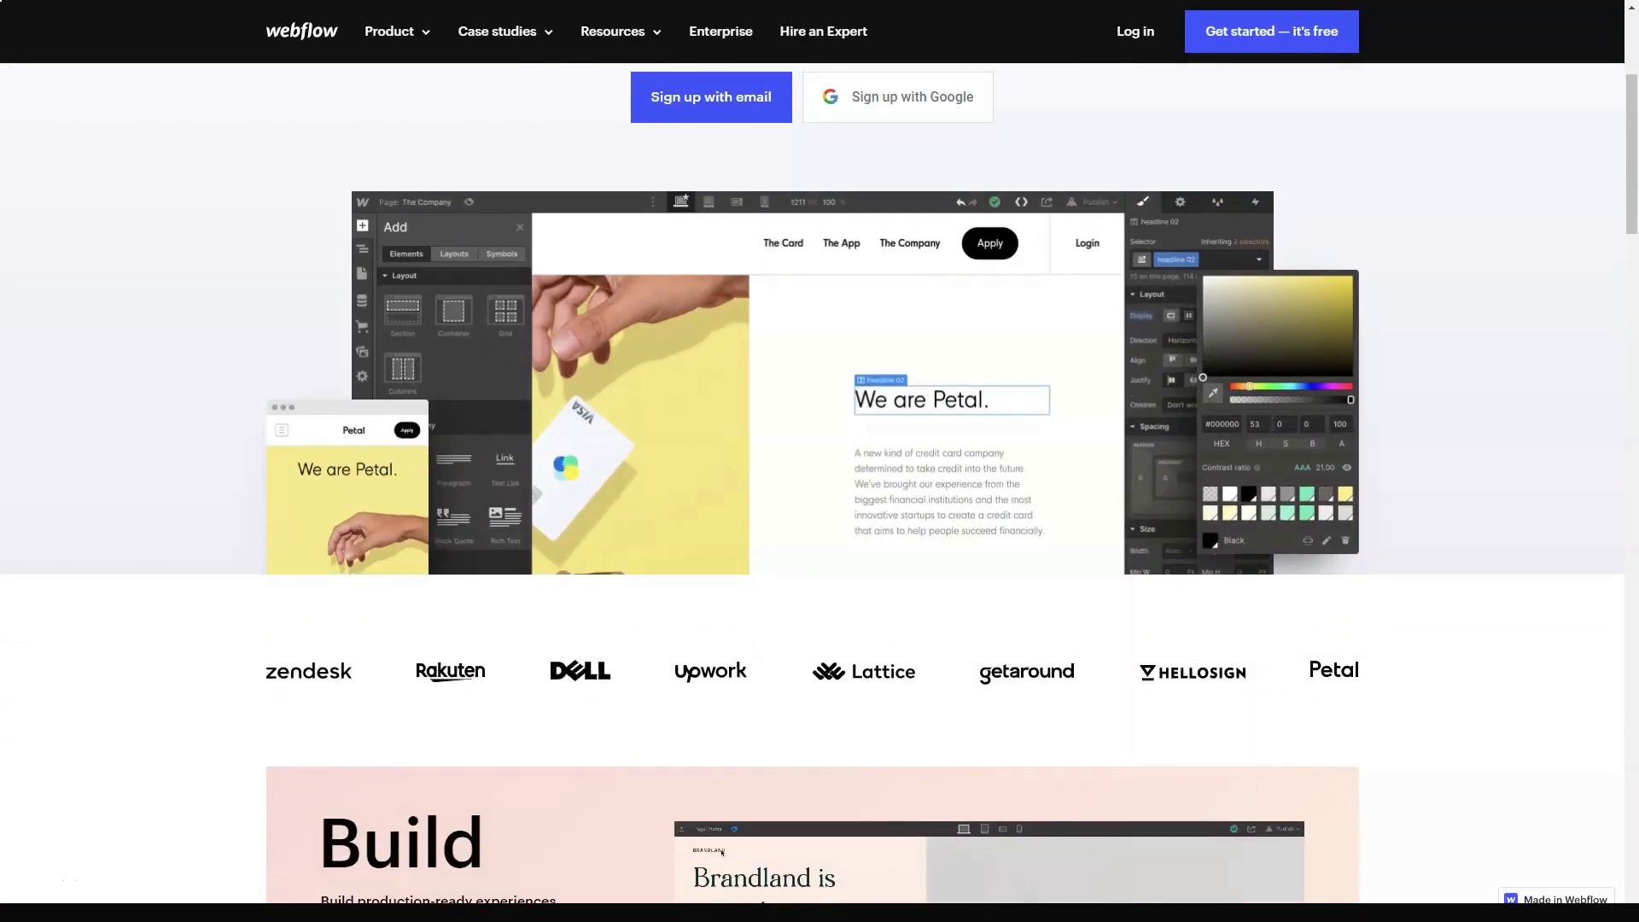
scroll(down, 3)
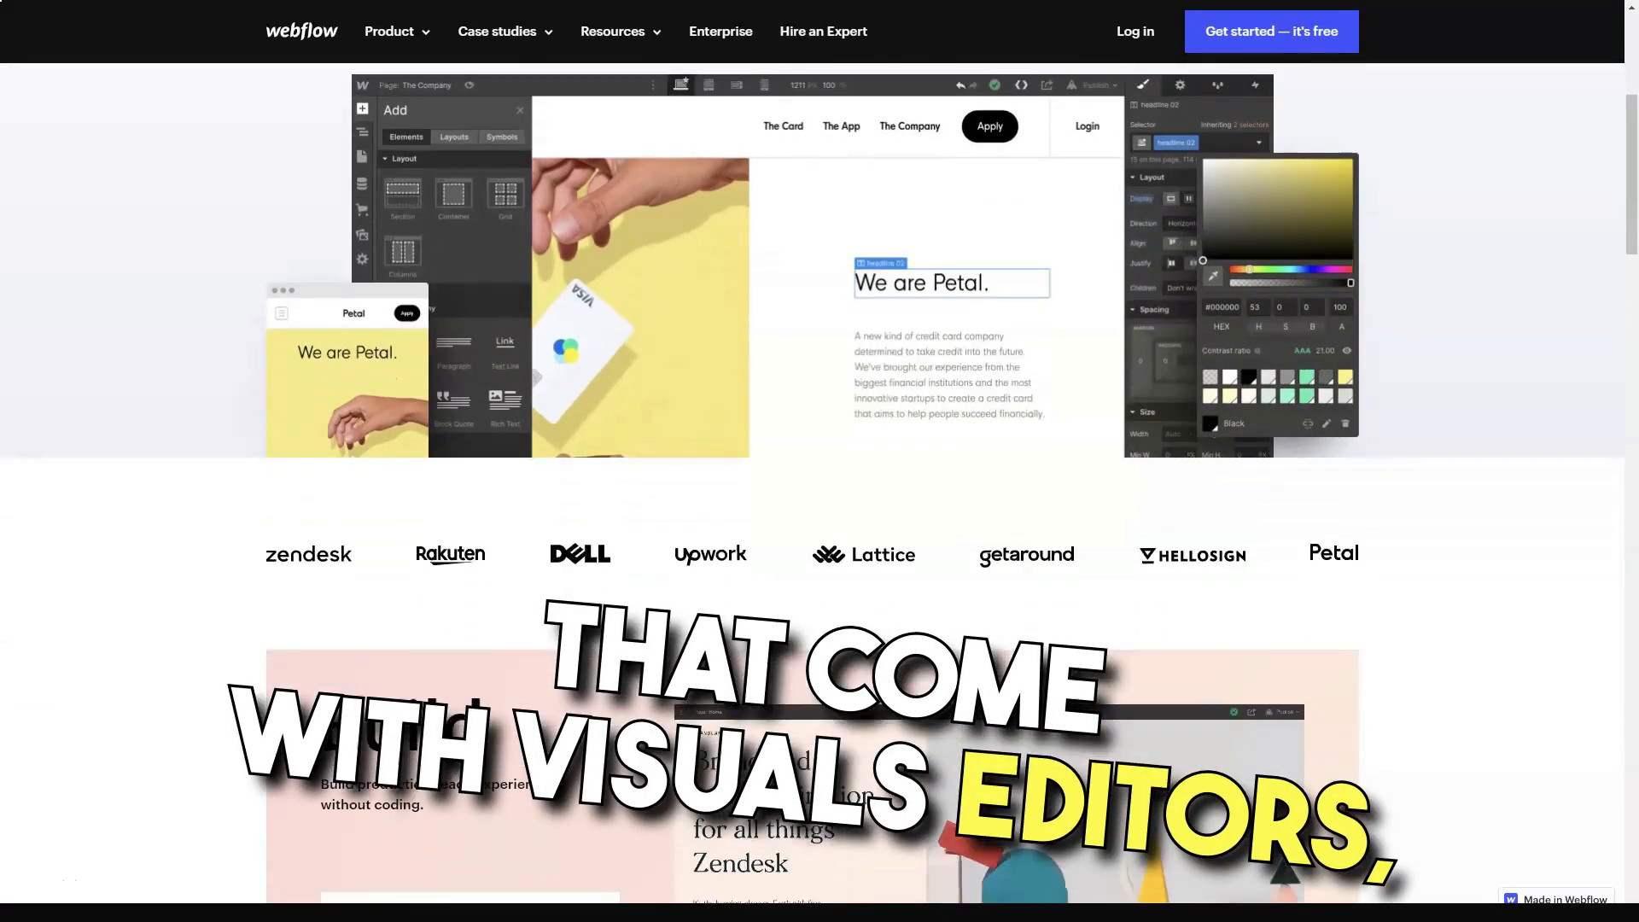
scroll(down, 3)
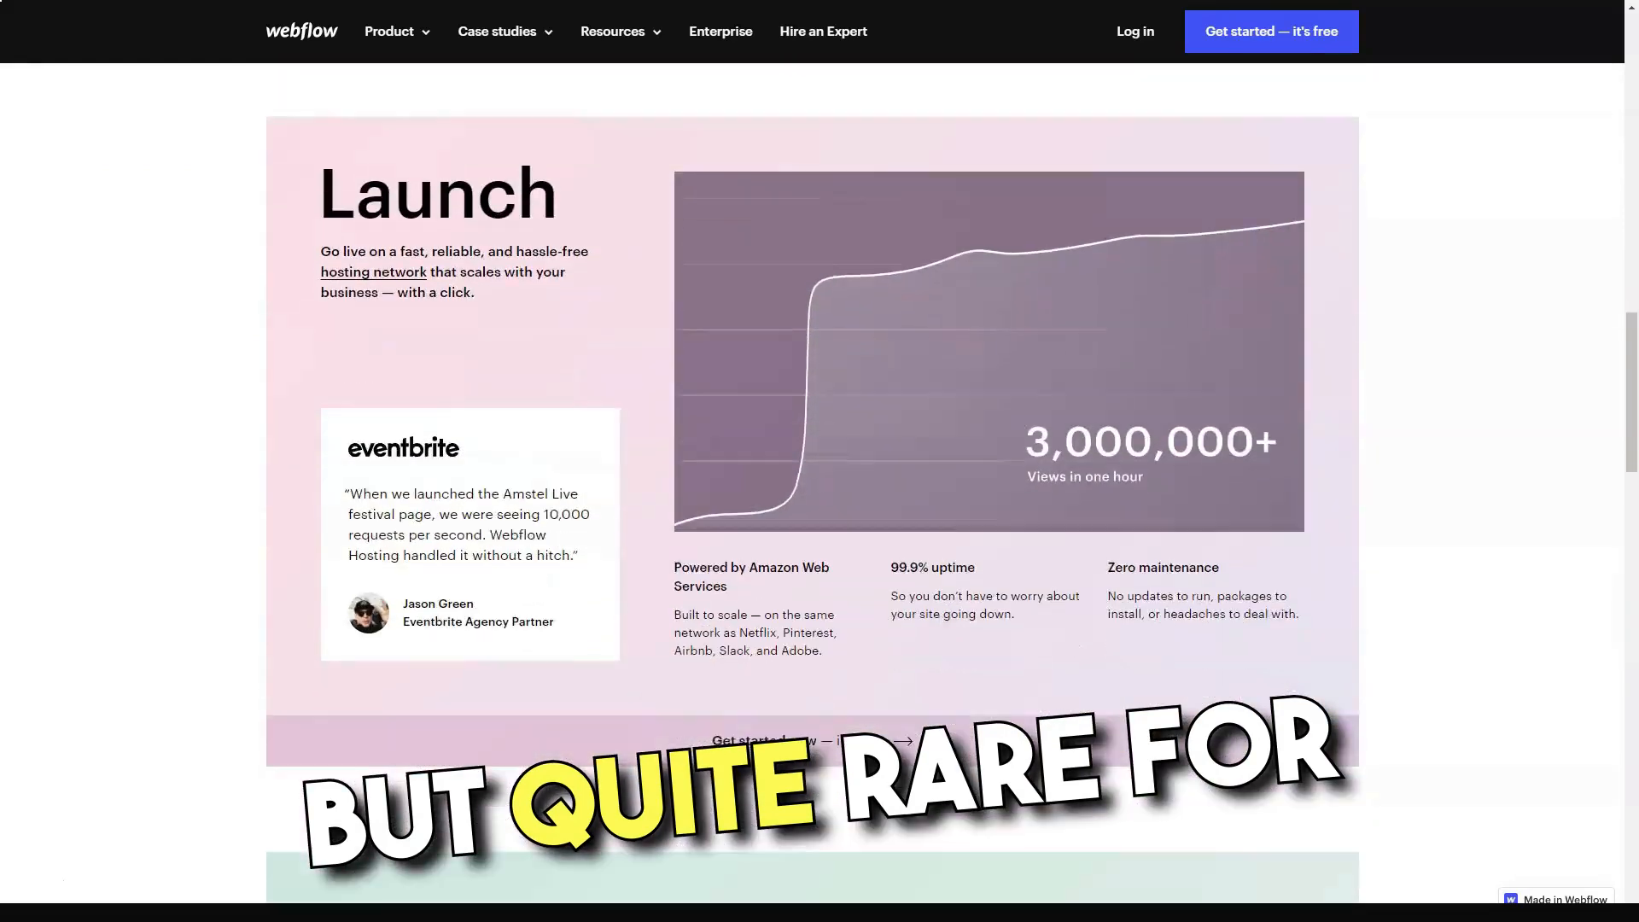
scroll(down, 3)
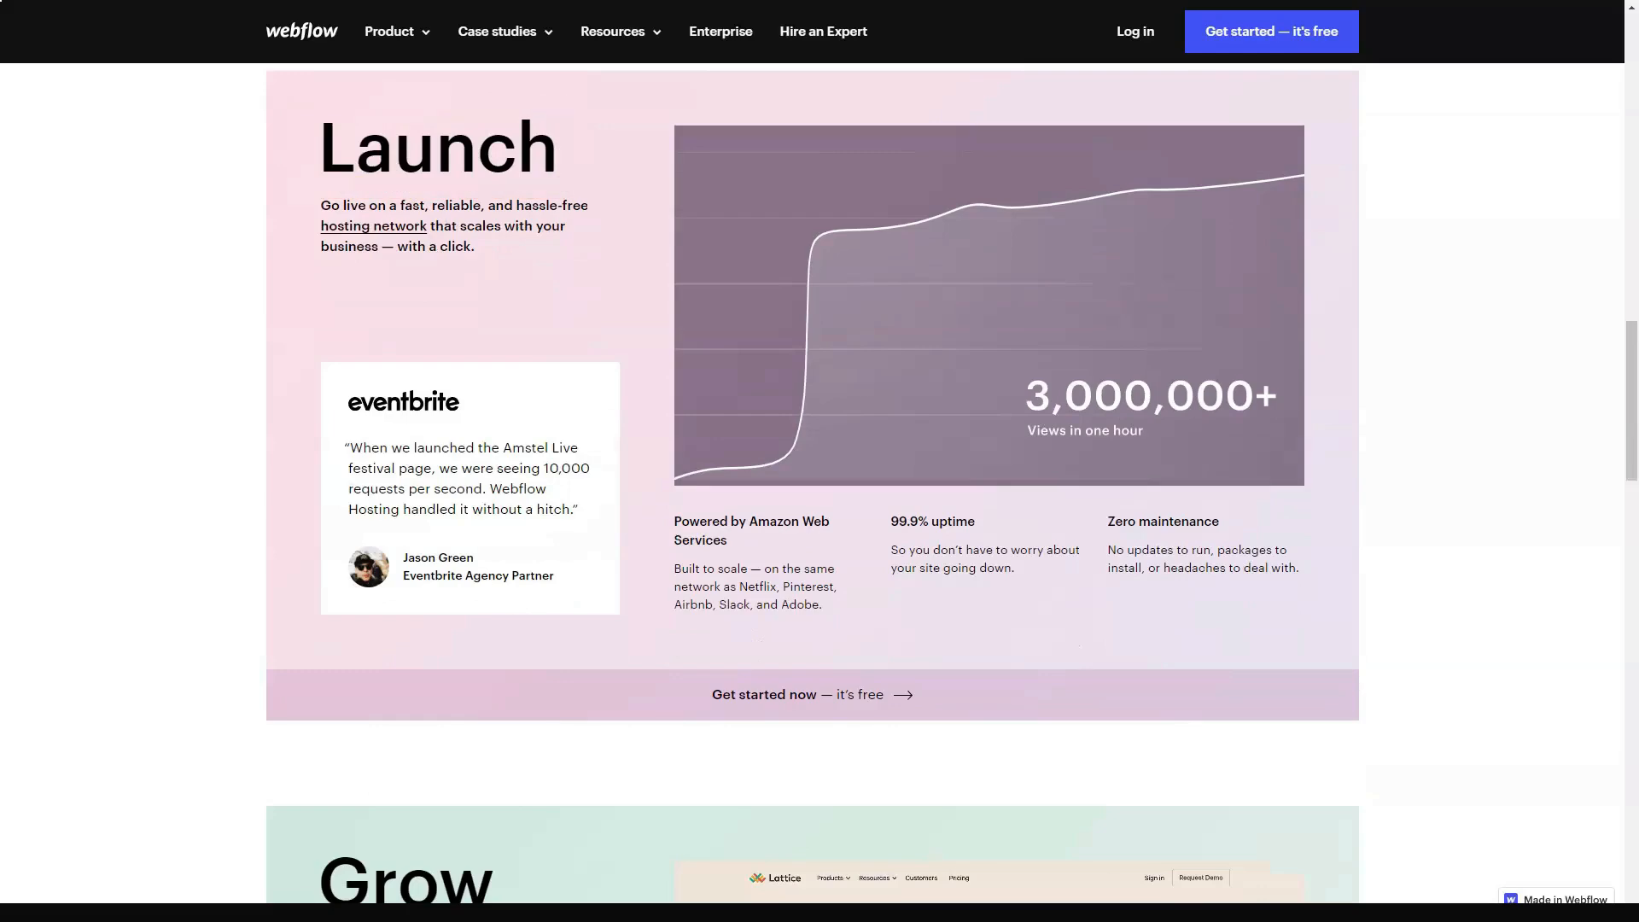
scroll(down, 3)
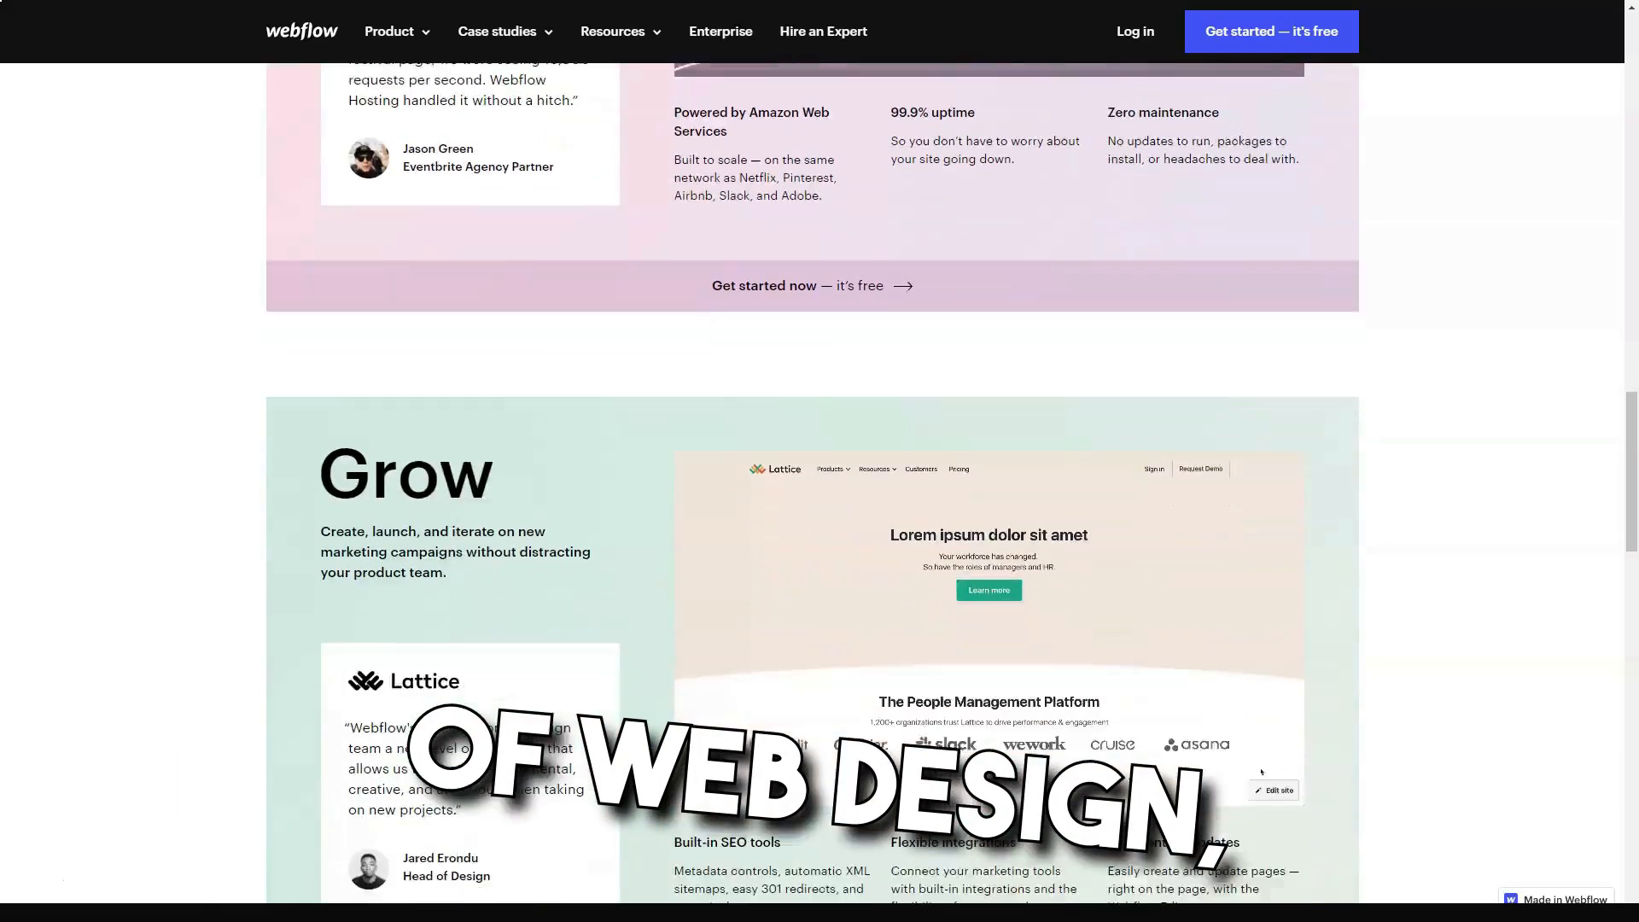
scroll(down, 3)
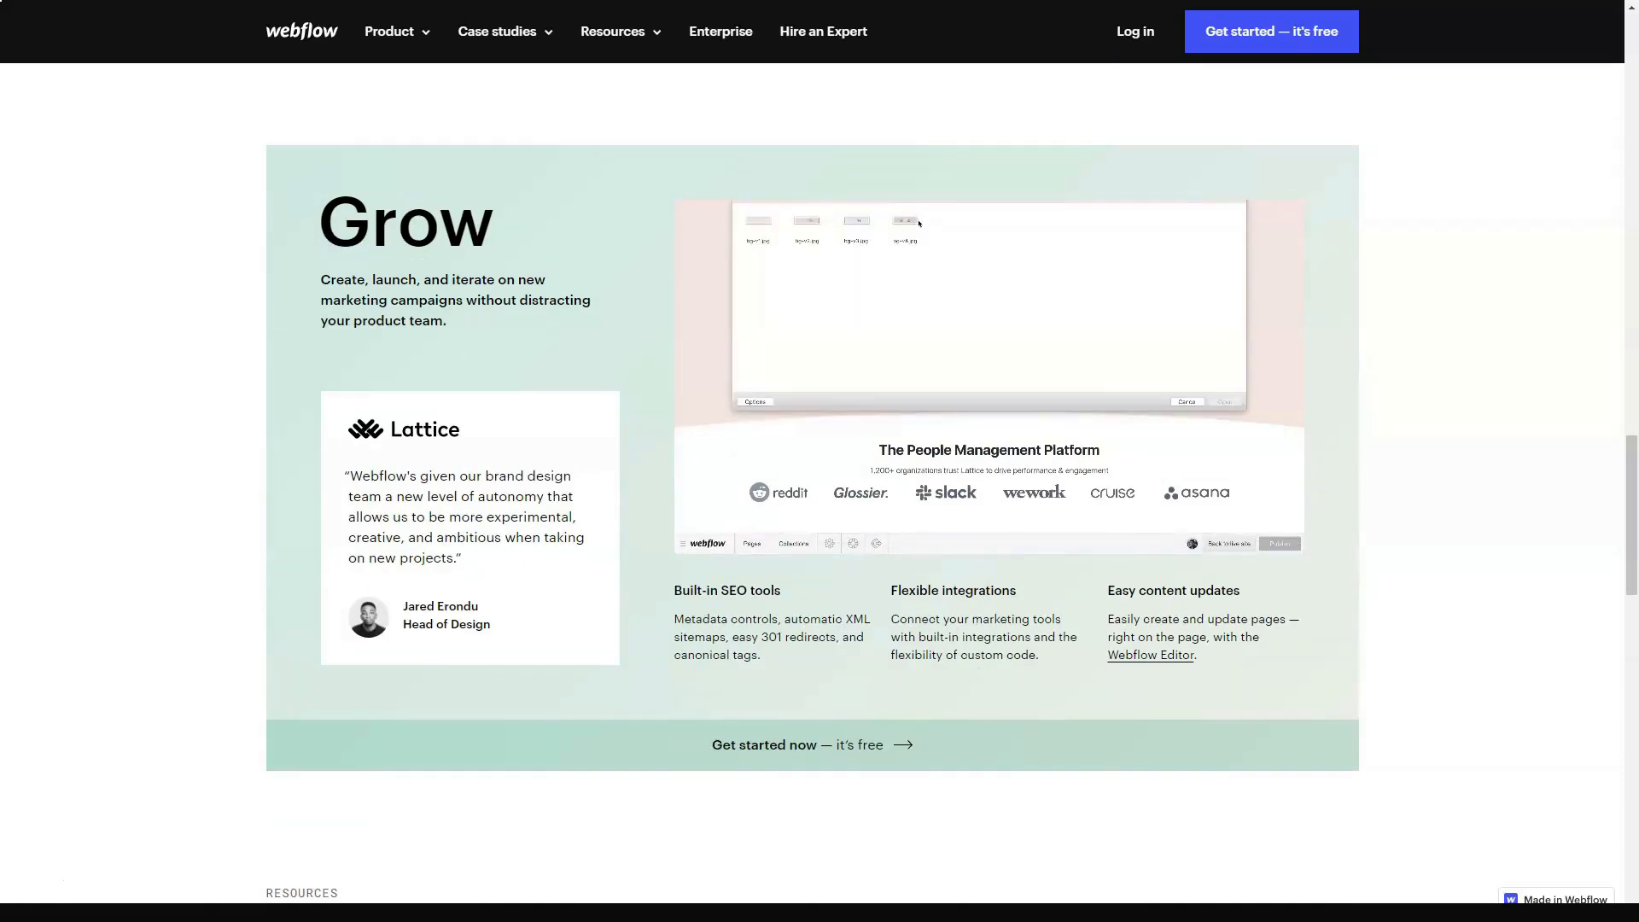
scroll(down, 3)
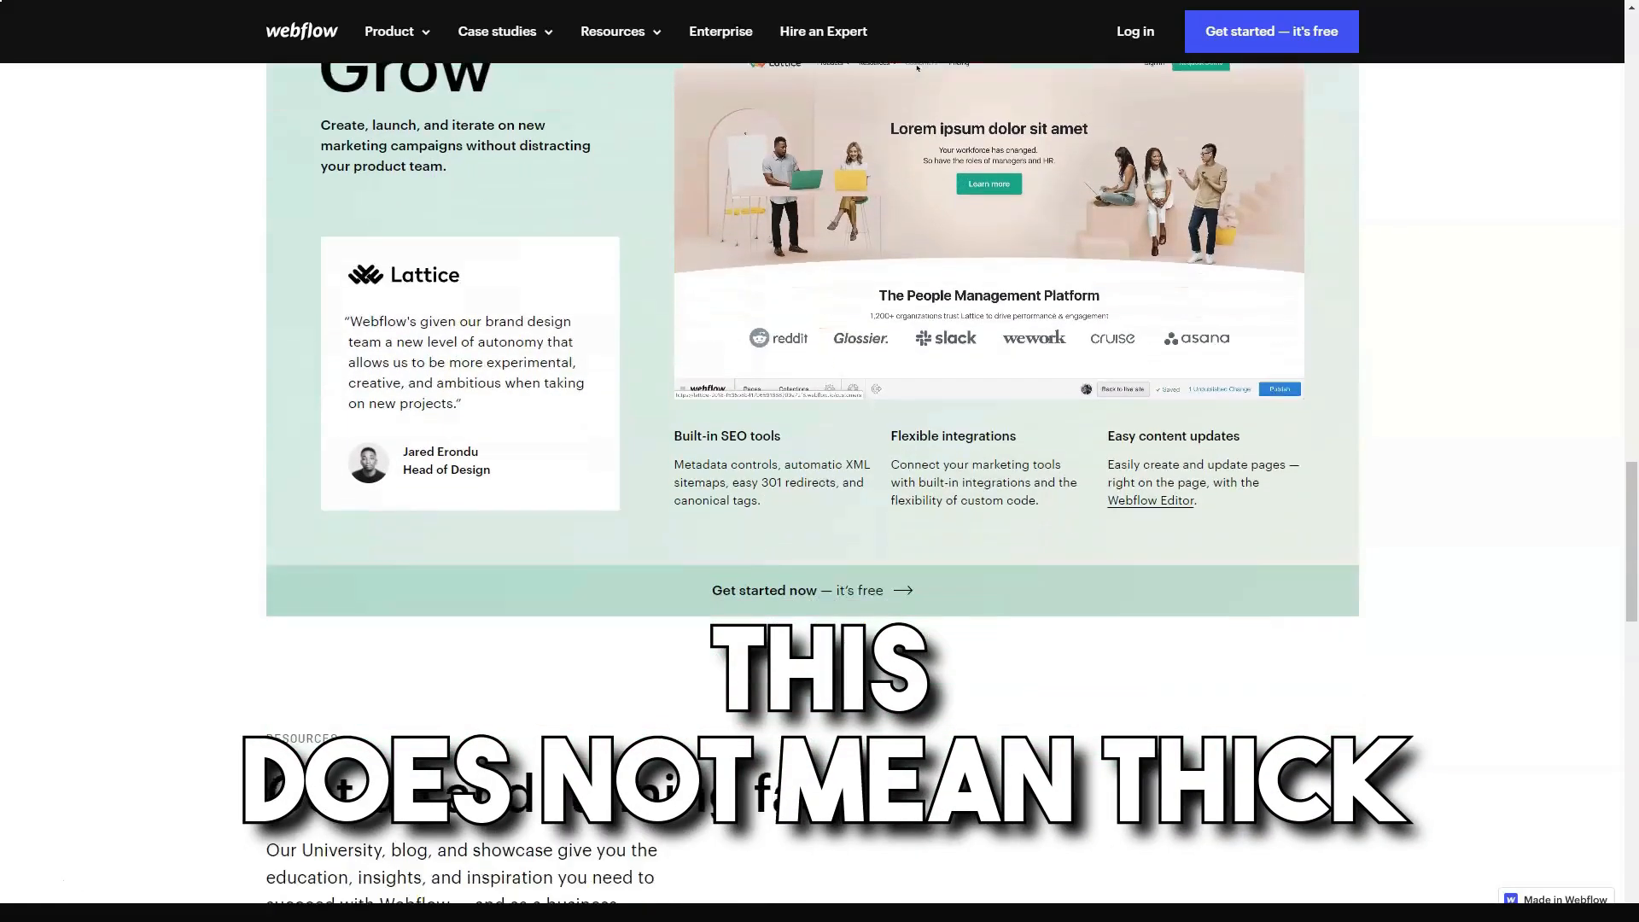
scroll(down, 3)
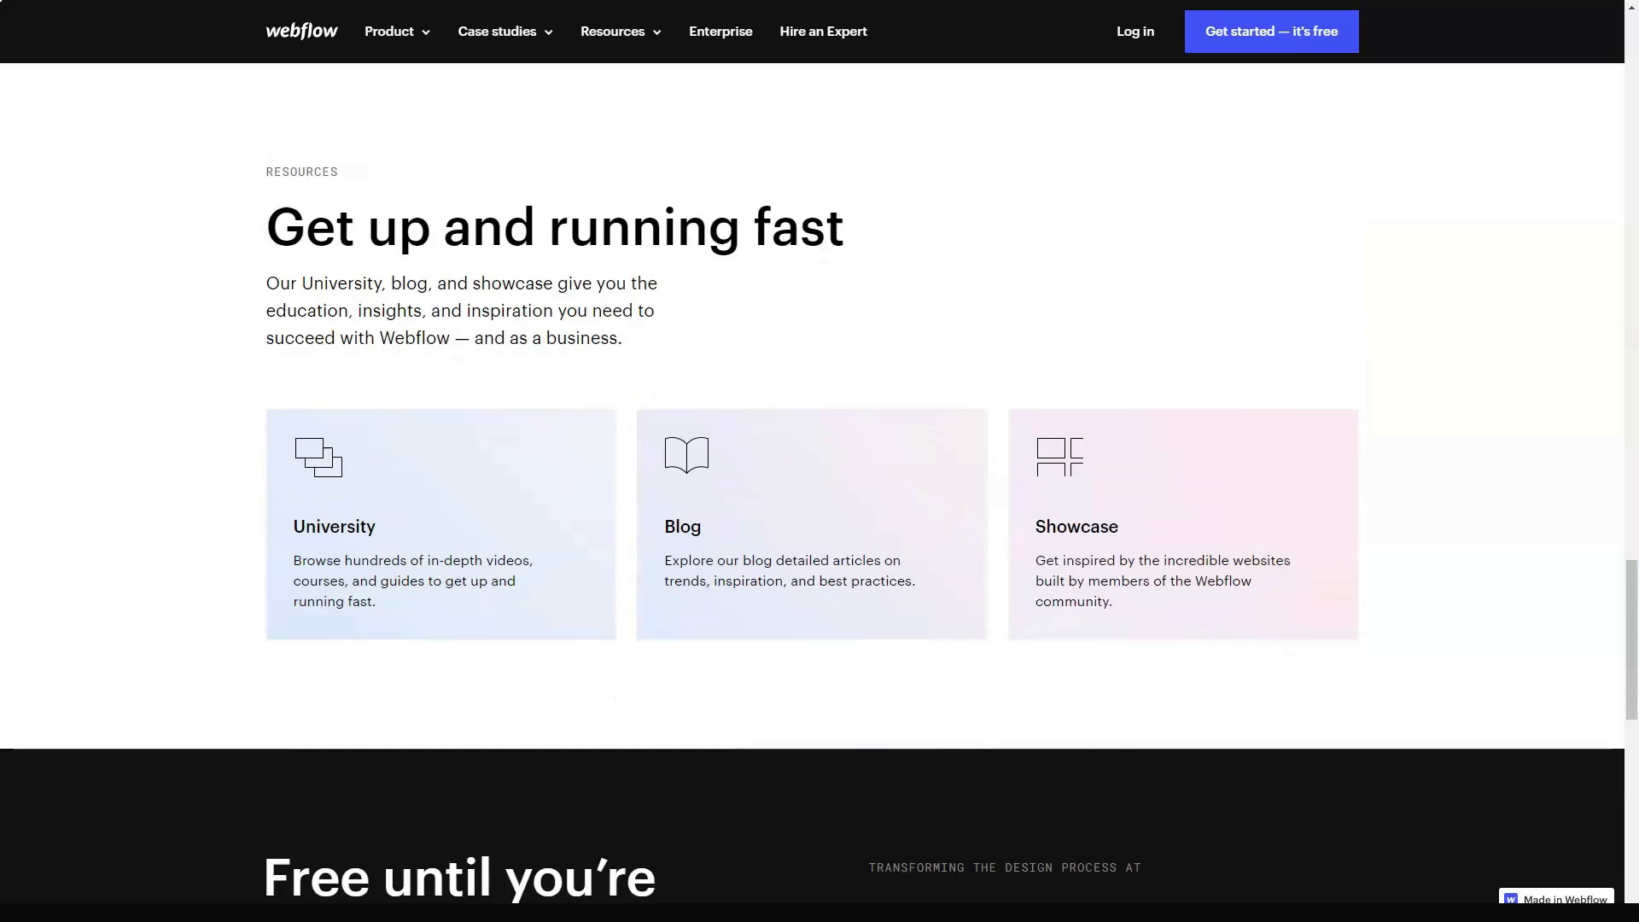
Scroll past the free-launch section and open the Product > Designer page.
click(554, 227)
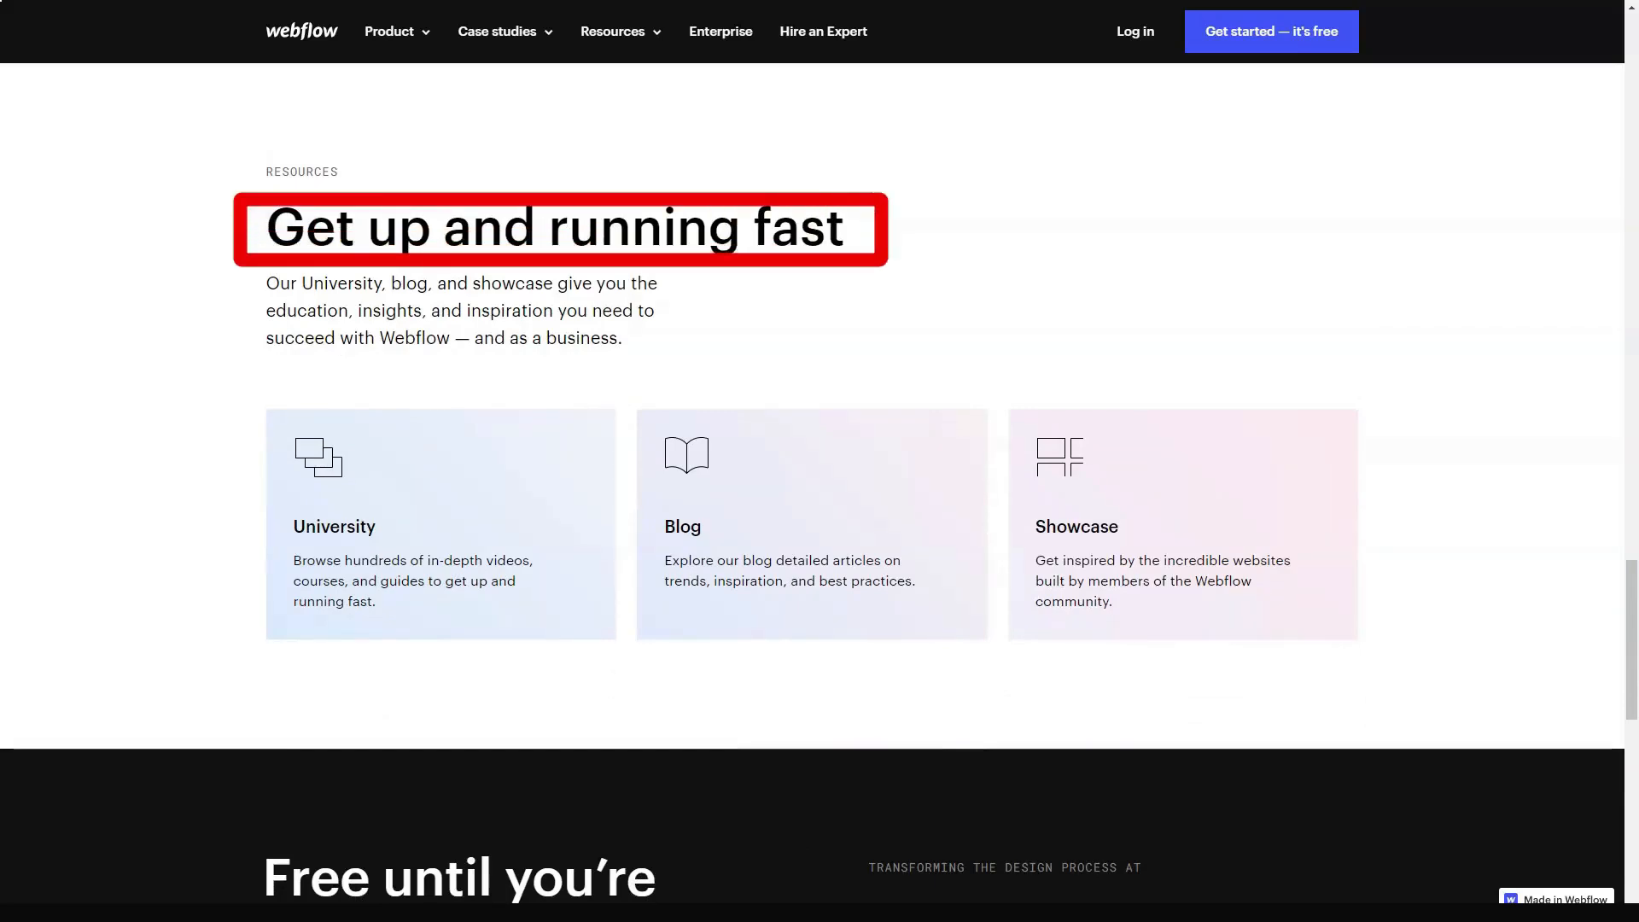
scroll(down, 3)
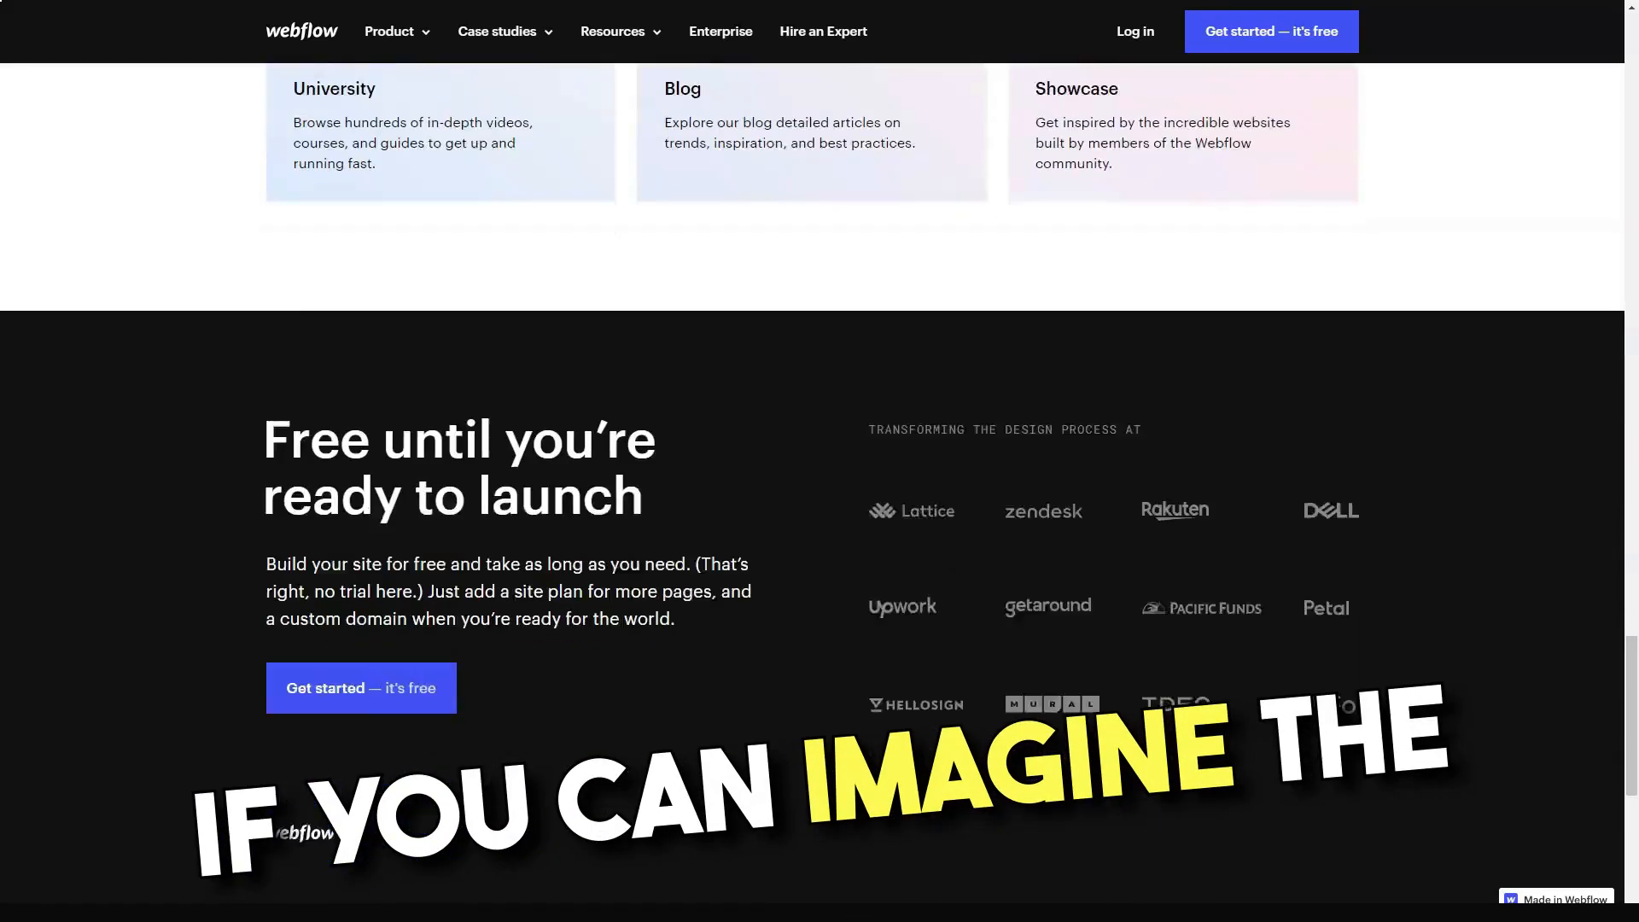
scroll(down, 3)
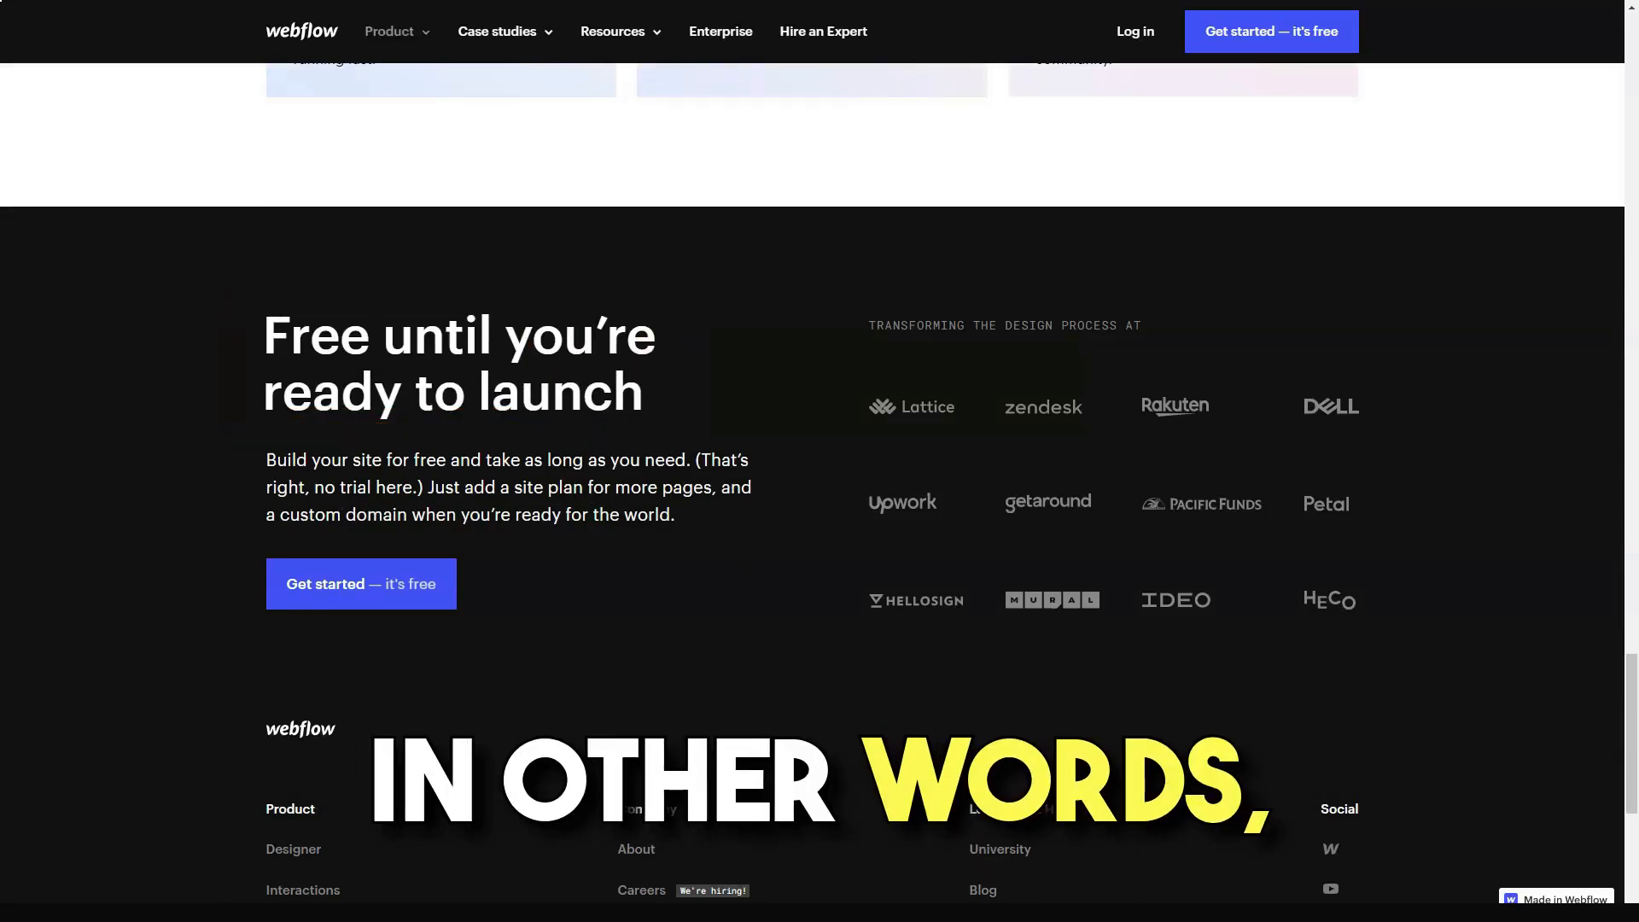
click(395, 31)
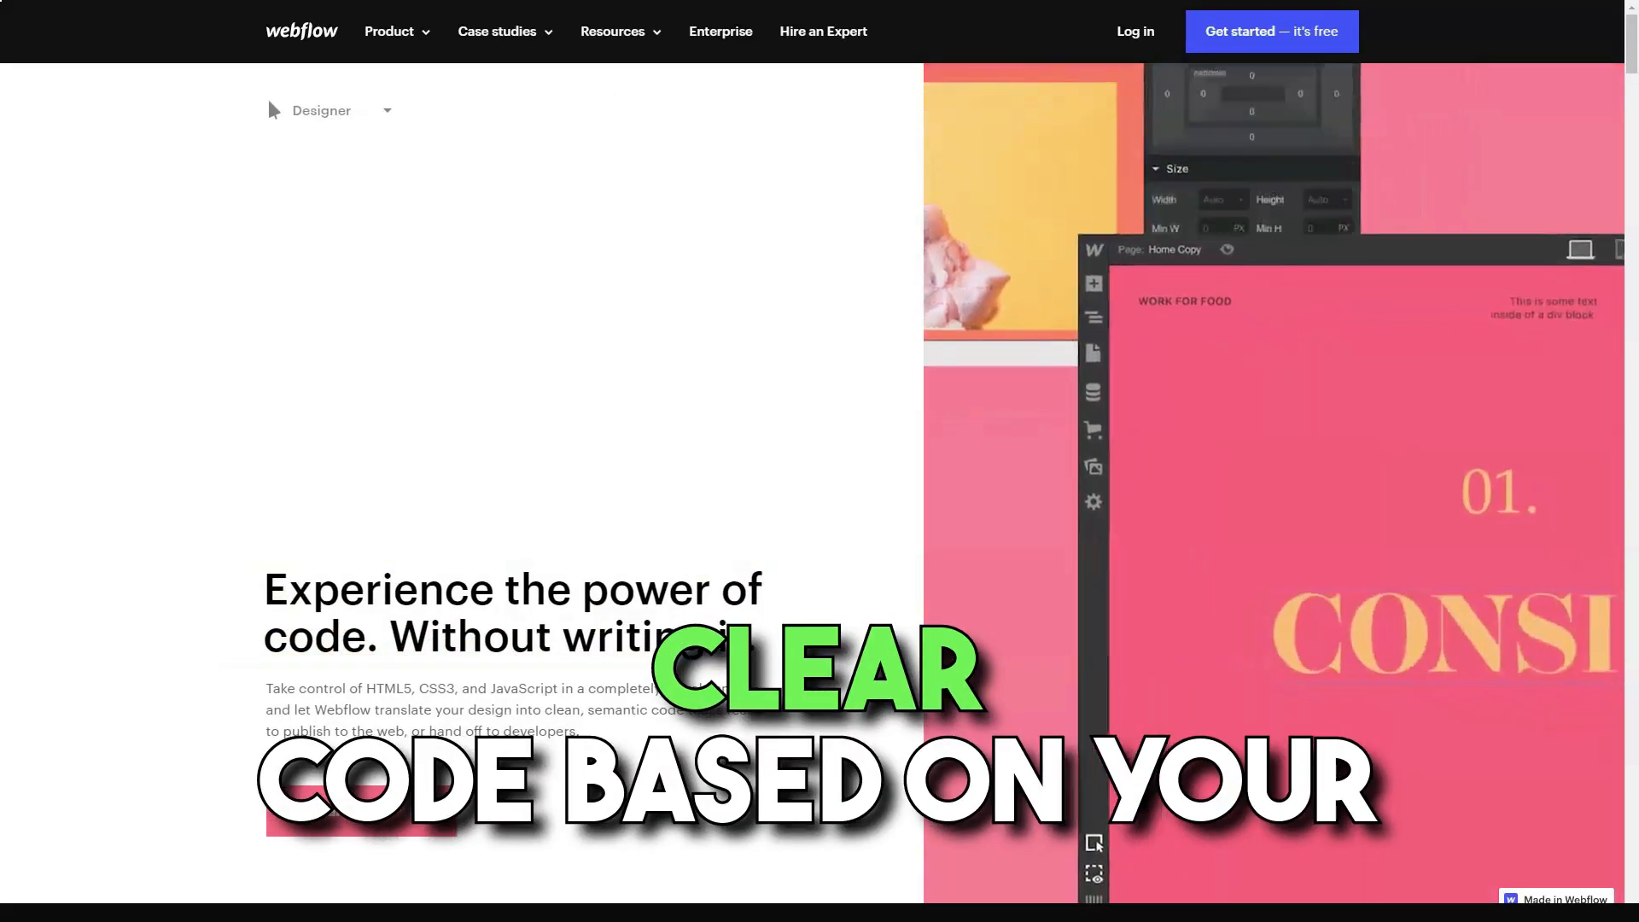
scroll(down, 3)
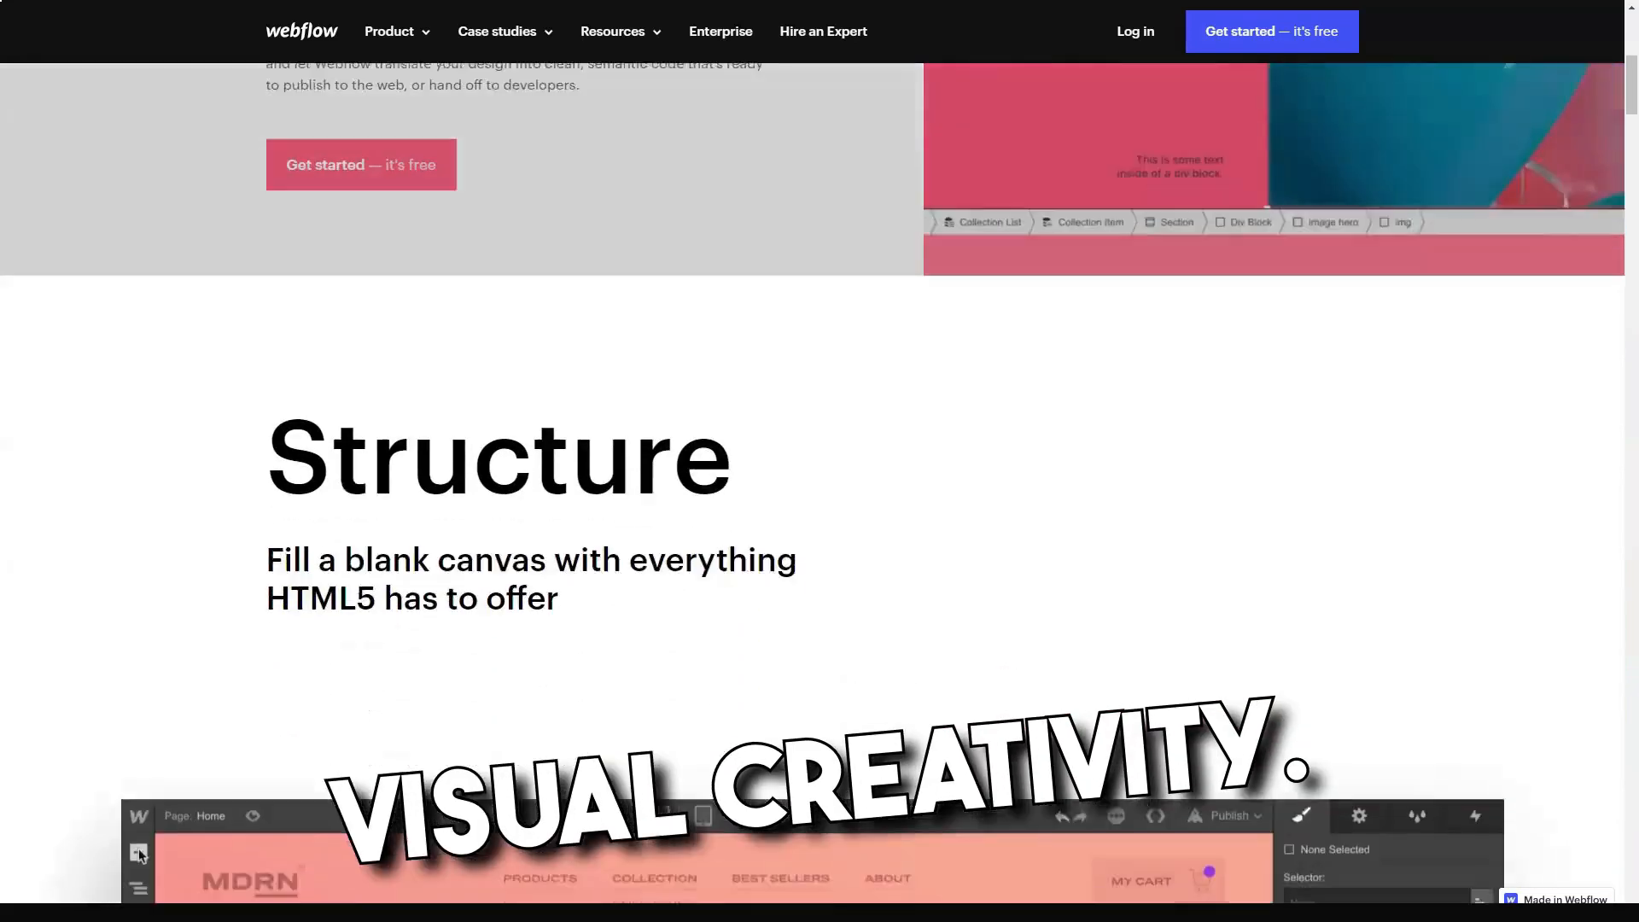
scroll(down, 3)
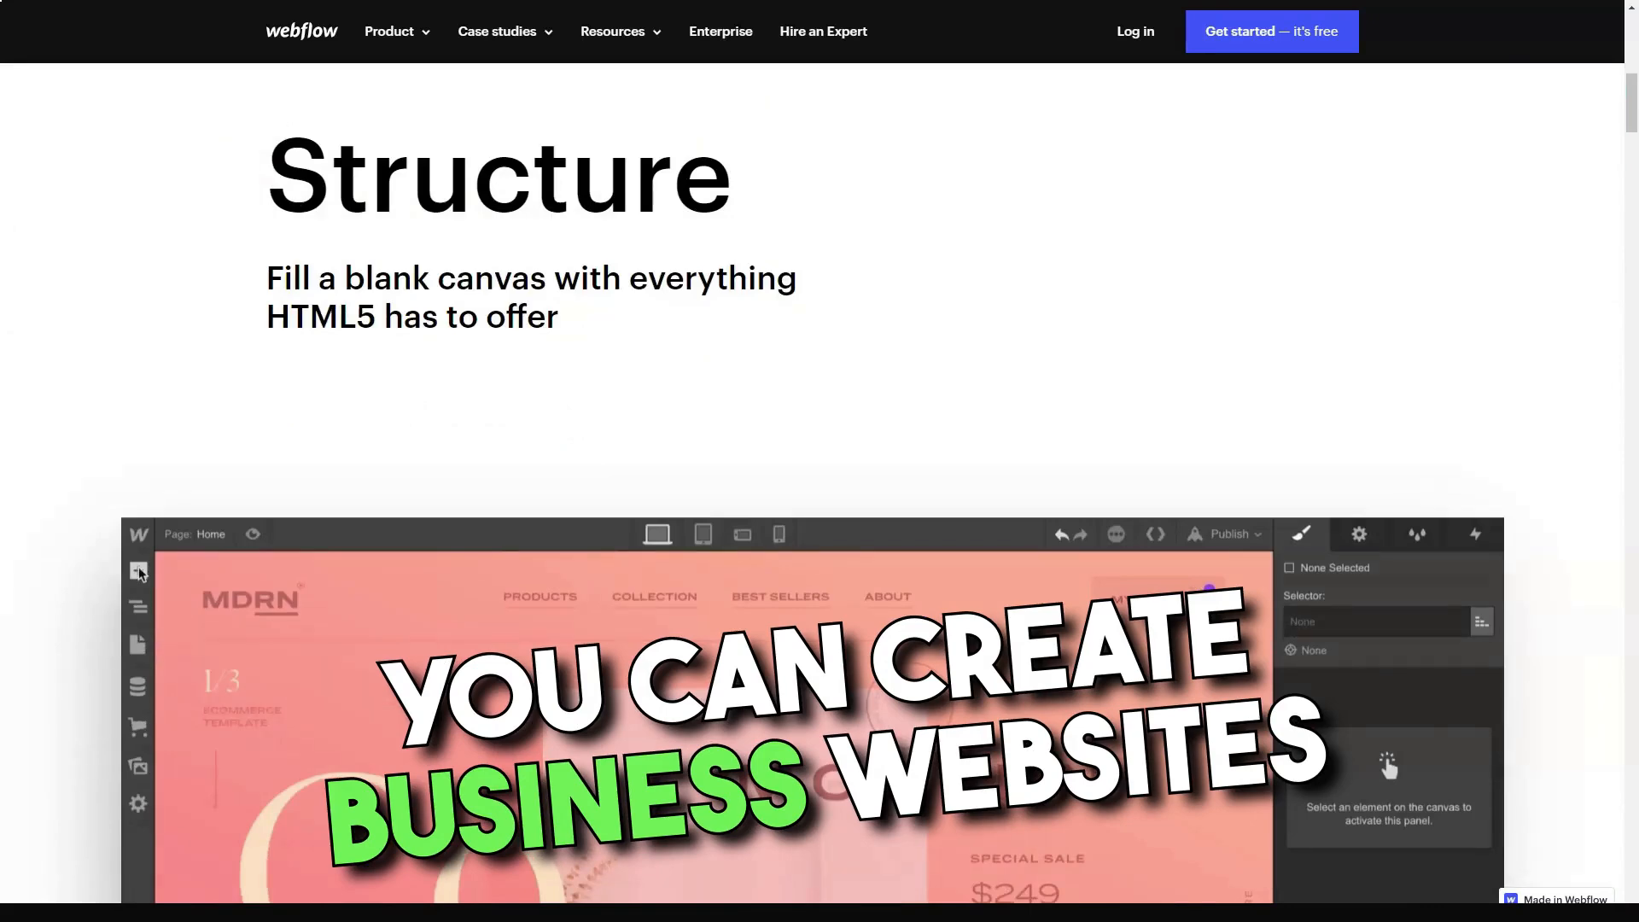
scroll(down, 3)
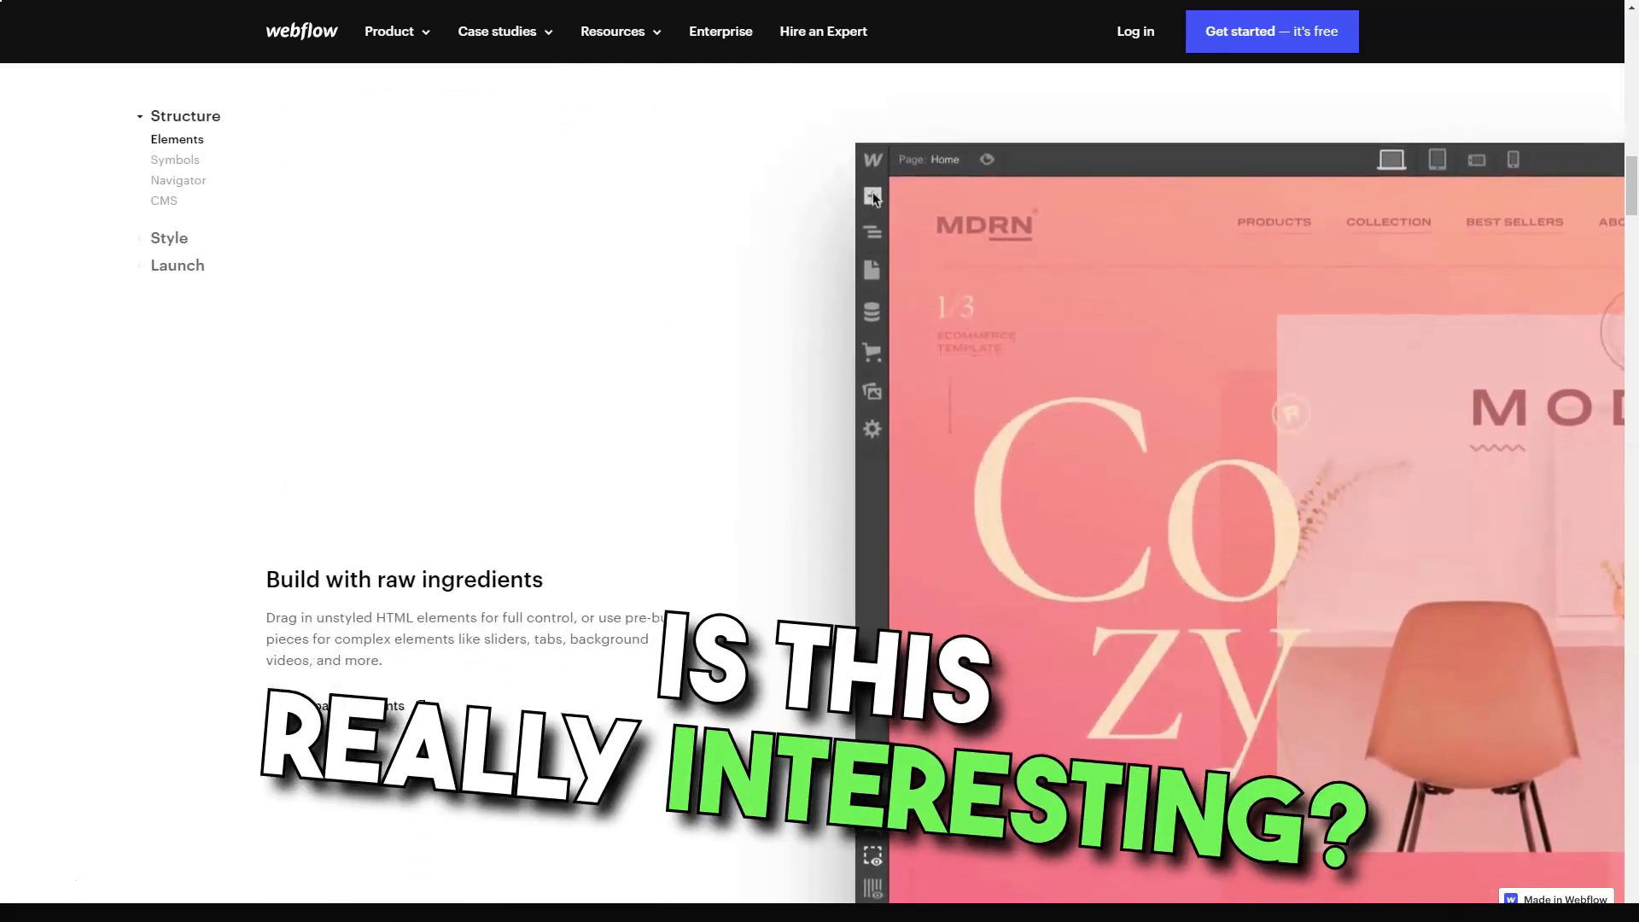
scroll(down, 3)
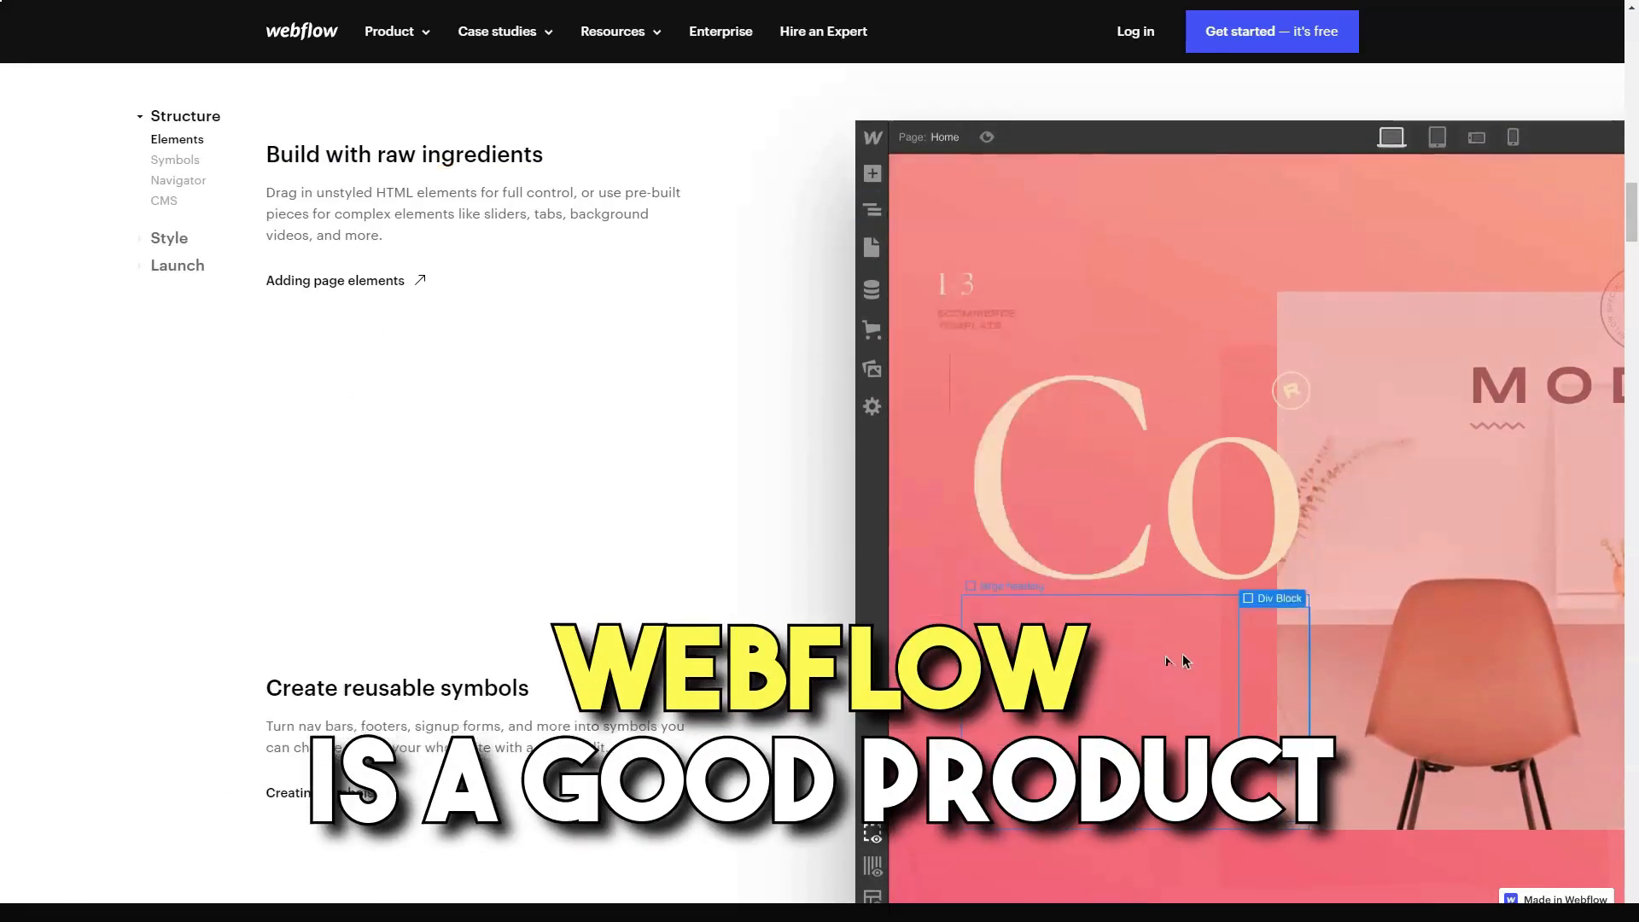
click(871, 172)
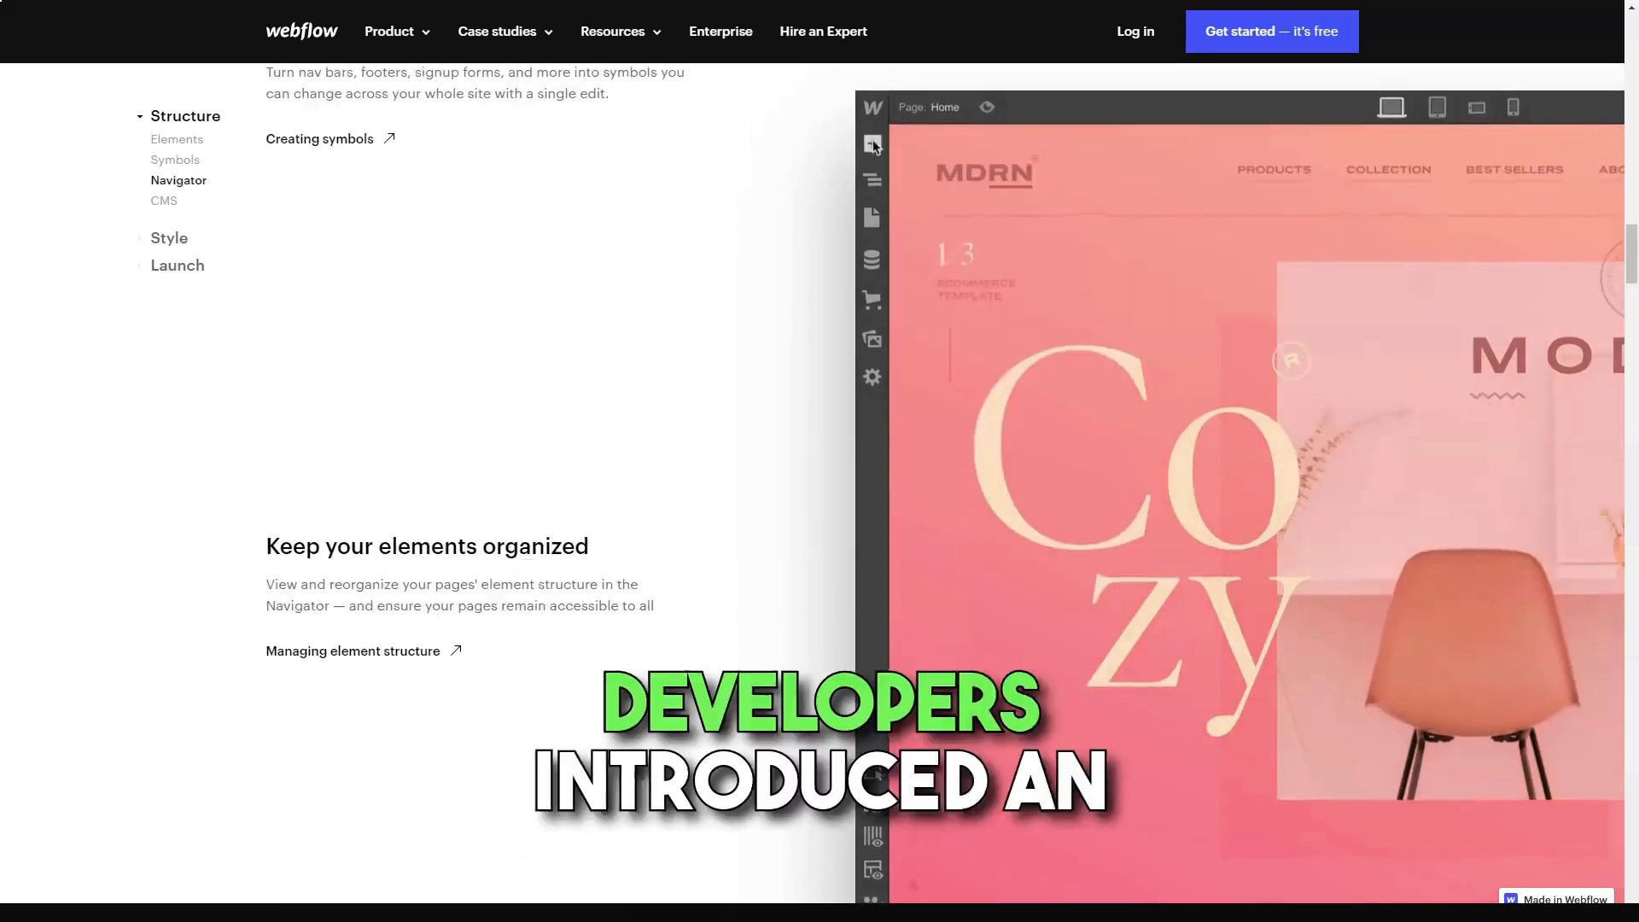
scroll(down, 3)
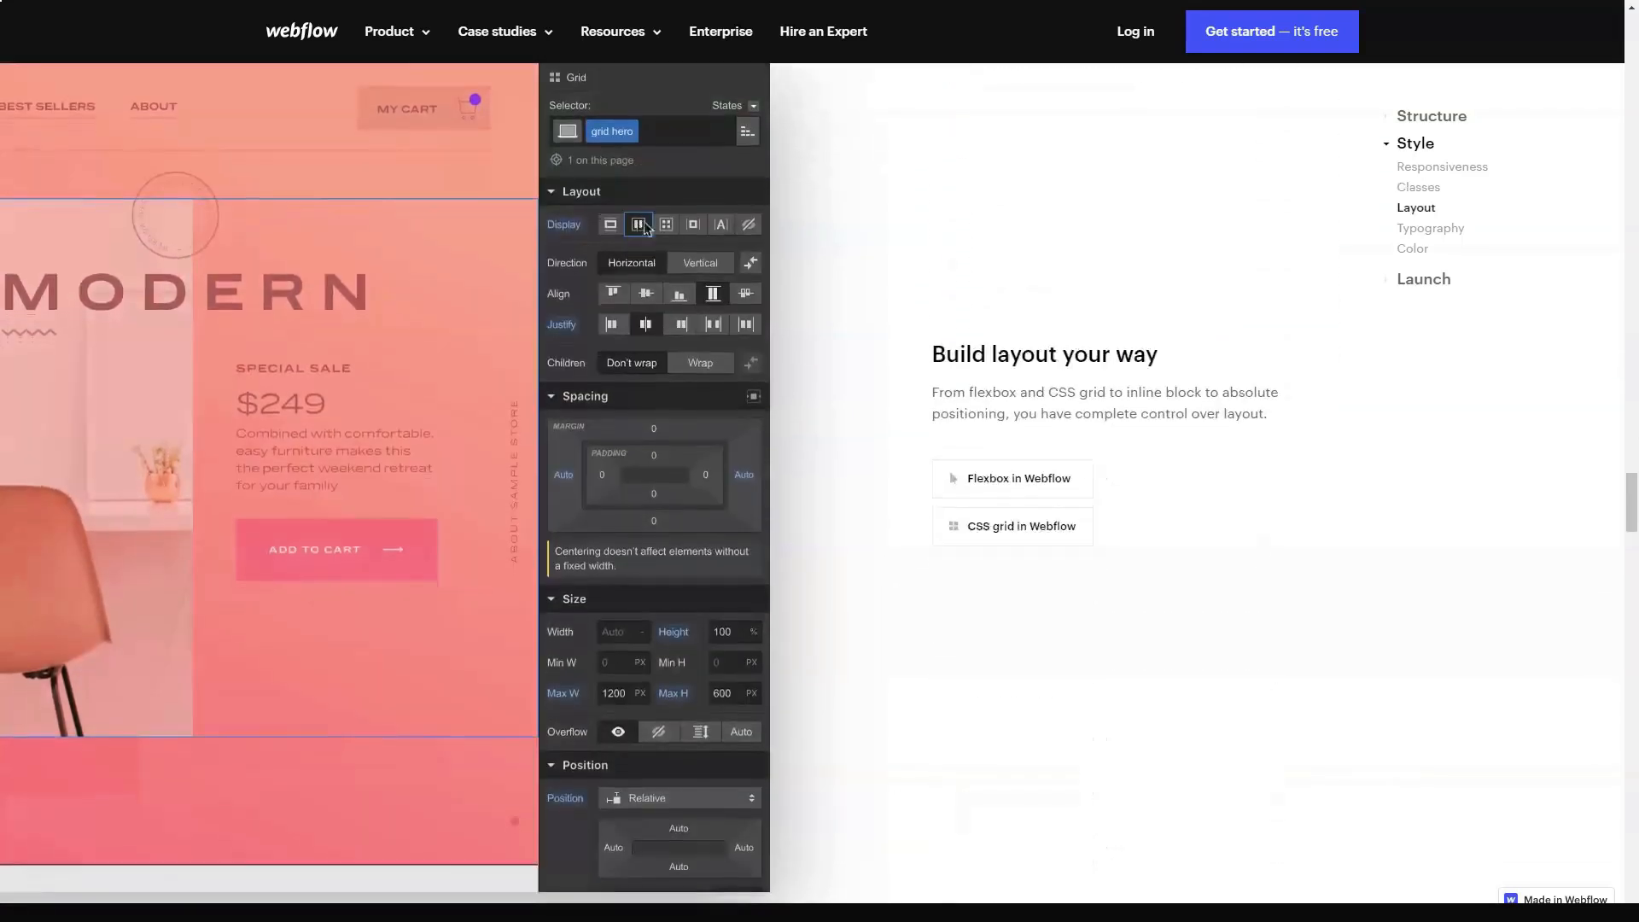
Scroll the Designer page through Style, Launch, Publish and Export to the All features cards.
click(666, 224)
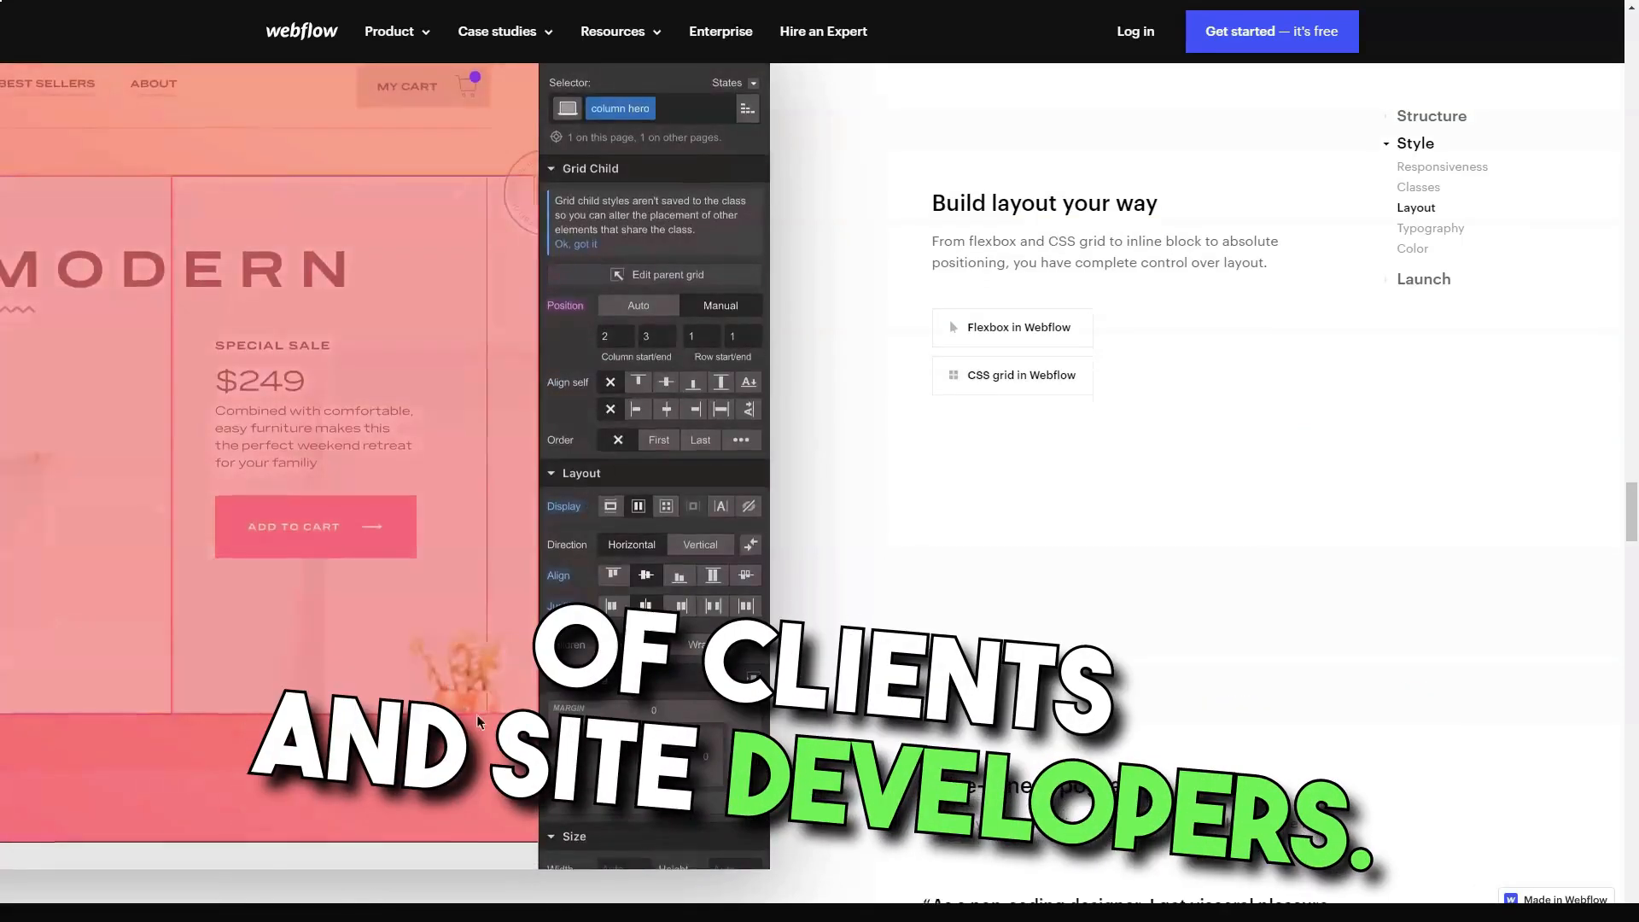
click(1429, 228)
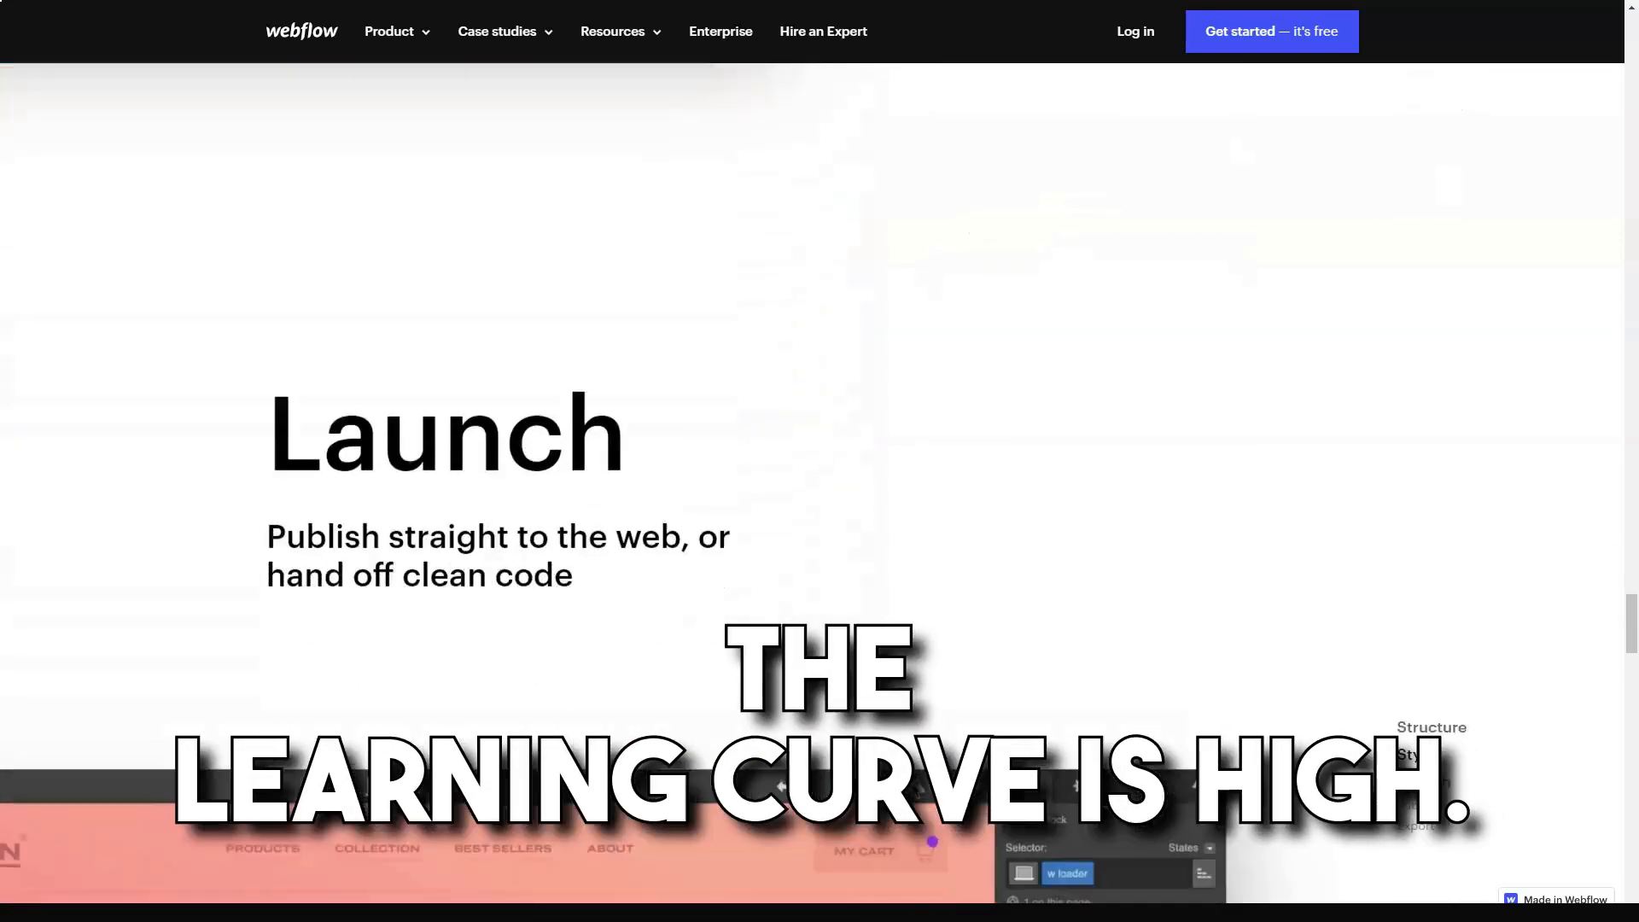
scroll(down, 3)
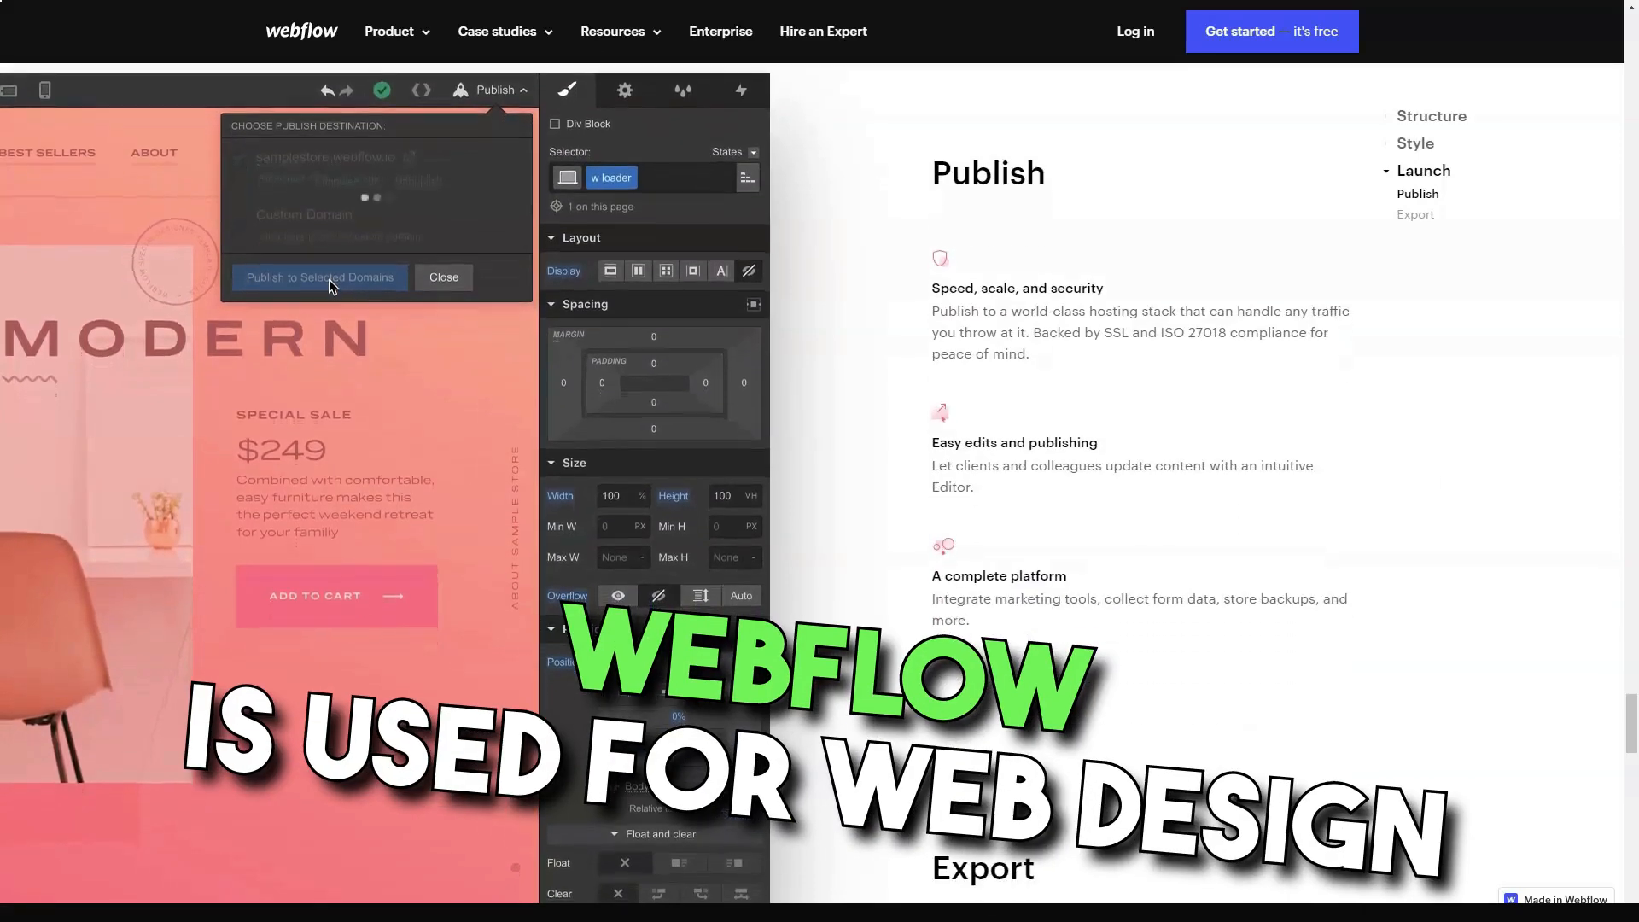
click(318, 276)
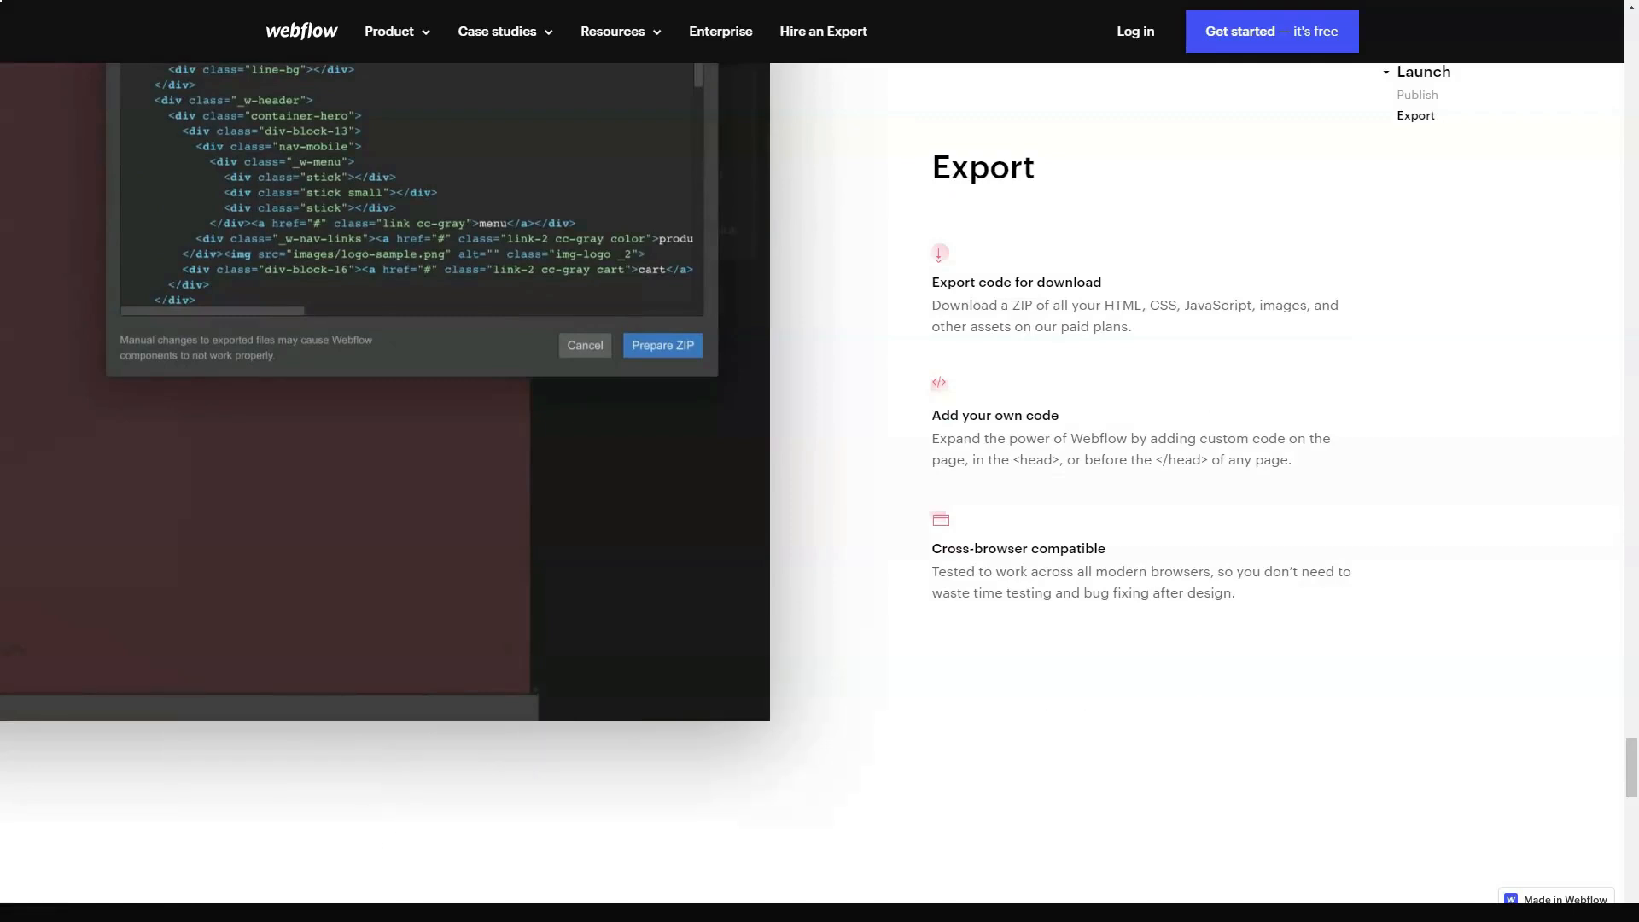
scroll(down, 3)
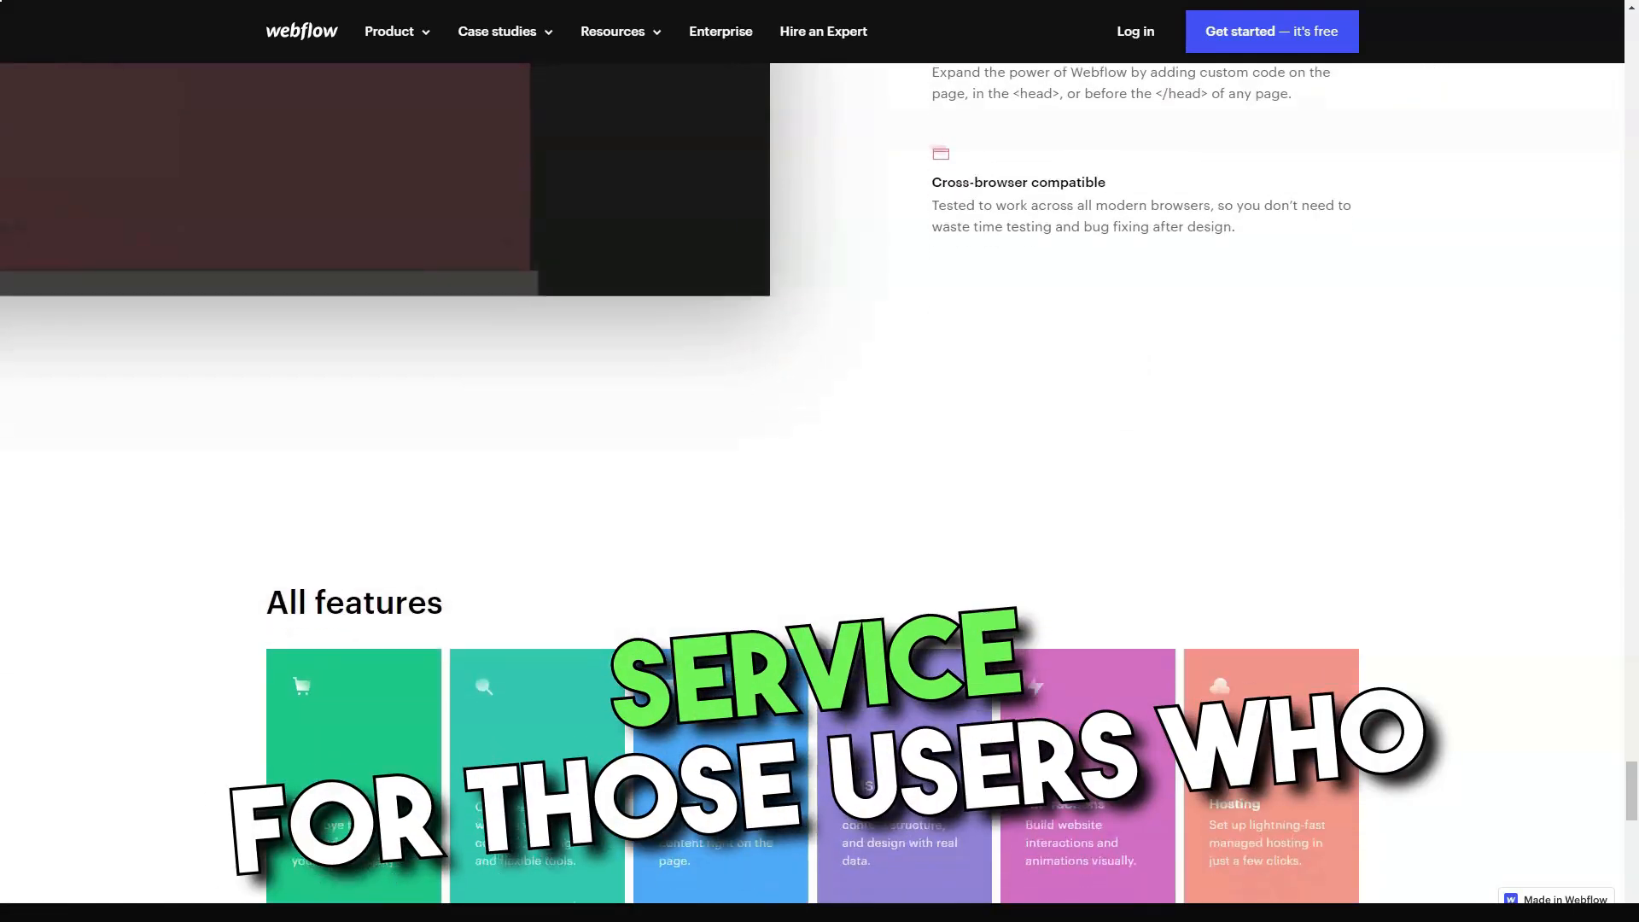
scroll(down, 3)
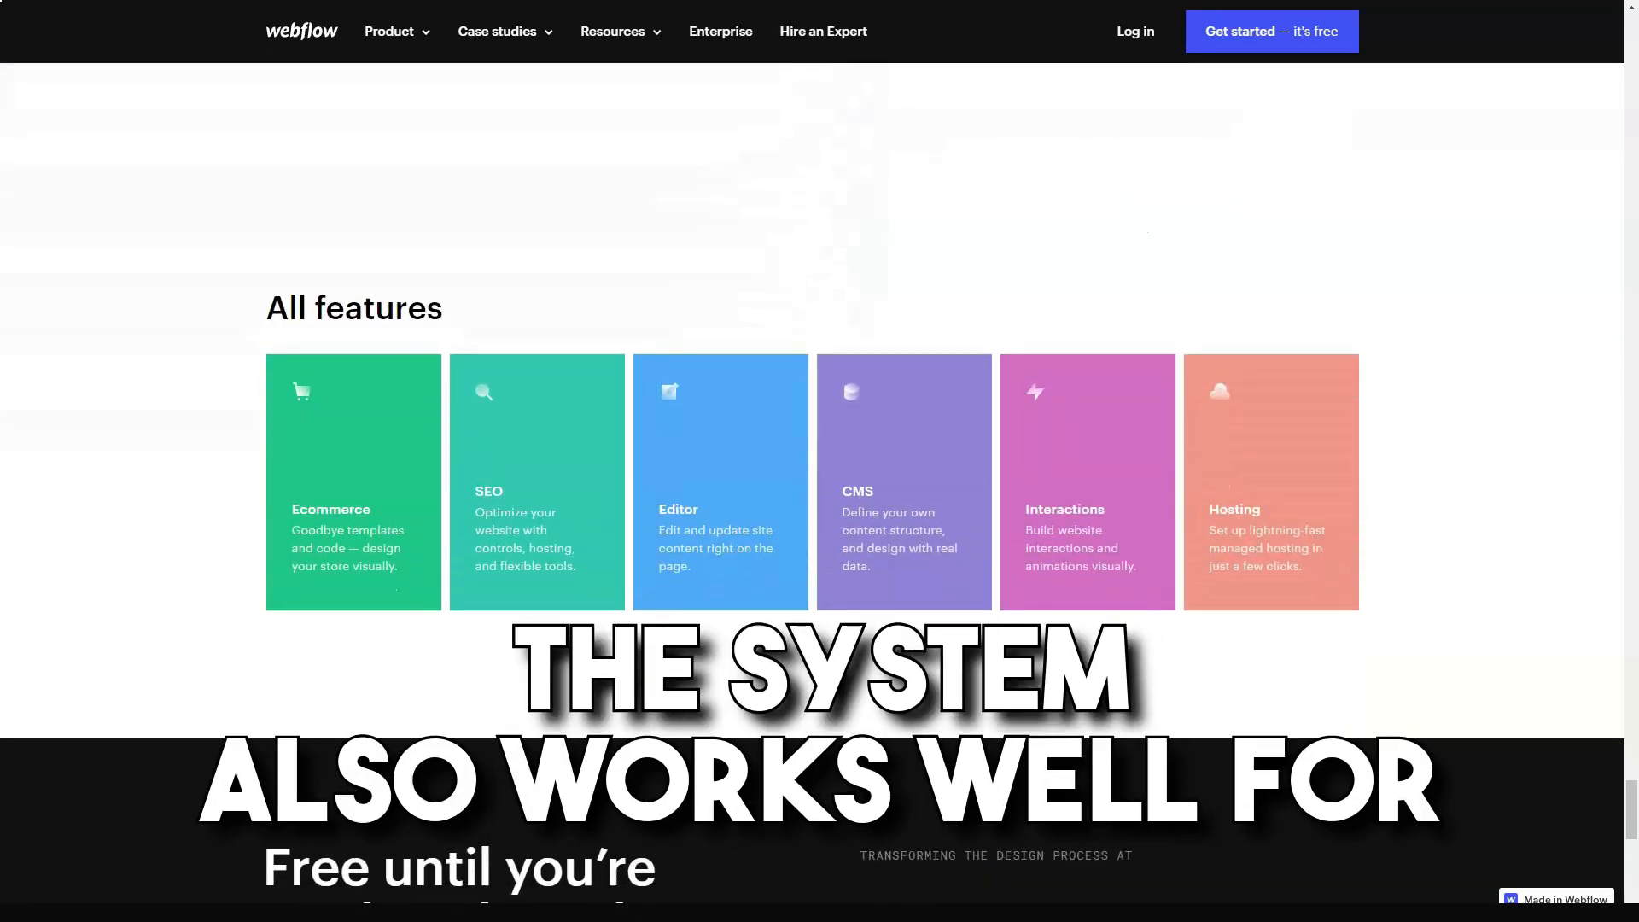
click(395, 31)
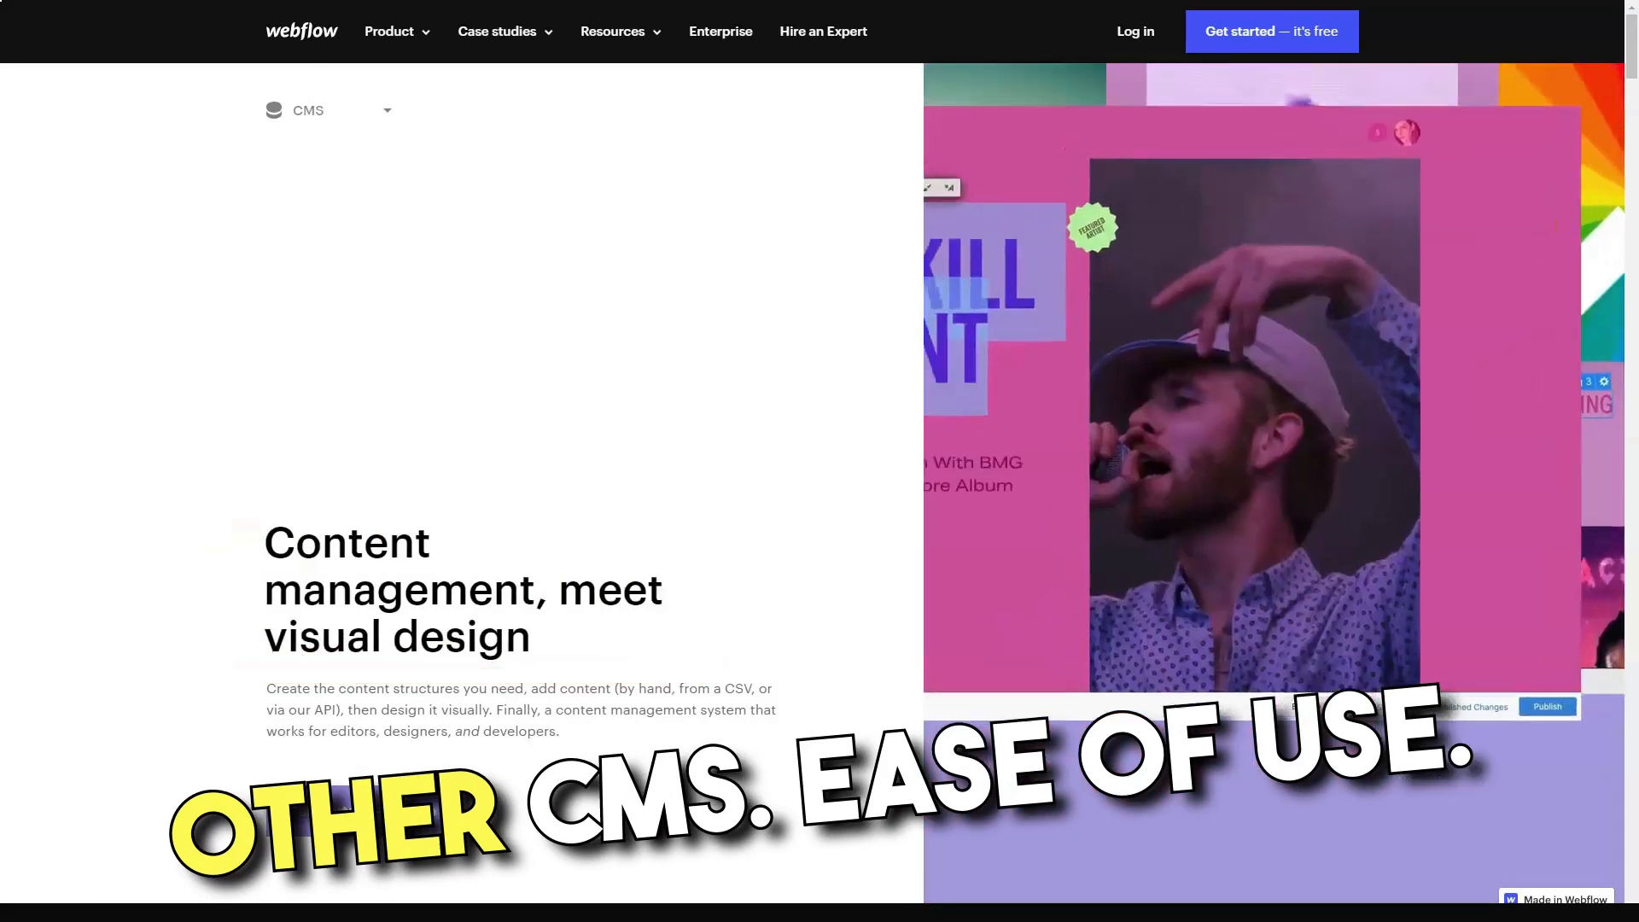
Scroll the CMS page past 'A CMS that works for everyone' to Designers and custom search.
scroll(down, 3)
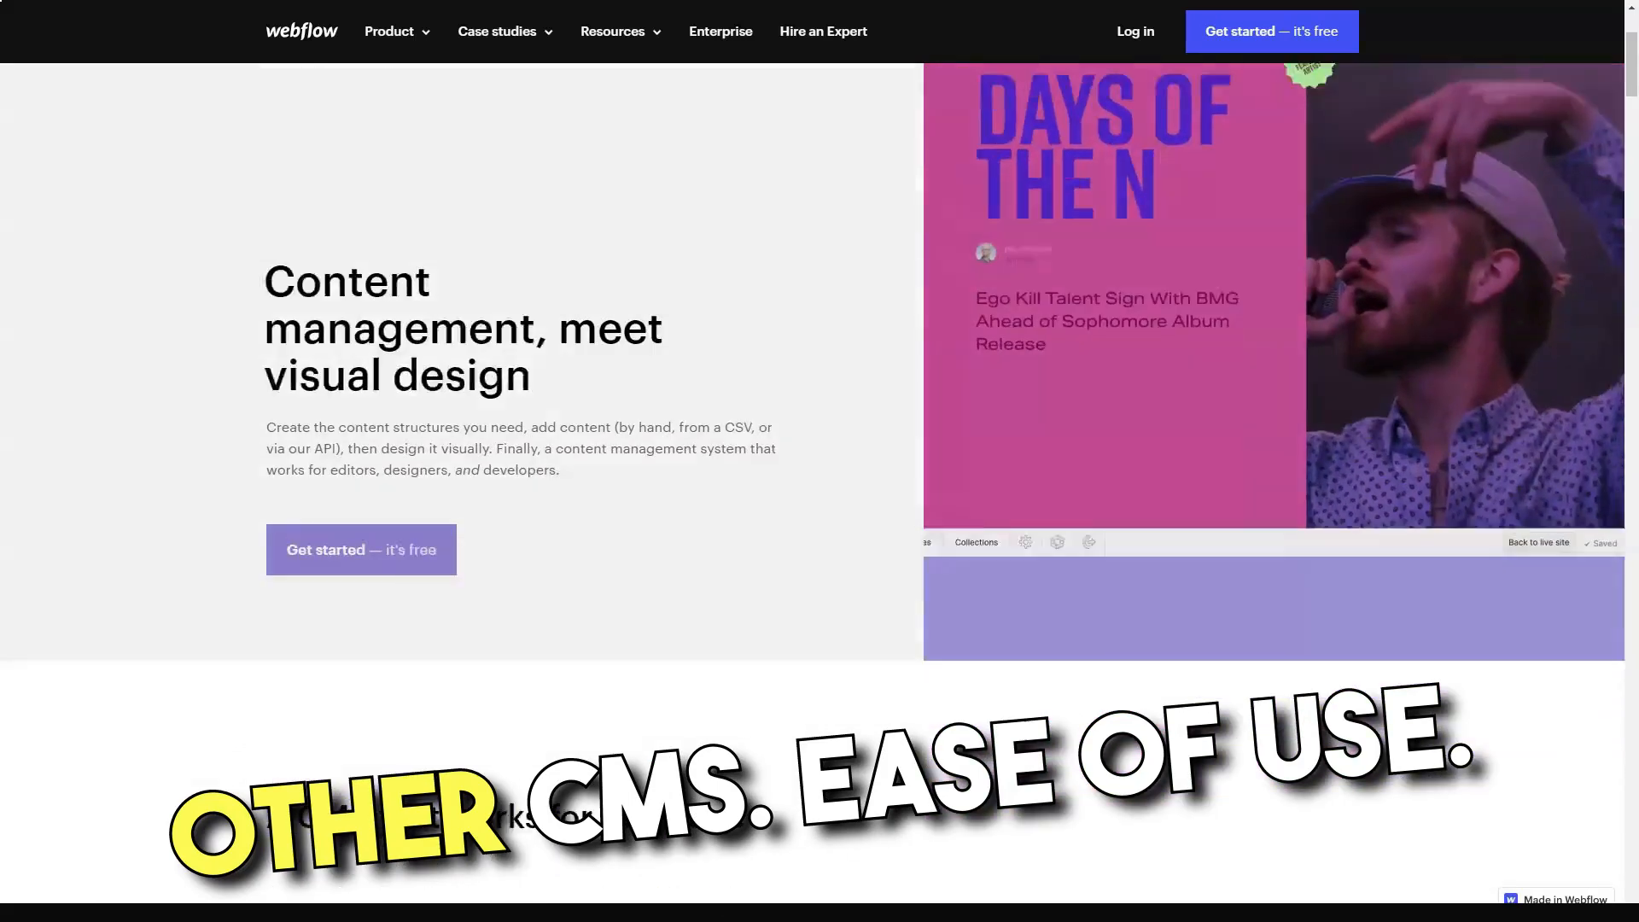
scroll(down, 3)
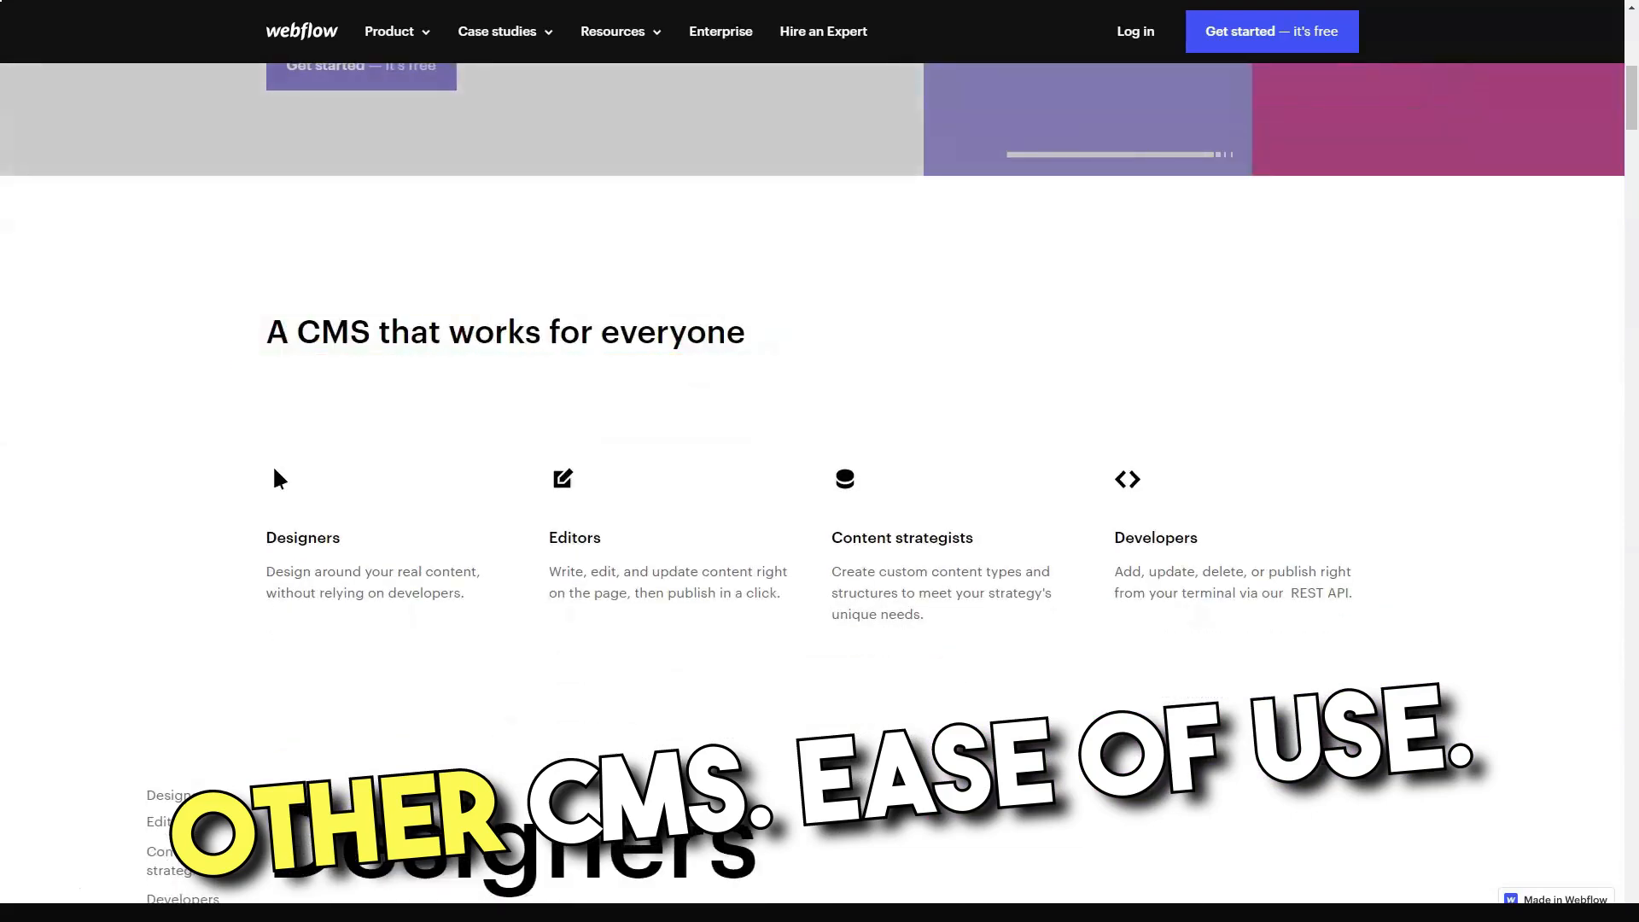
scroll(down, 3)
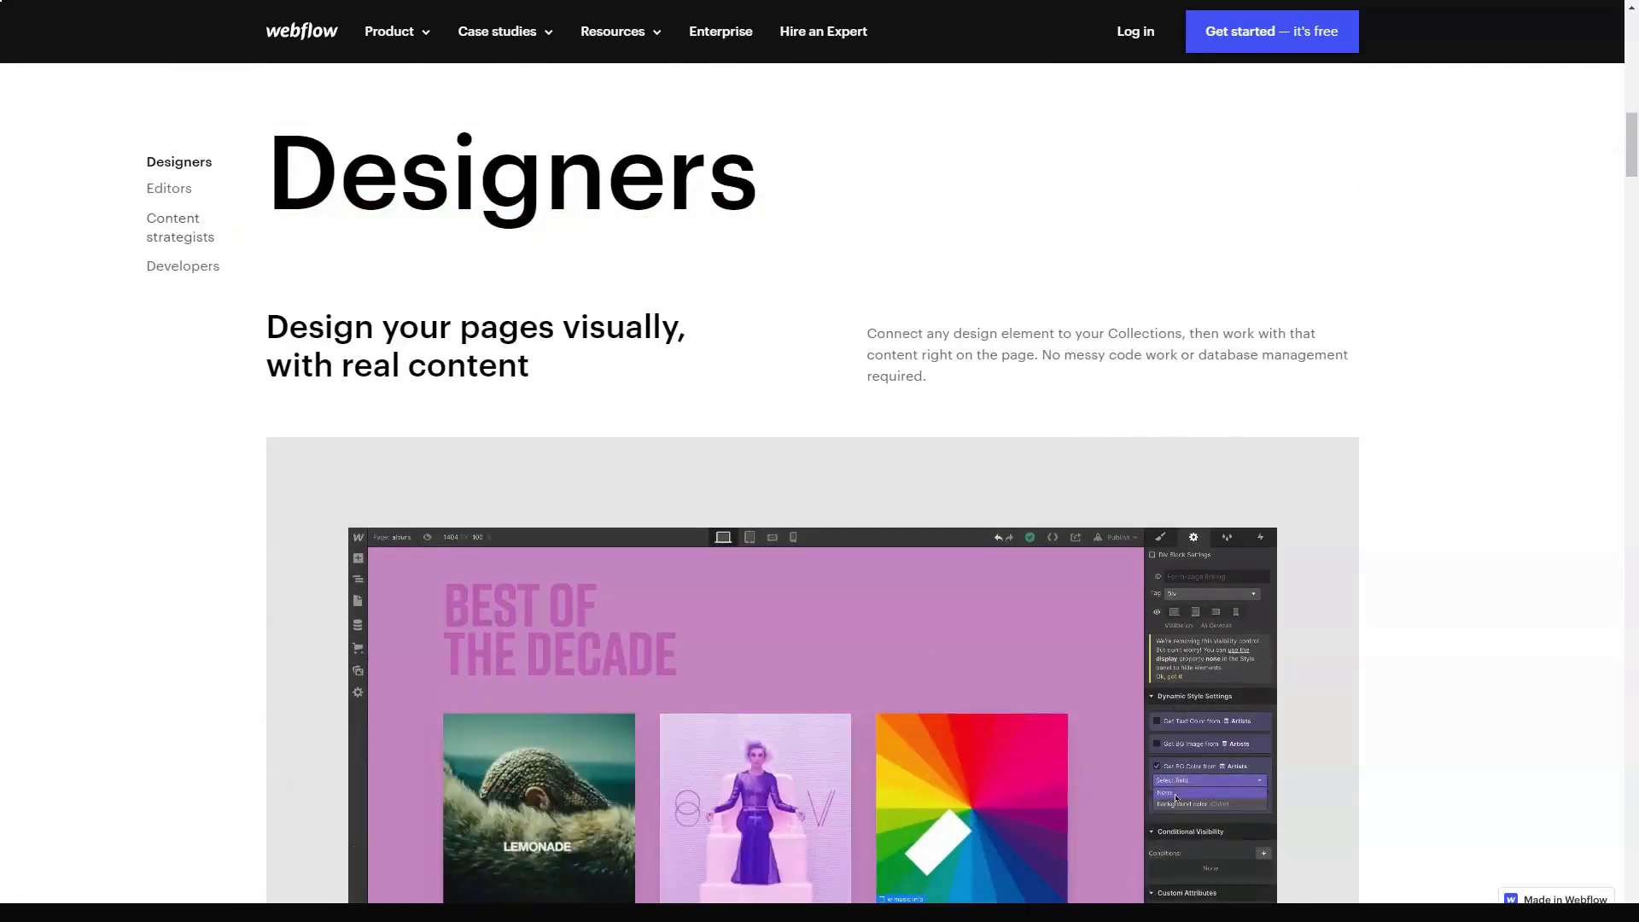
scroll(down, 3)
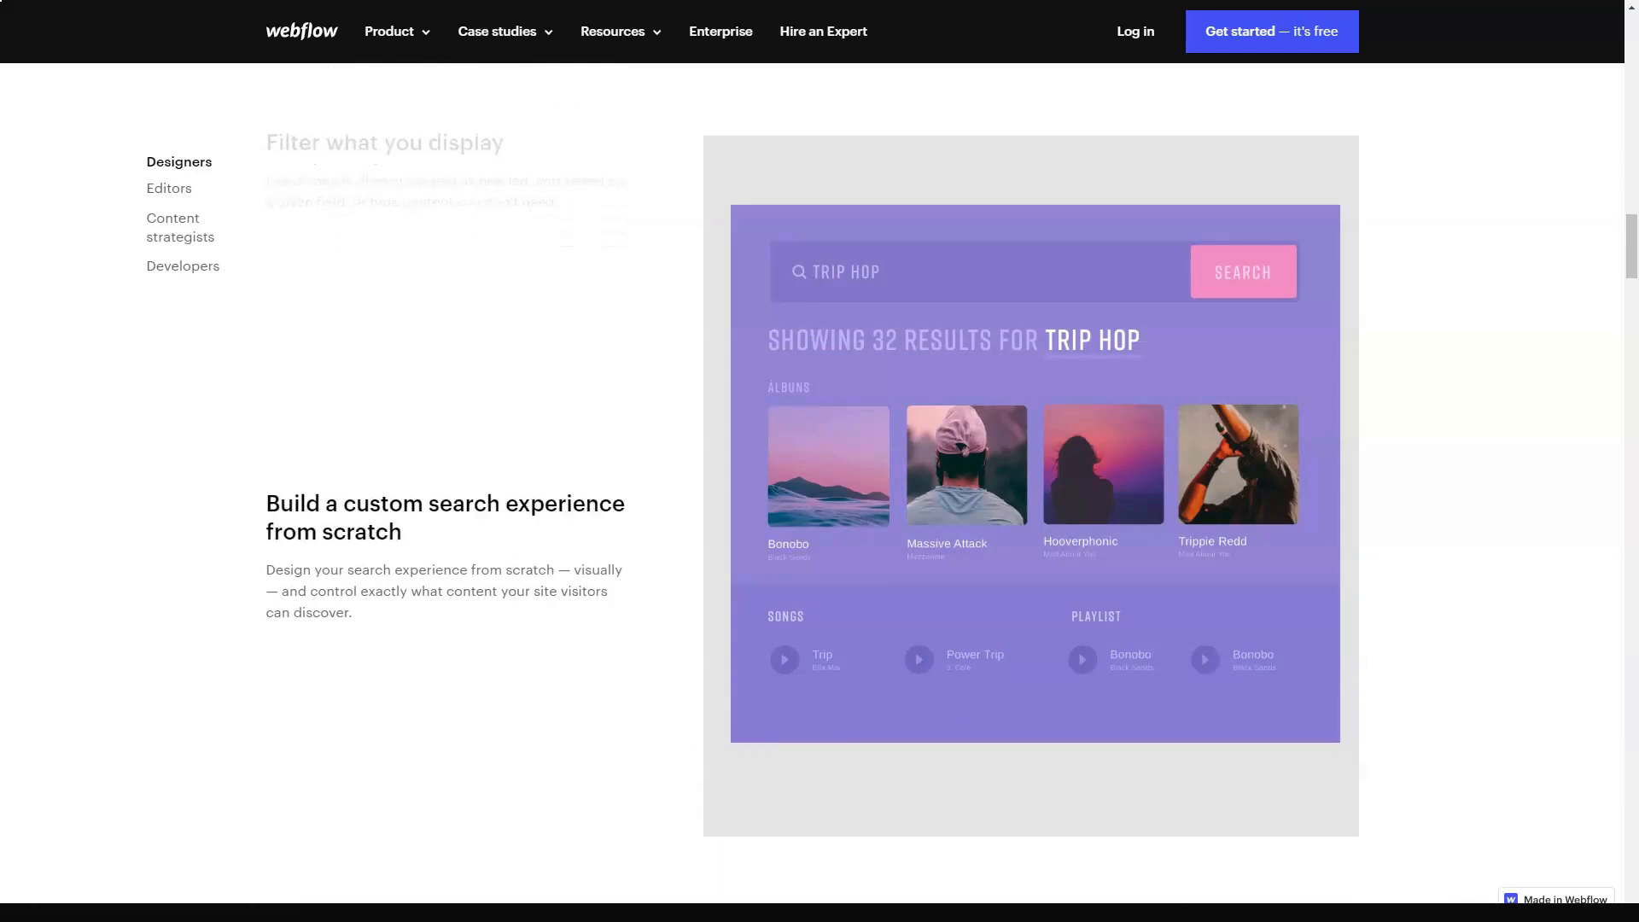
scroll(down, 3)
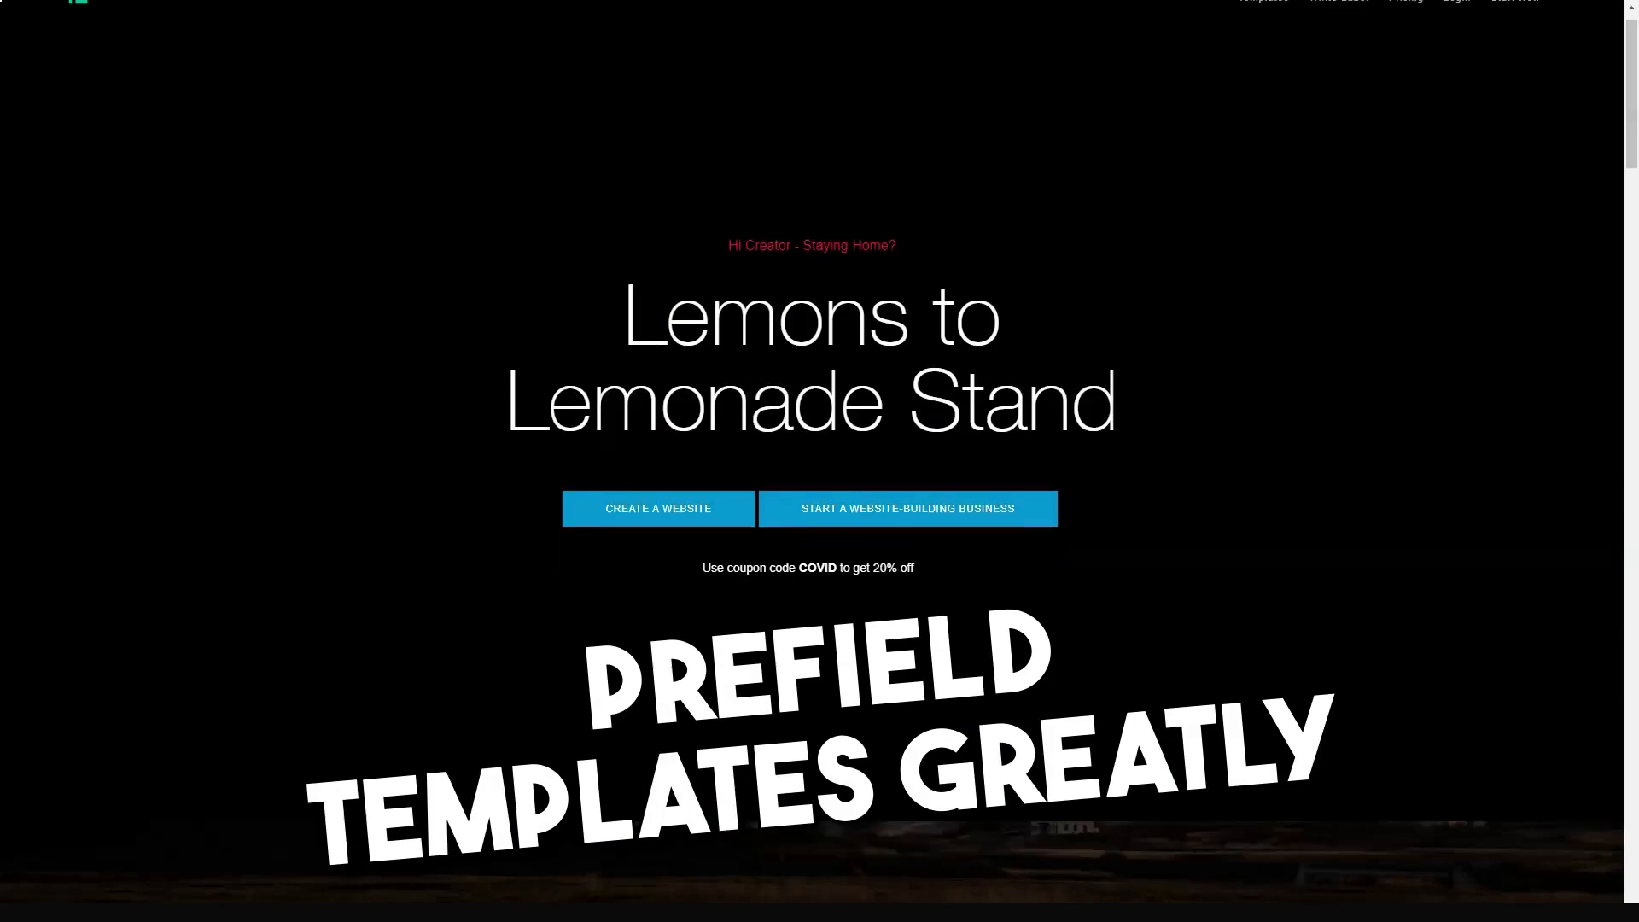
Scroll the IM Creator homepage from the opening banner through the features sections.
scroll(down, 3)
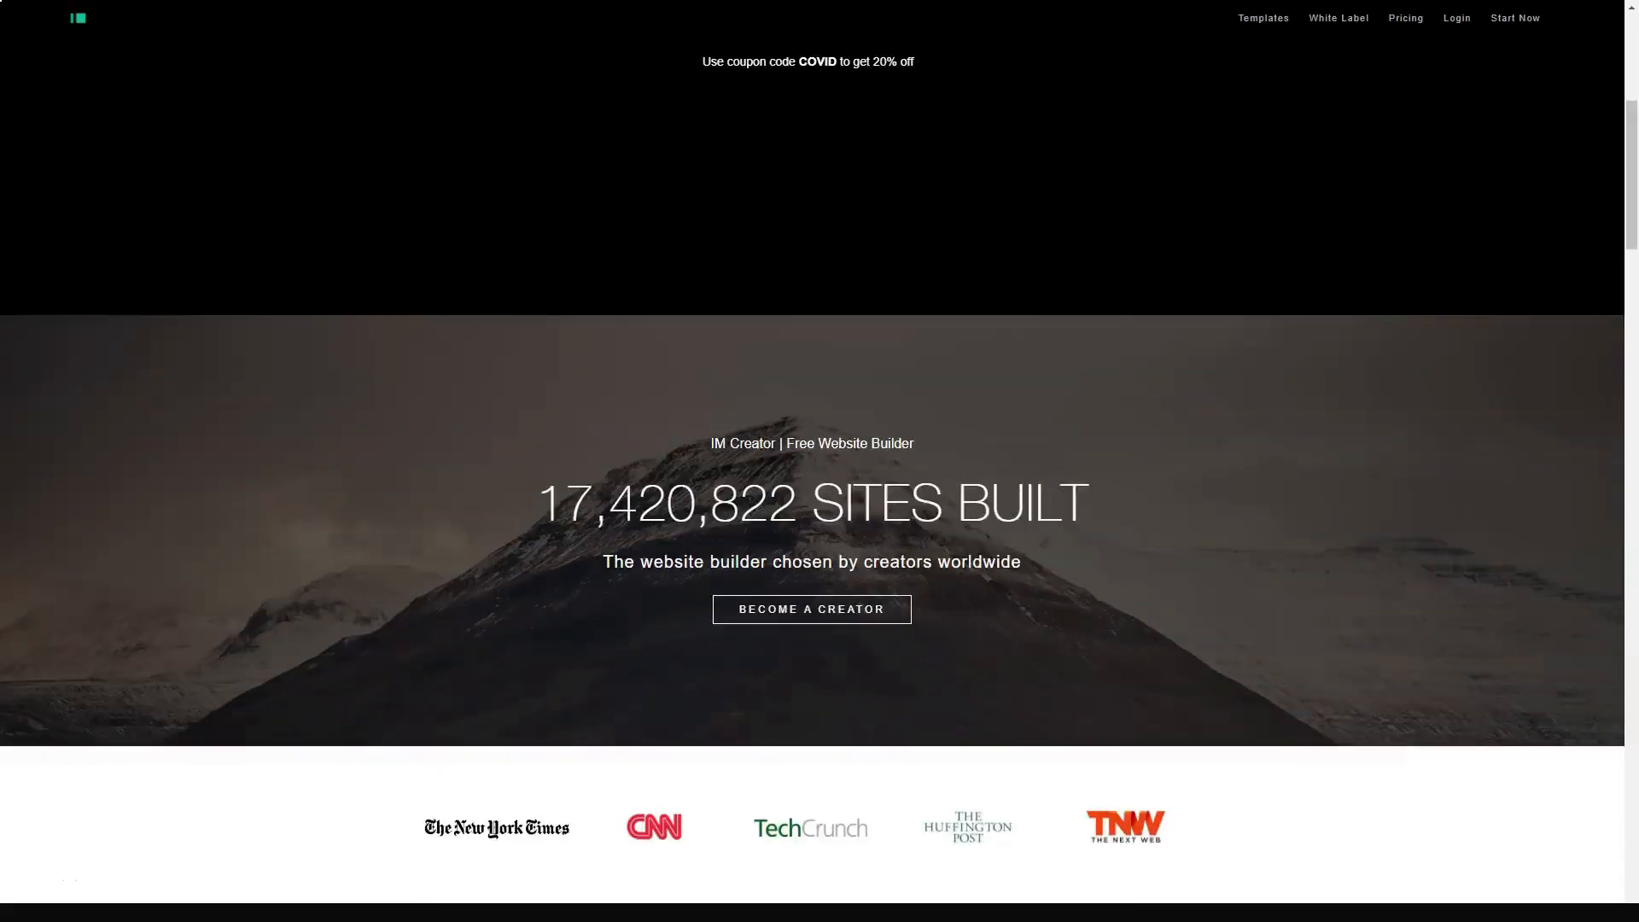
scroll(up, 3)
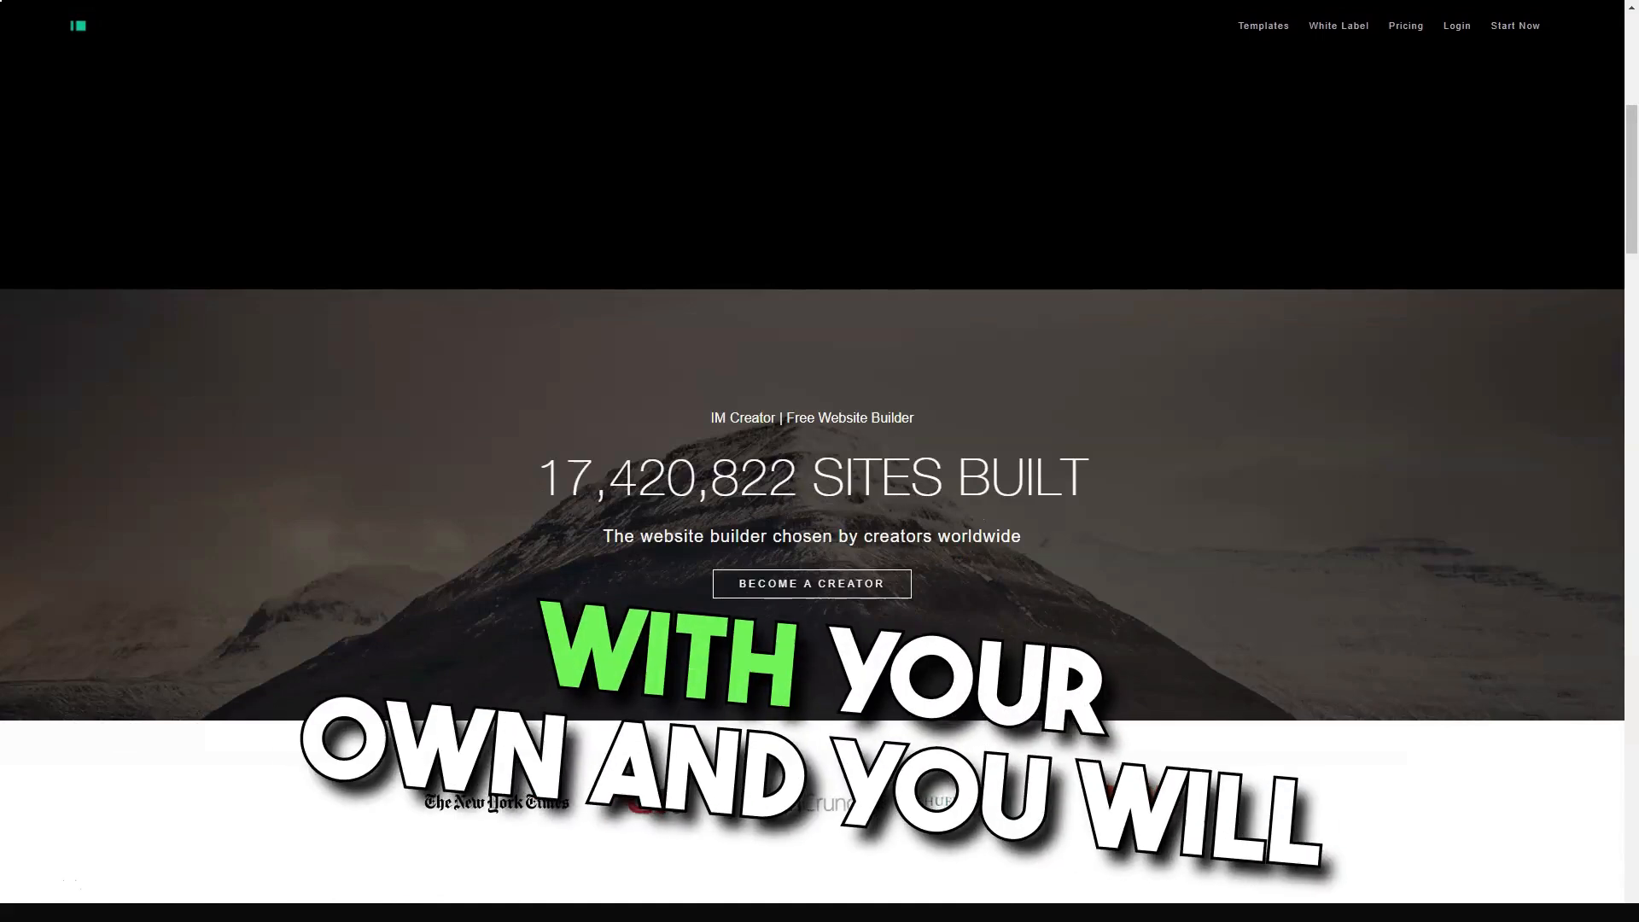
scroll(down, 3)
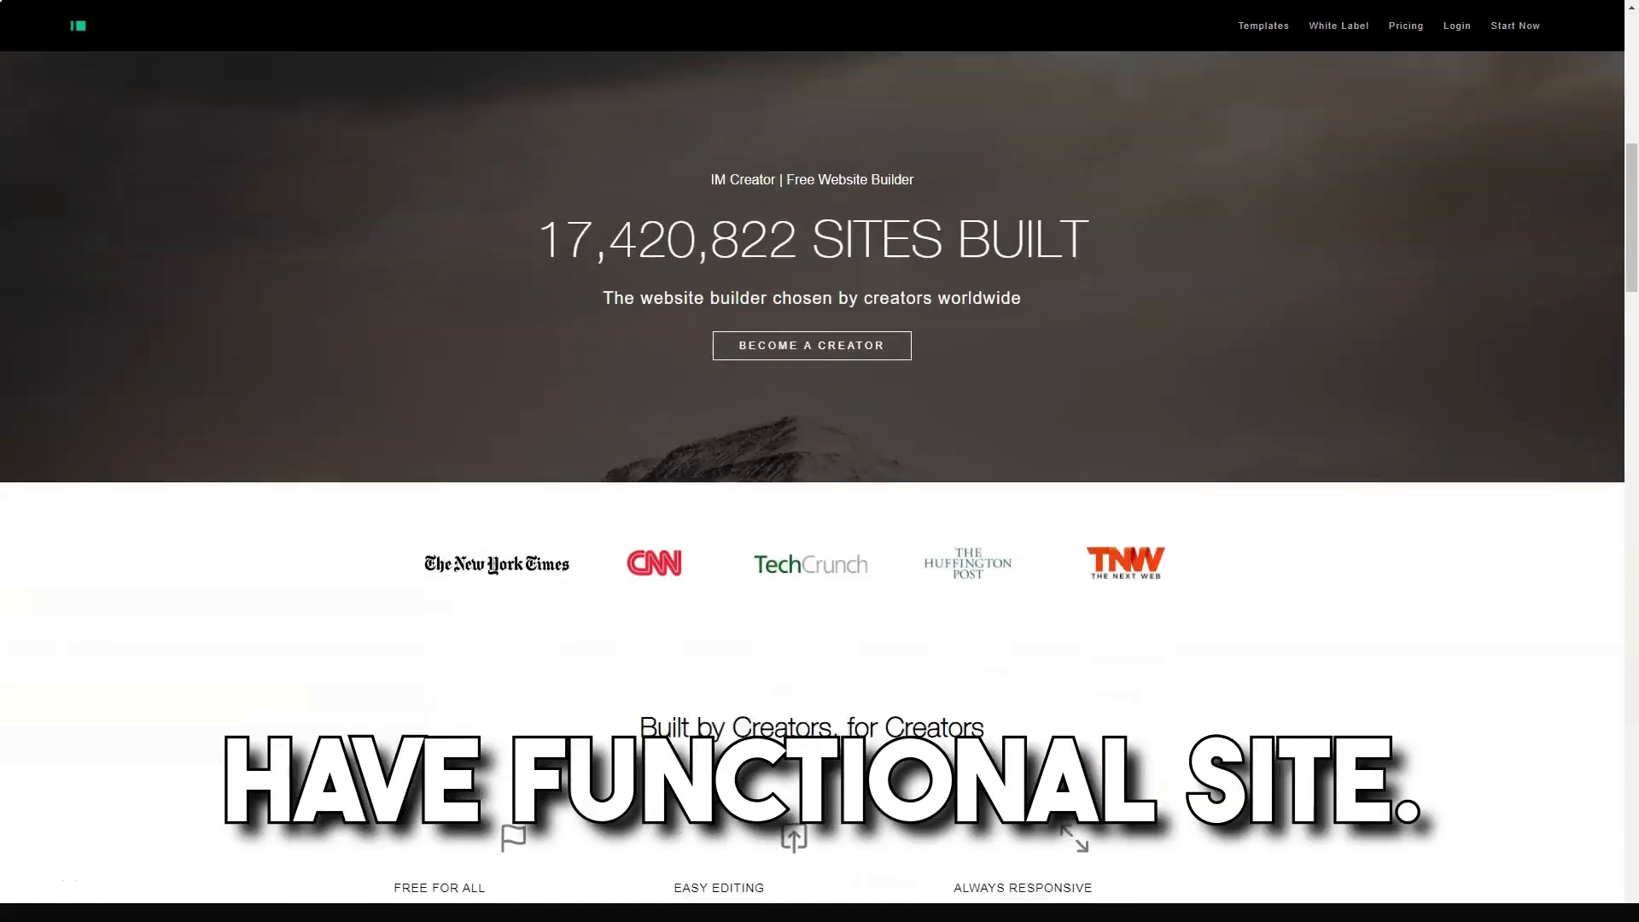
scroll(down, 3)
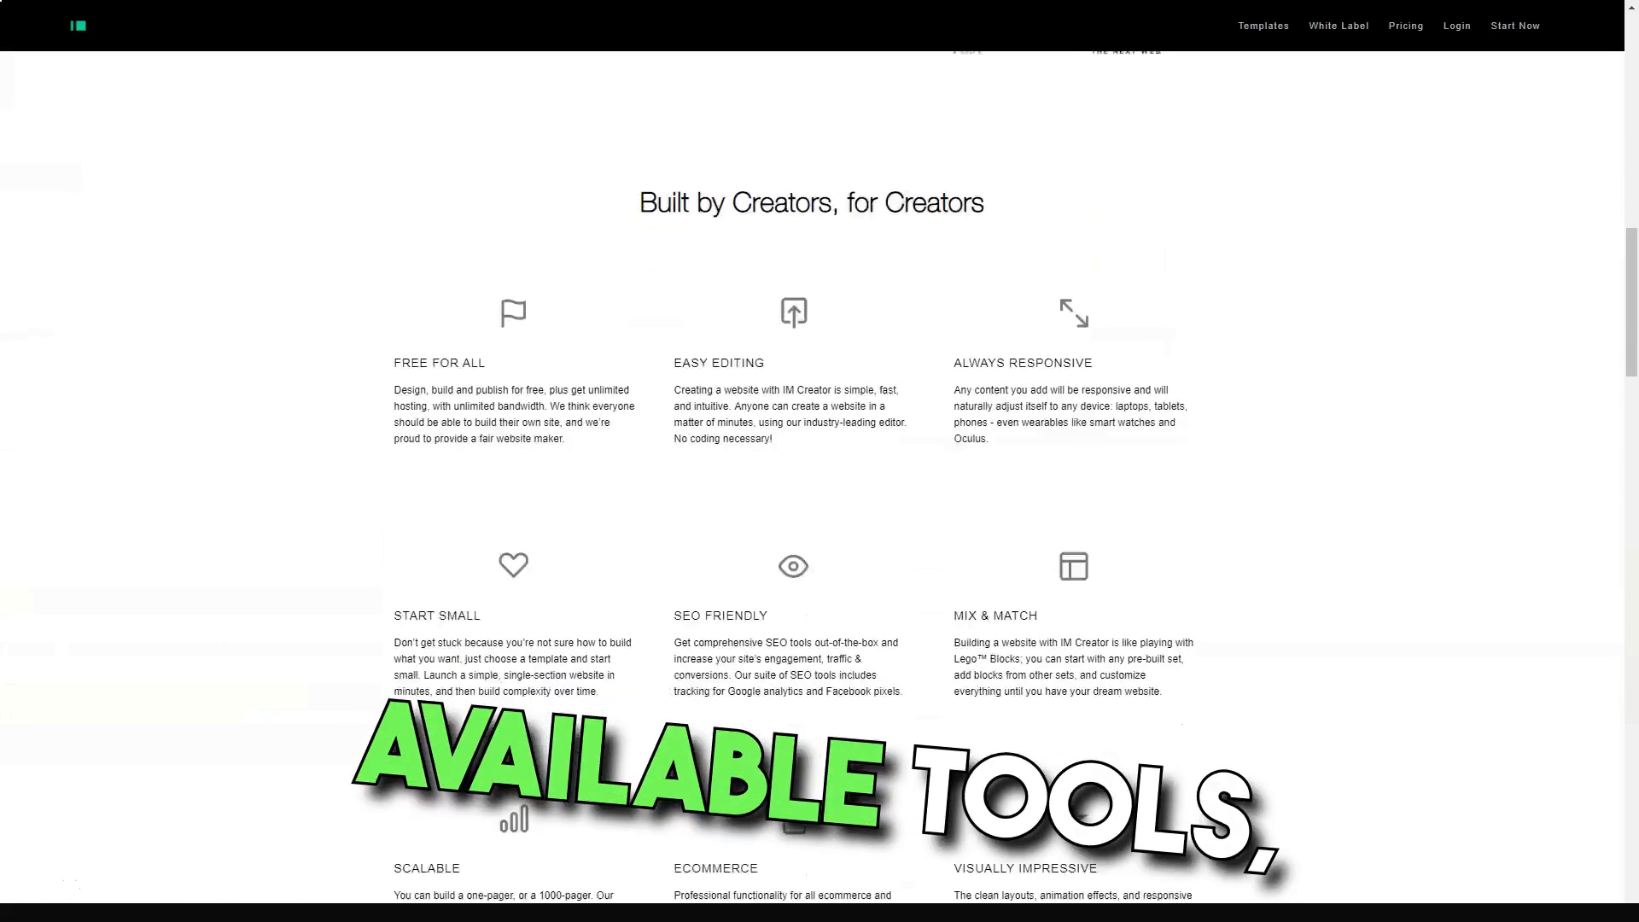
scroll(down, 3)
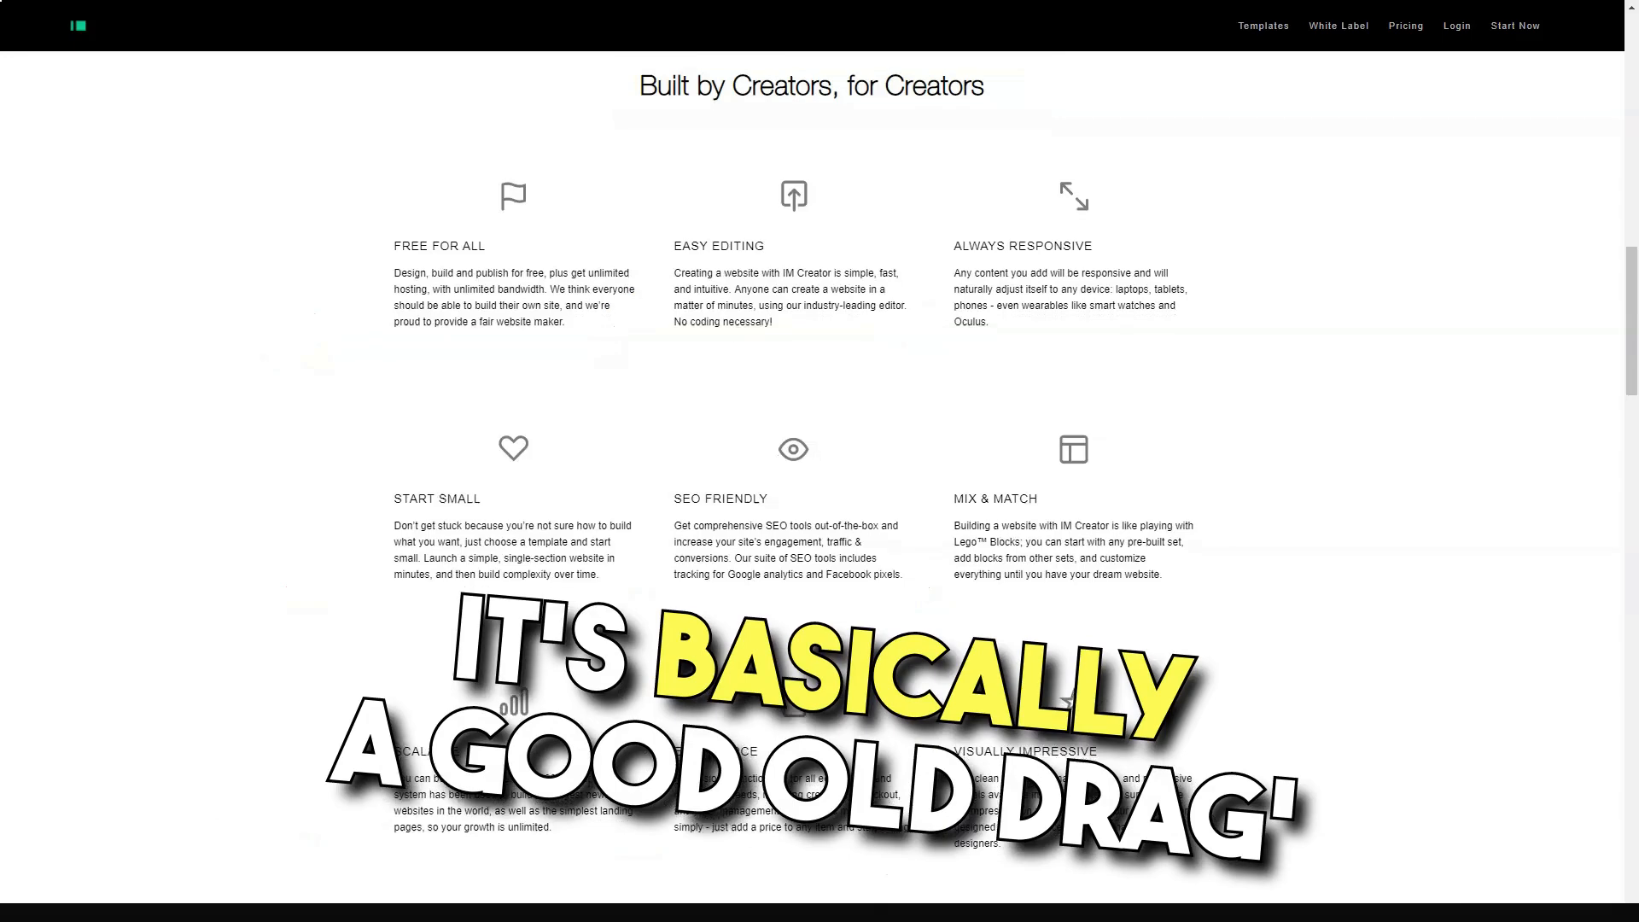
scroll(down, 3)
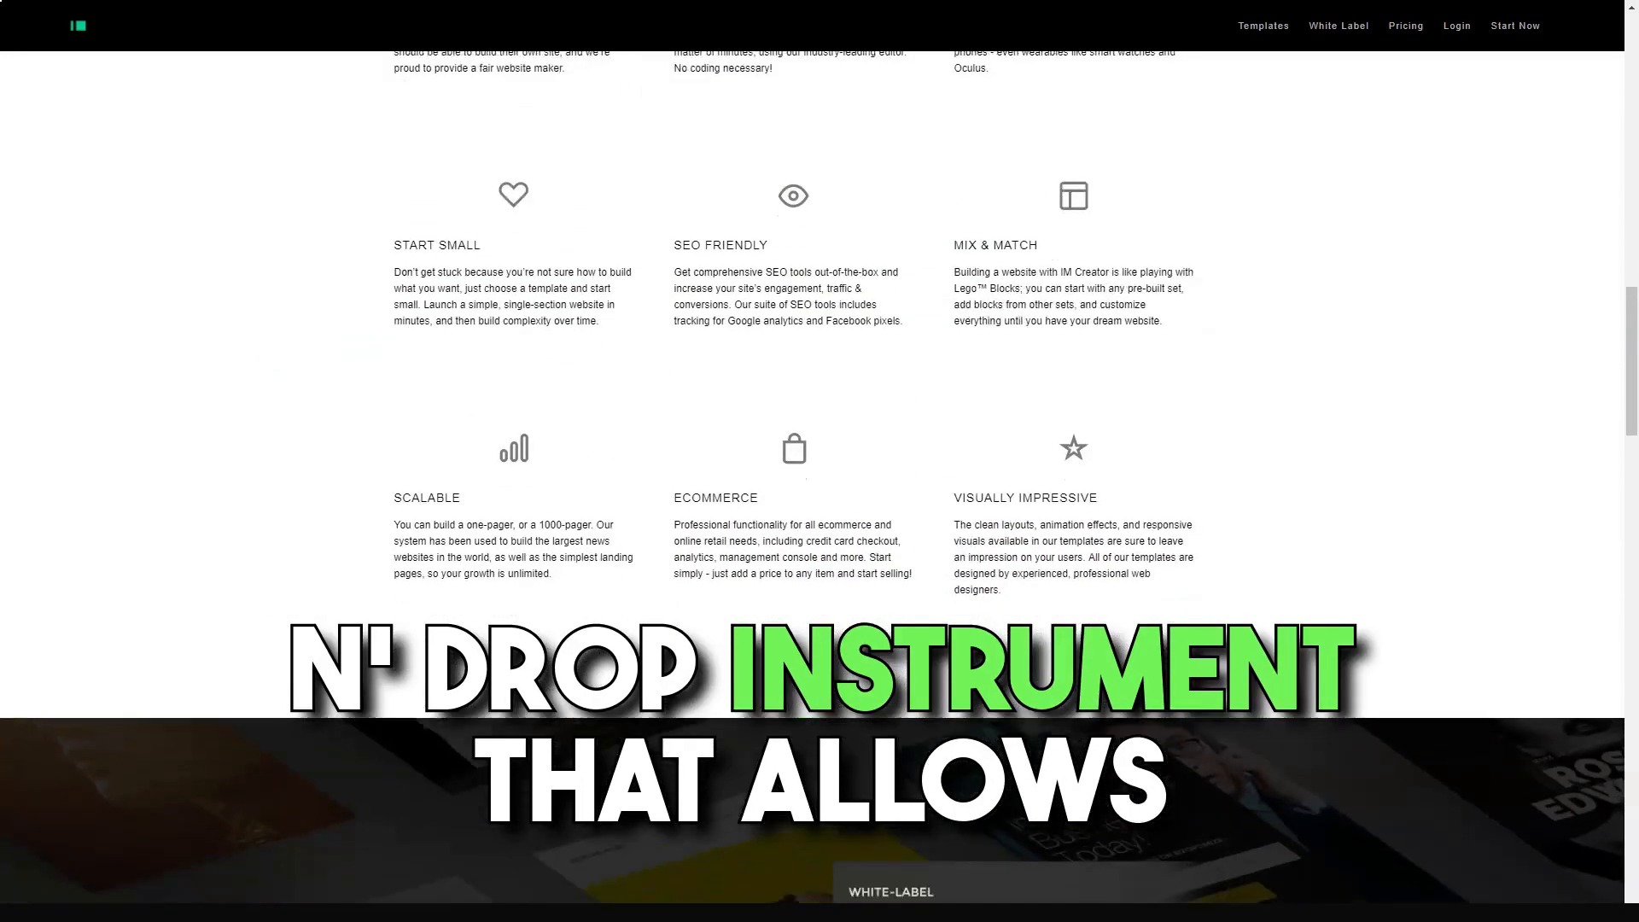
scroll(down, 3)
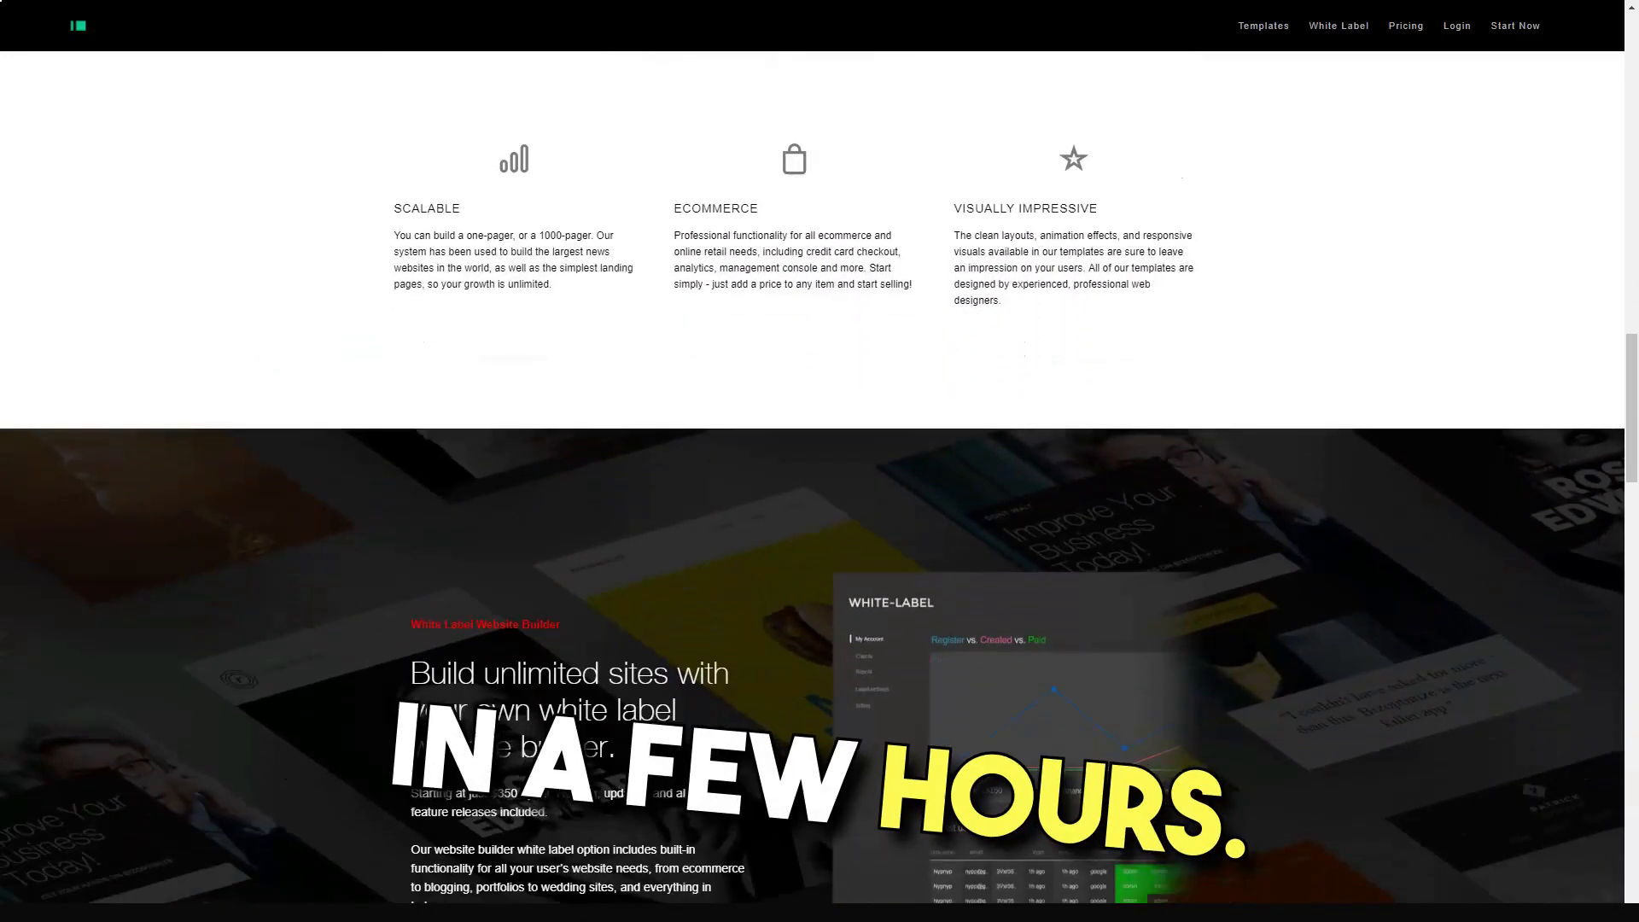
scroll(down, 3)
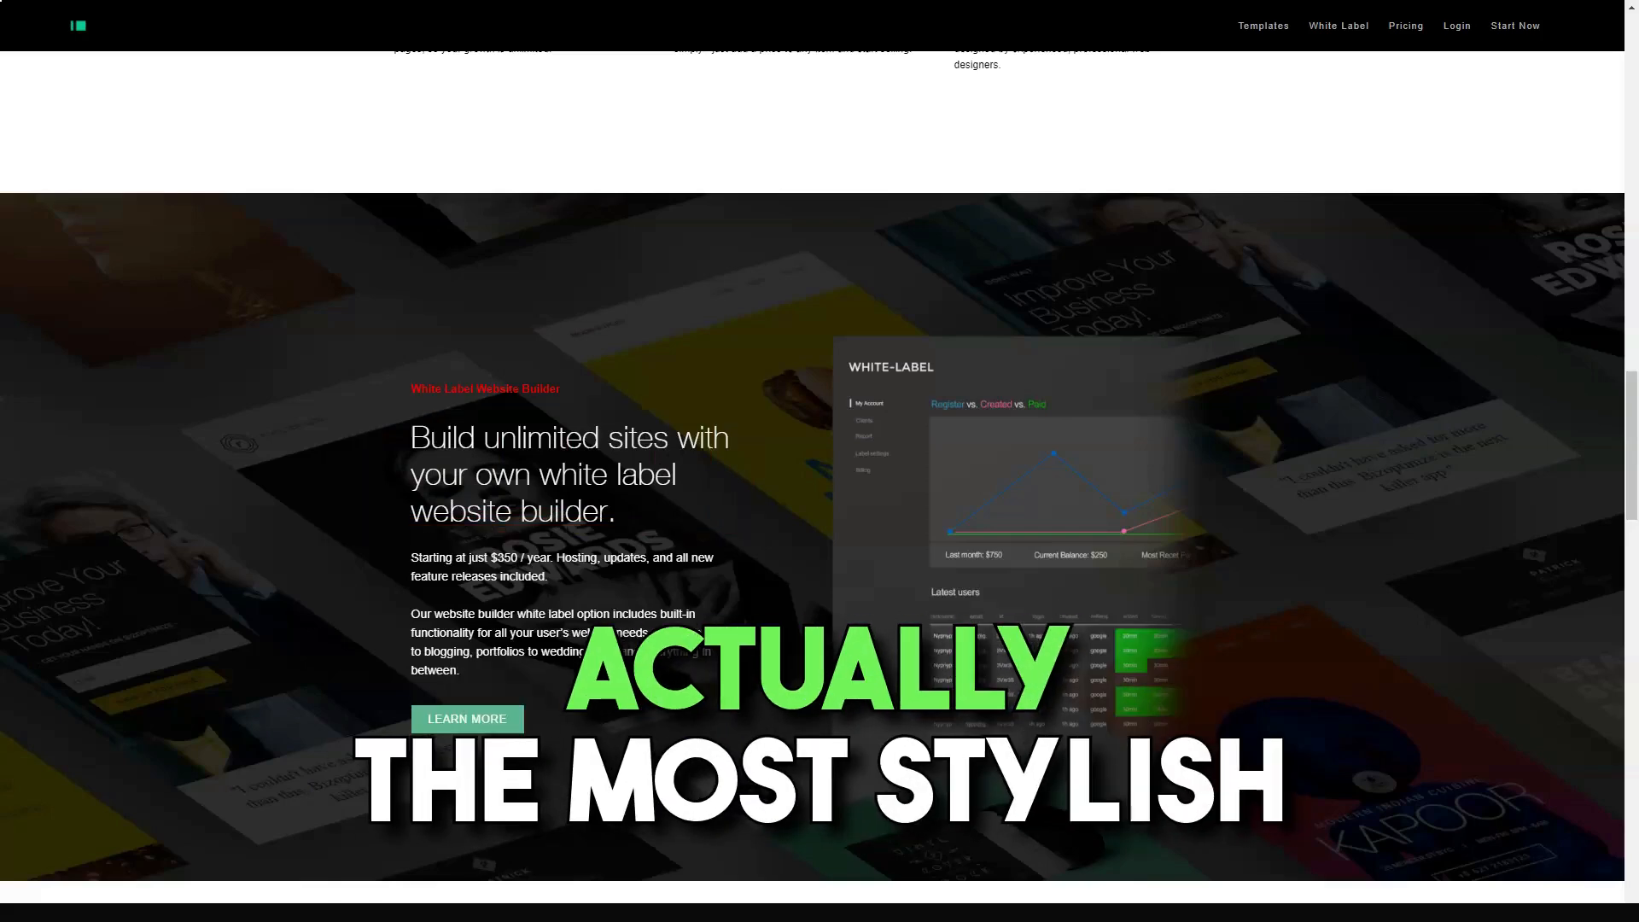
Continue past the white-label builder and design tools to Our Creators Project.
scroll(down, 3)
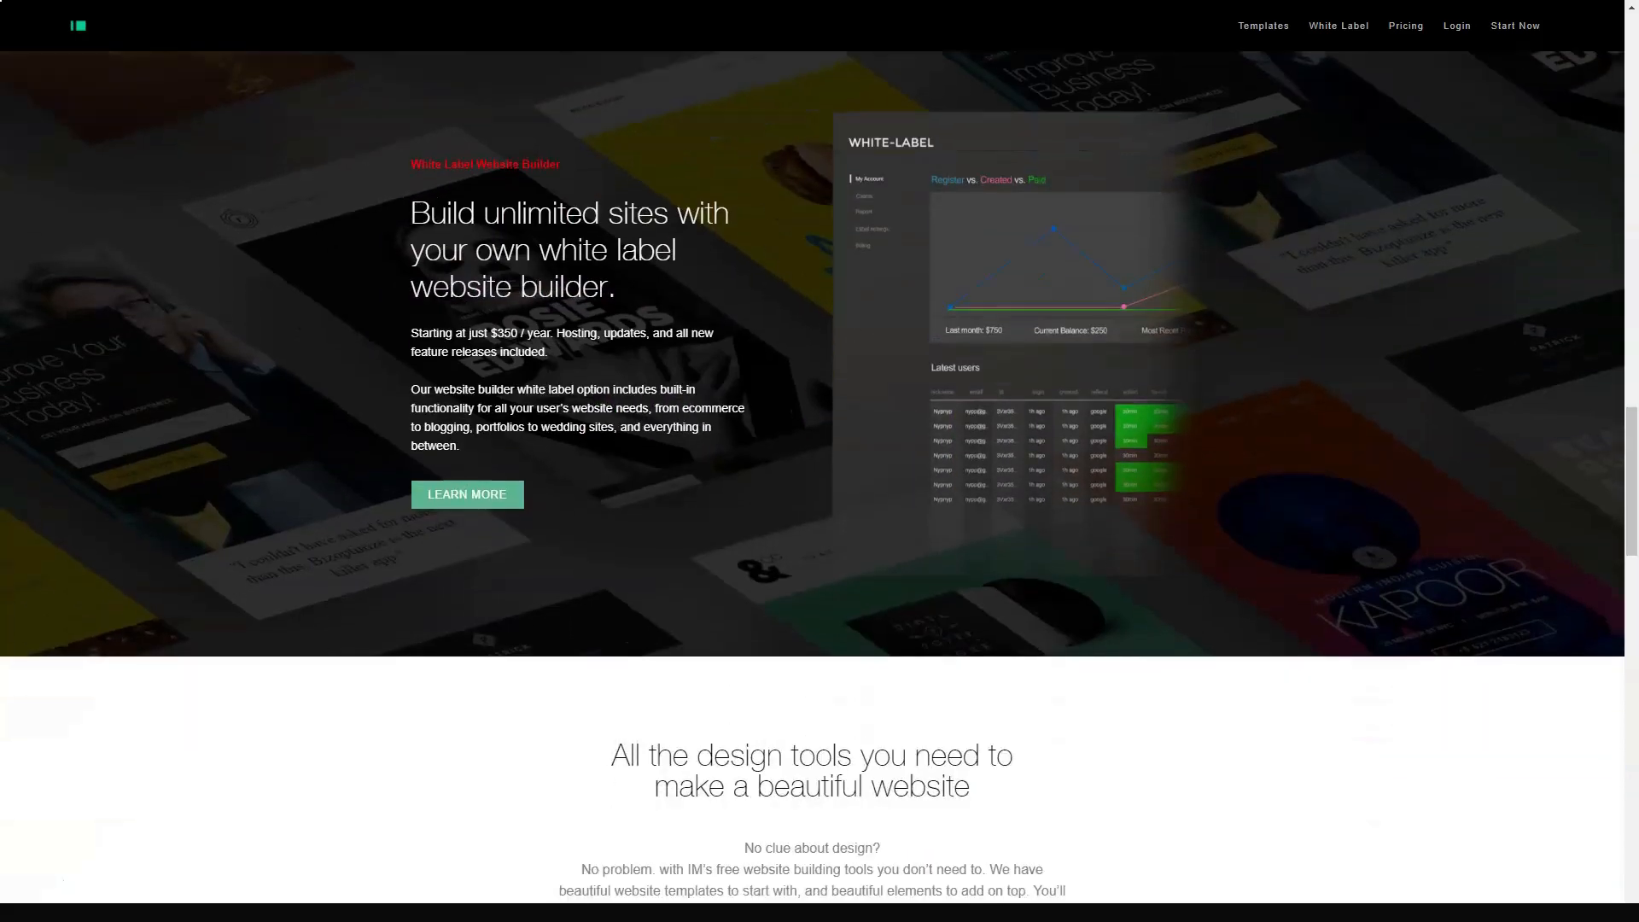
scroll(down, 3)
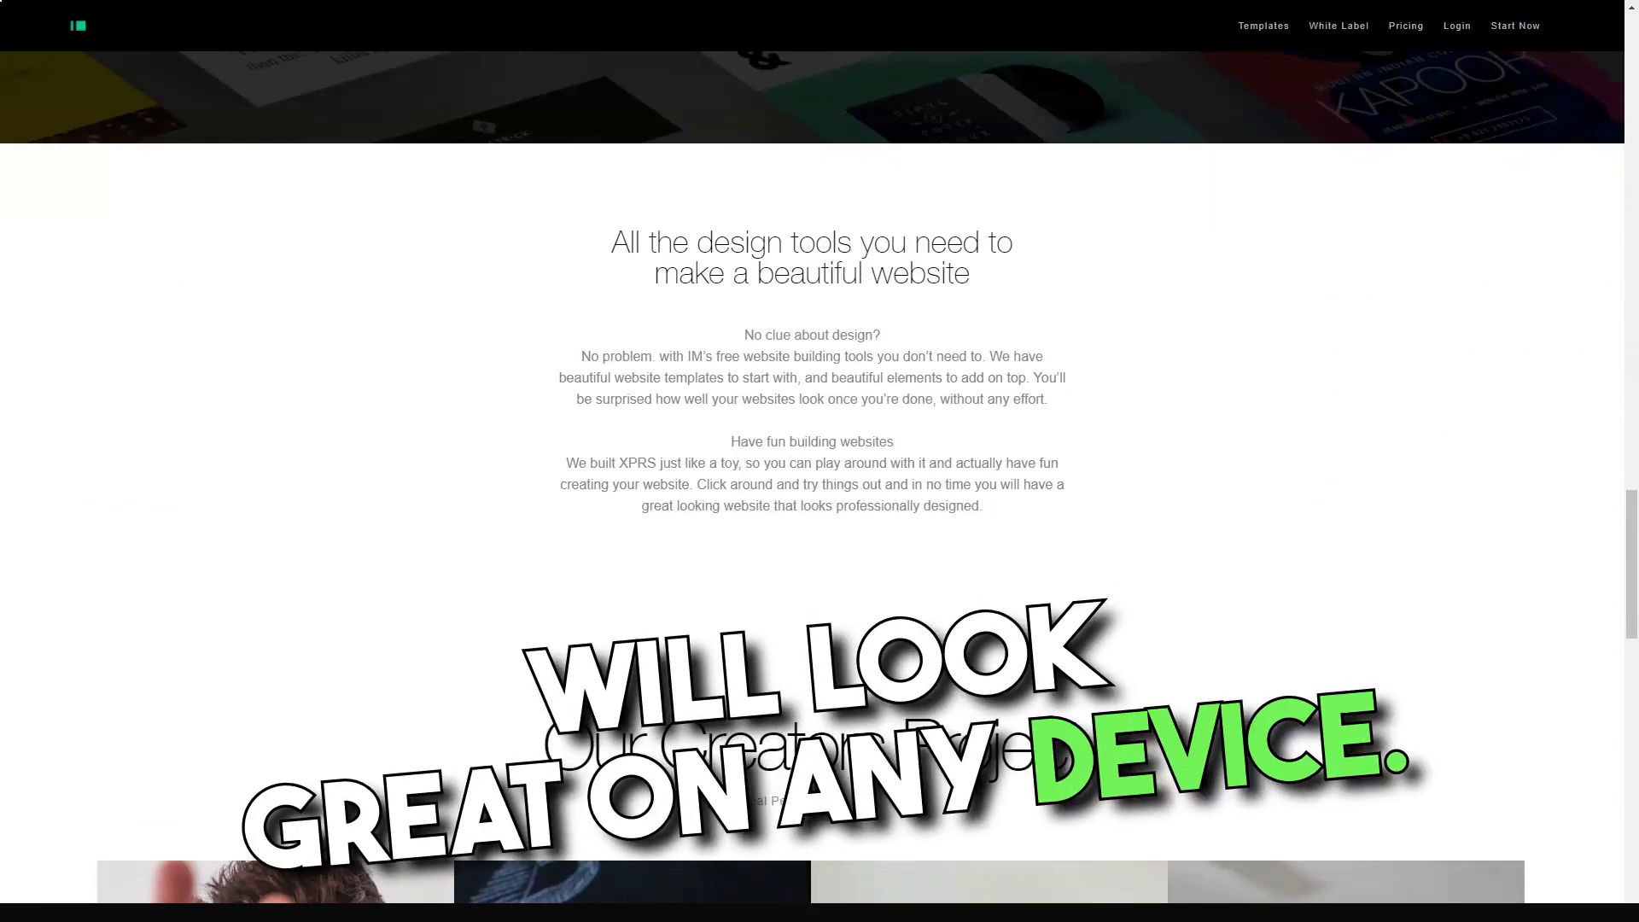
click(810, 257)
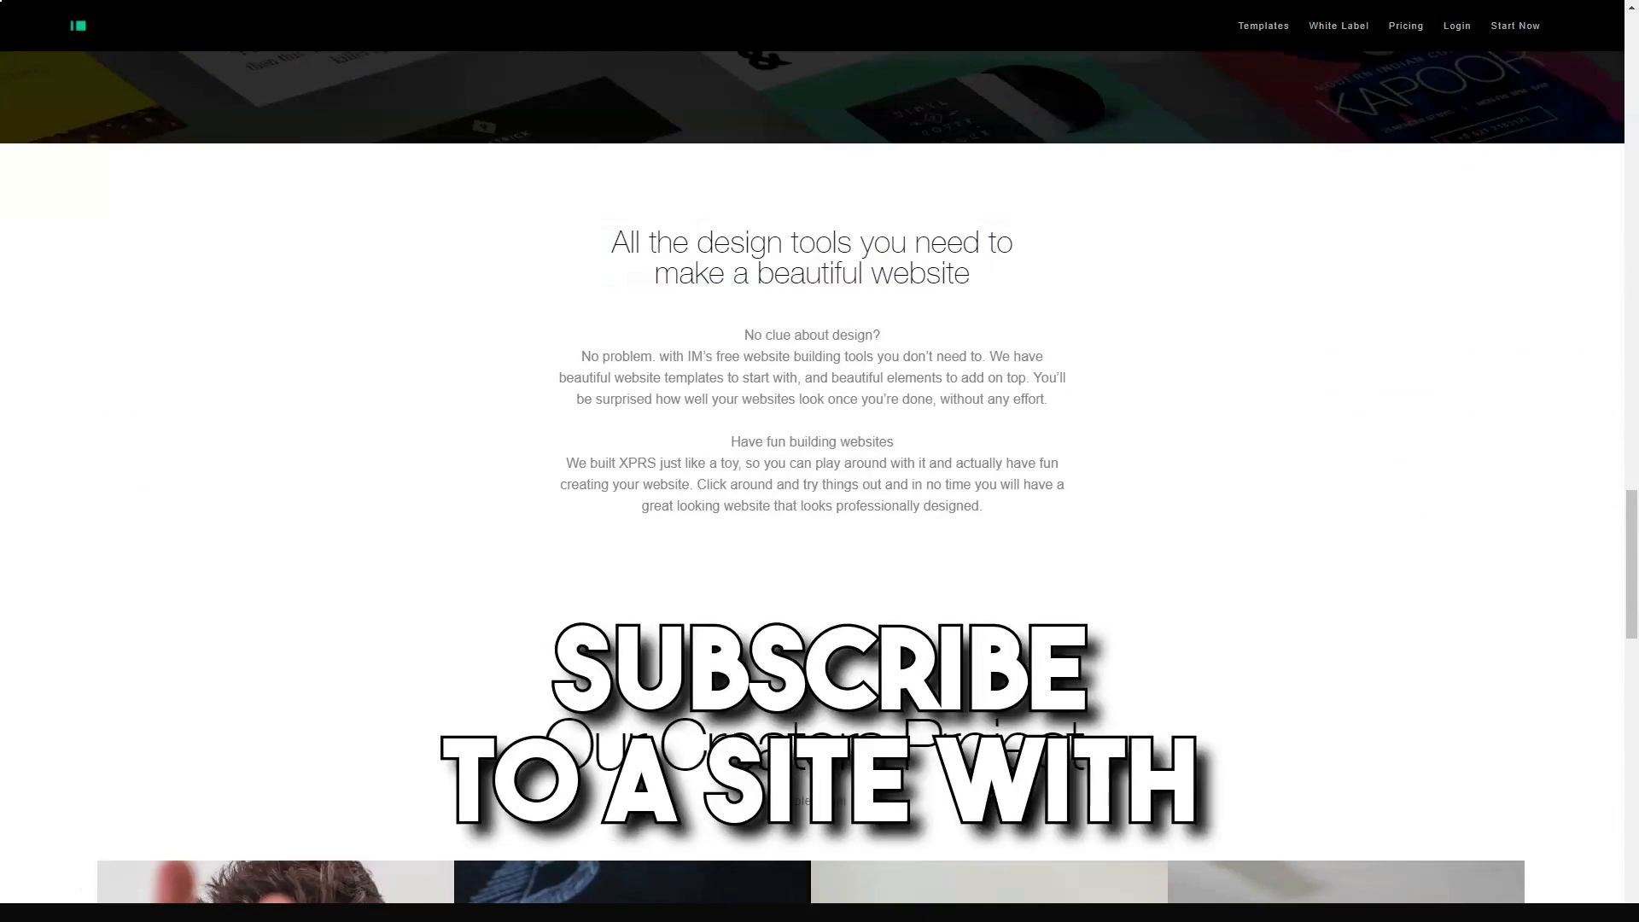
scroll(down, 3)
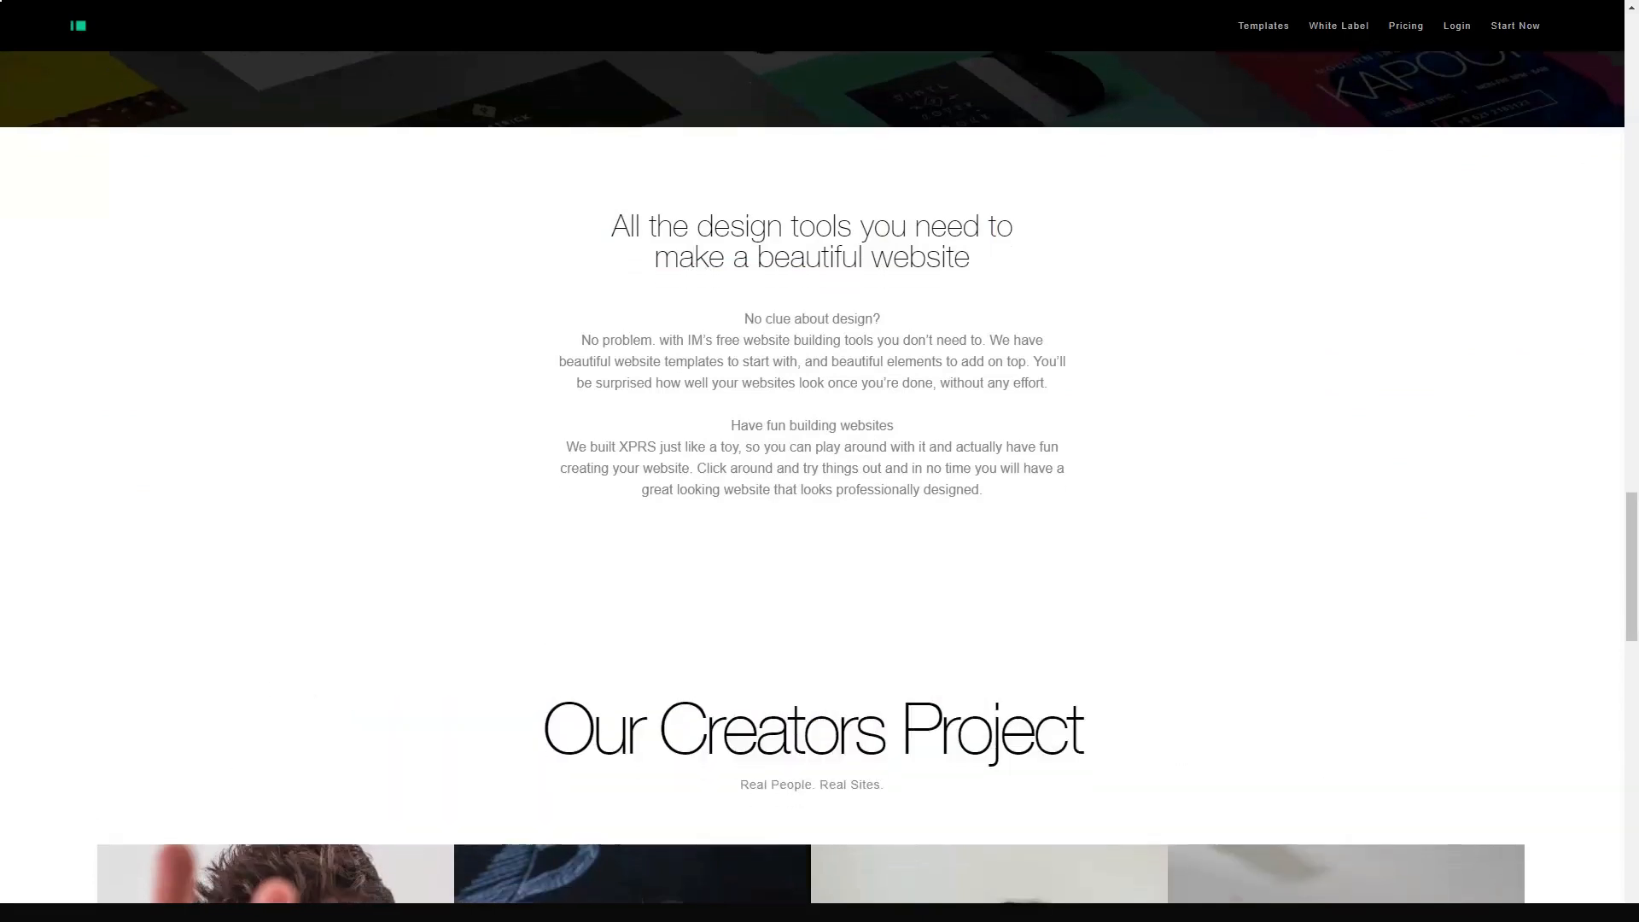
scroll(down, 3)
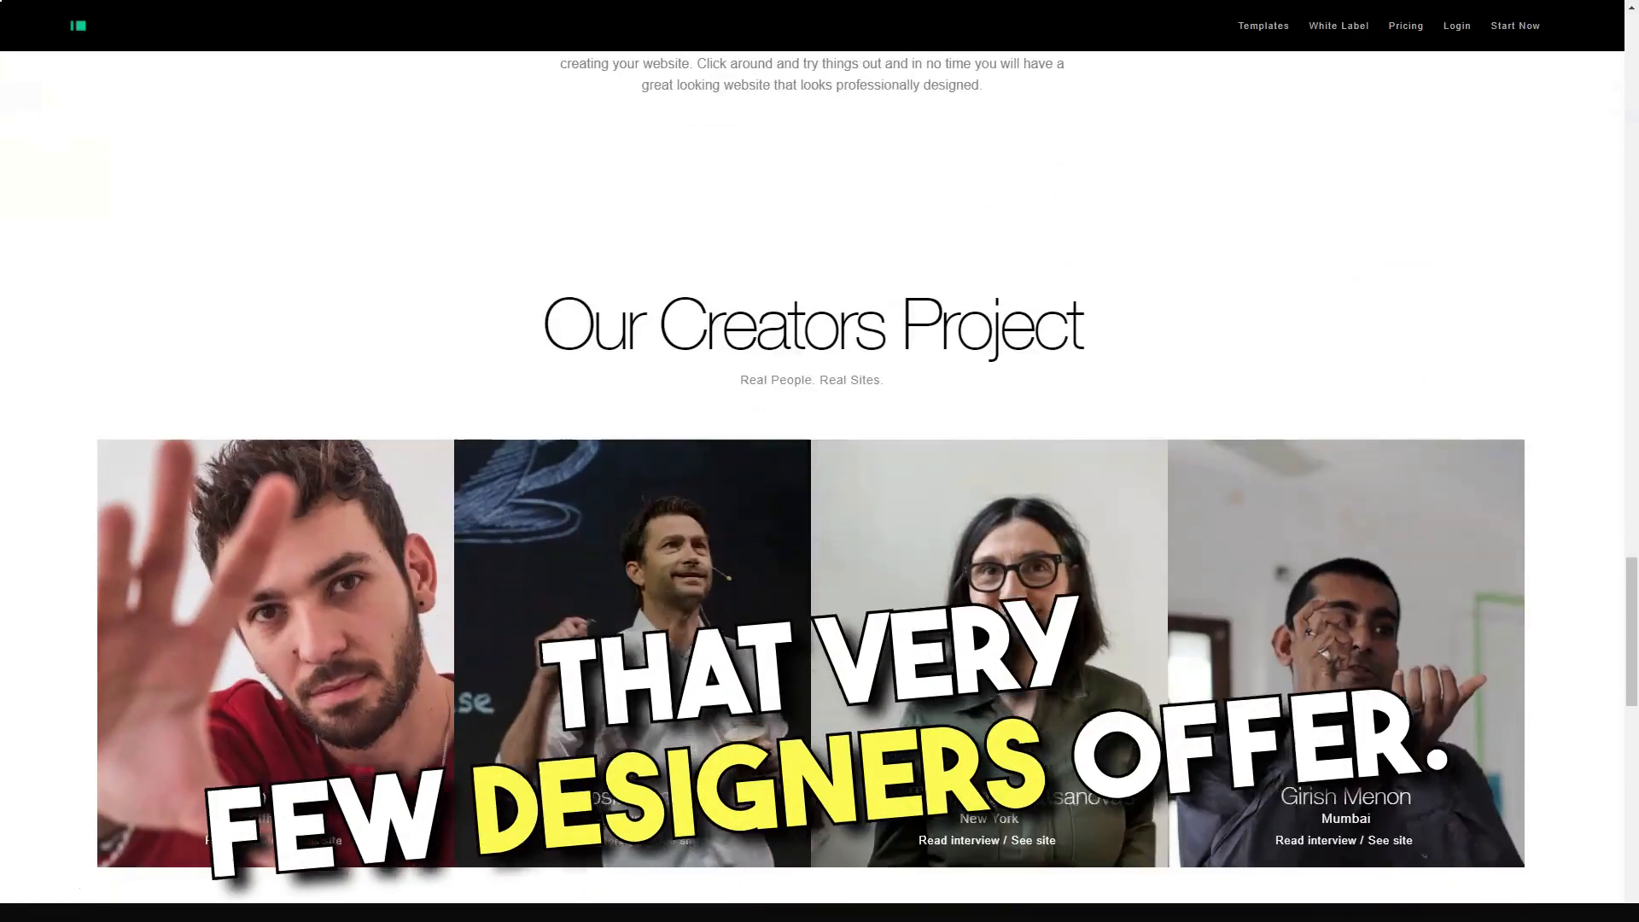
scroll(down, 3)
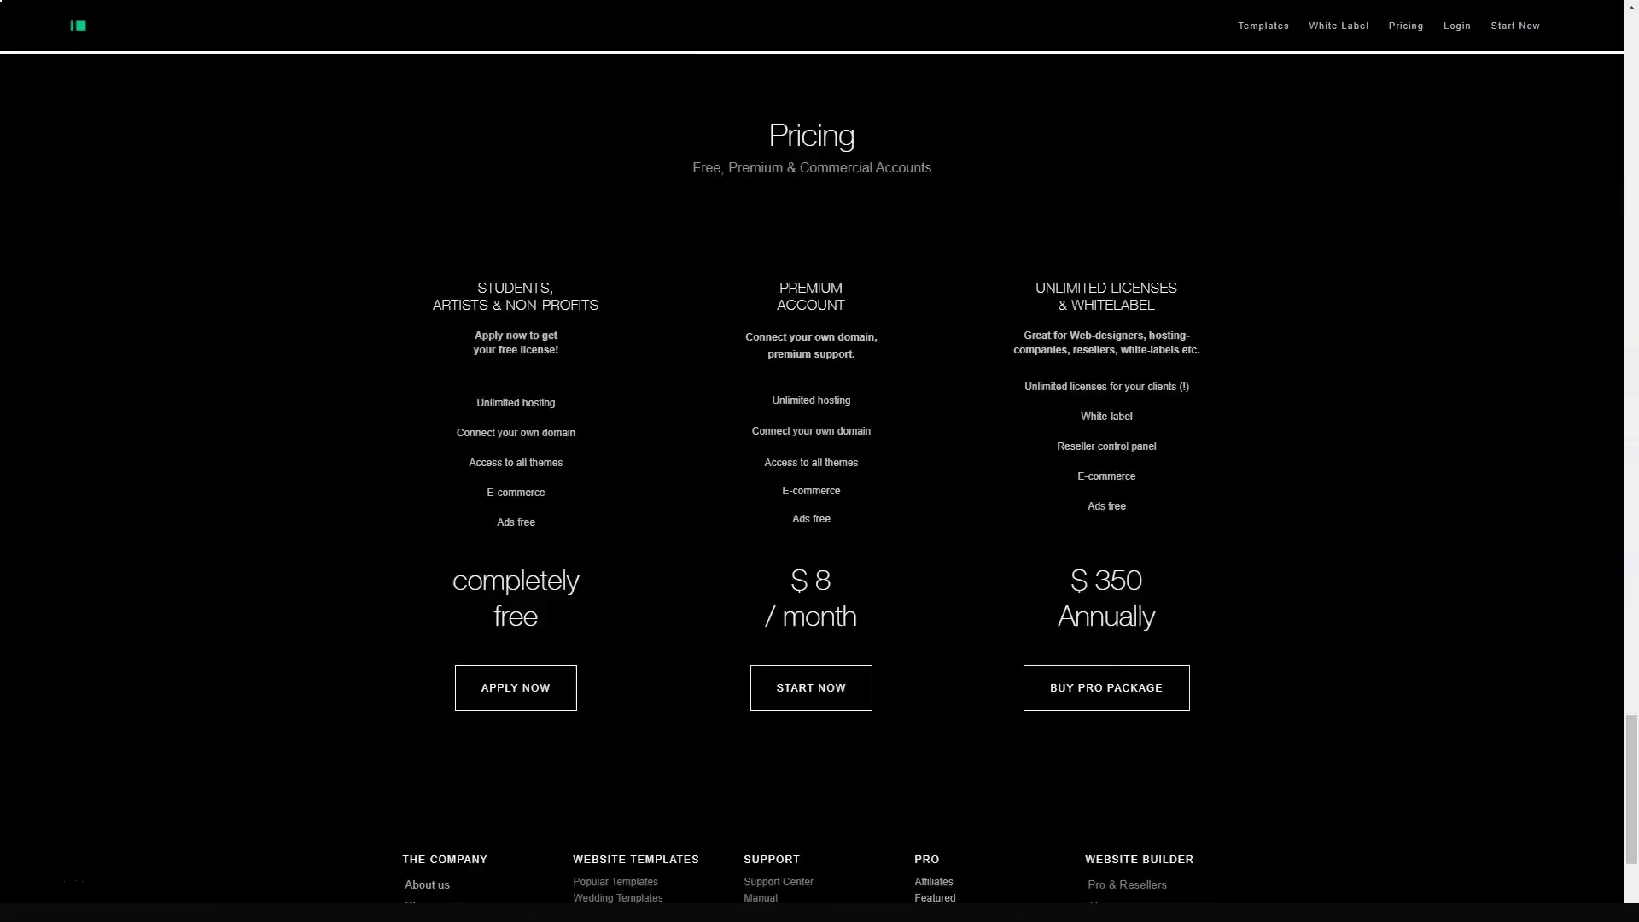
Scroll down to IM Creator's pricing tiers and footer, then back up slightly.
scroll(down, 3)
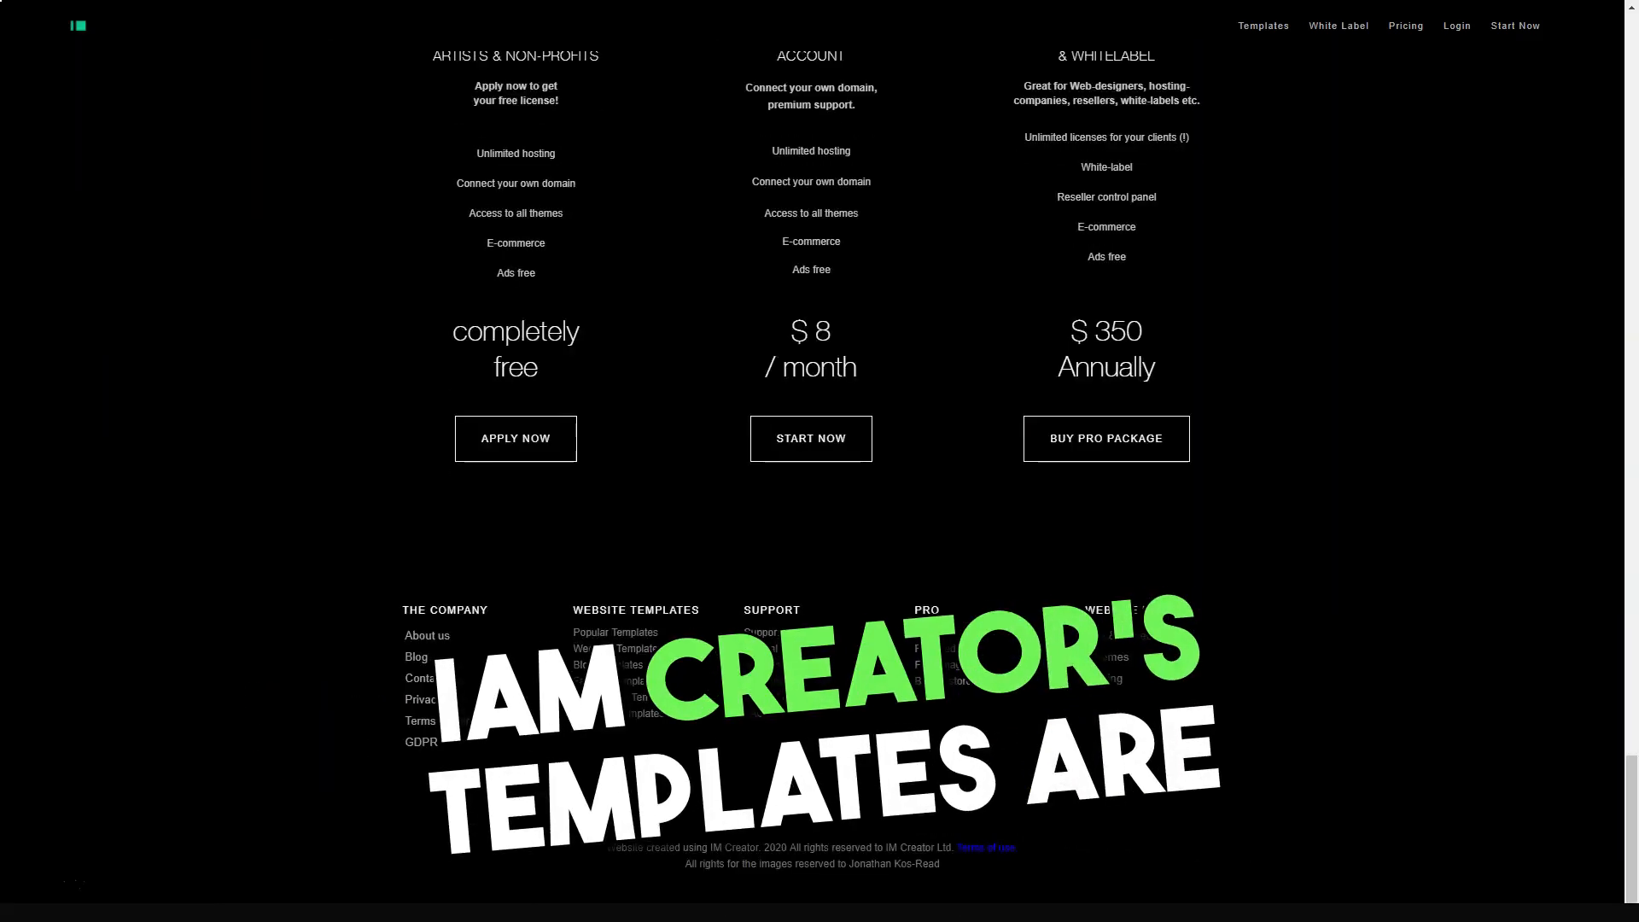
scroll(up, 3)
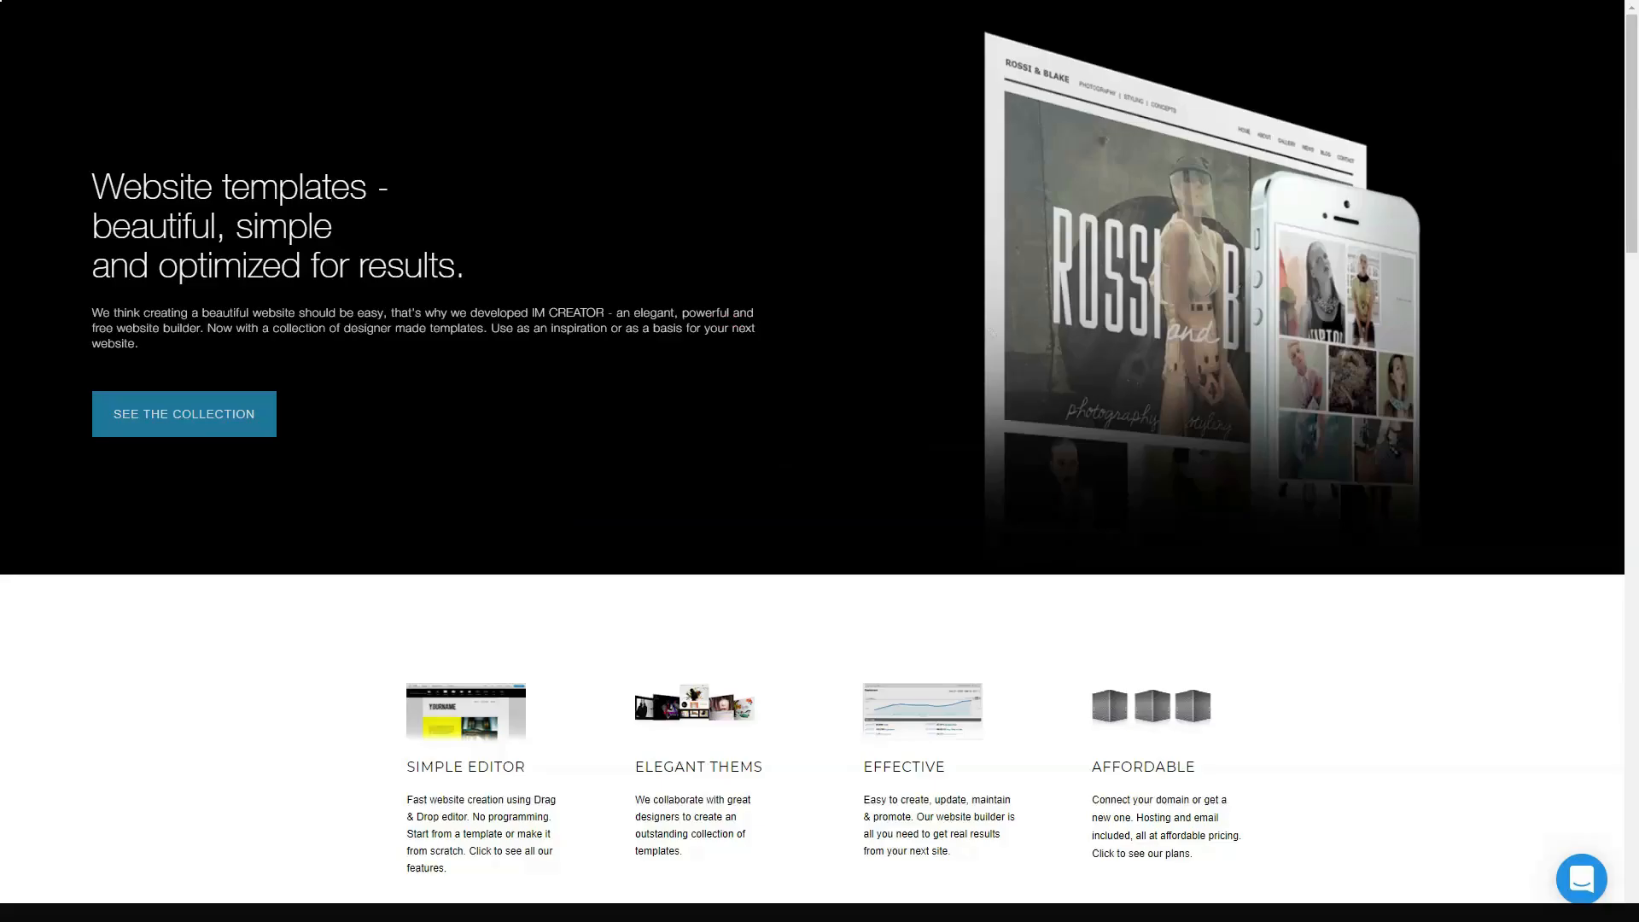
Look over the feature blurbs at the top of the templates page.
click(251, 225)
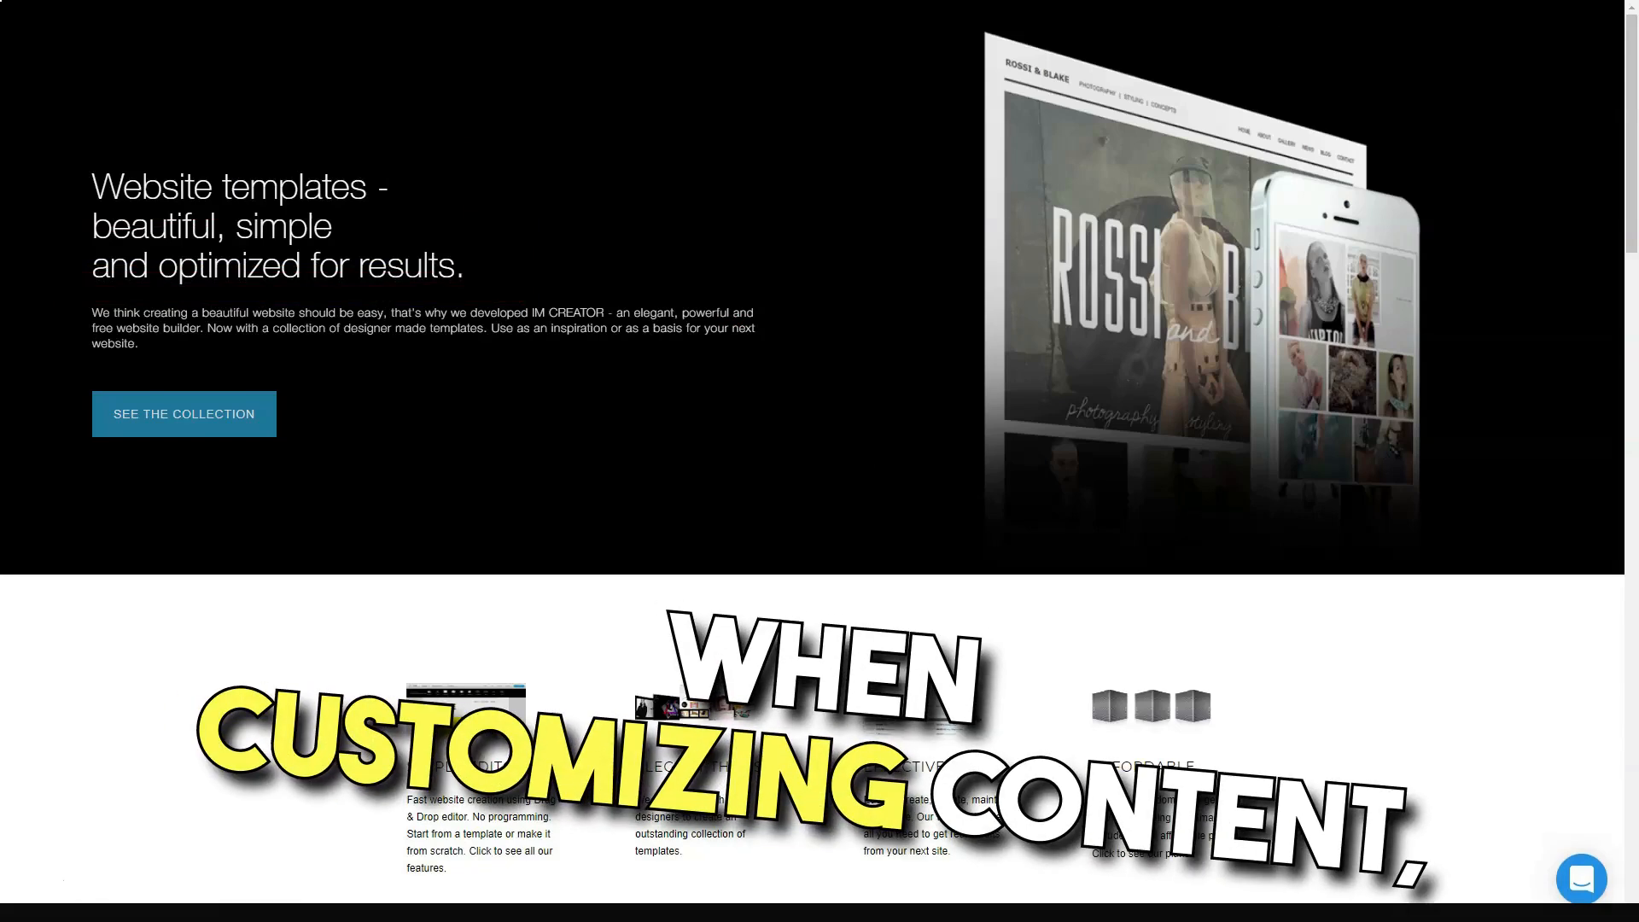
scroll(down, 3)
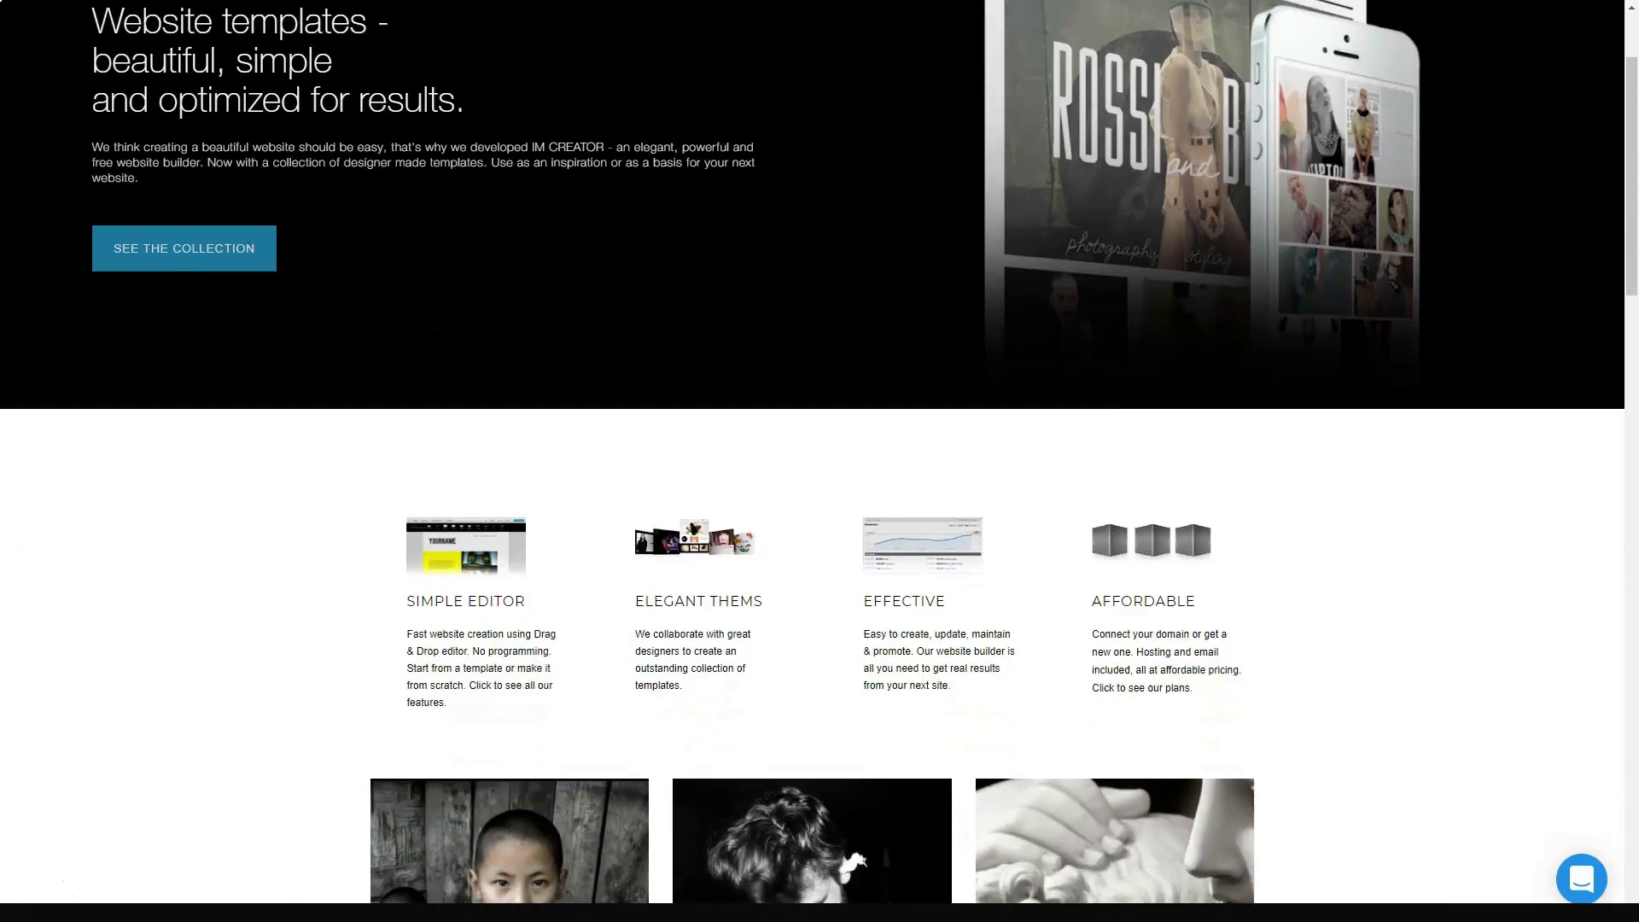
scroll(down, 3)
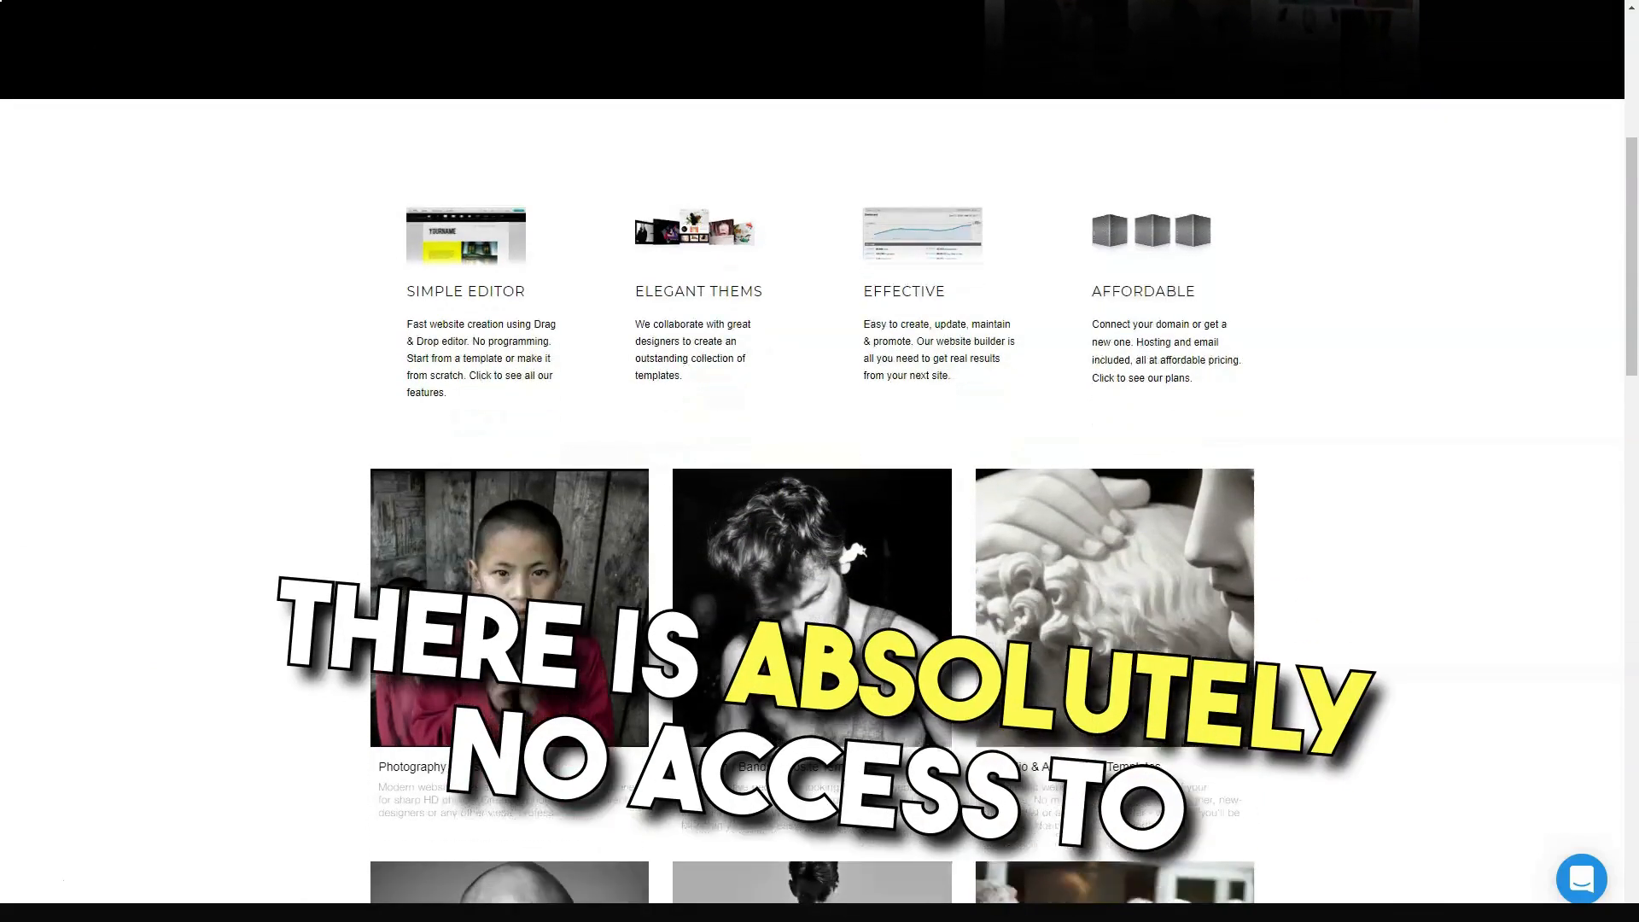
scroll(up, 3)
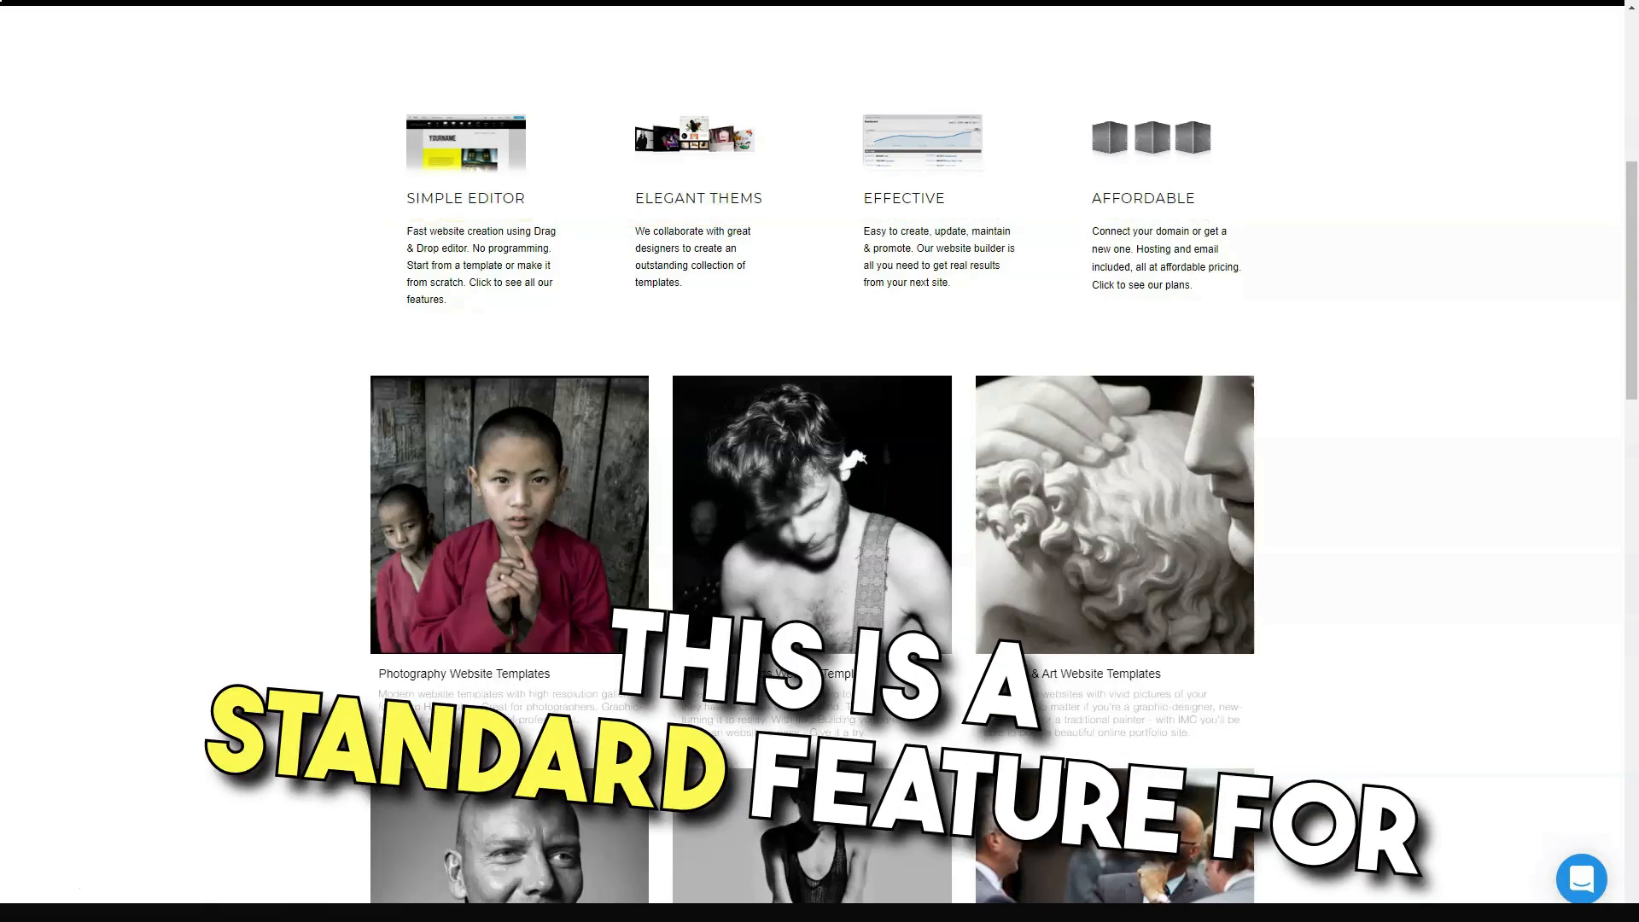
Scroll through all the website template category tiles down to the footer.
scroll(down, 3)
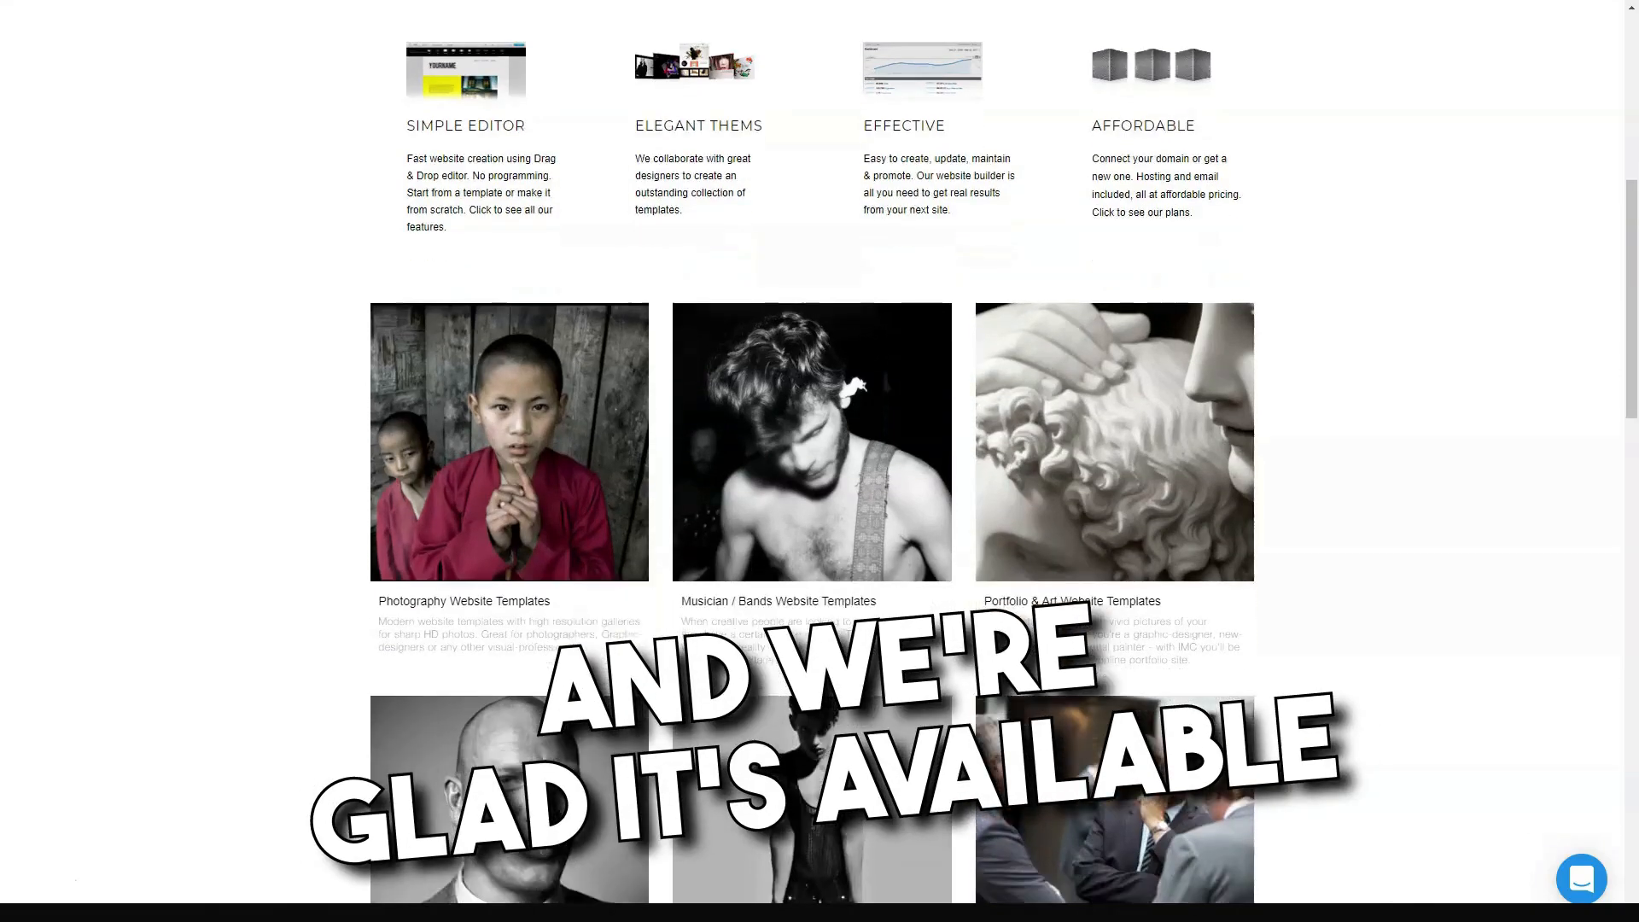
scroll(down, 3)
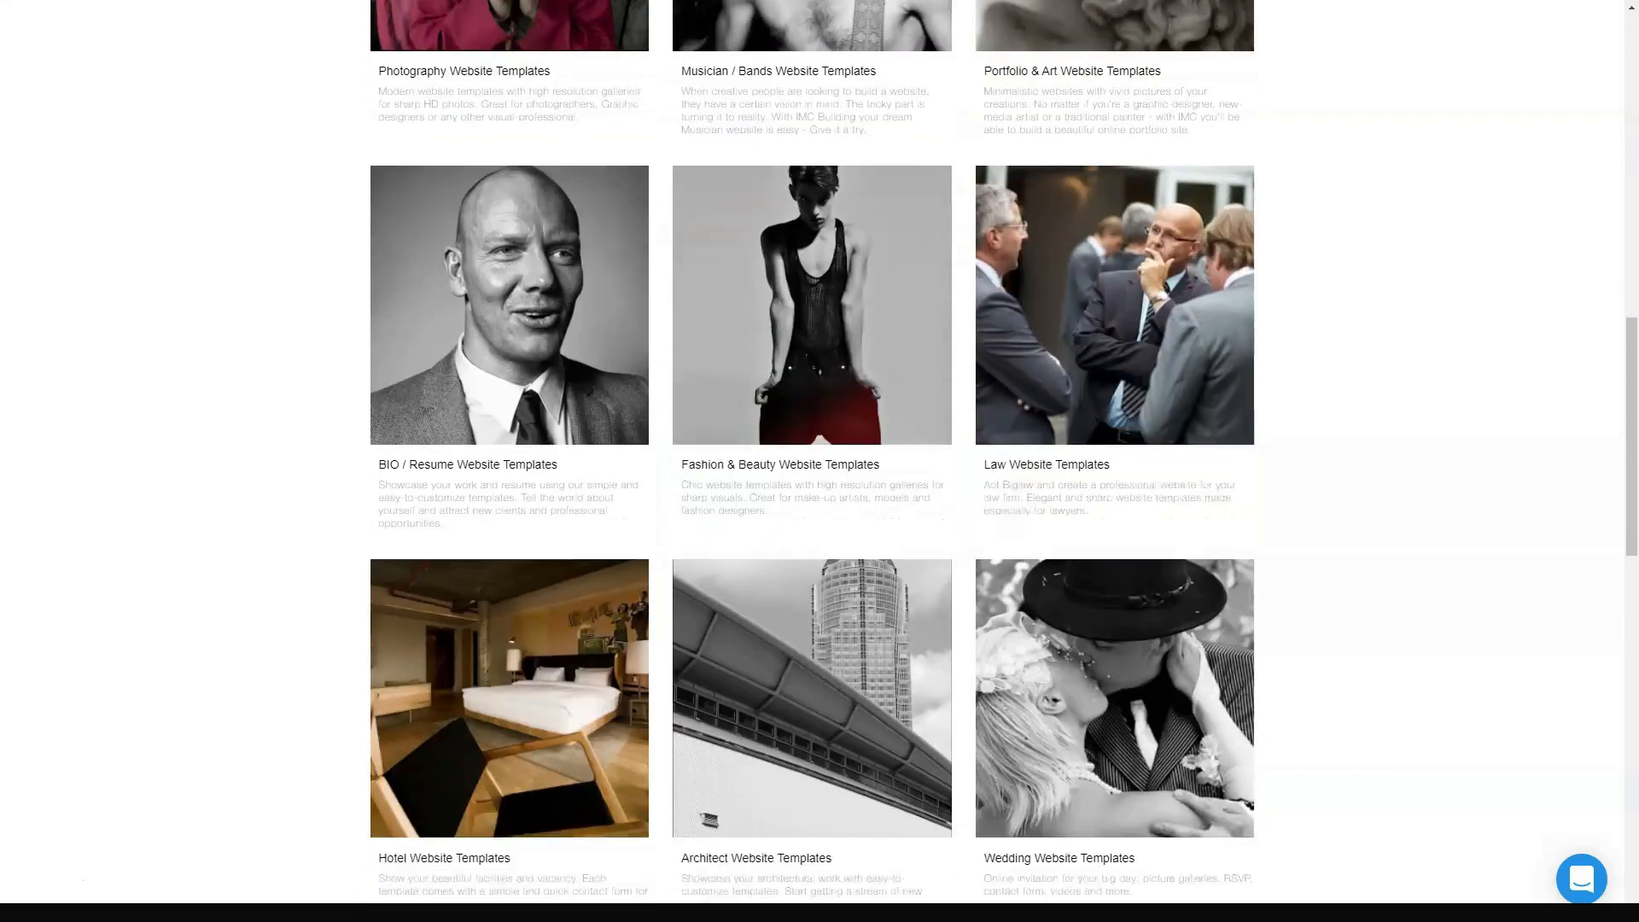
scroll(down, 3)
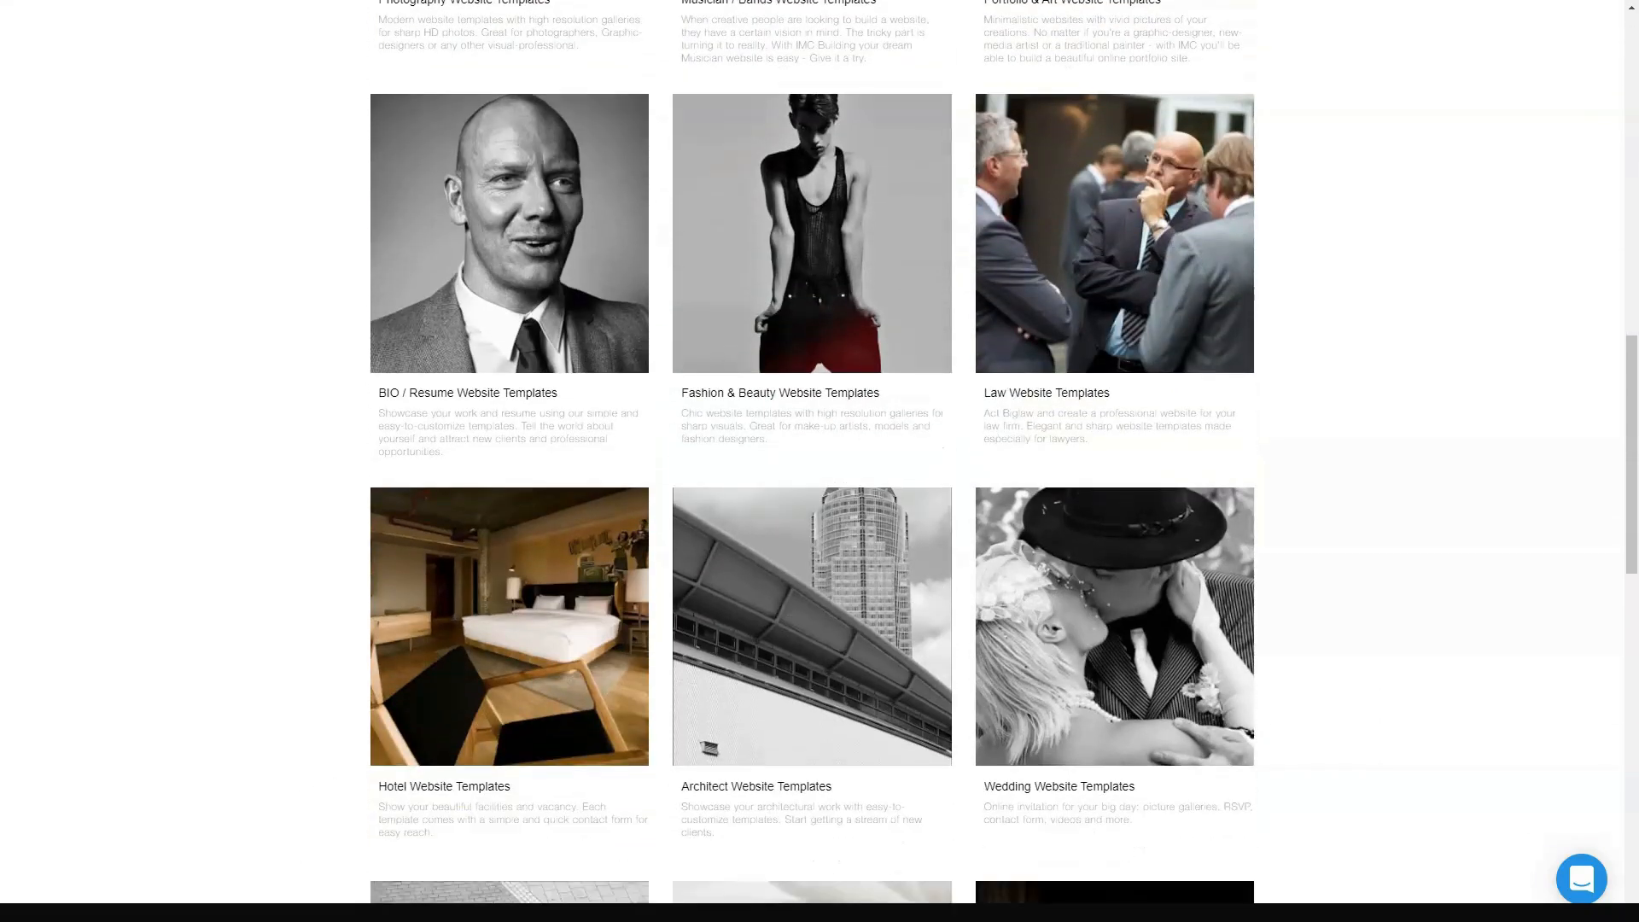
scroll(down, 3)
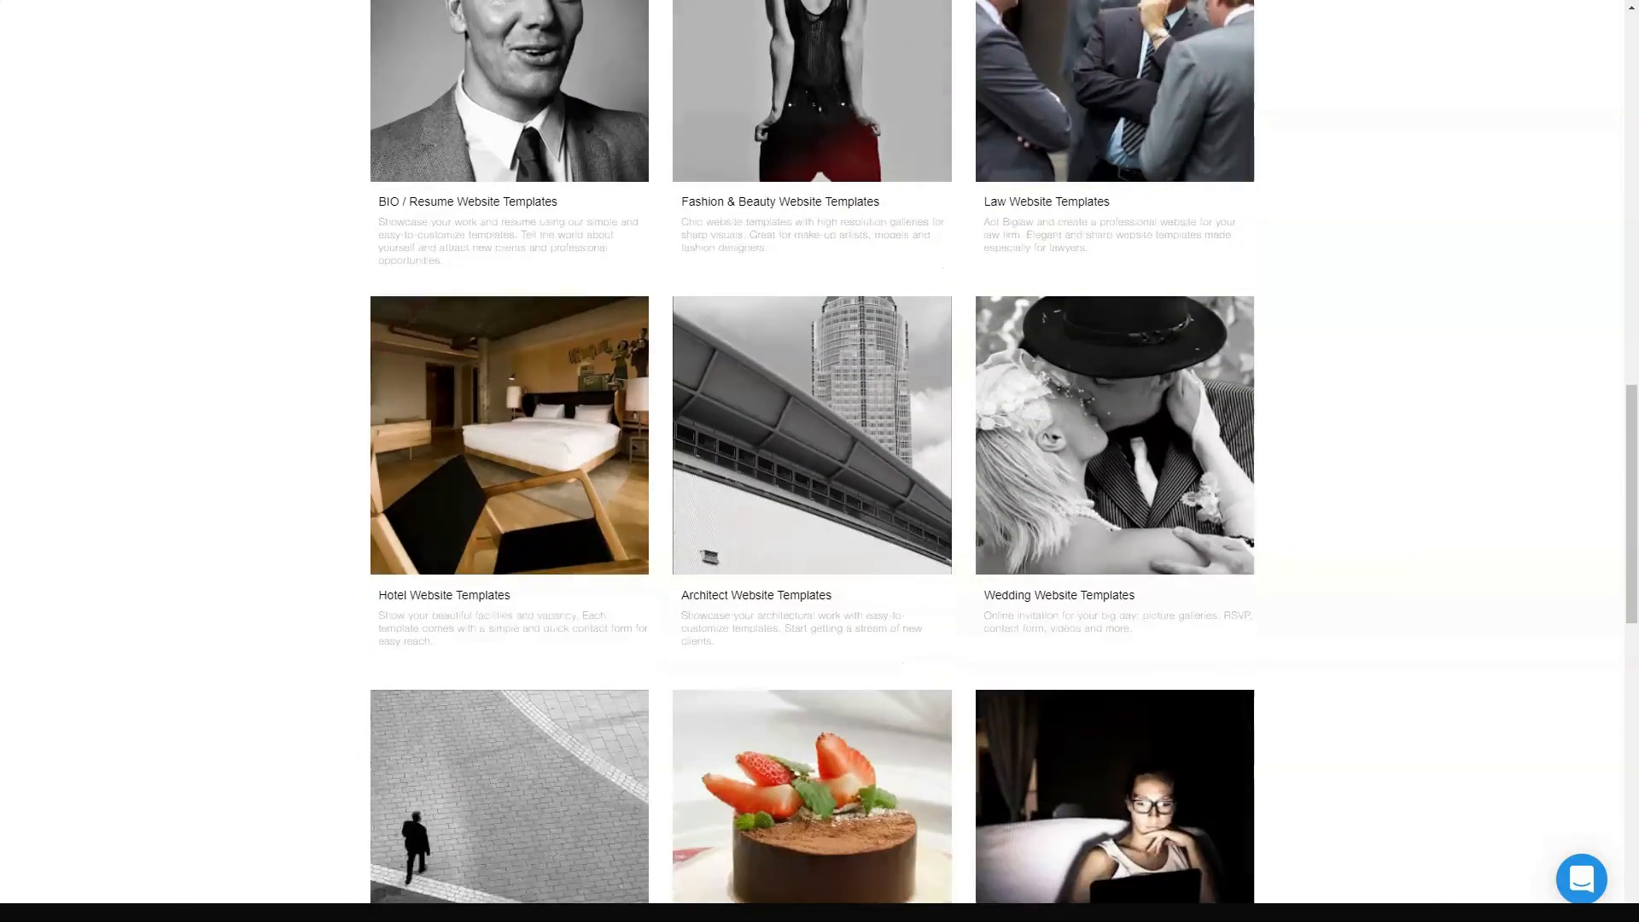
scroll(down, 3)
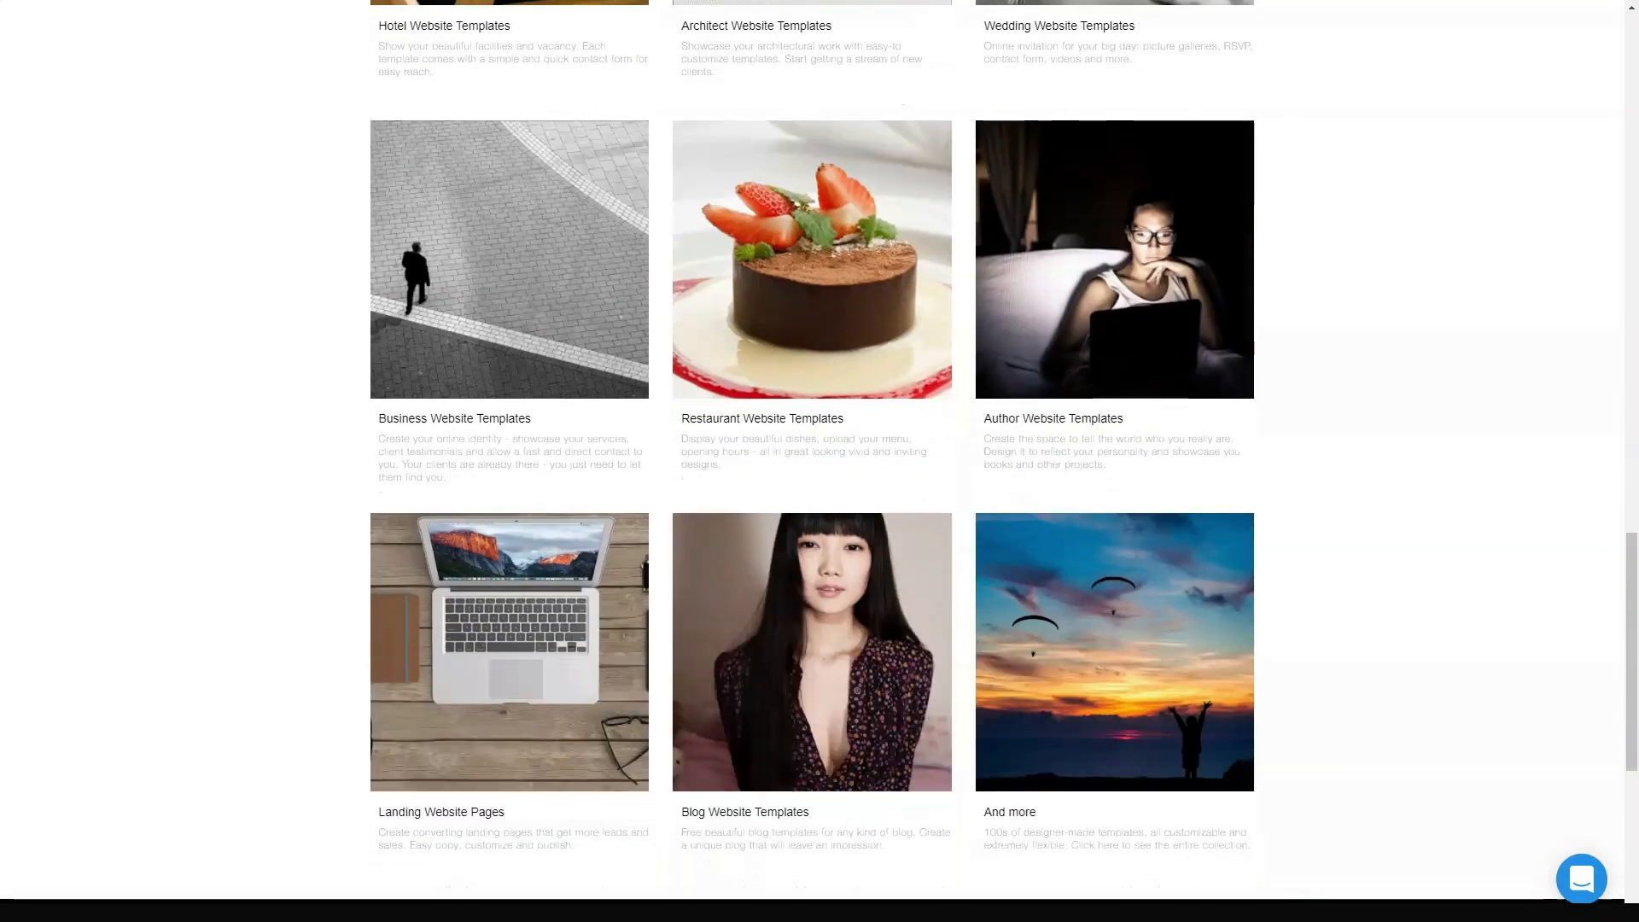
scroll(down, 3)
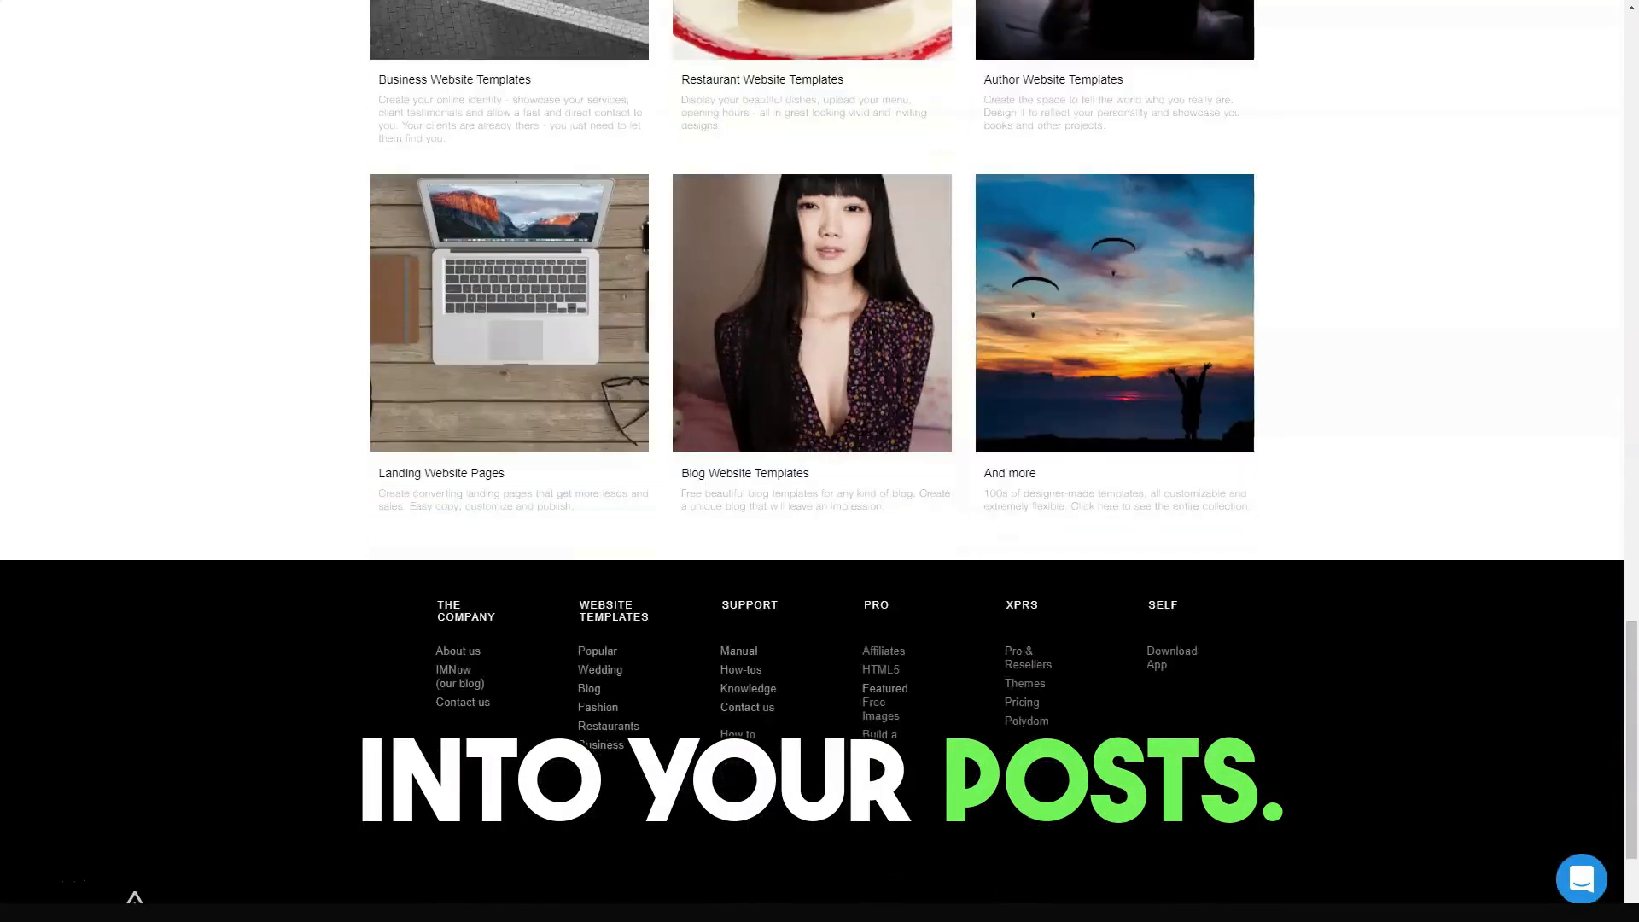
scroll(down, 3)
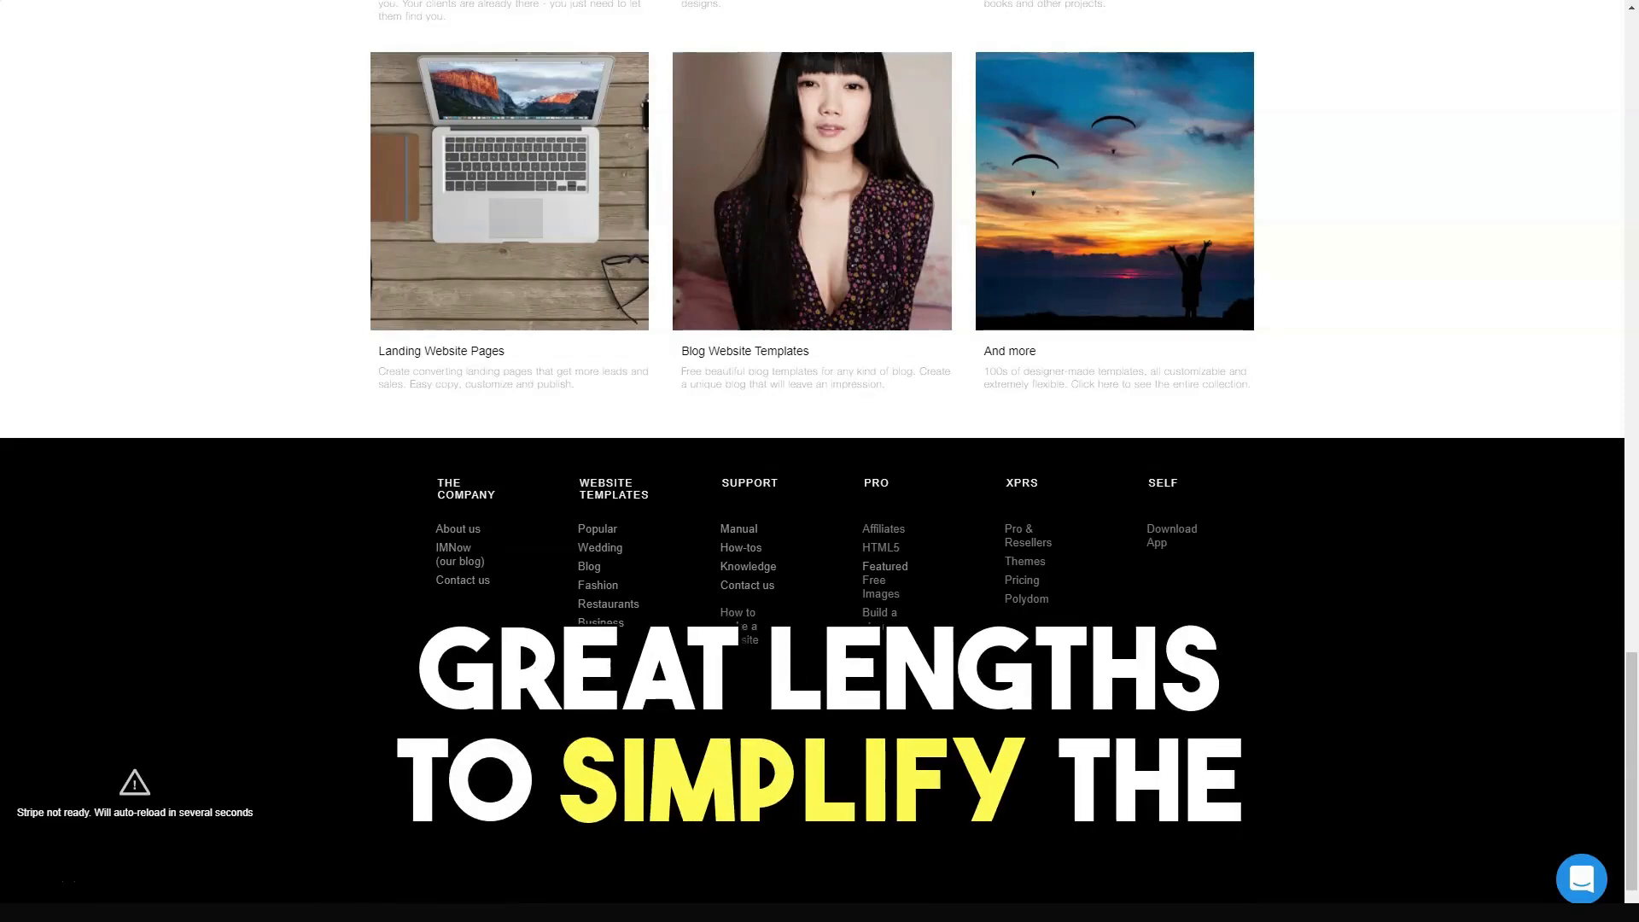
scroll(up, 3)
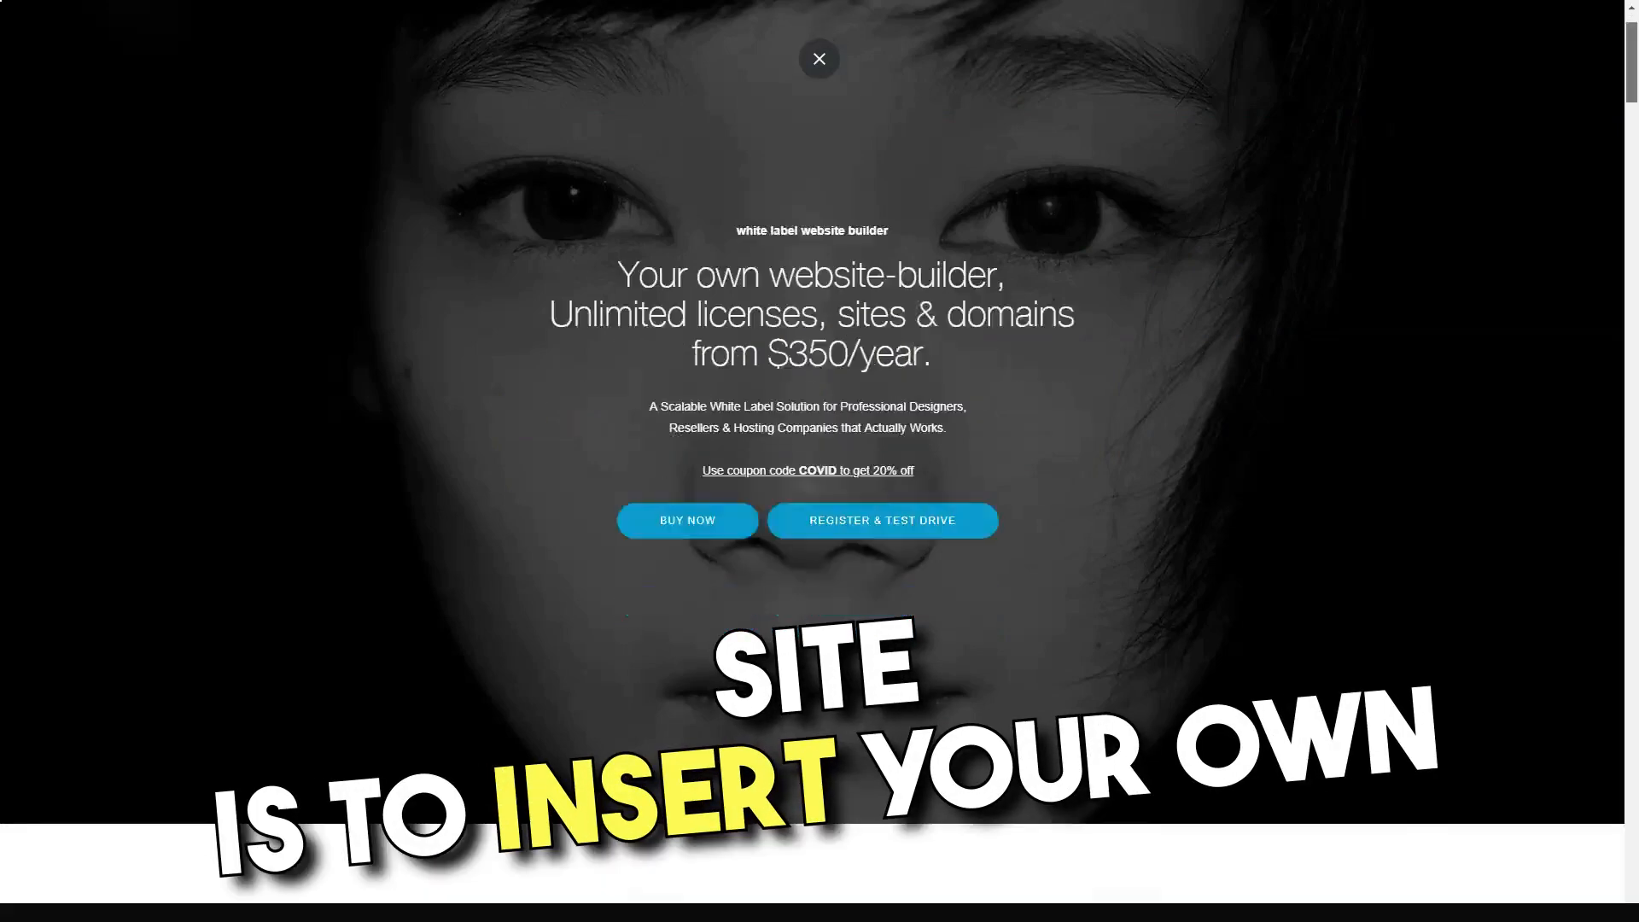
Scroll the white label page past the press logos, White Label cards and Simply Unlimited section.
scroll(down, 3)
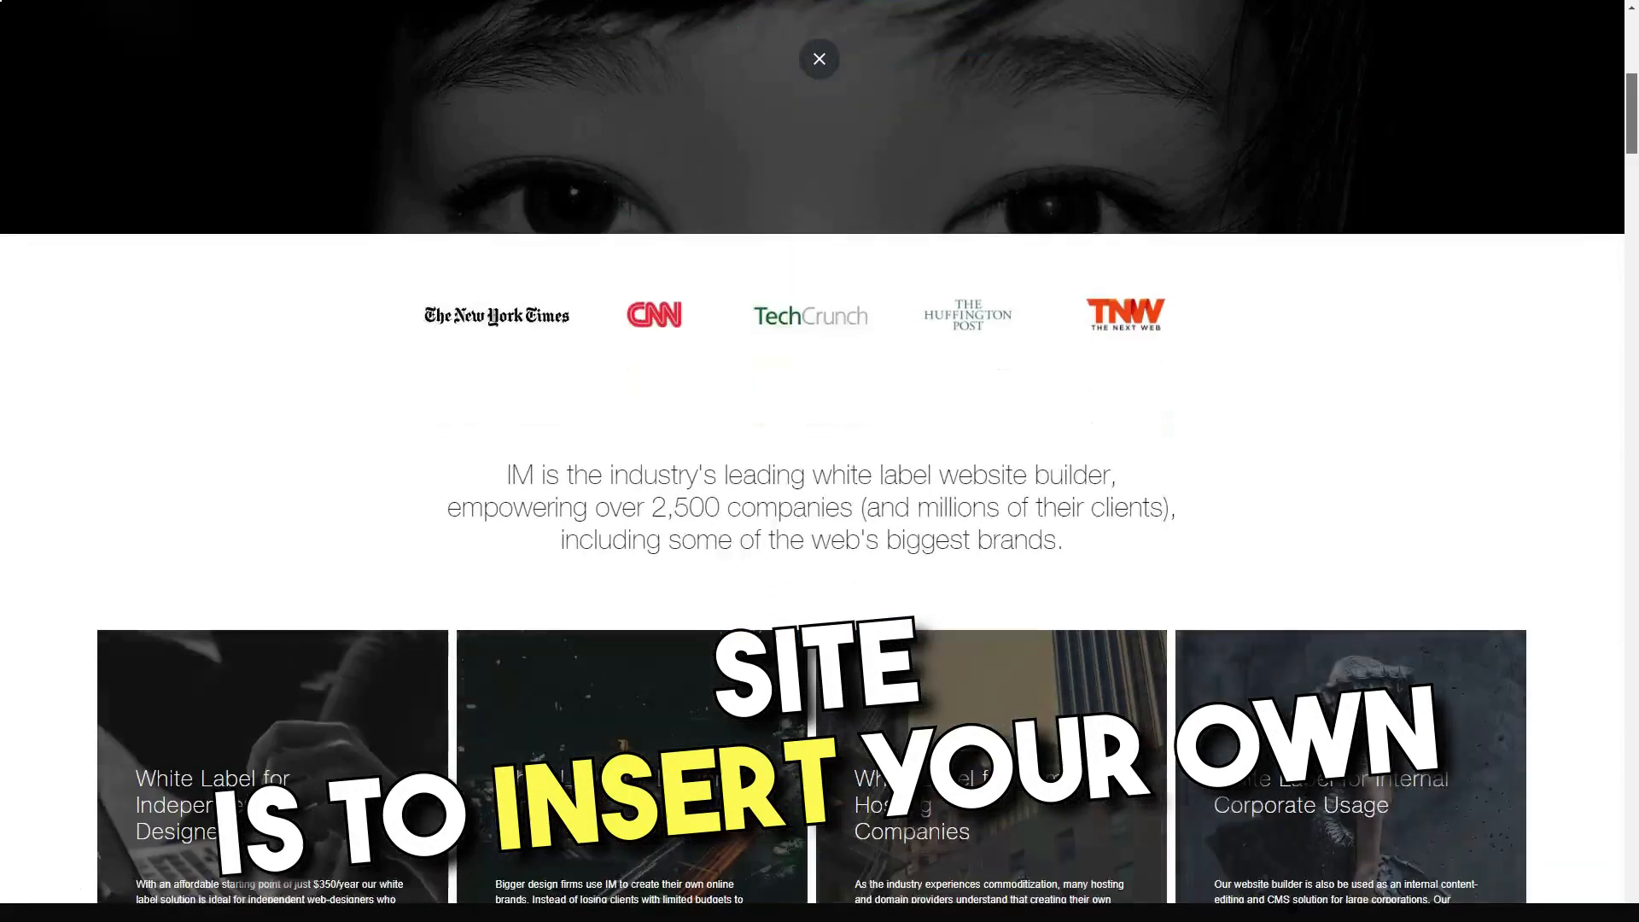
scroll(down, 3)
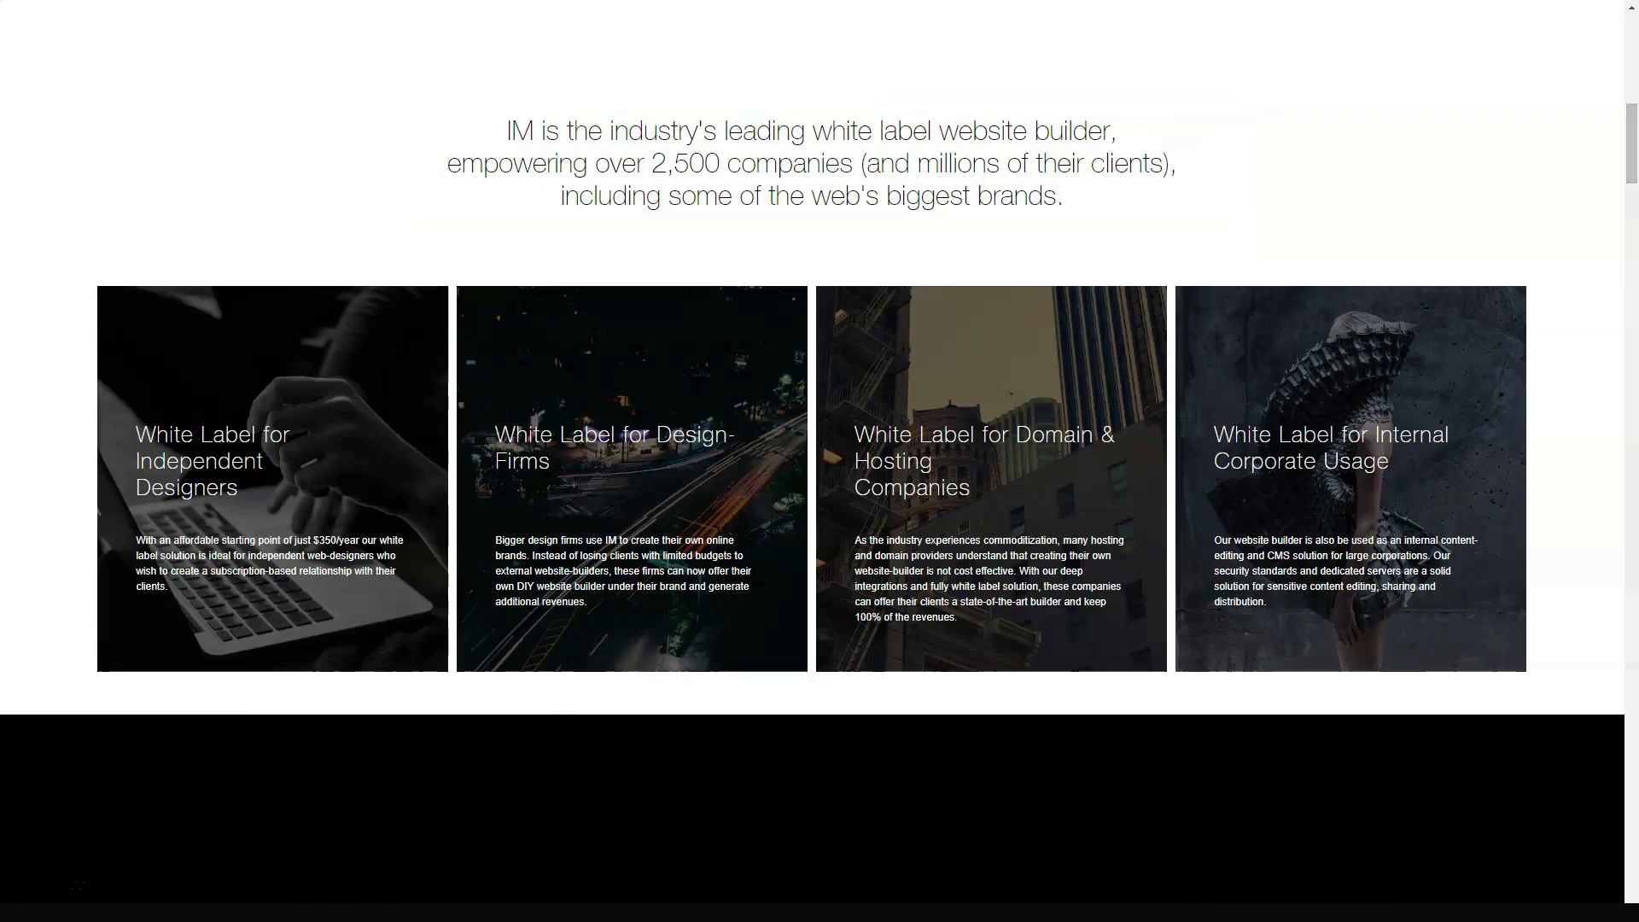
scroll(down, 3)
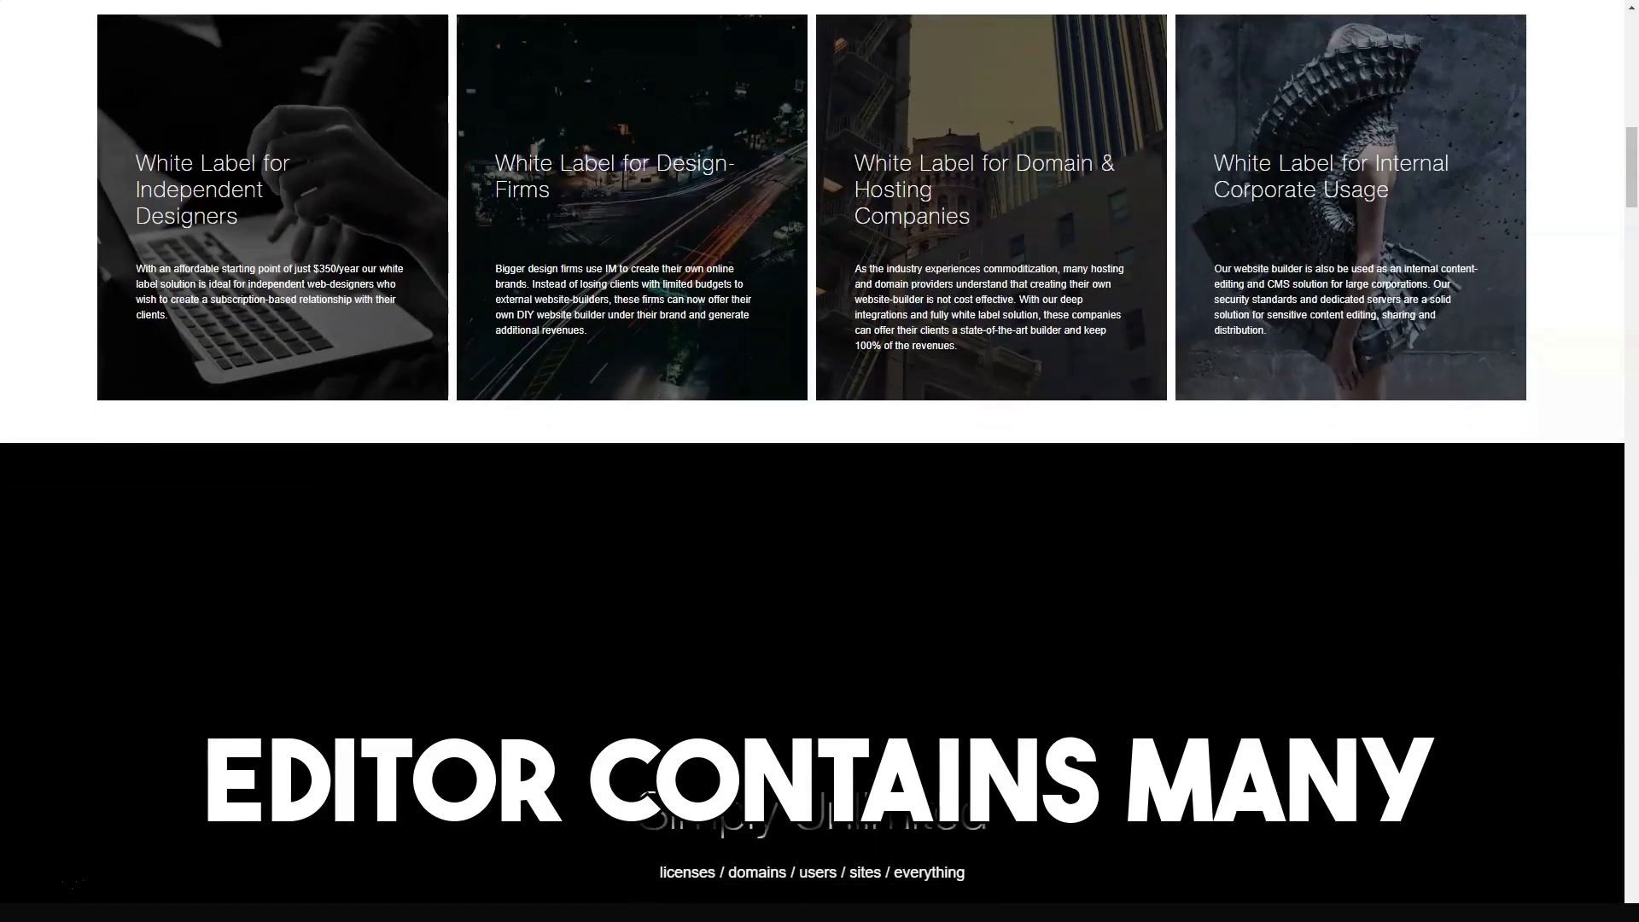
scroll(down, 3)
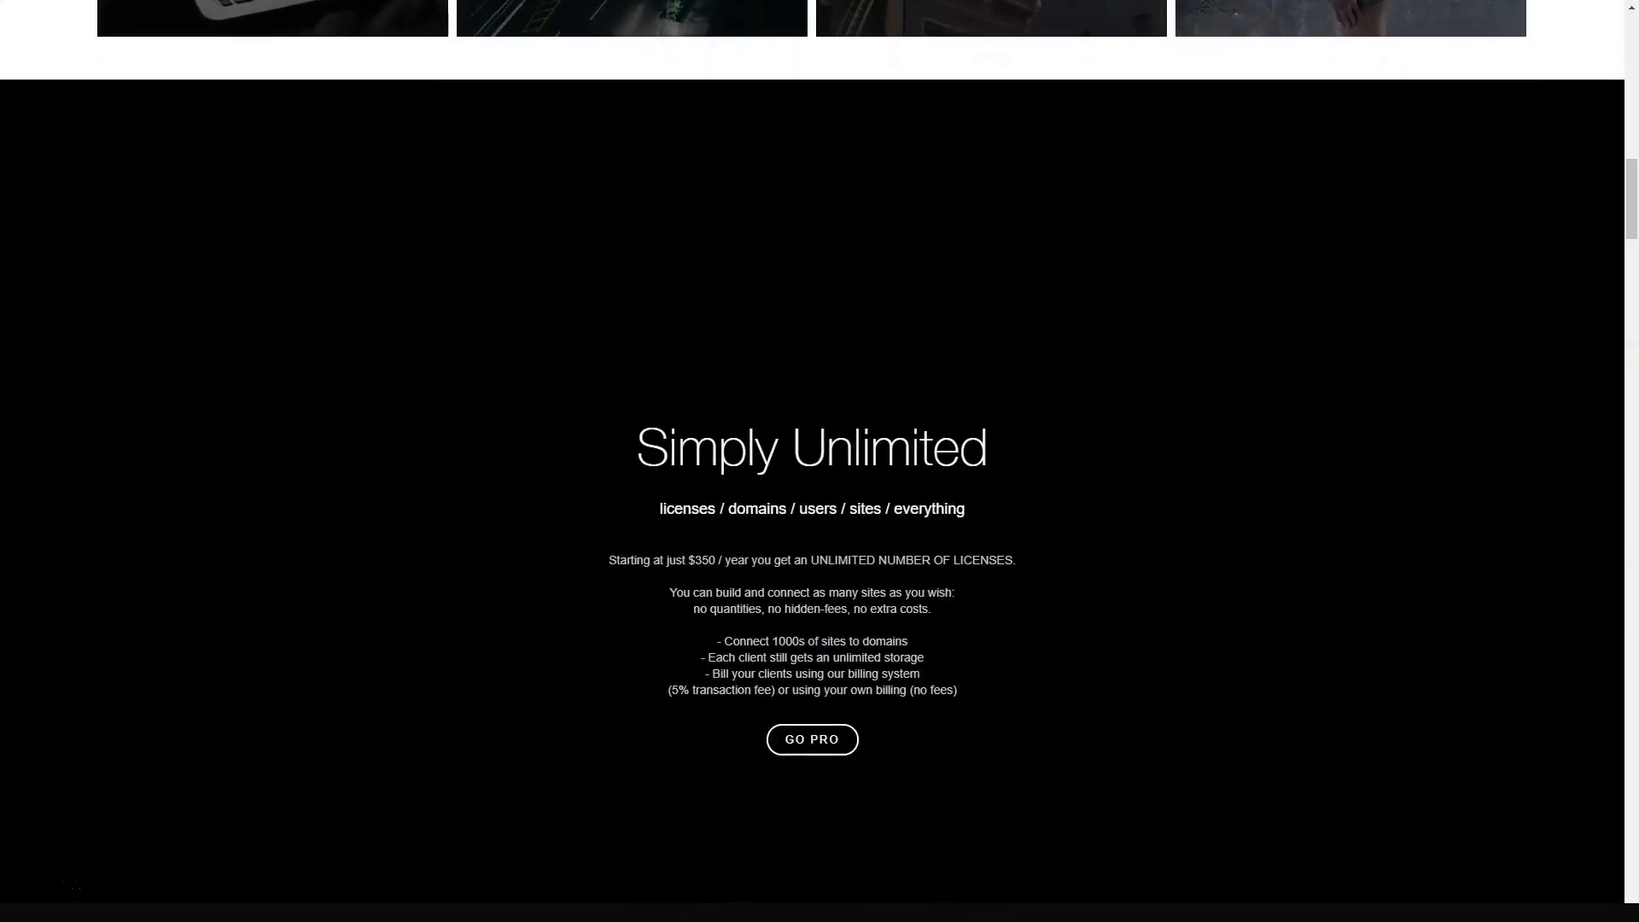
scroll(down, 3)
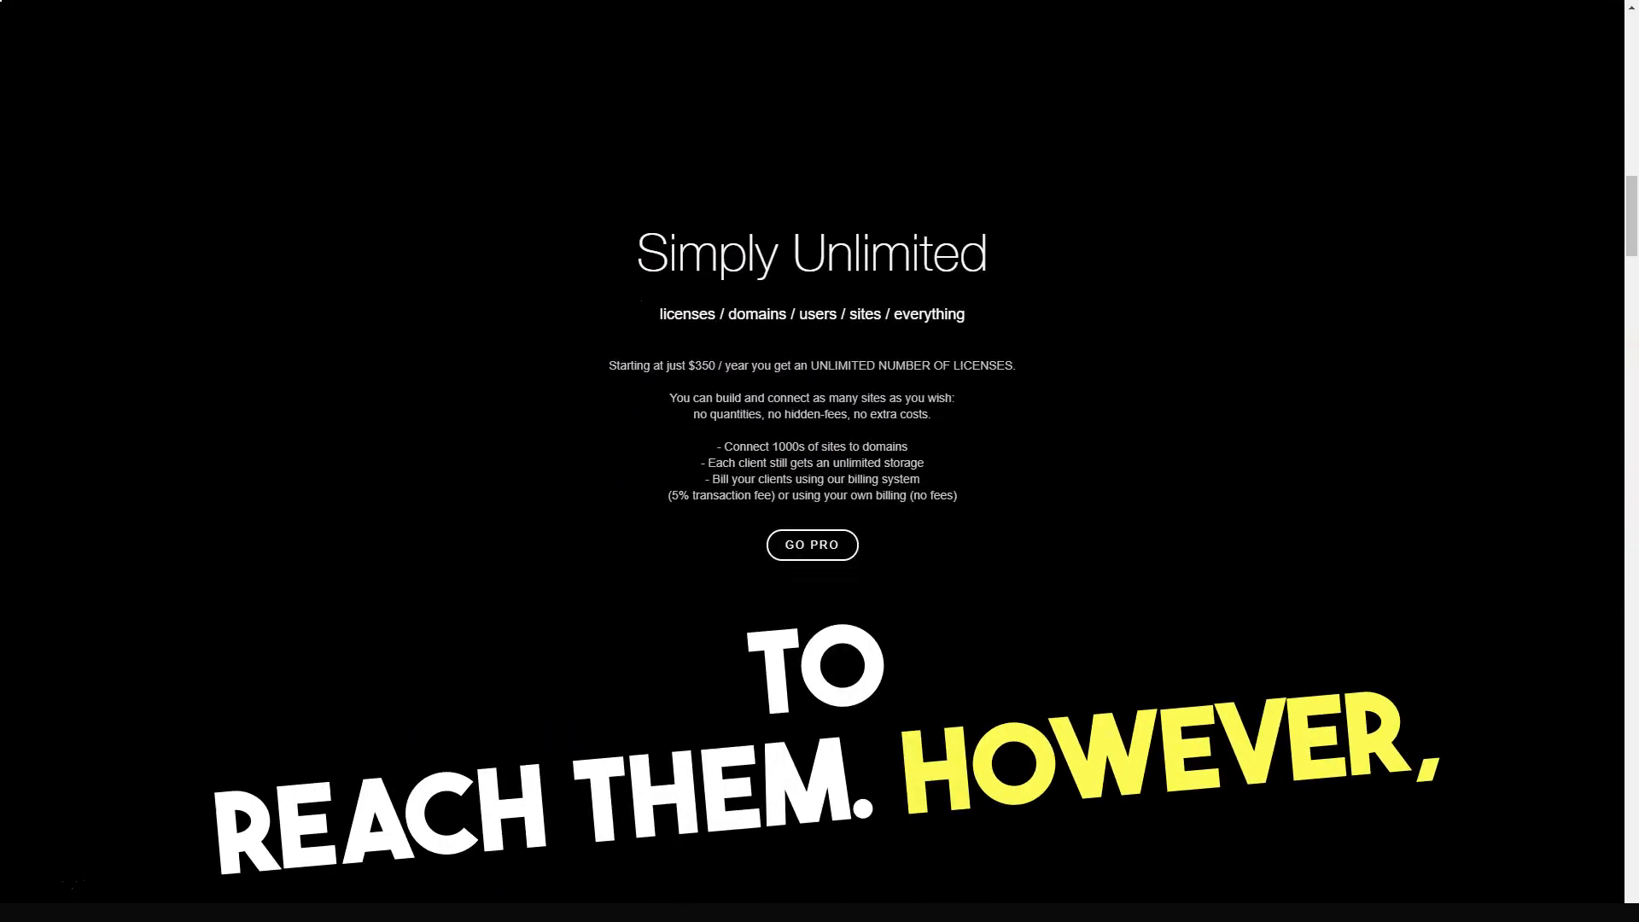
scroll(down, 3)
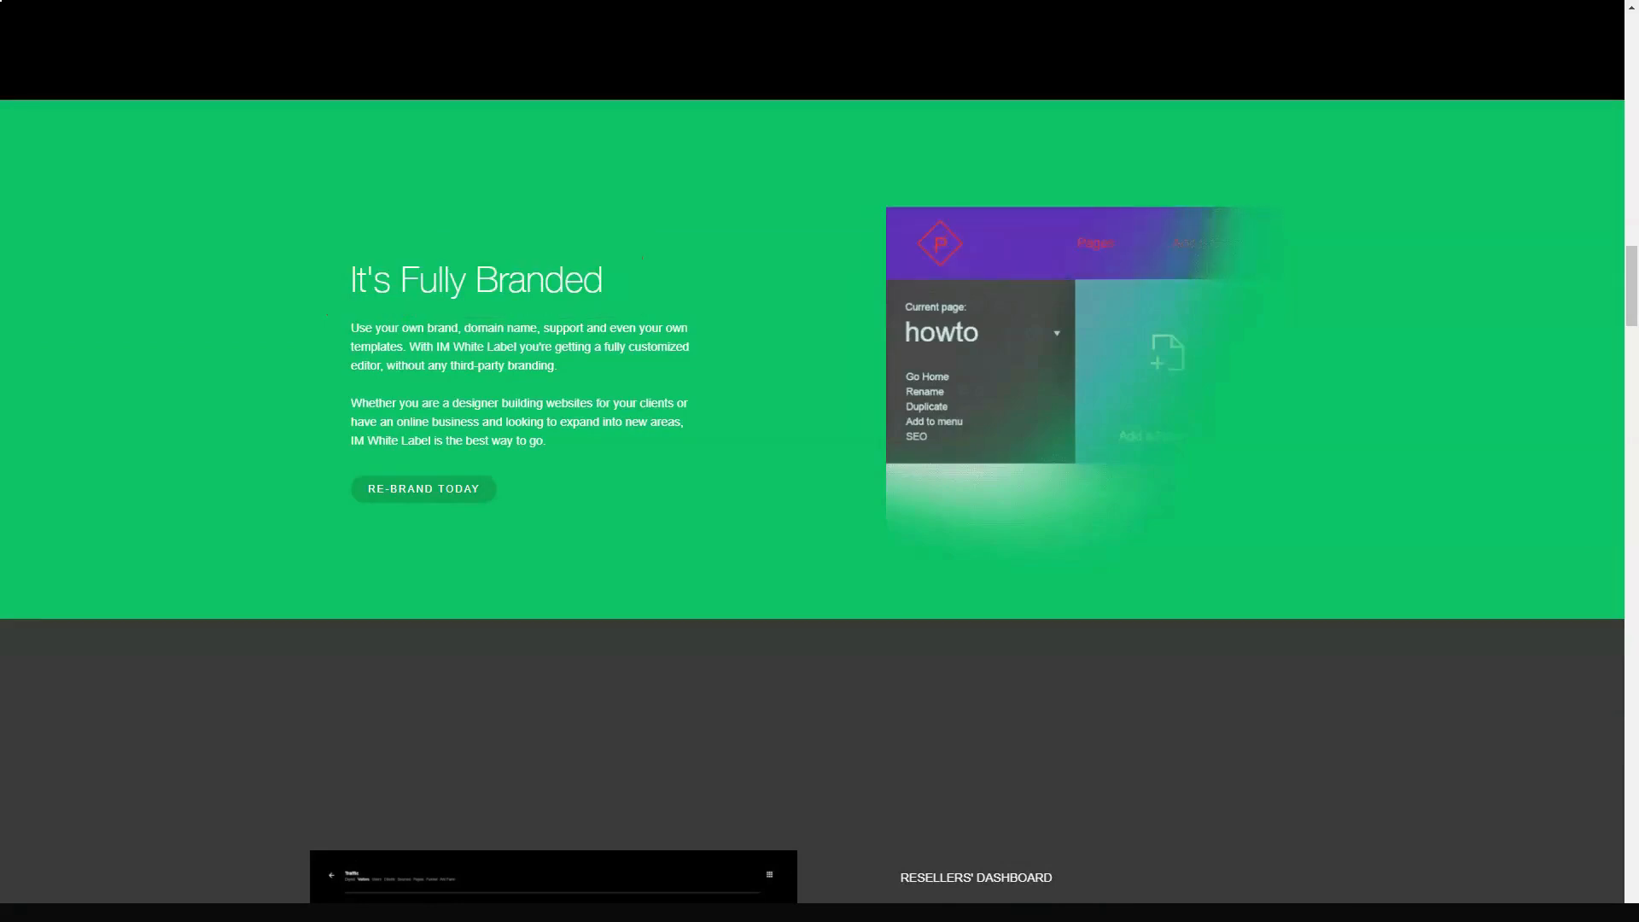
Scroll past It's Fully Branded, Resellers' Dashboard and Setup Takes Minutes to the three pricing tiers.
scroll(down, 3)
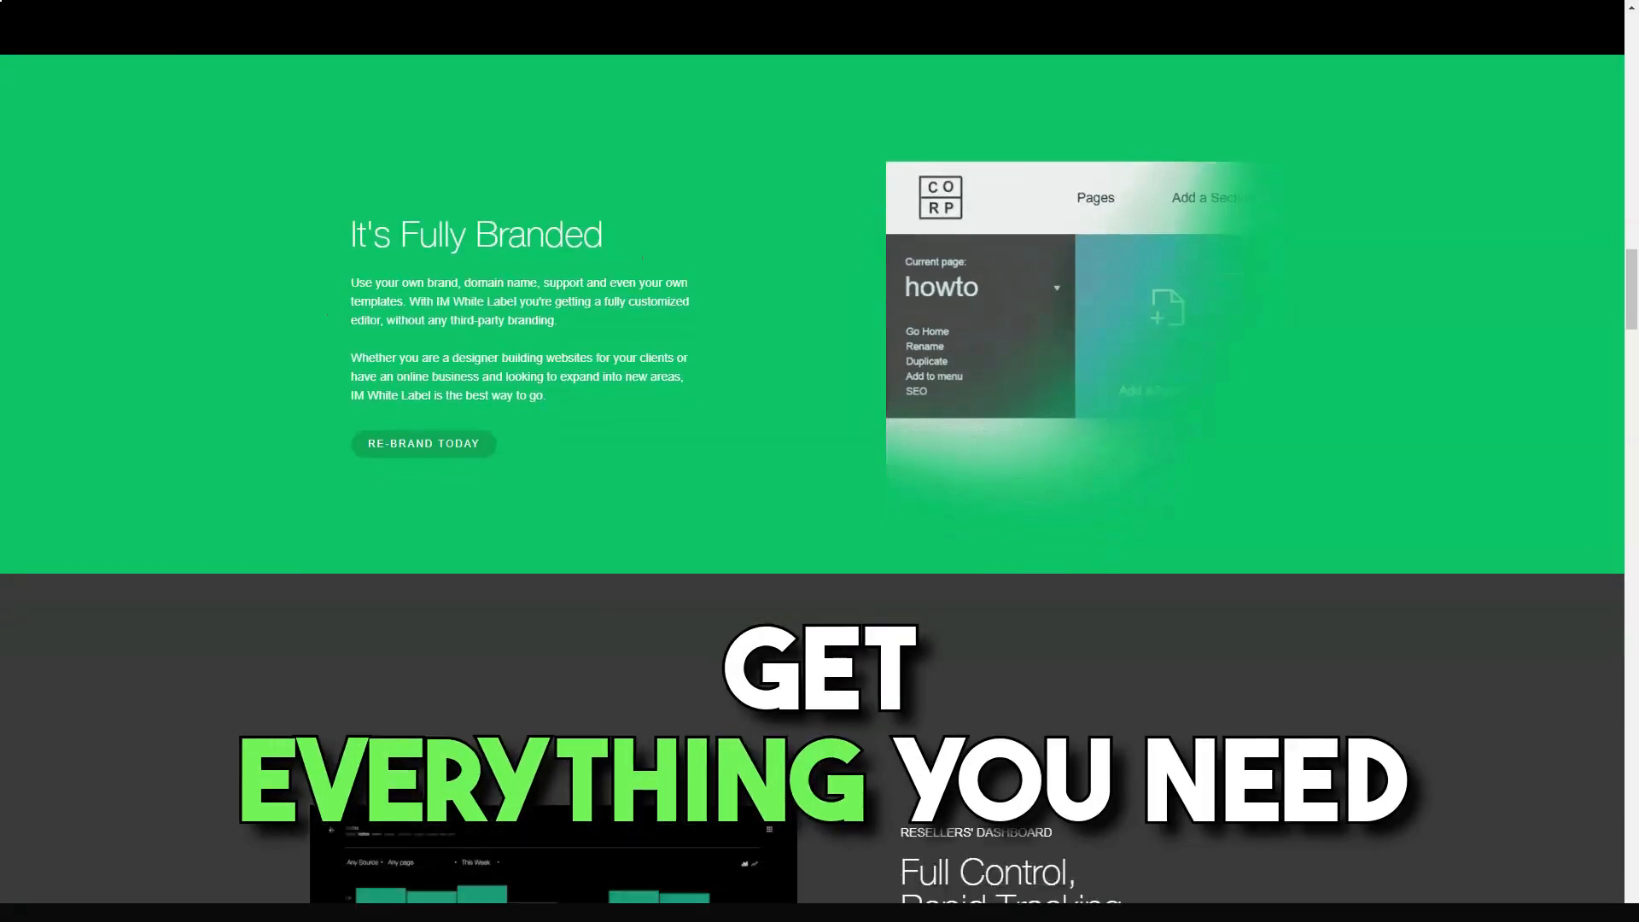
scroll(down, 3)
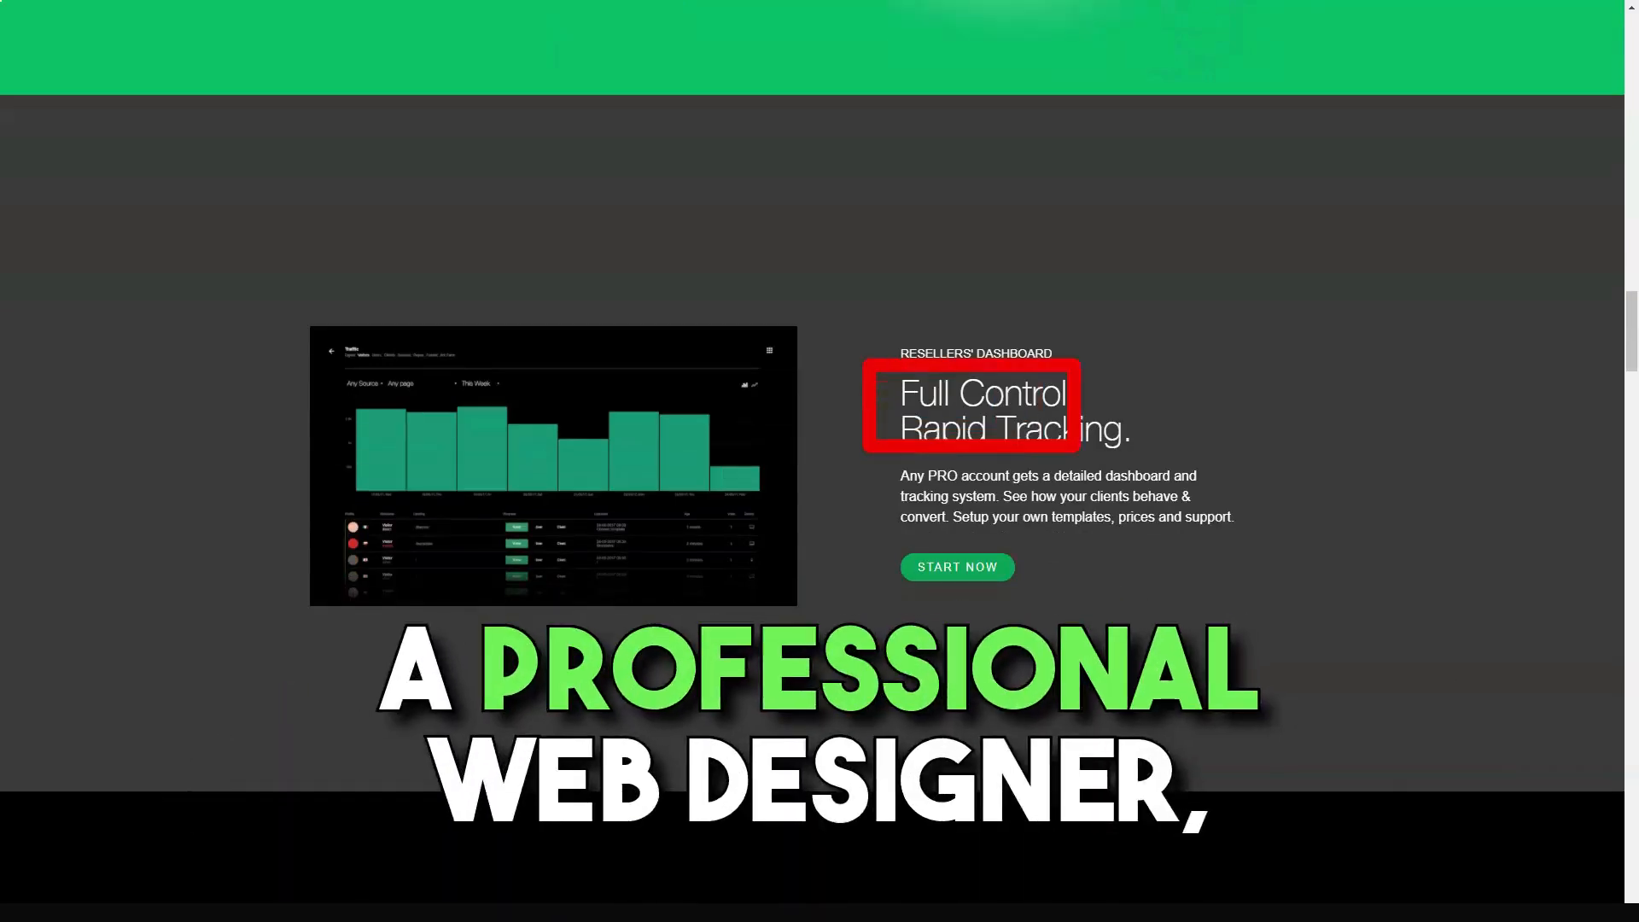
scroll(down, 3)
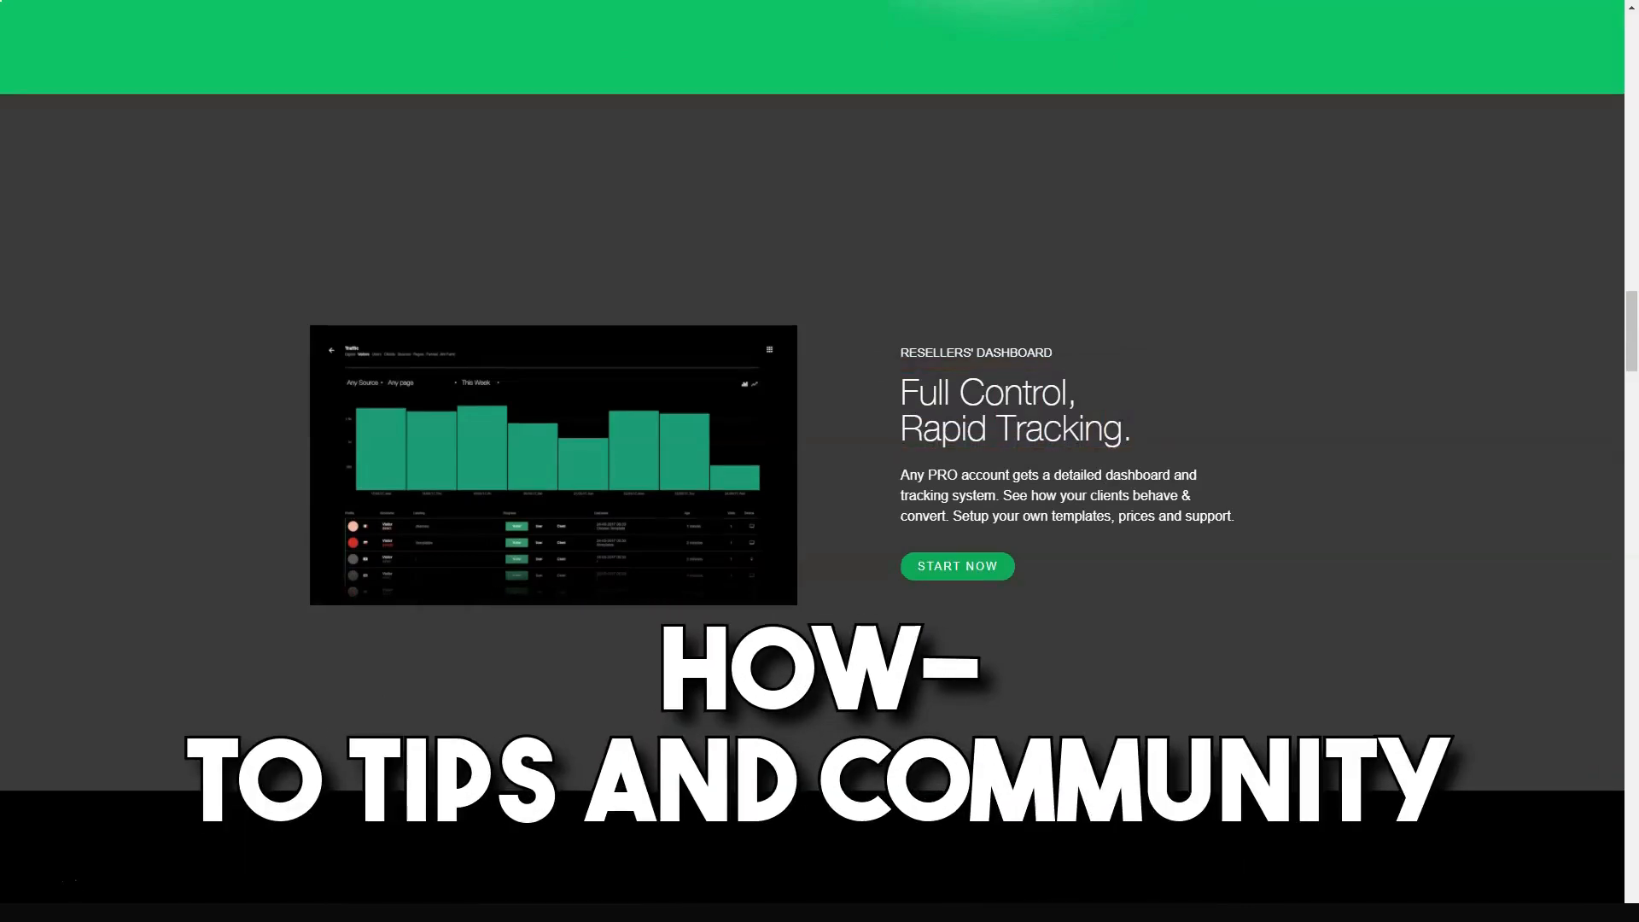
scroll(down, 3)
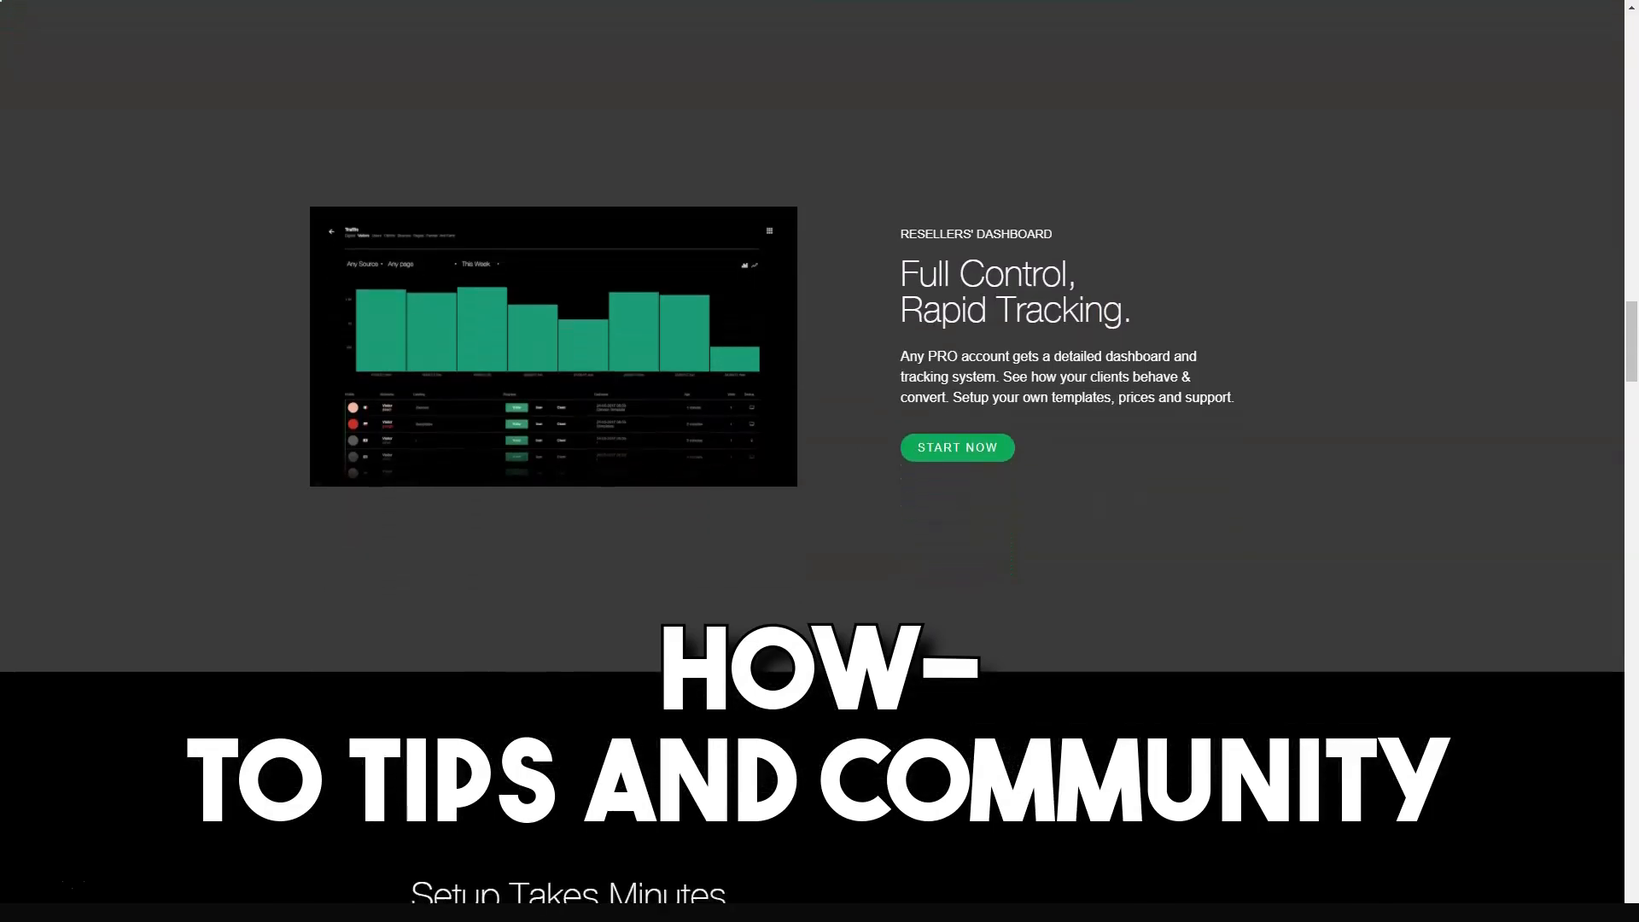
scroll(down, 3)
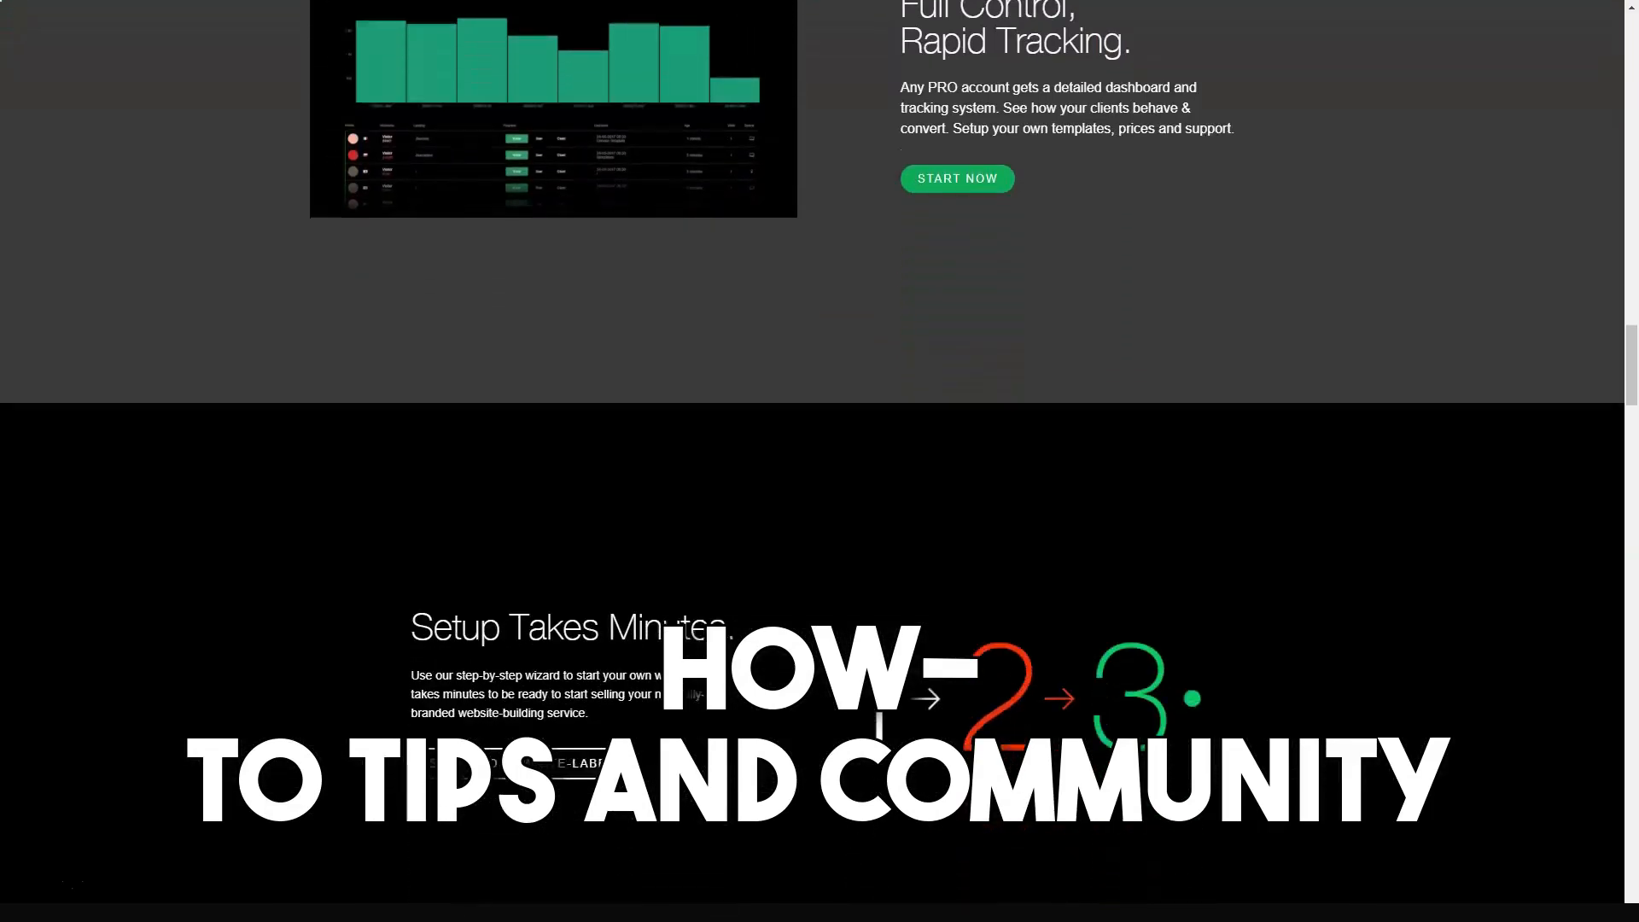
scroll(down, 3)
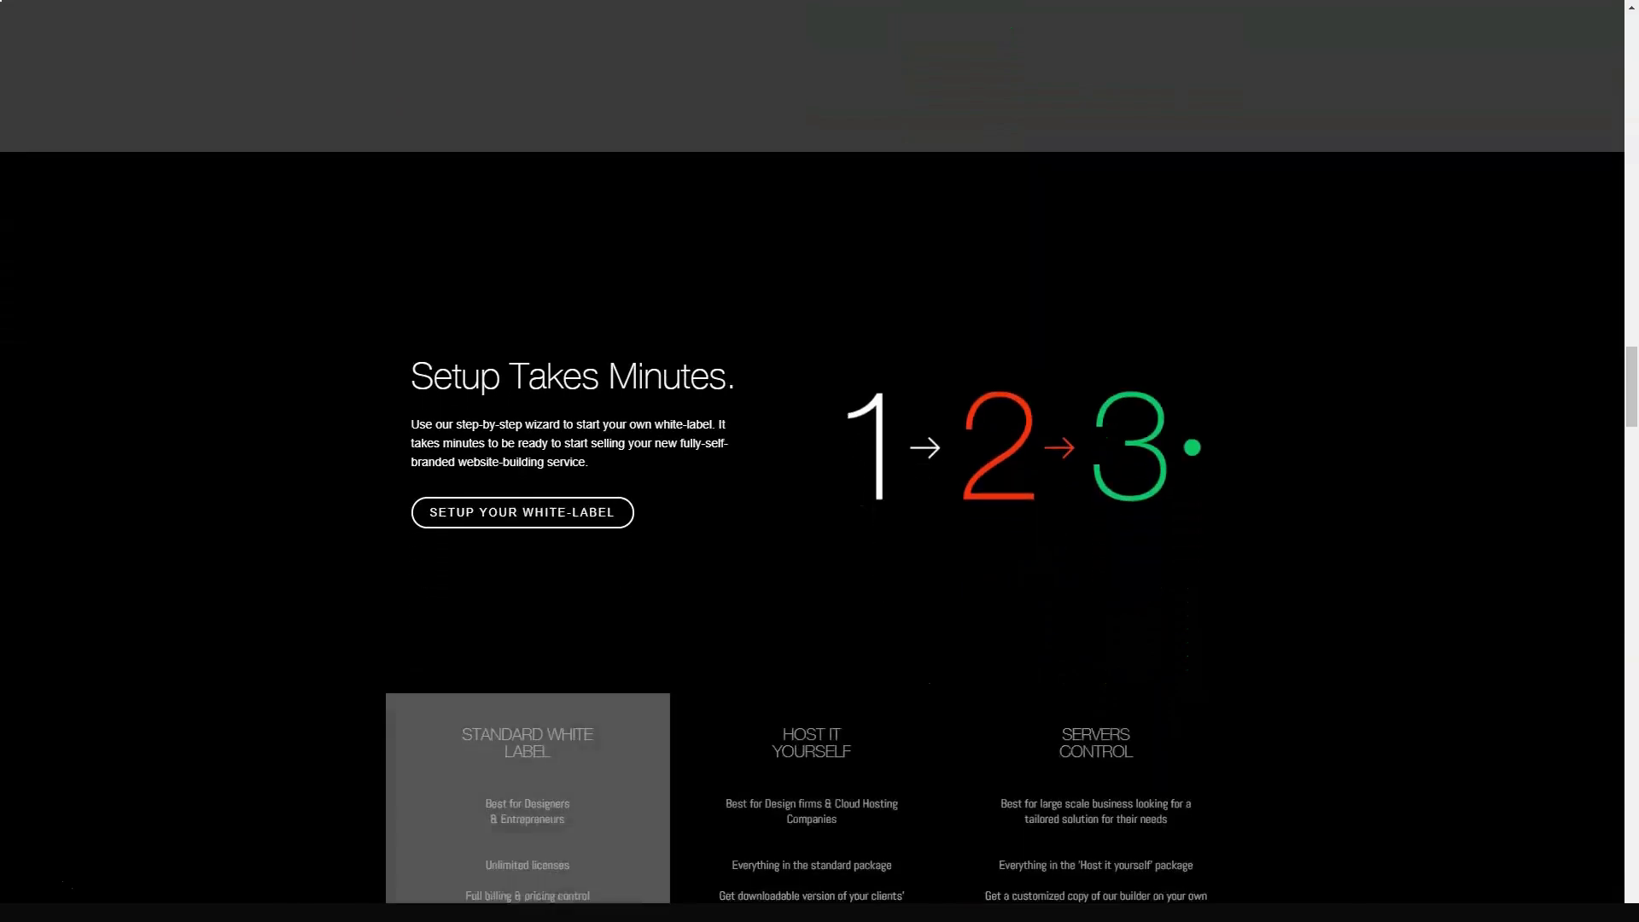
scroll(down, 3)
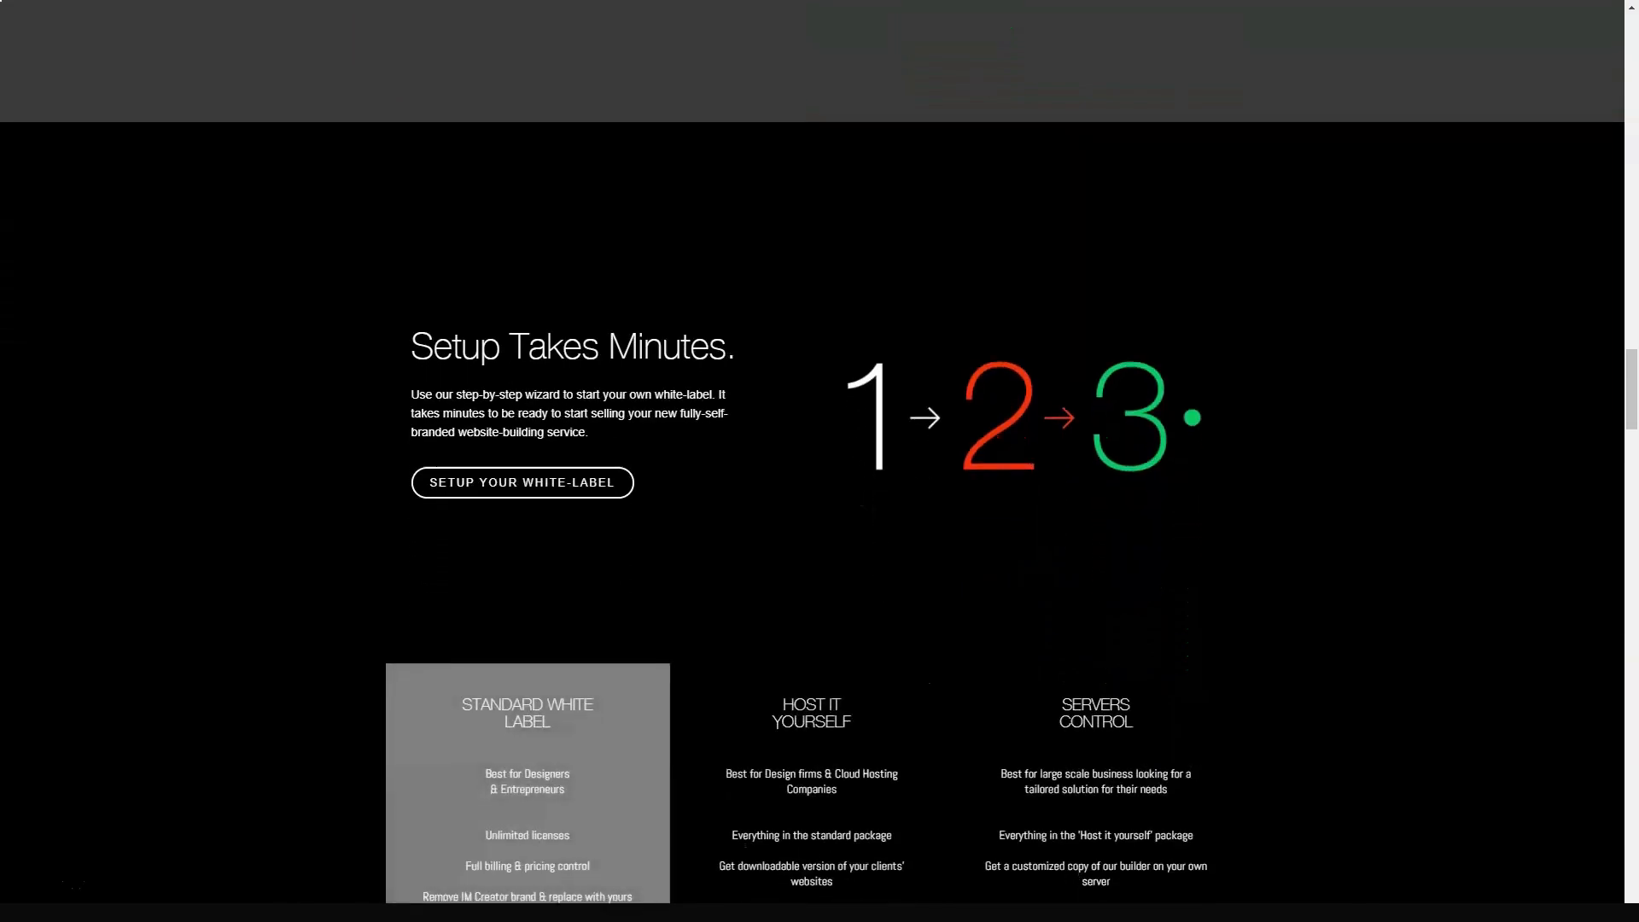
scroll(down, 3)
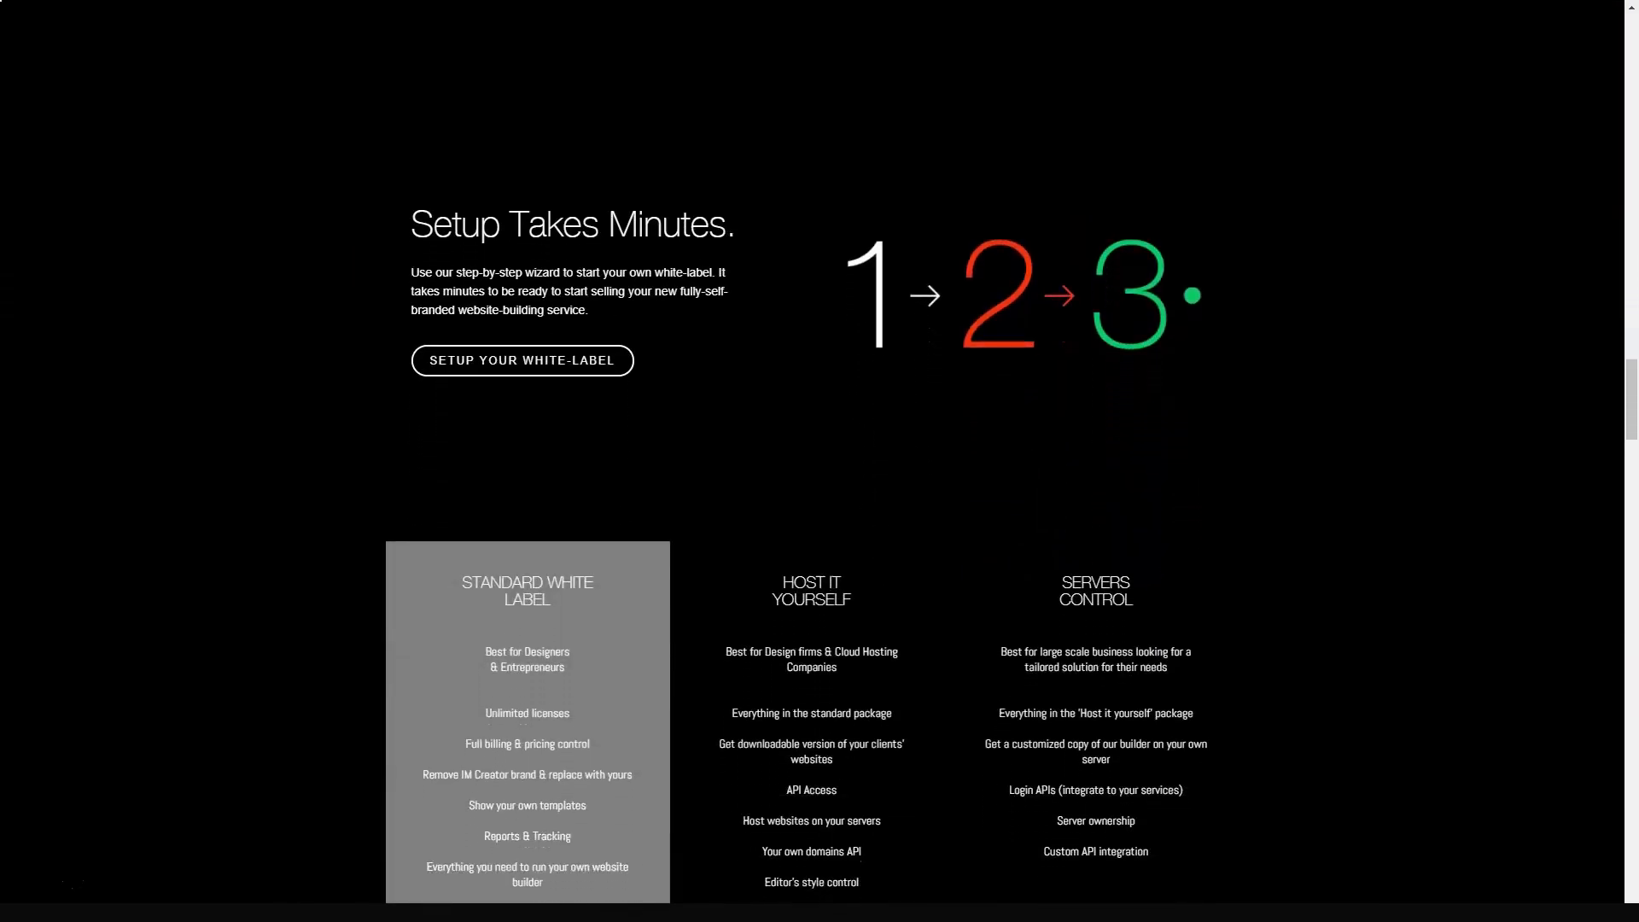
scroll(down, 3)
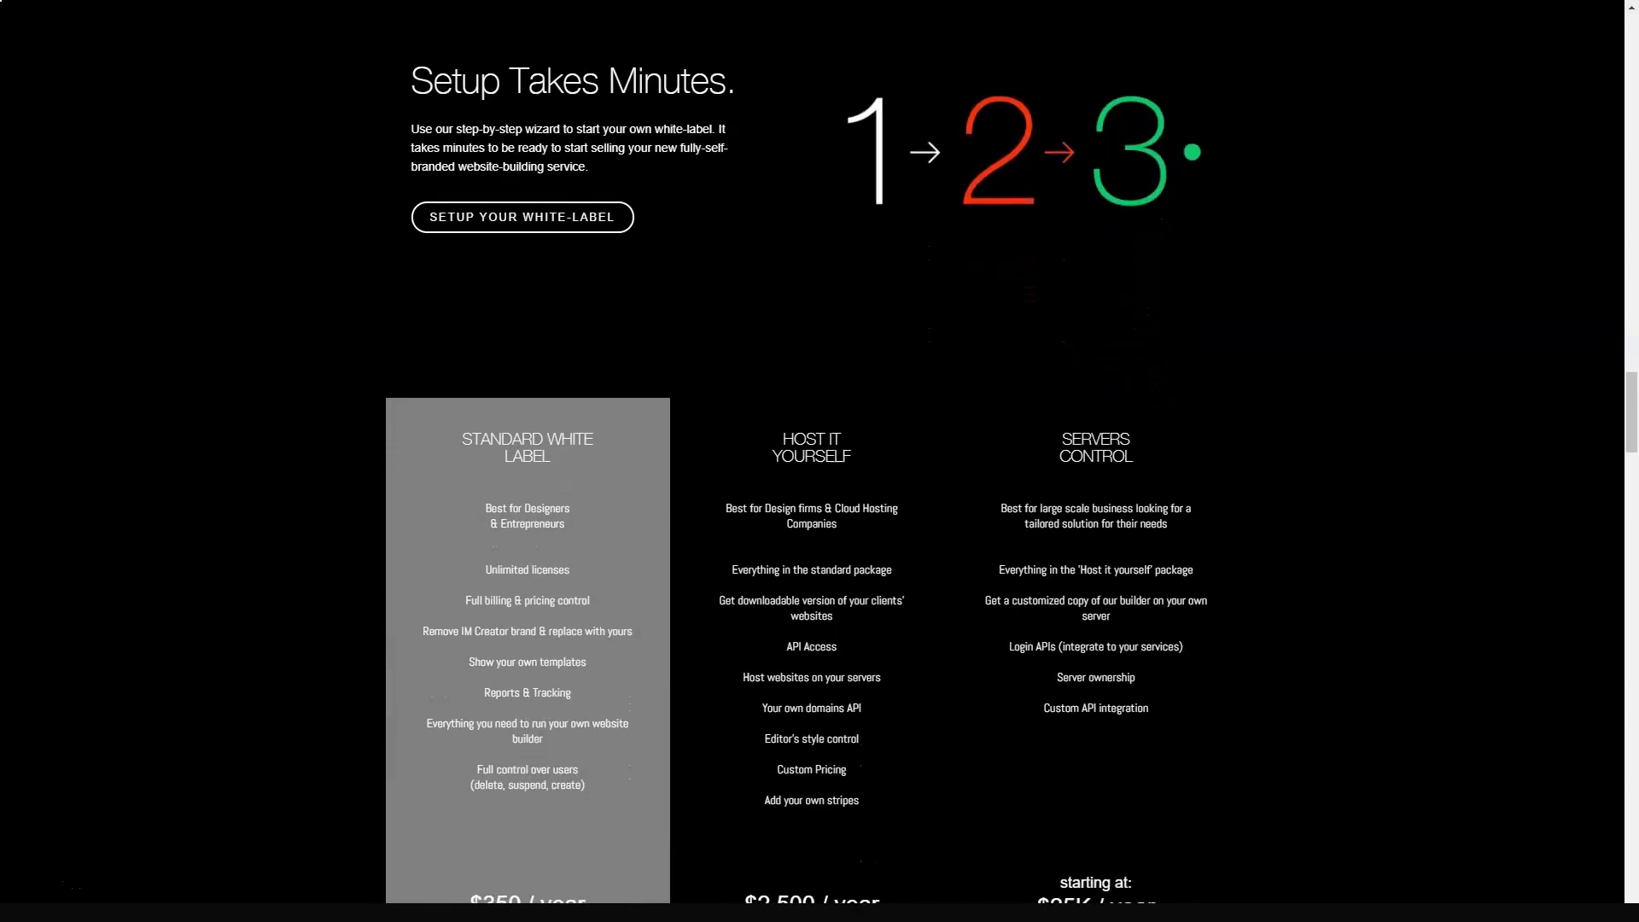
scroll(down, 3)
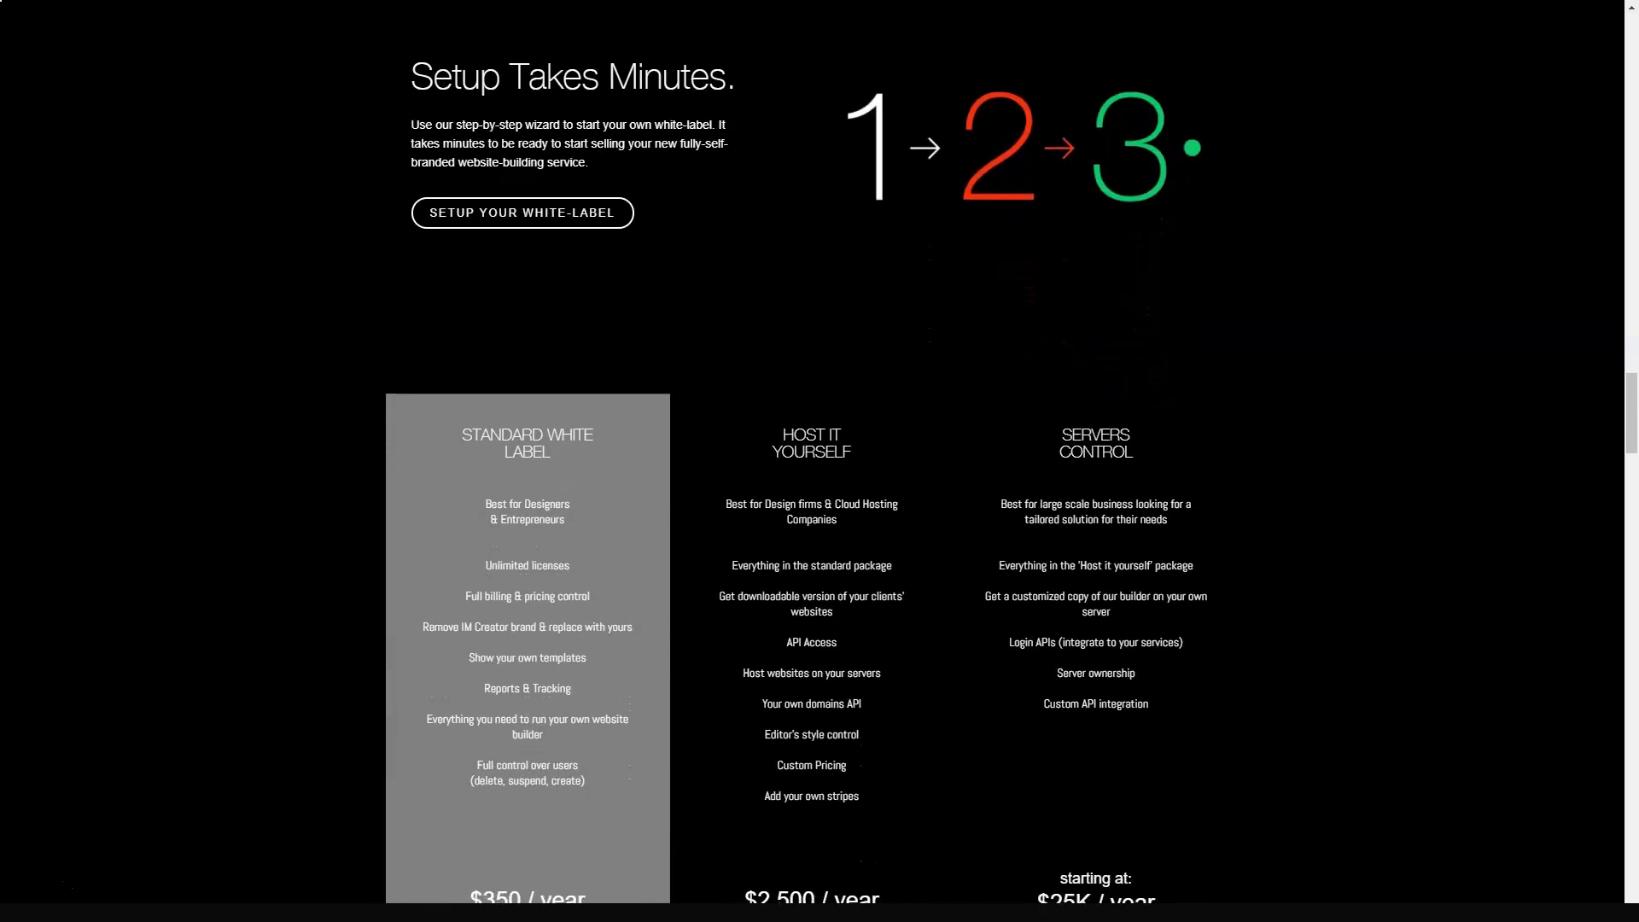